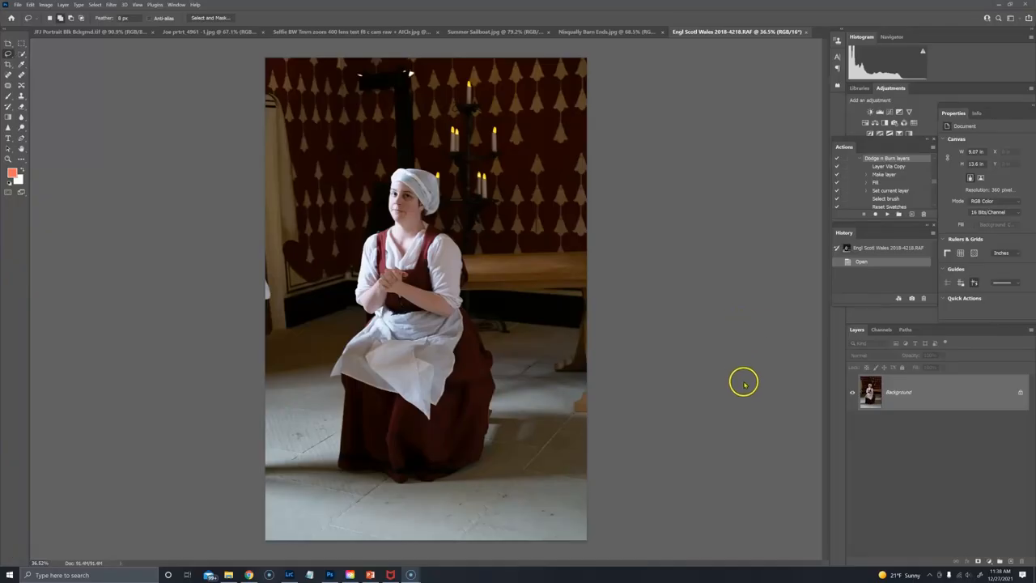
pyautogui.moveTo(339, 215)
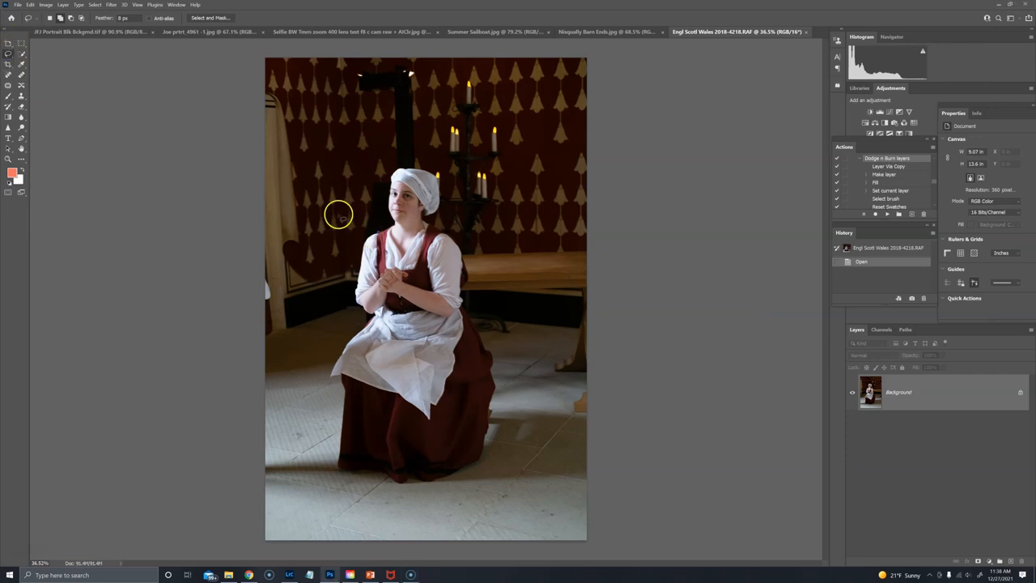
pyautogui.moveTo(51, 71)
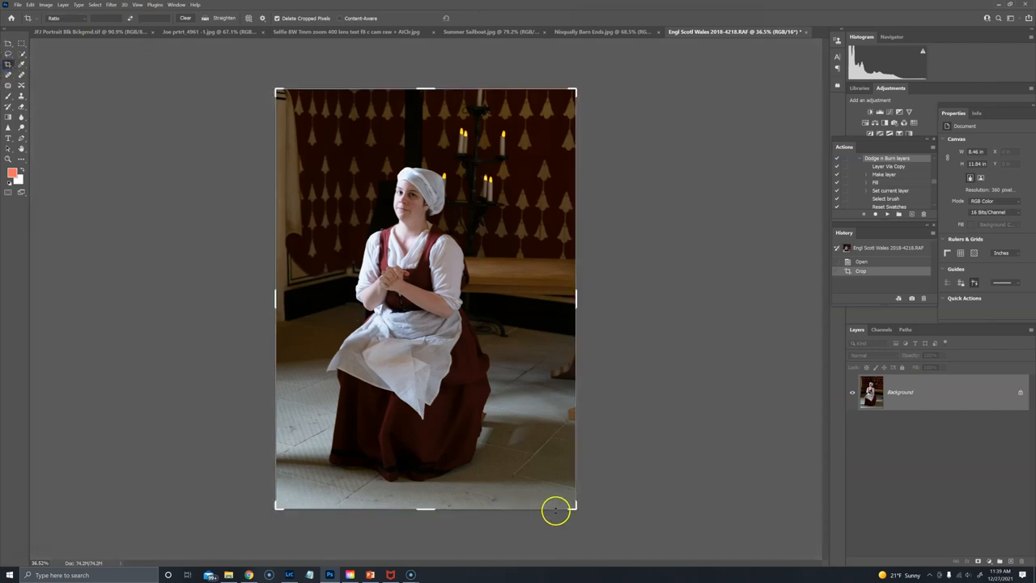
# - Tighten the crop border around the seated woman, trimming the dark left edge
pyautogui.moveTo(557, 511); pyautogui.dragTo(562, 501)
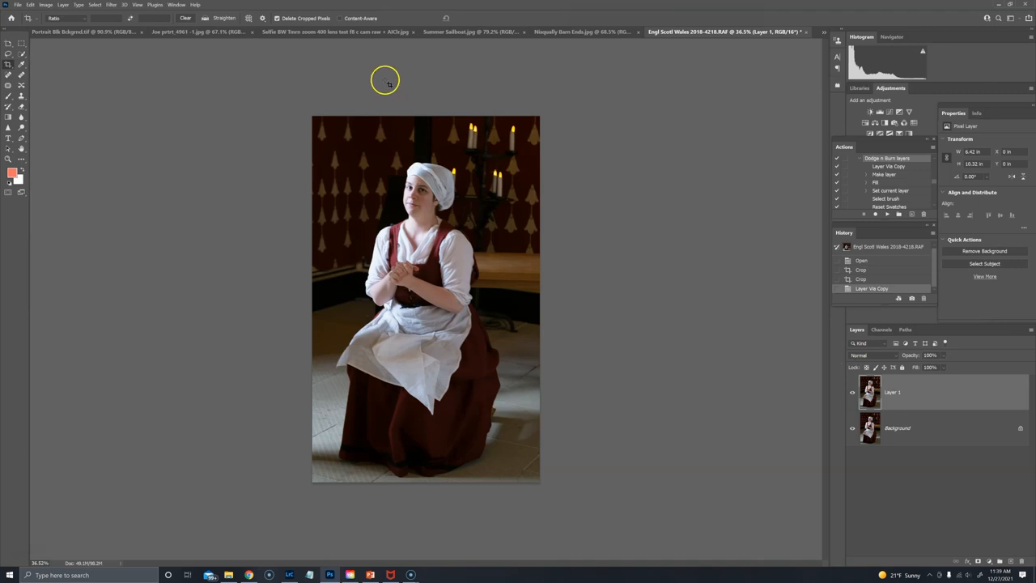
pyautogui.moveTo(518, 297)
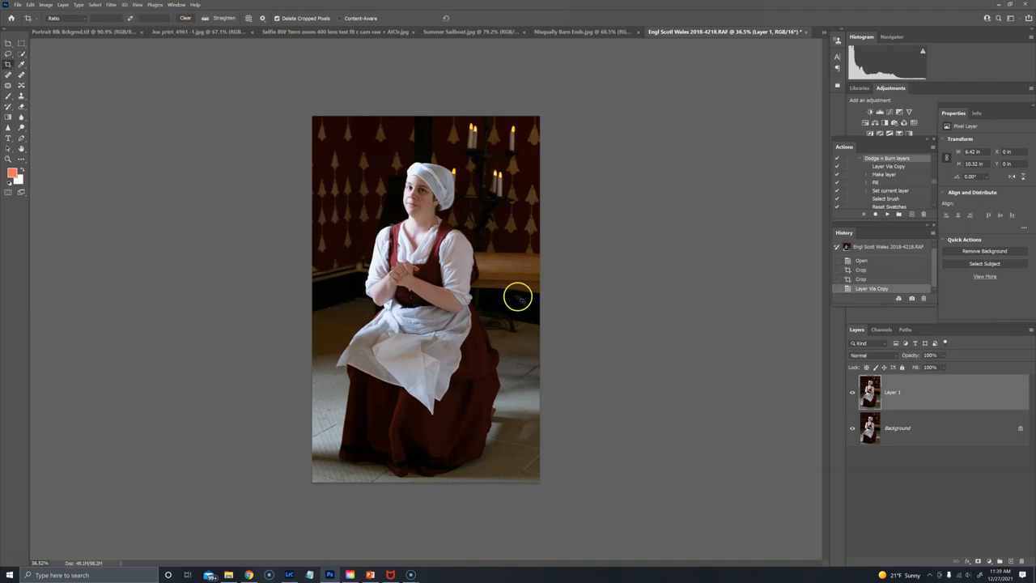
pyautogui.moveTo(496, 274)
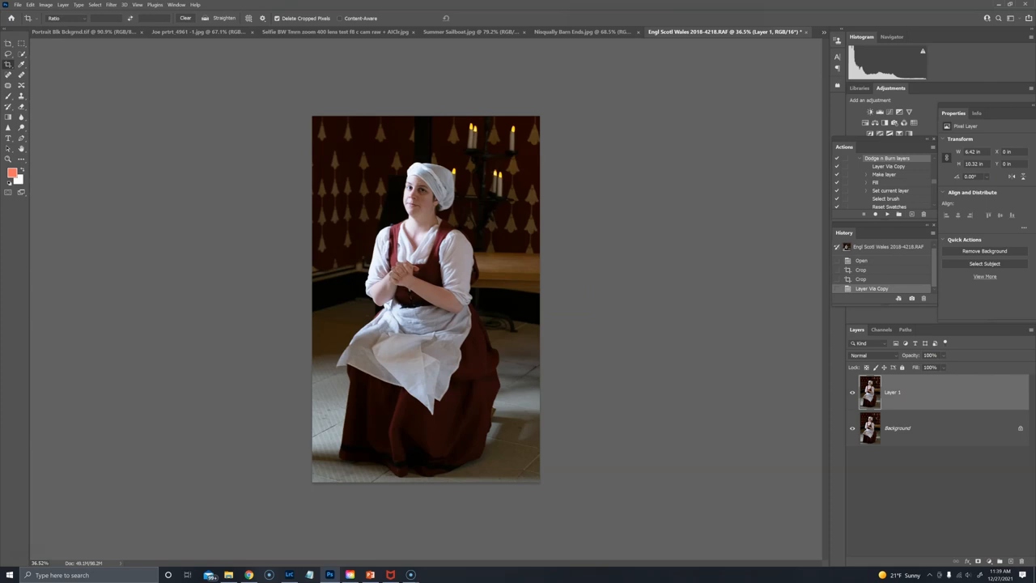
# - Open the duplicated copy layer in the Topaz Mask AI plugin
pyautogui.click(112, 5)
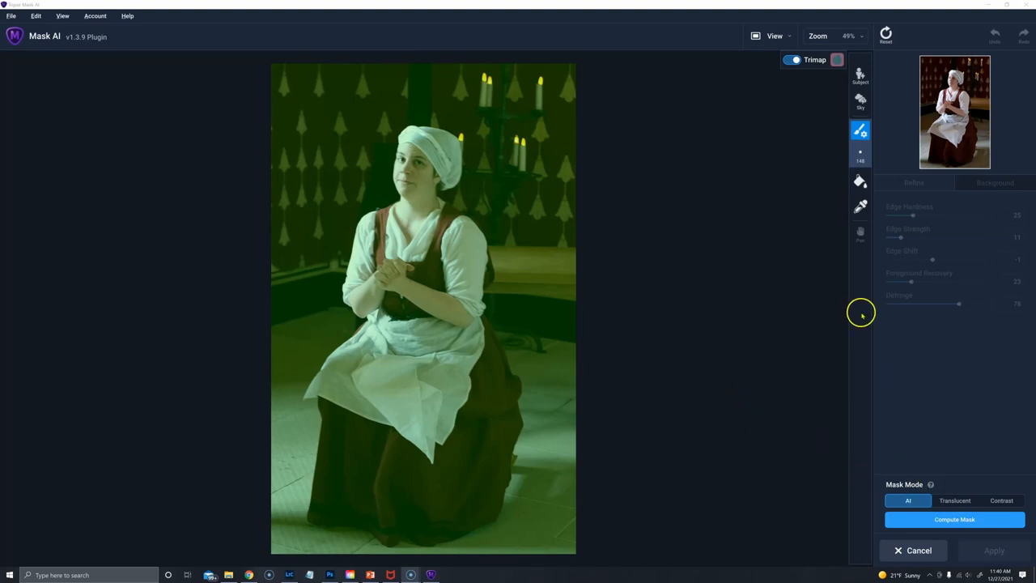
pyautogui.moveTo(939, 452)
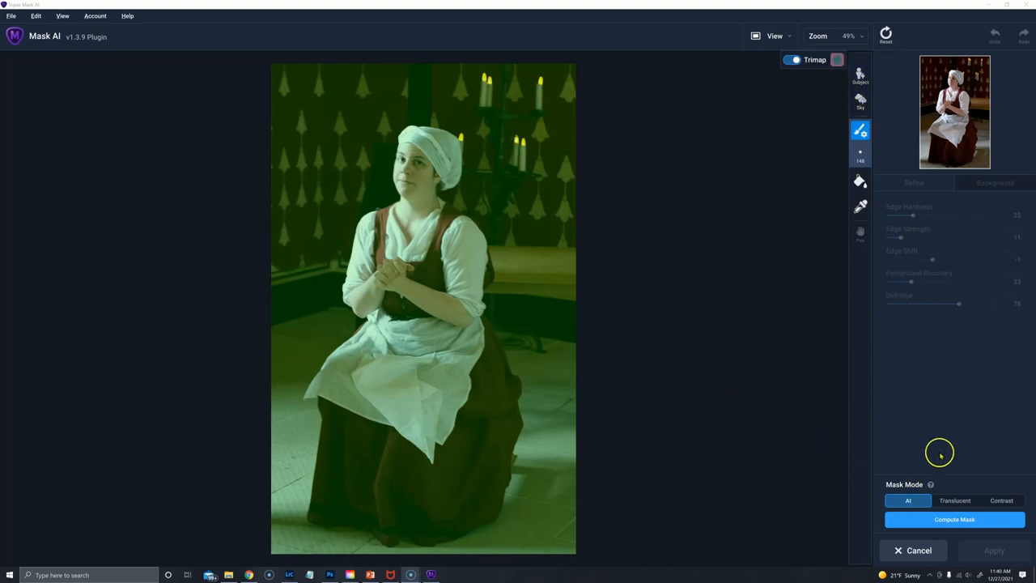
# - Switch Mask AI to Contrast mode and auto-detect the woman as subject
pyautogui.click(1001, 500)
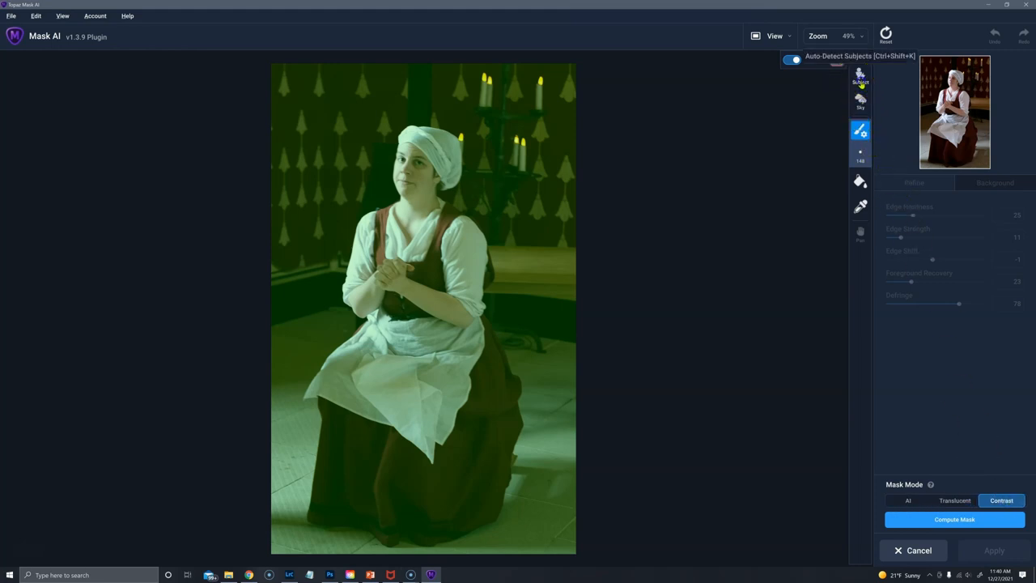
pyautogui.click(795, 60)
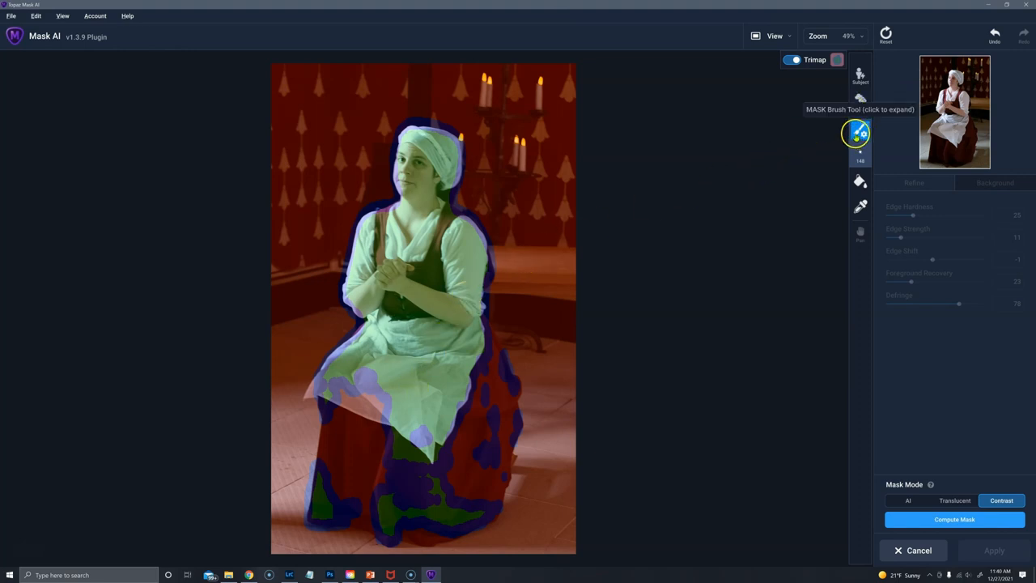
# - Trace the woman's outline with the edge brush and paint her whole skirt as keep
pyautogui.click(860, 131)
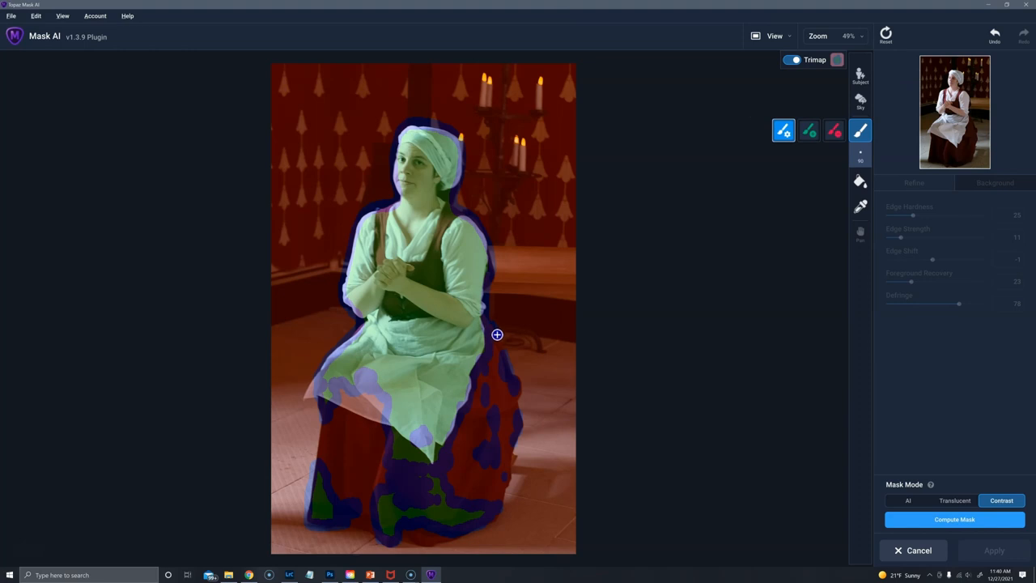
pyautogui.moveTo(497, 335); pyautogui.dragTo(511, 456)
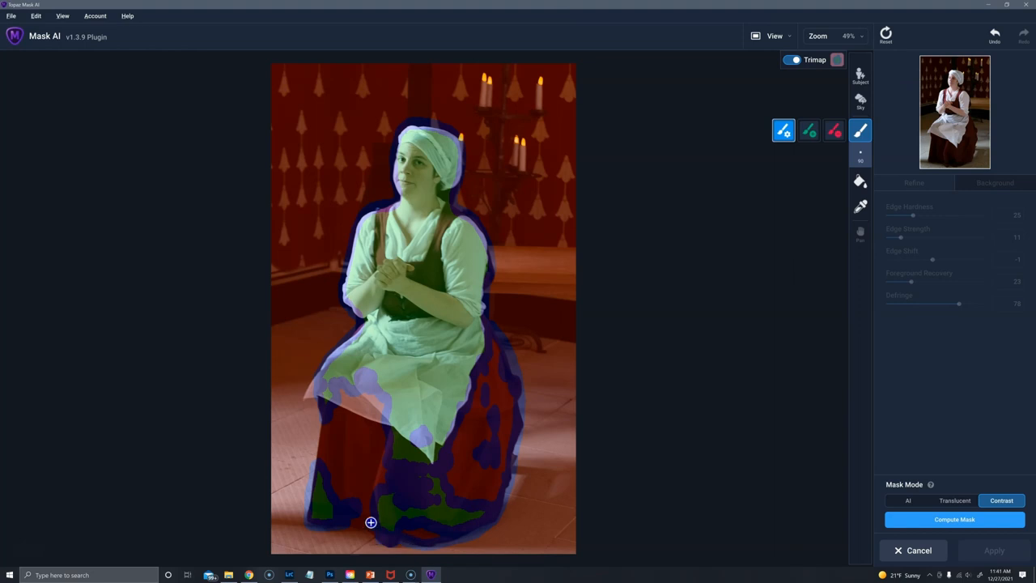
pyautogui.moveTo(330, 524)
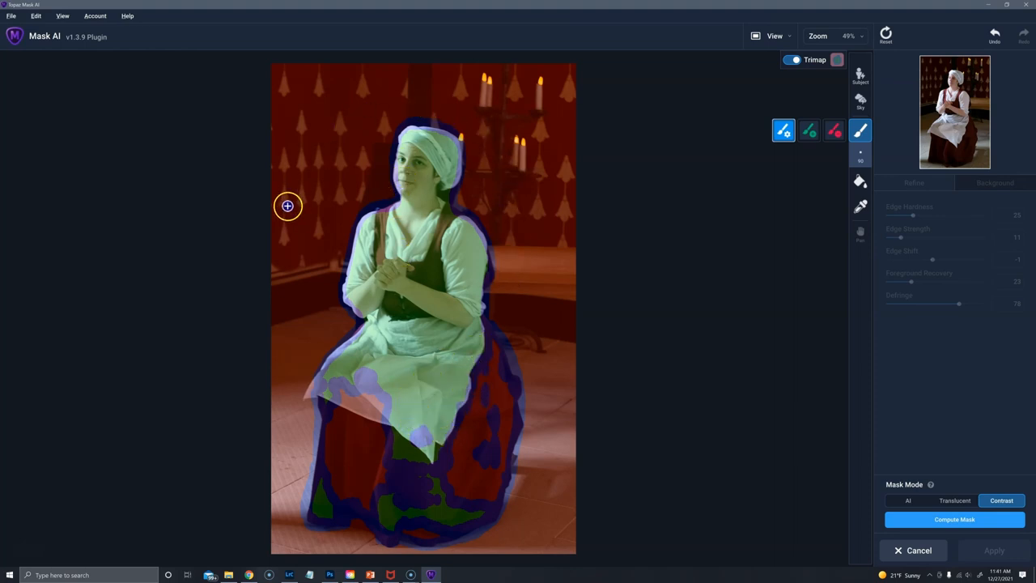
pyautogui.moveTo(556, 276)
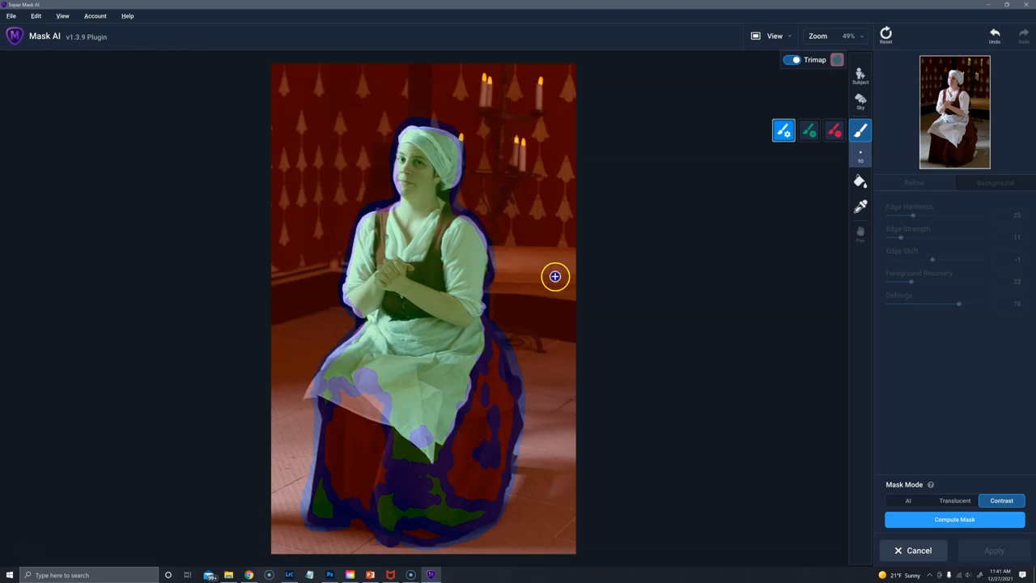
pyautogui.moveTo(755, 185)
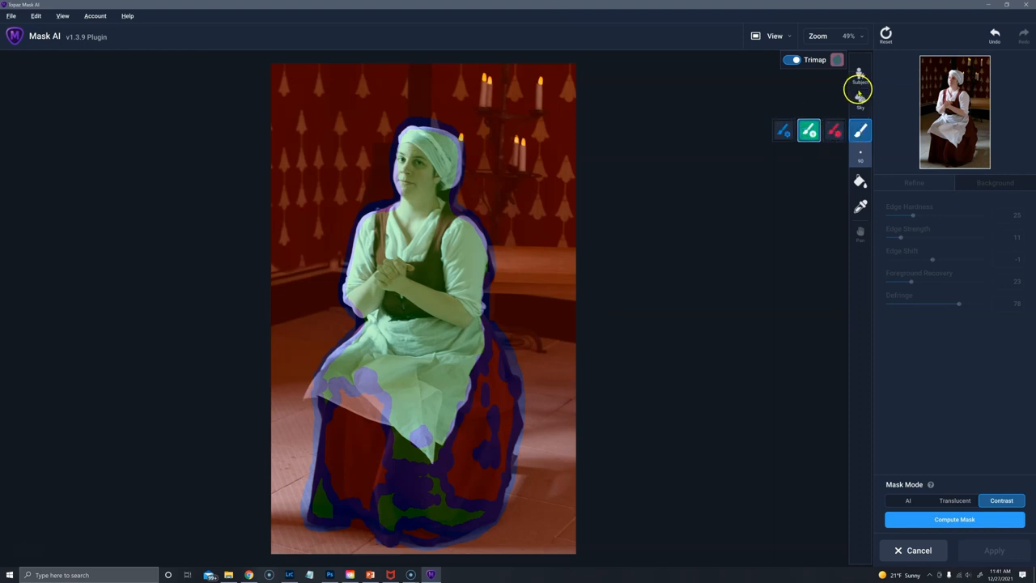
pyautogui.moveTo(859, 77)
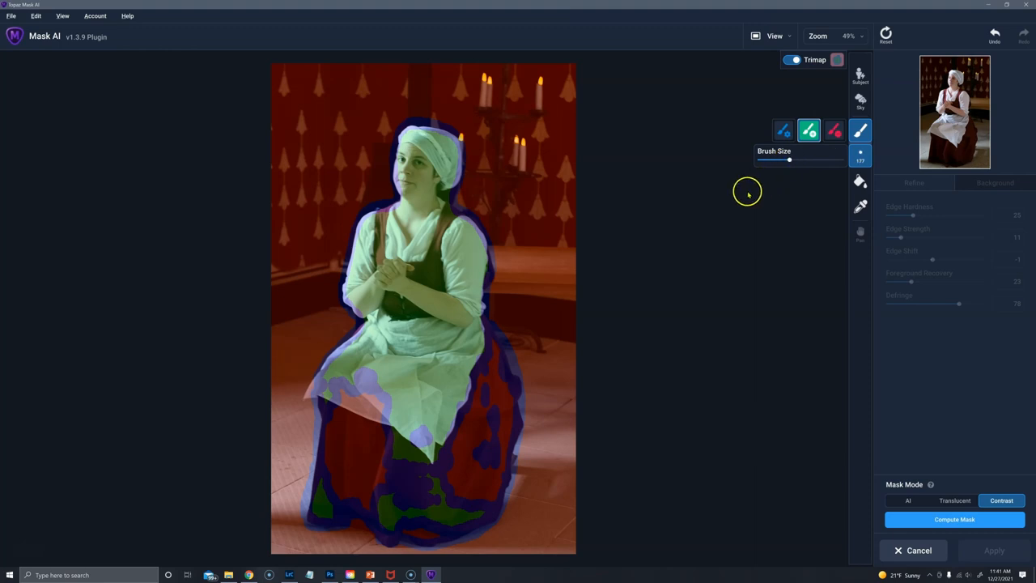
pyautogui.click(491, 359)
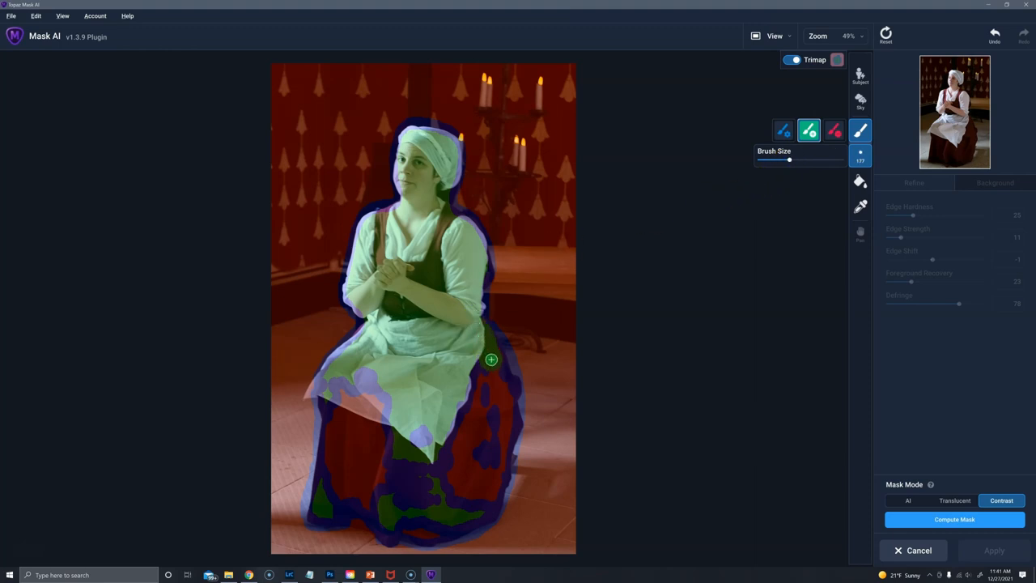
pyautogui.moveTo(492, 359); pyautogui.dragTo(485, 488)
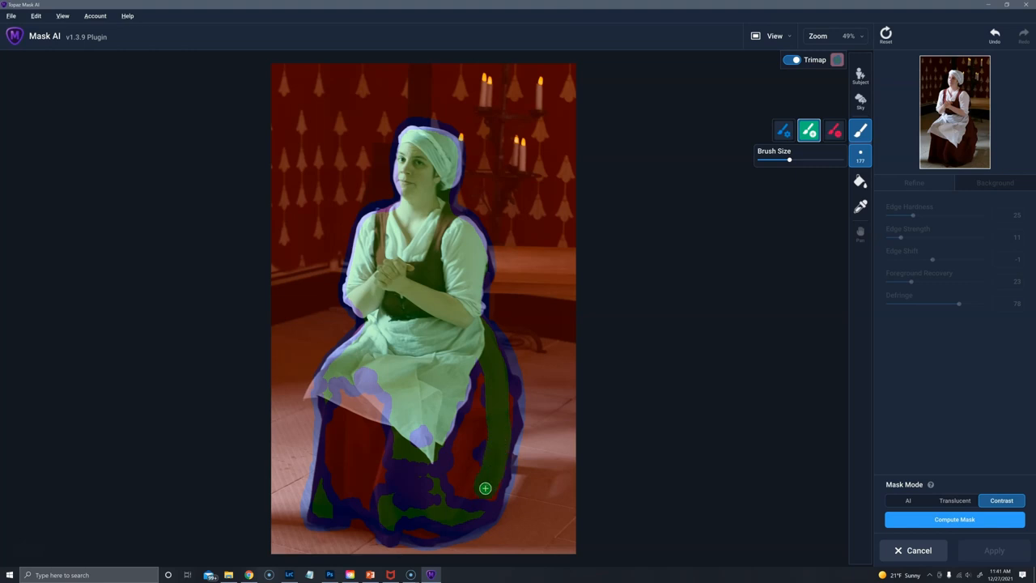
pyautogui.moveTo(485, 487); pyautogui.dragTo(481, 409)
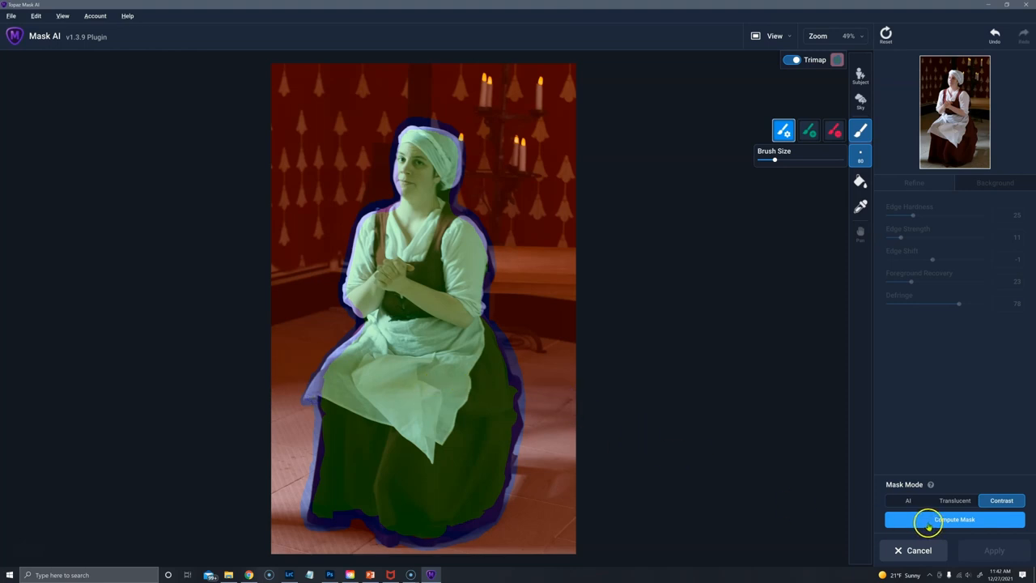
# - Compute the mask and choose Blur as the background replacement
pyautogui.click(955, 519)
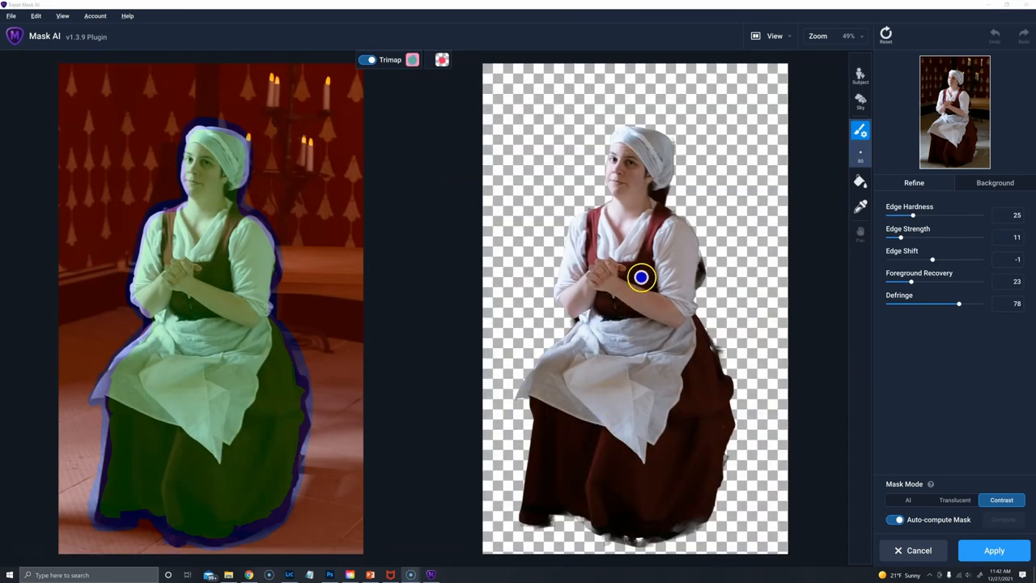
pyautogui.moveTo(879, 503)
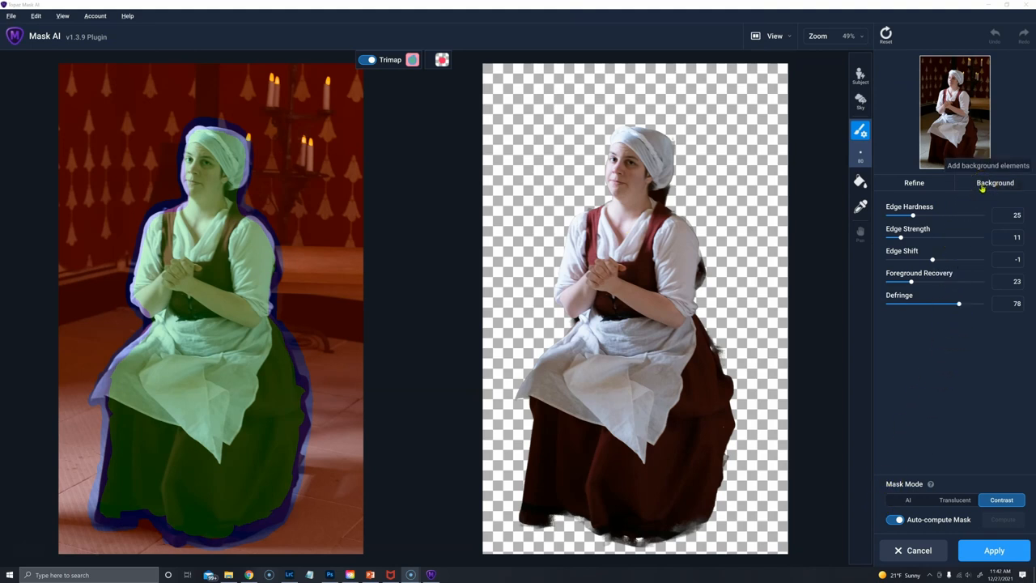
pyautogui.click(995, 182)
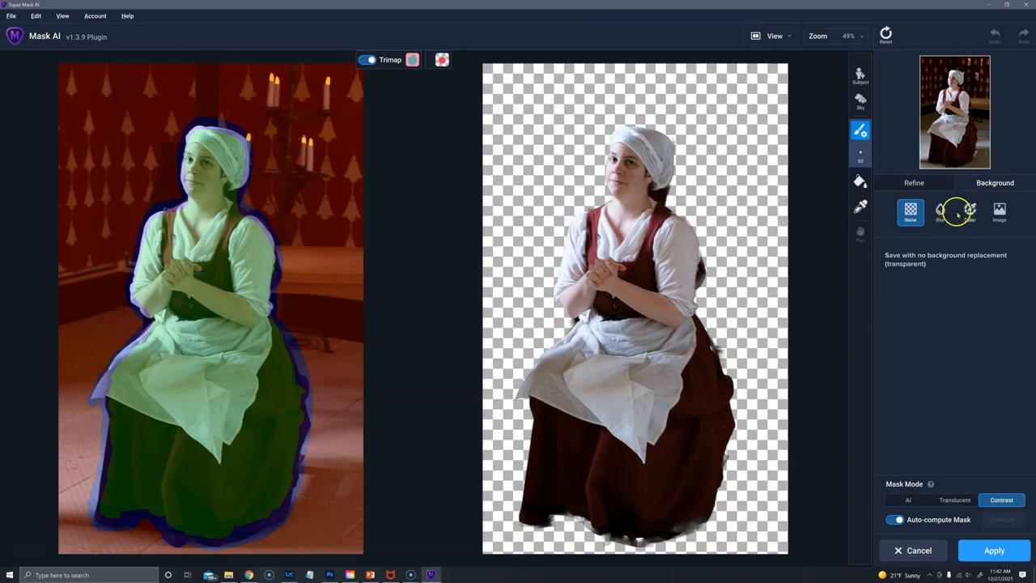
pyautogui.click(941, 212)
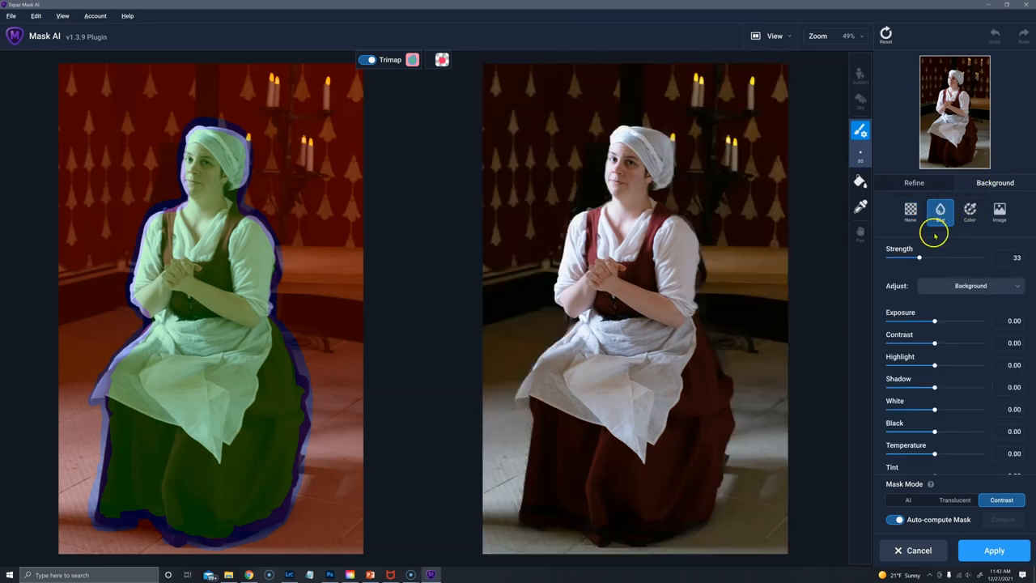
pyautogui.click(940, 209)
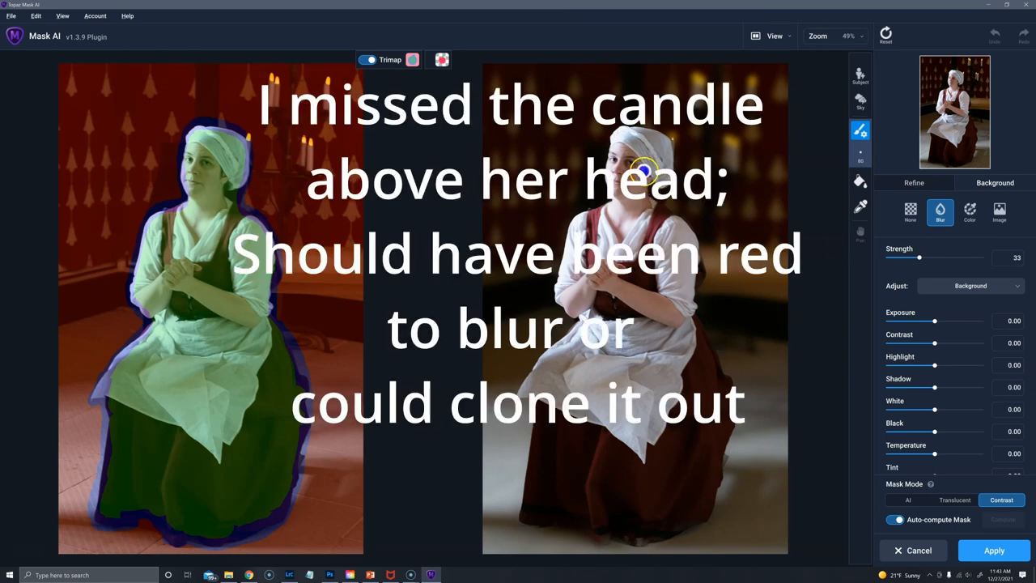
pyautogui.moveTo(698, 213)
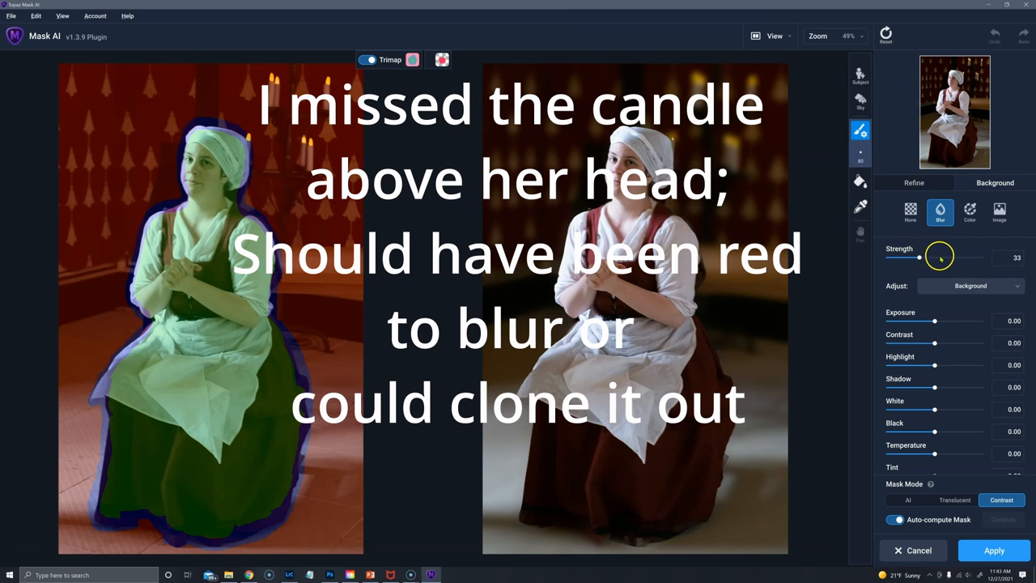
# - Adjust the background blur strength, settling at 76, and apply the result
pyautogui.moveTo(920, 258); pyautogui.dragTo(939, 258)
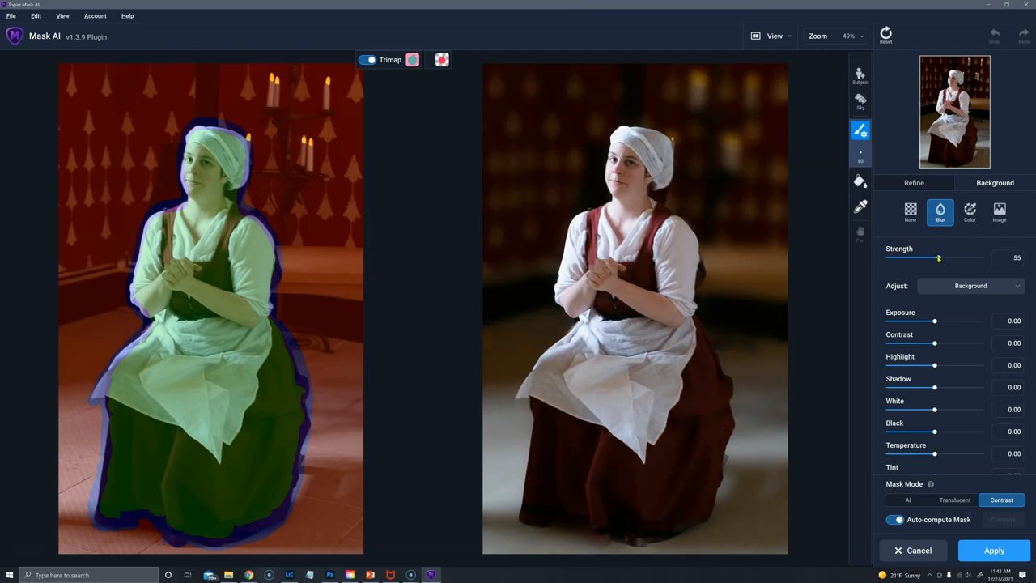
pyautogui.moveTo(938, 257); pyautogui.dragTo(912, 257)
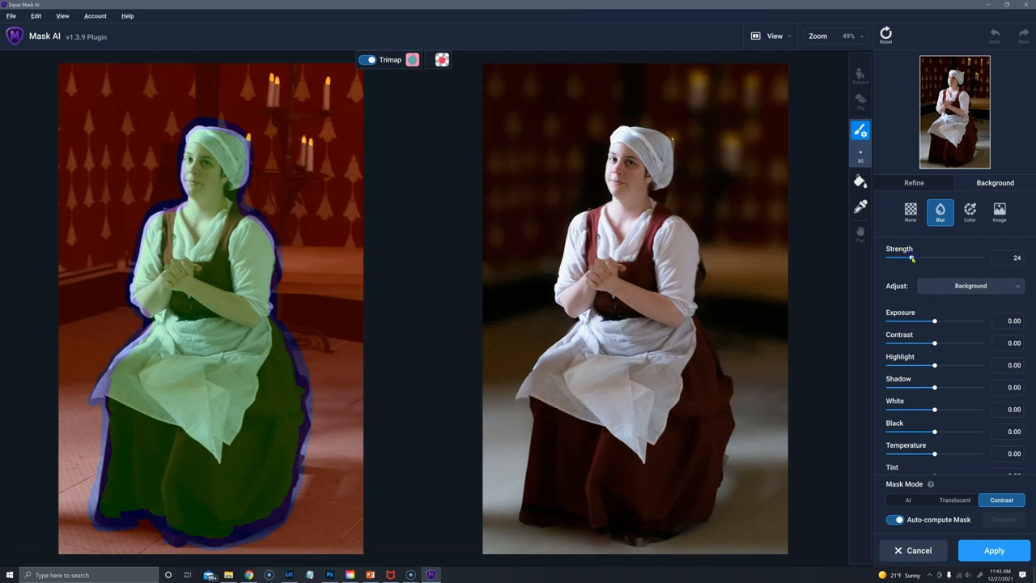
pyautogui.moveTo(912, 258); pyautogui.dragTo(910, 257)
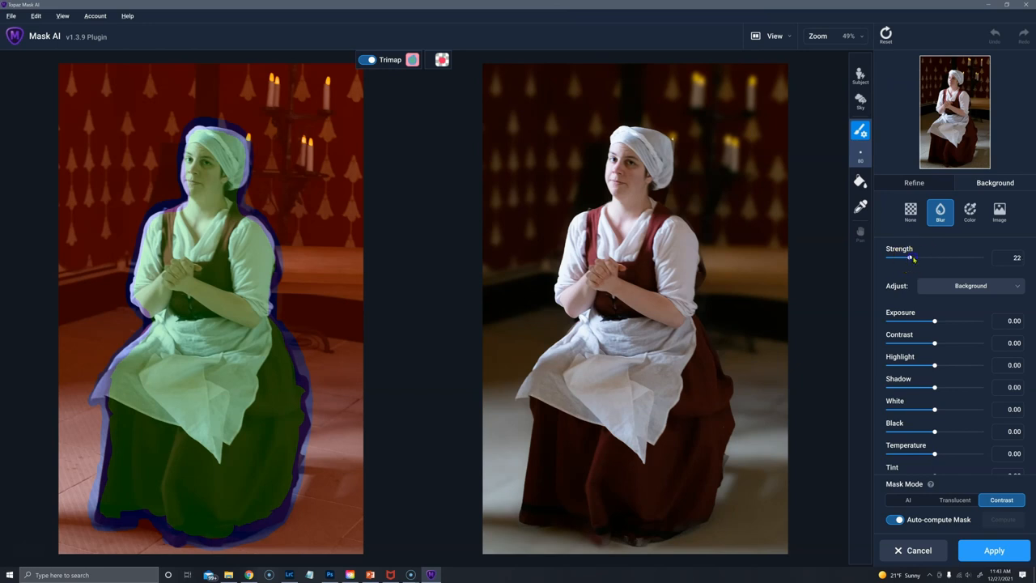
pyautogui.moveTo(910, 258); pyautogui.dragTo(918, 257)
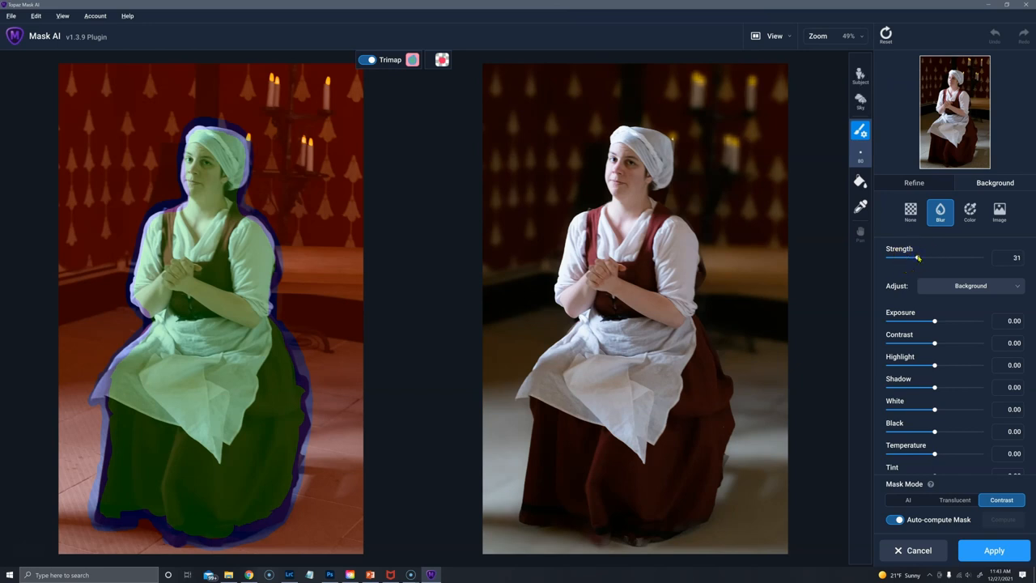
pyautogui.moveTo(918, 257); pyautogui.dragTo(924, 257)
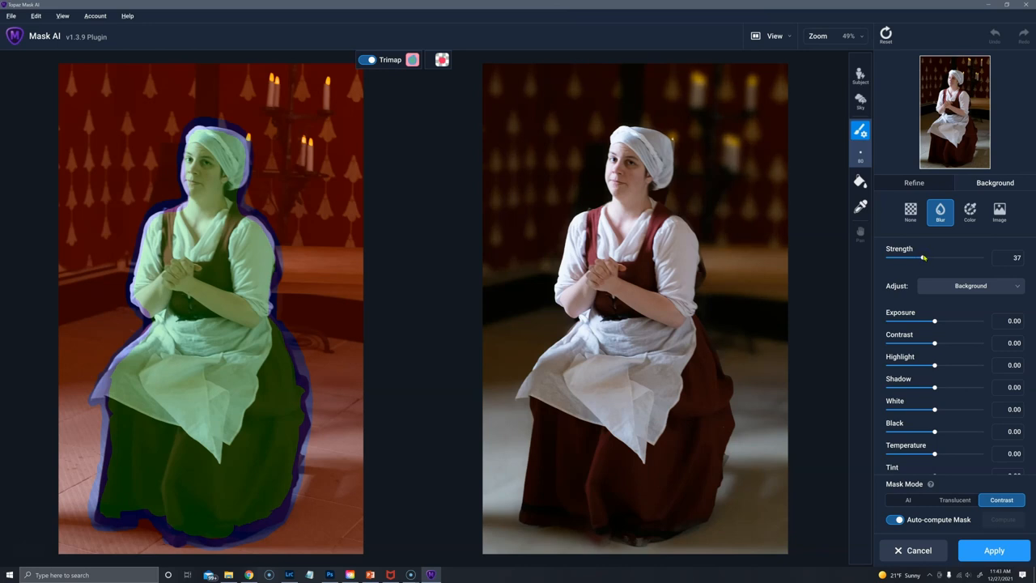
pyautogui.moveTo(924, 257); pyautogui.dragTo(930, 257)
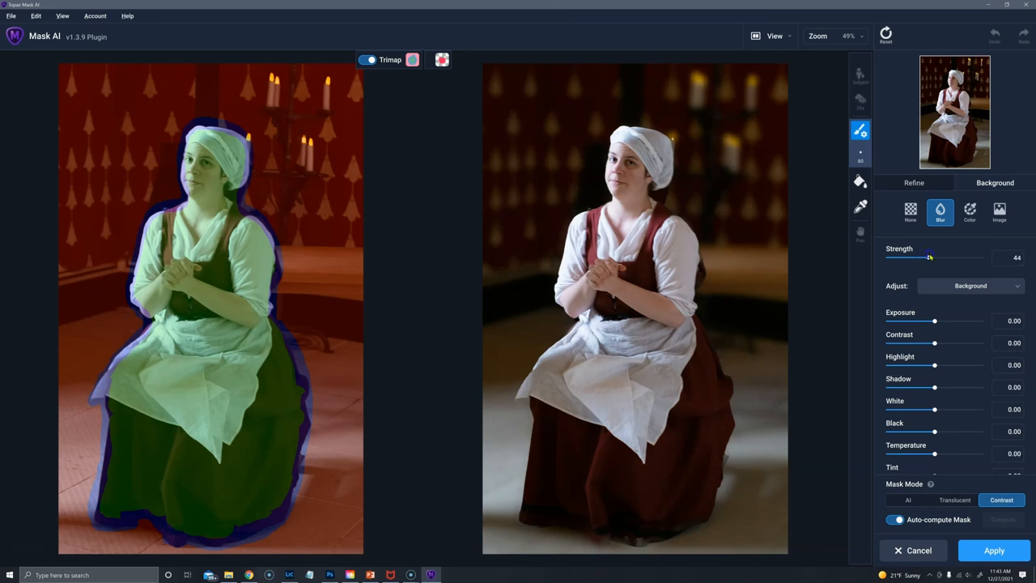
pyautogui.moveTo(930, 257); pyautogui.dragTo(980, 257)
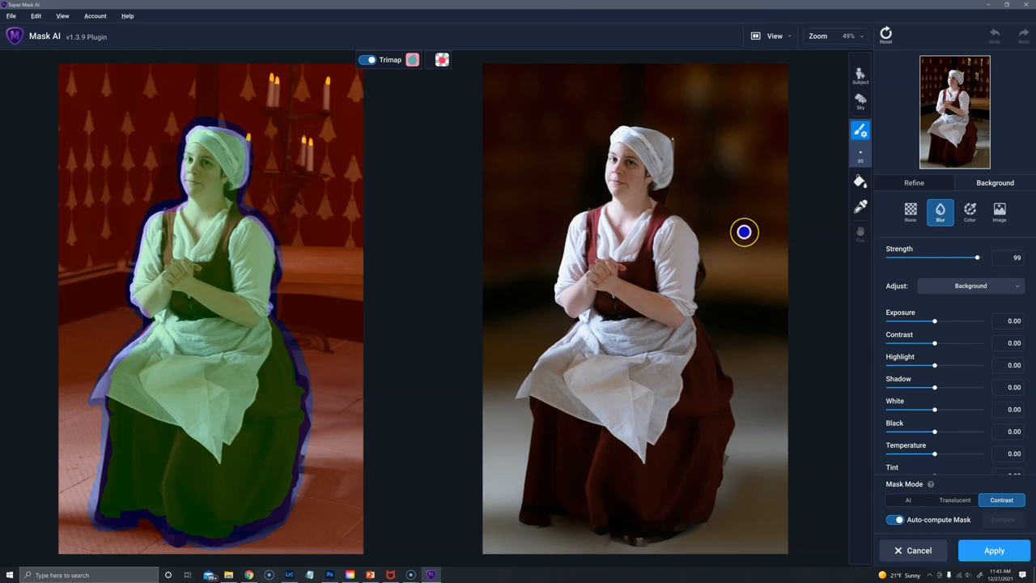
pyautogui.moveTo(736, 228)
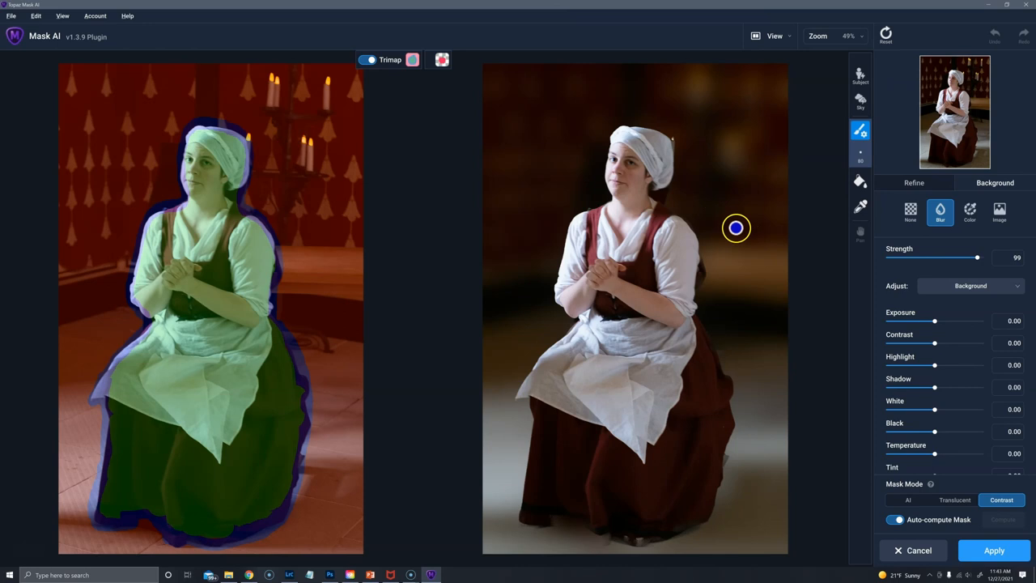
pyautogui.moveTo(733, 230)
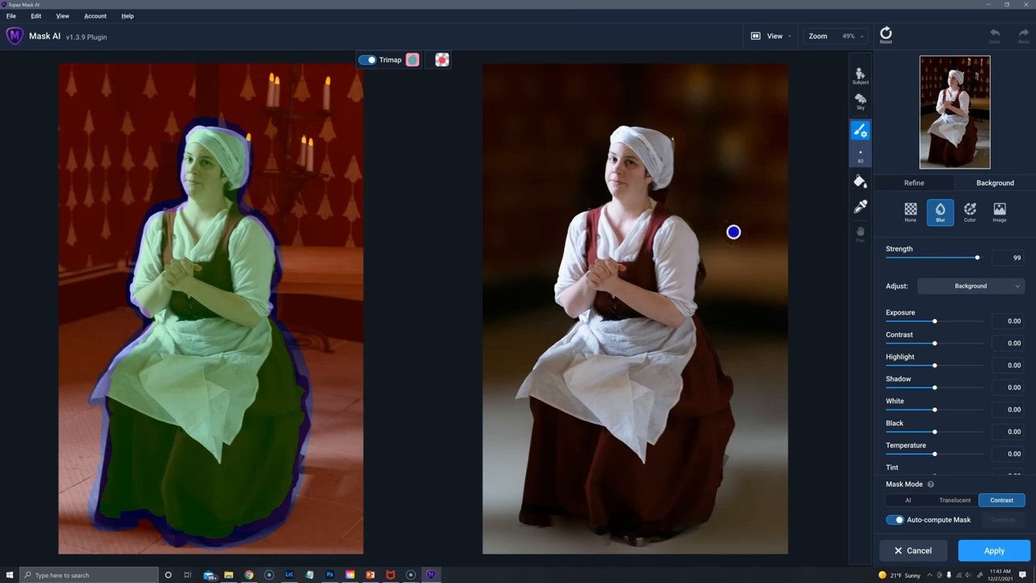
pyautogui.moveTo(638, 126)
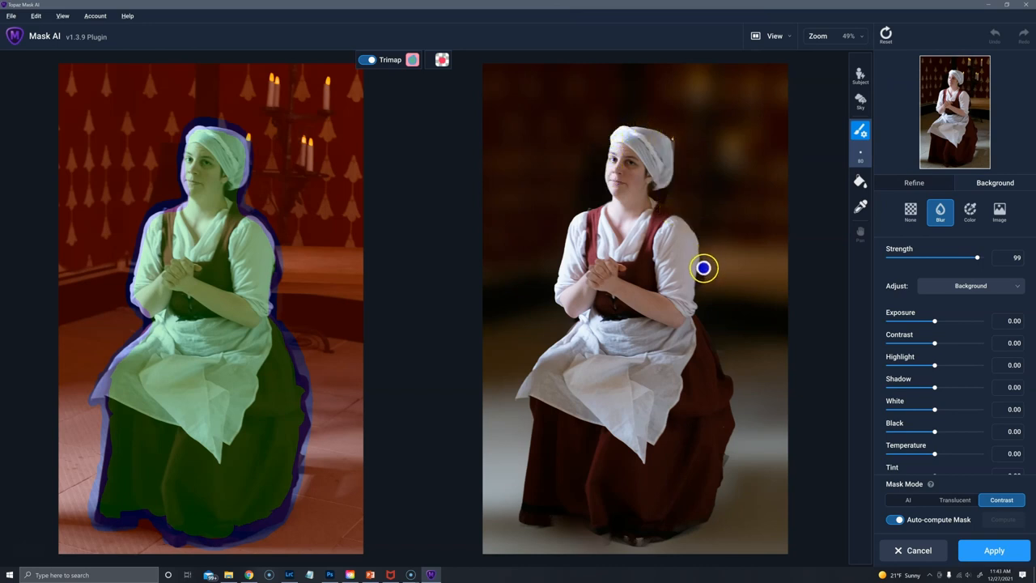
pyautogui.moveTo(959, 257)
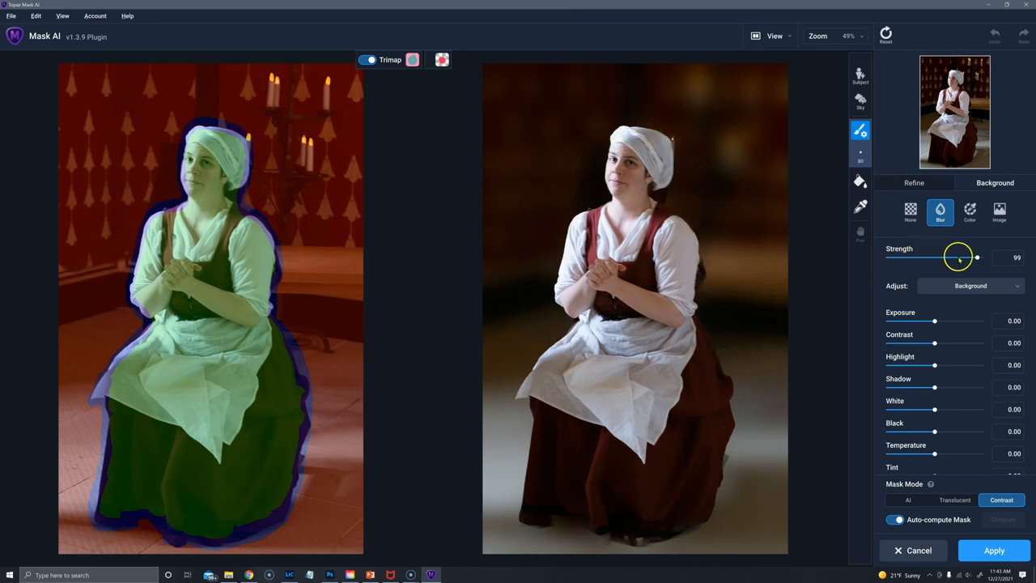
pyautogui.moveTo(977, 257); pyautogui.dragTo(958, 258)
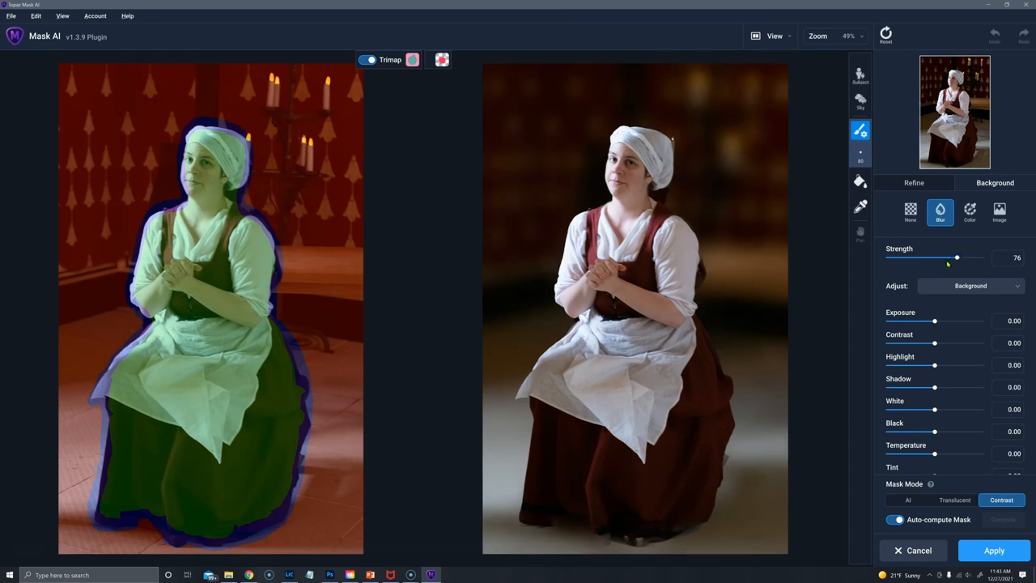
pyautogui.moveTo(915, 285)
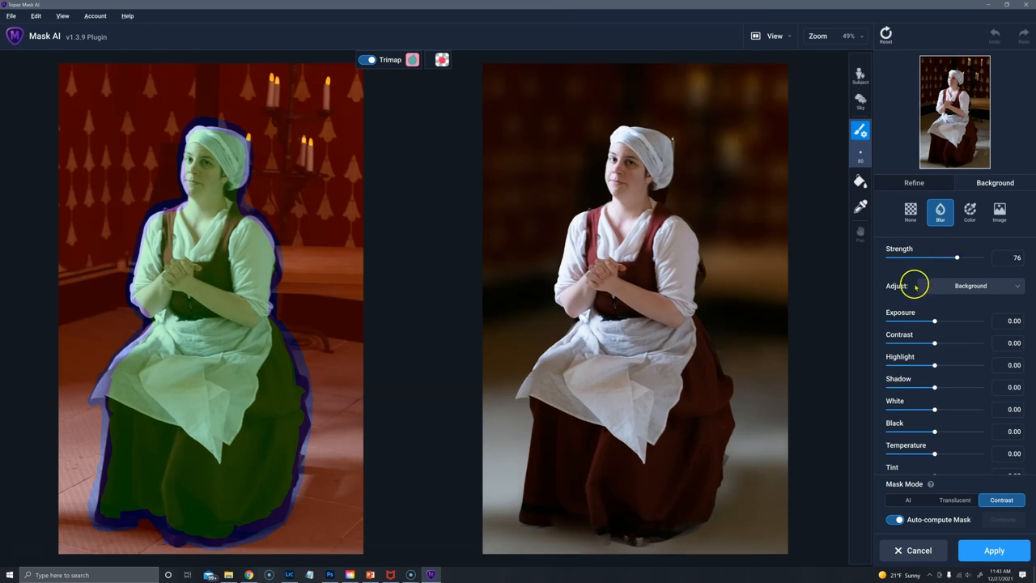
pyautogui.click(994, 551)
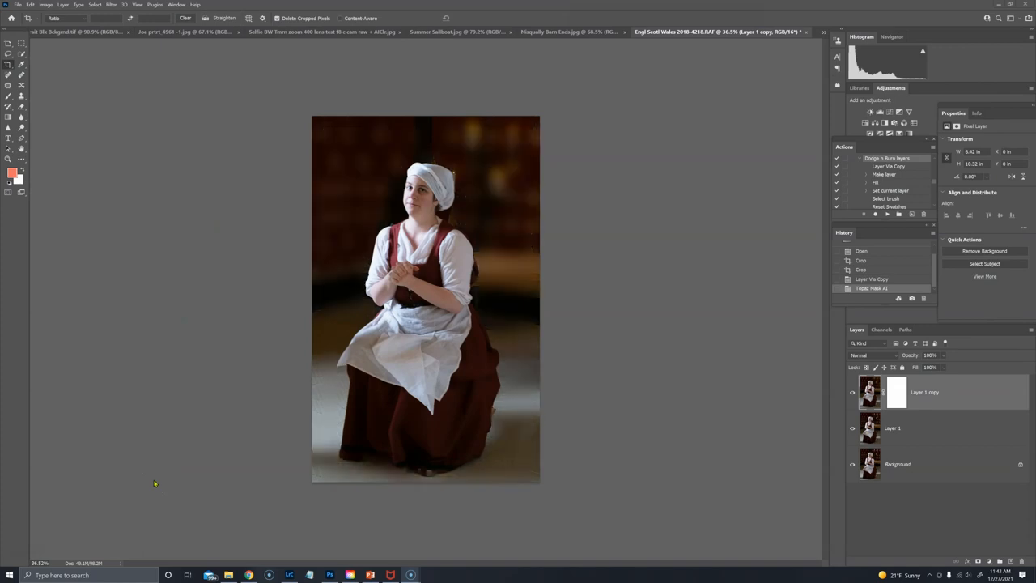
pyautogui.moveTo(736, 422)
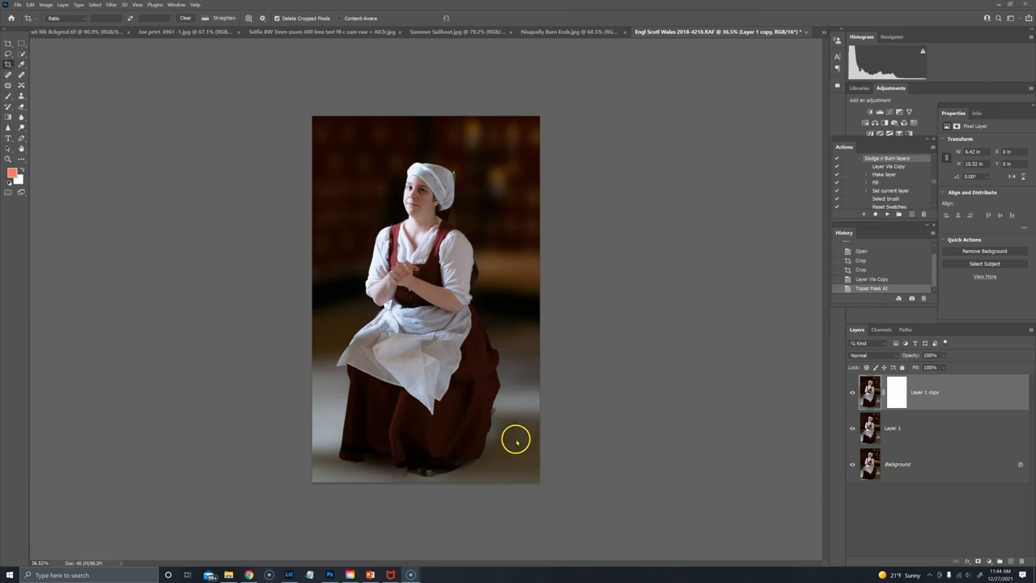
pyautogui.moveTo(901, 402)
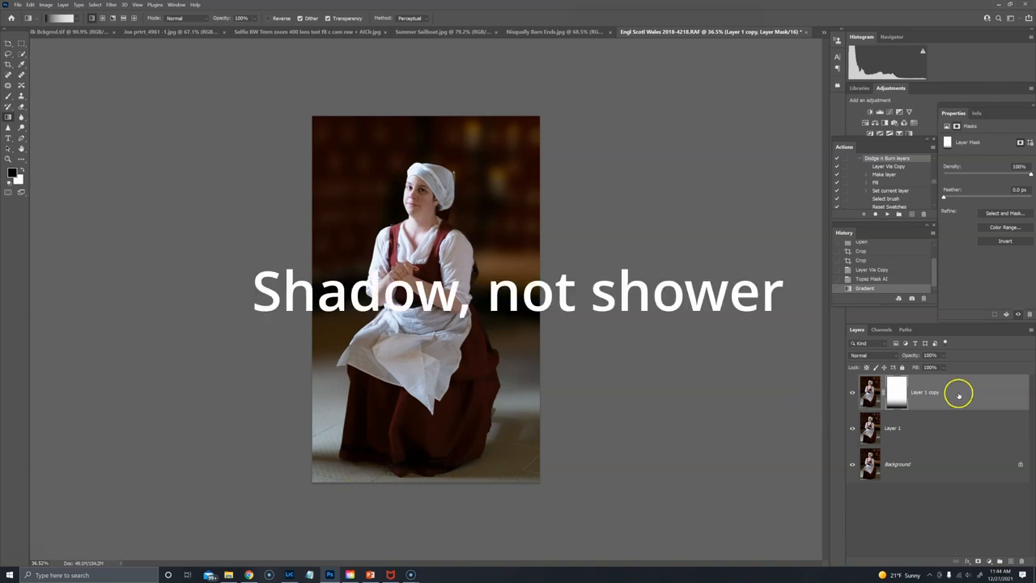
# - Bring up the context options for the blurred copy layer
pyautogui.rightClick(960, 393)
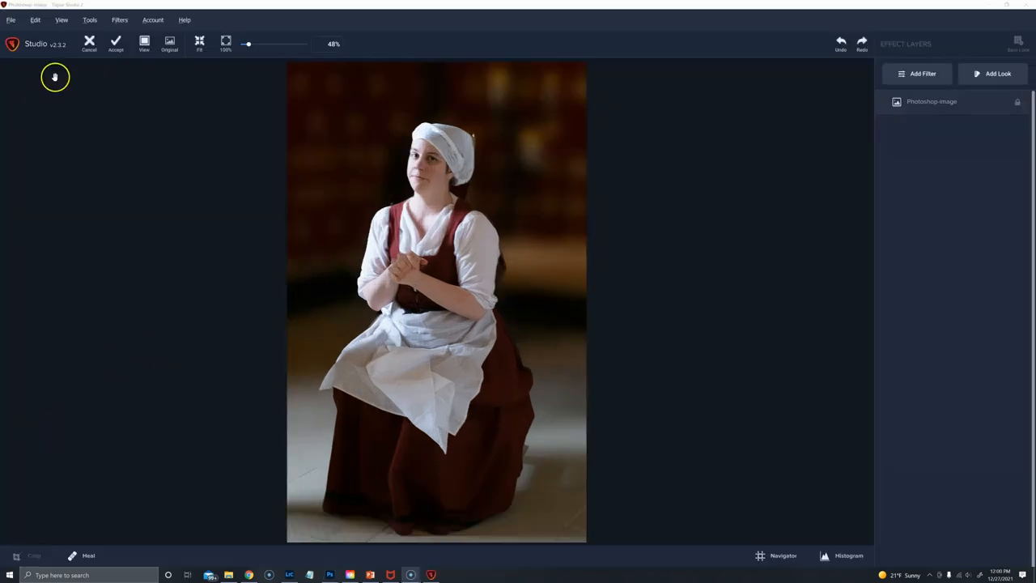
pyautogui.moveTo(89, 41)
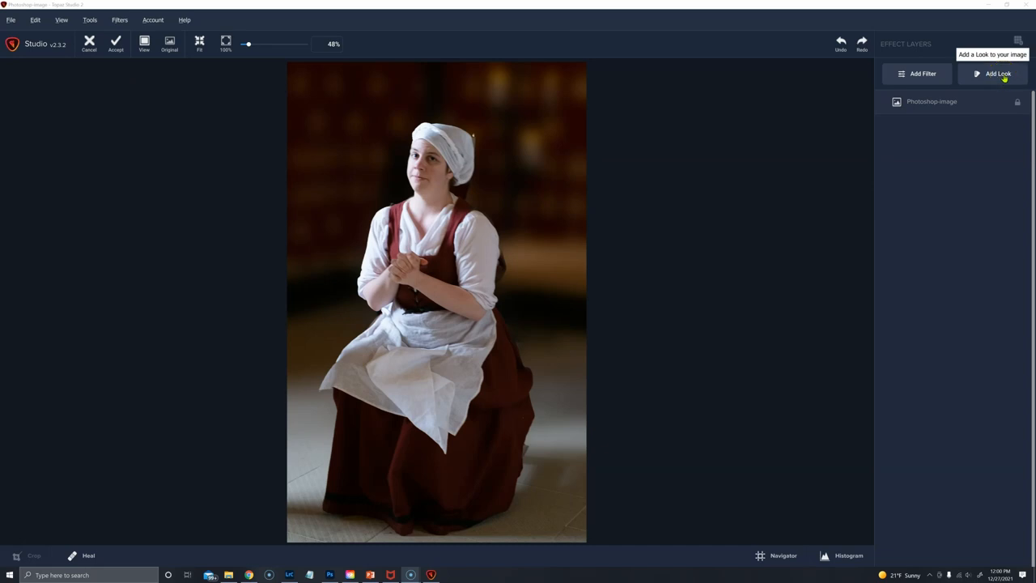
pyautogui.click(993, 72)
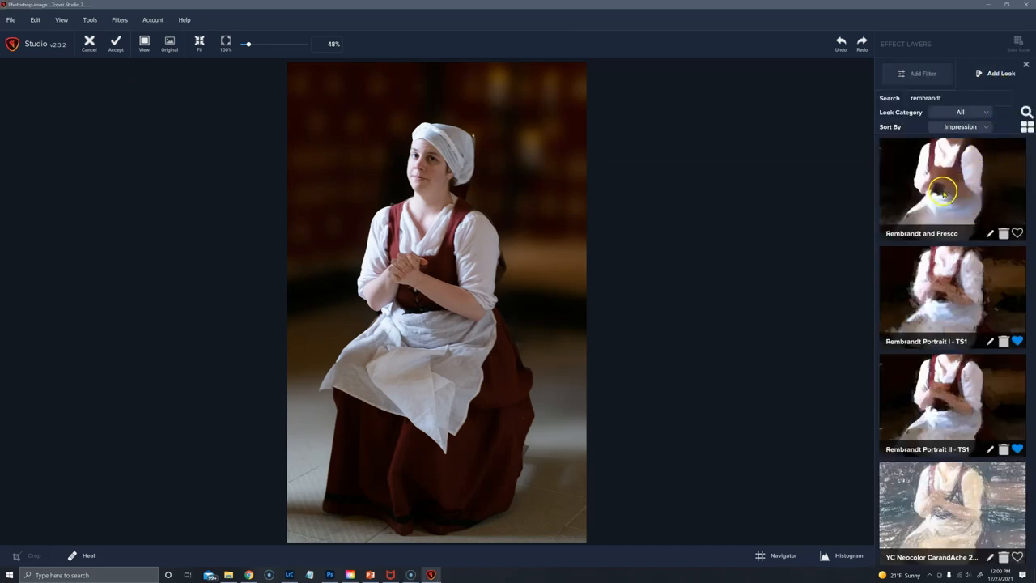
pyautogui.moveTo(956, 310)
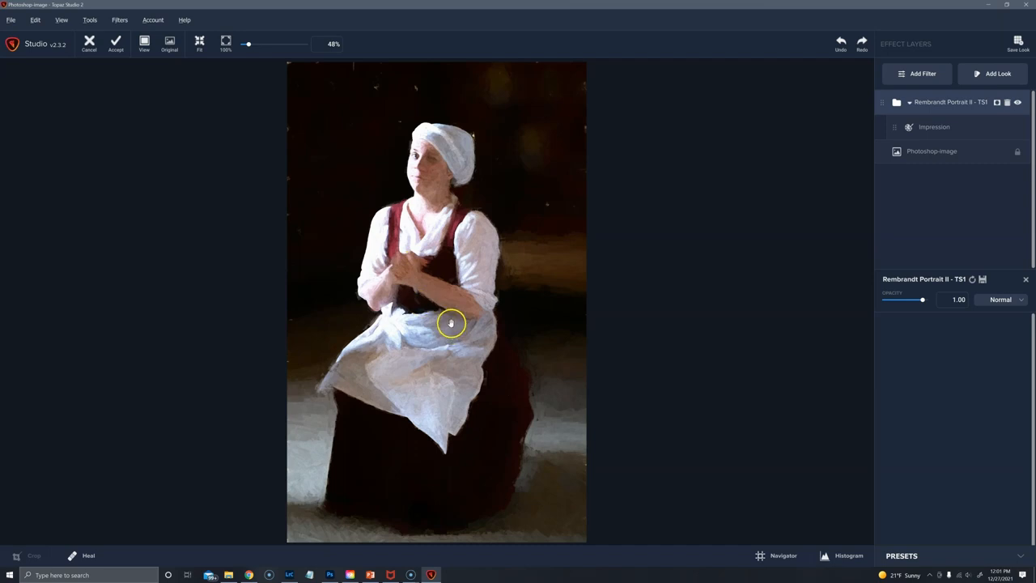
pyautogui.moveTo(517, 199)
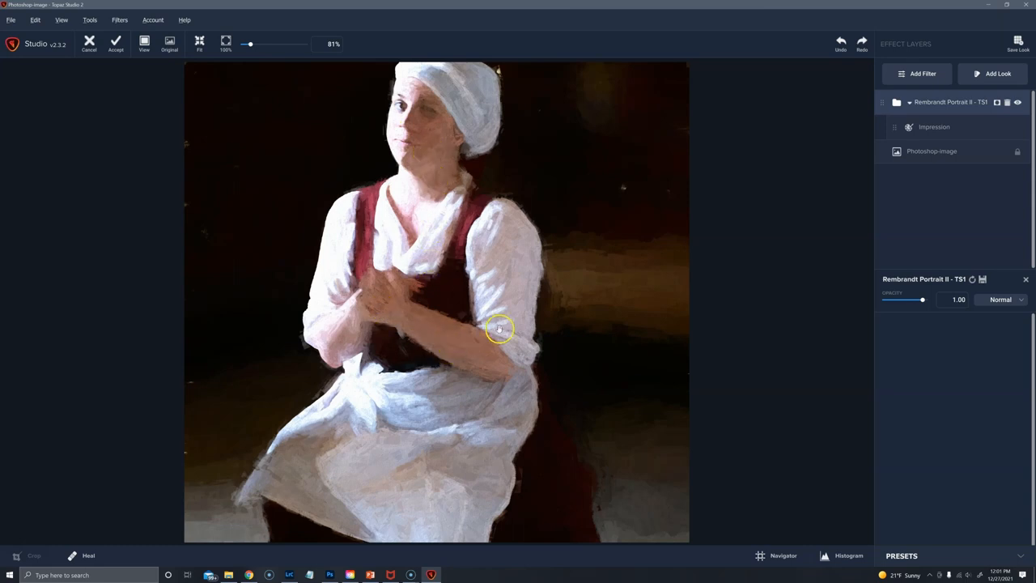
pyautogui.moveTo(540, 273)
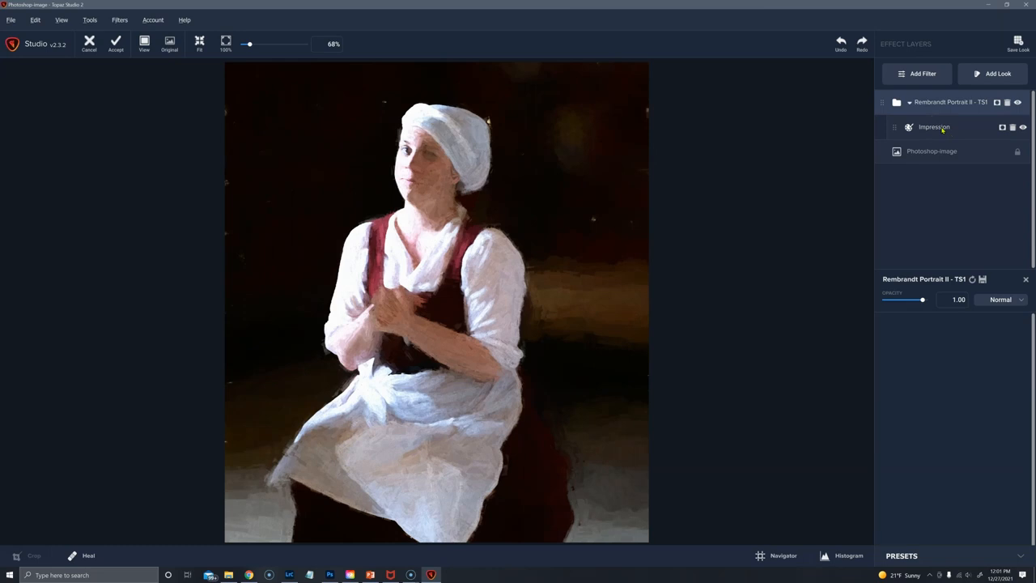
pyautogui.click(934, 126)
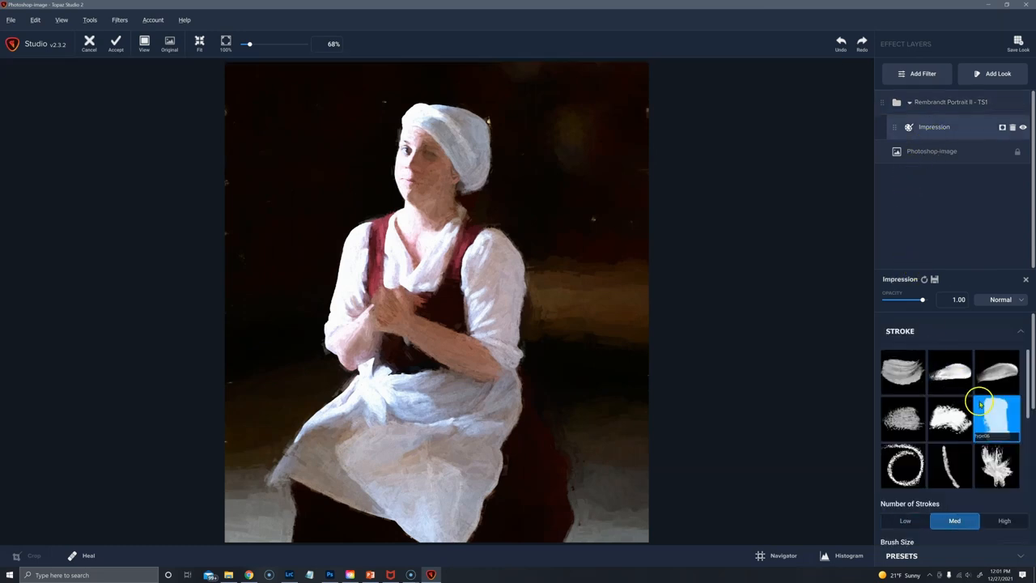
pyautogui.click(89, 43)
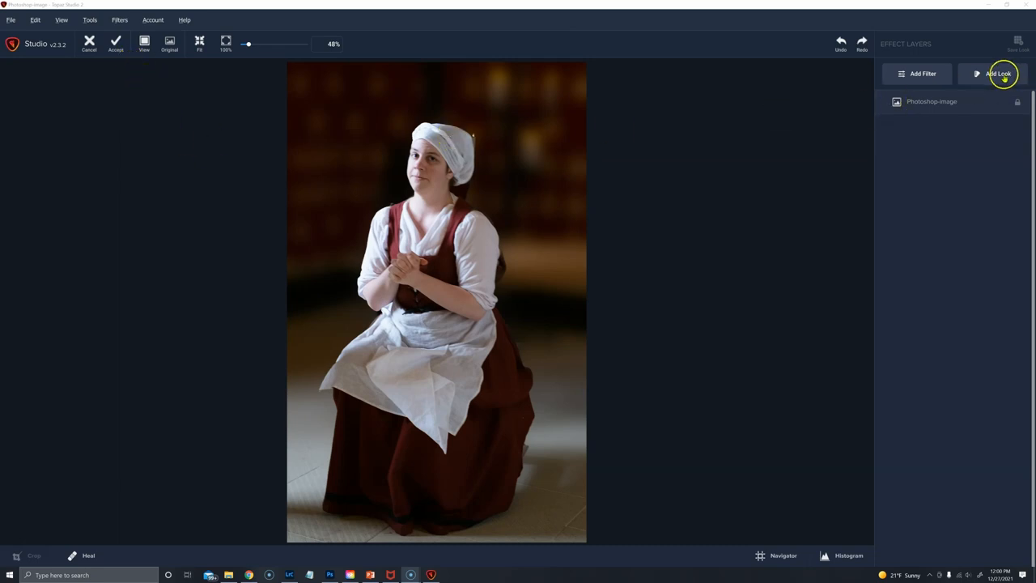
# - Preview and apply the Rembrandt Portrait II - TS1 look from the preset looks
pyautogui.click(1001, 73)
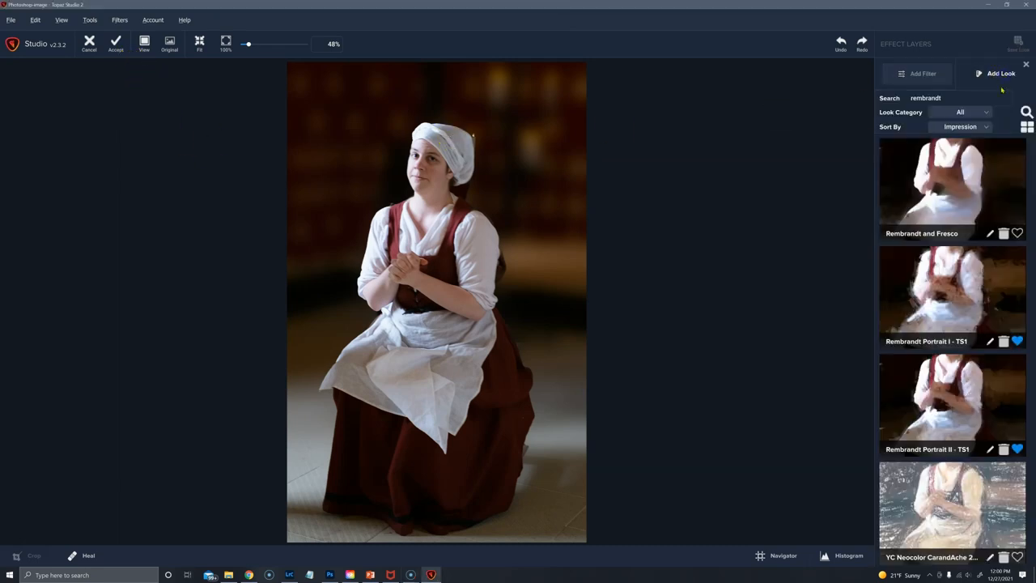
pyautogui.moveTo(935, 261)
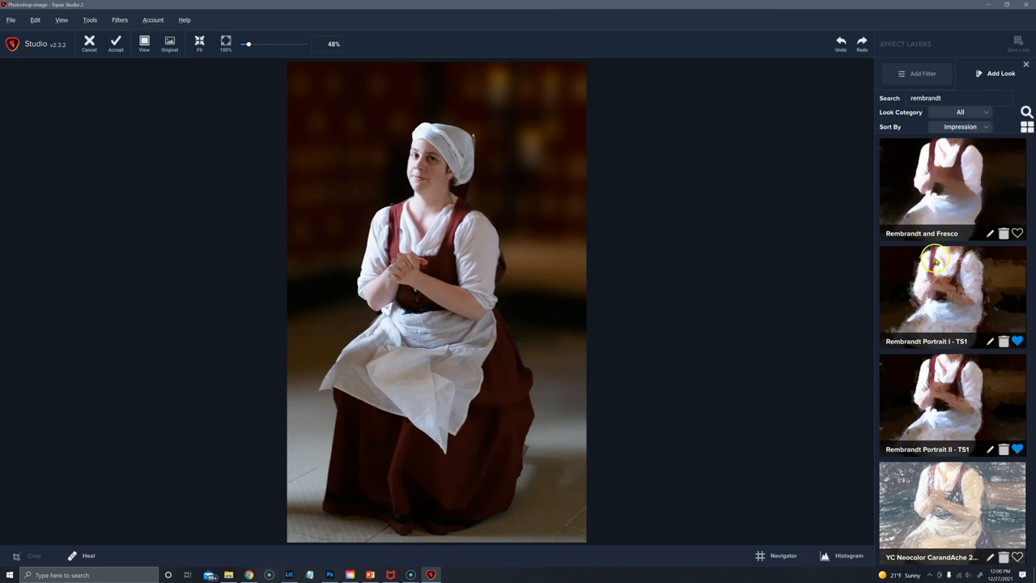
pyautogui.moveTo(953, 306)
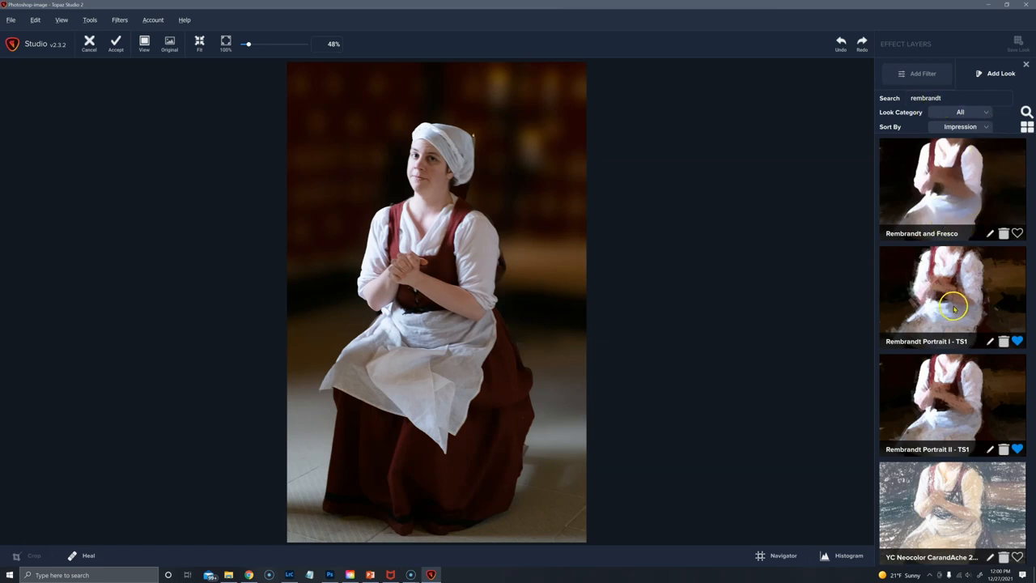
pyautogui.click(953, 397)
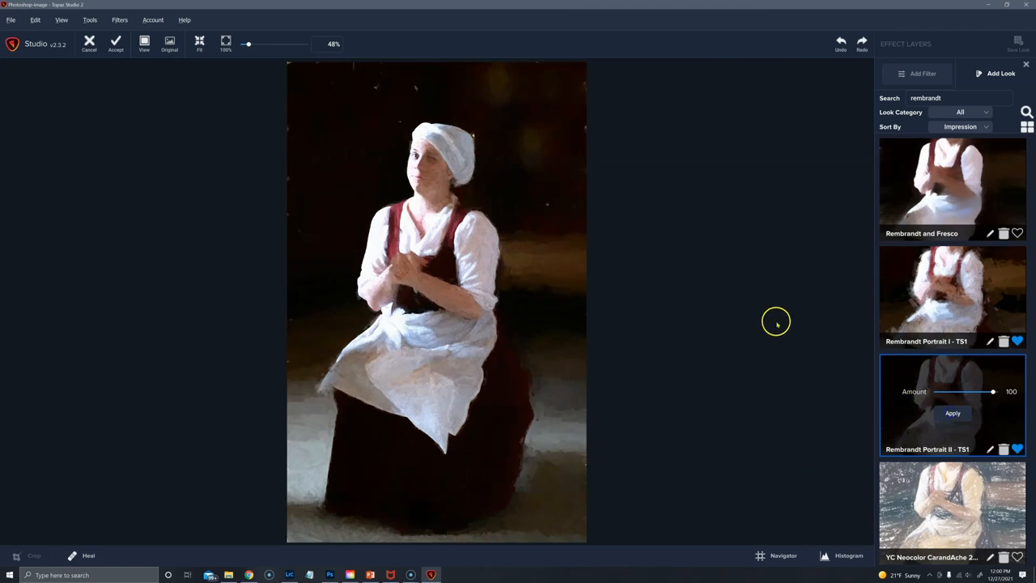
pyautogui.click(953, 413)
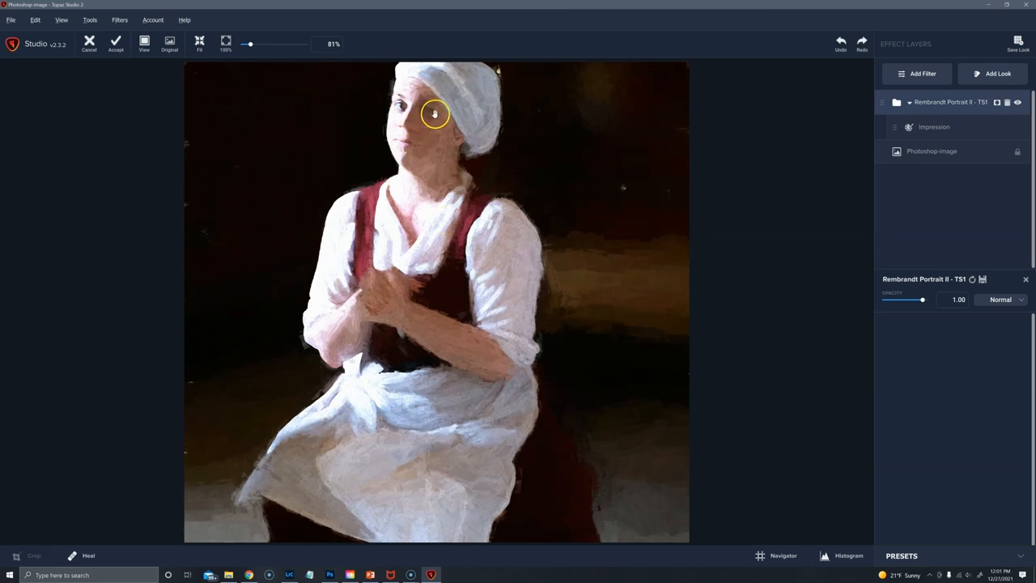
pyautogui.moveTo(428, 154)
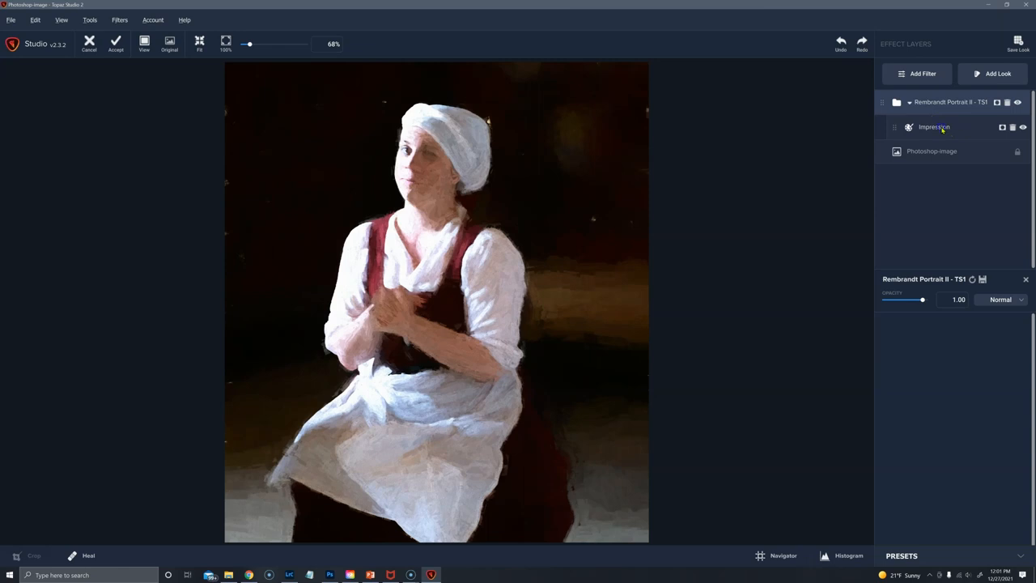
# - Switch the Impression filter to the smooth broad brush stroke shape
pyautogui.click(933, 126)
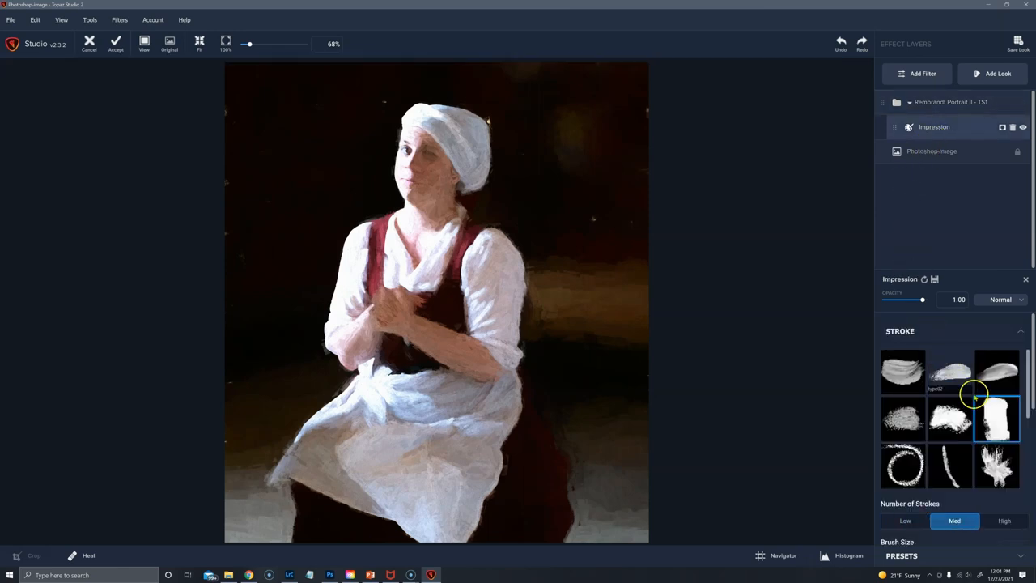
pyautogui.click(996, 419)
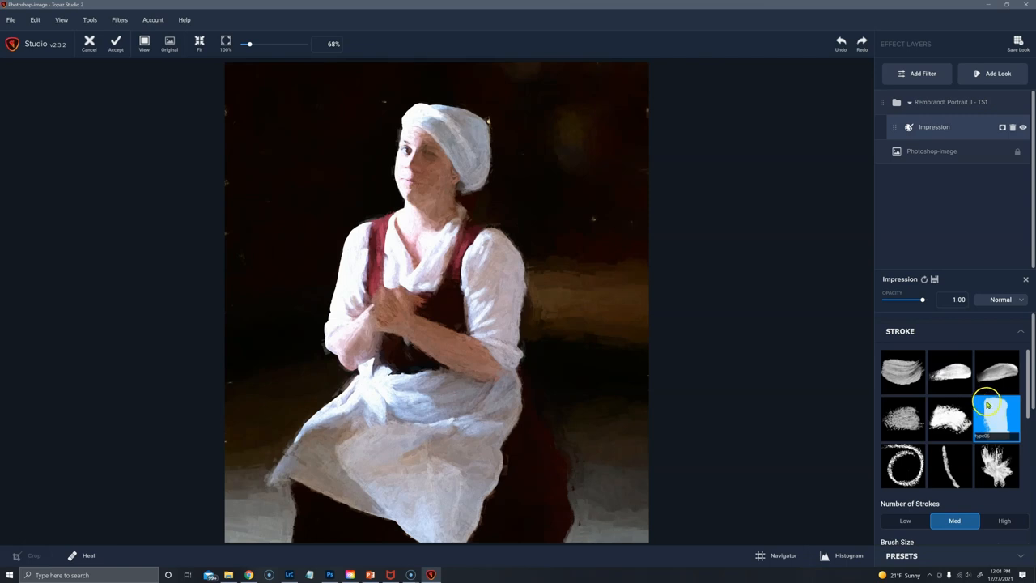
pyautogui.click(997, 372)
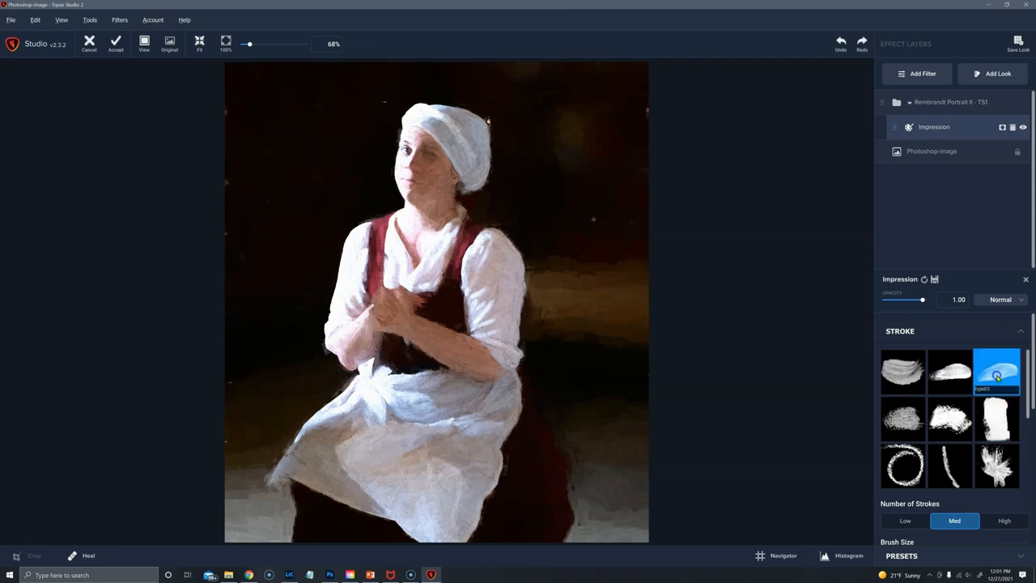
pyautogui.click(997, 372)
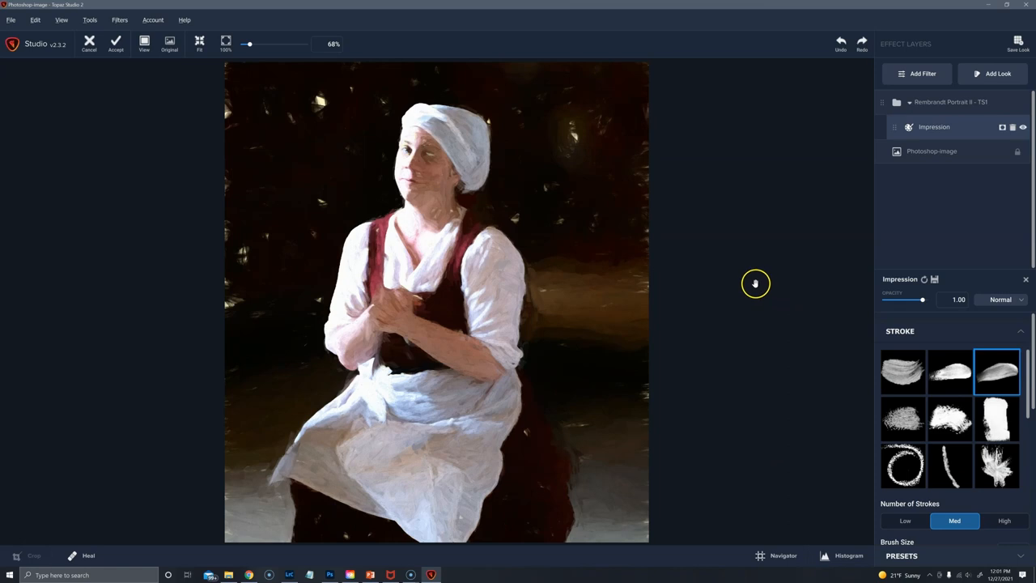
pyautogui.moveTo(421, 188)
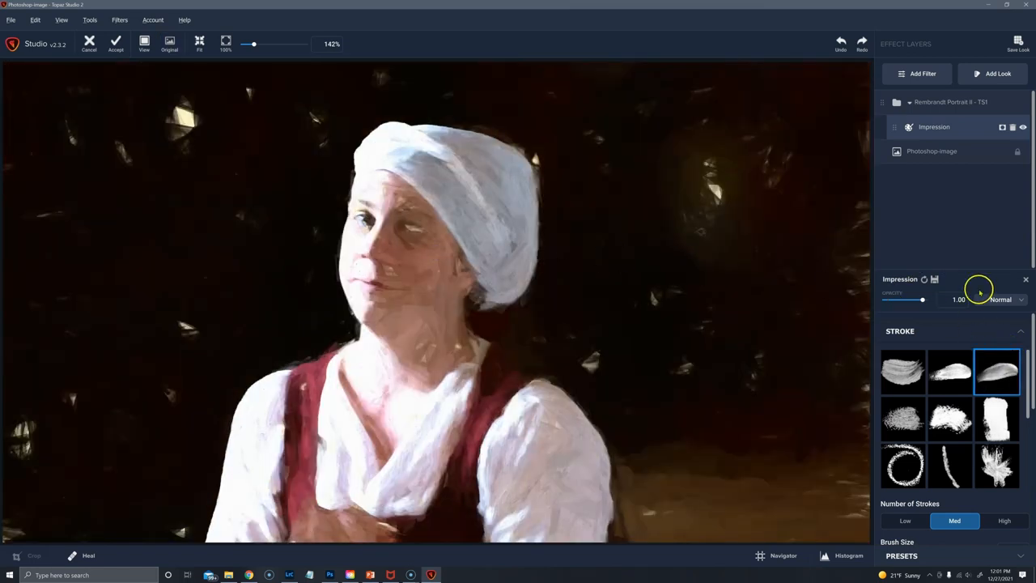
# - Raise Paint Volume to 0.62 and lower Spill to -0.67
pyautogui.click(1004, 521)
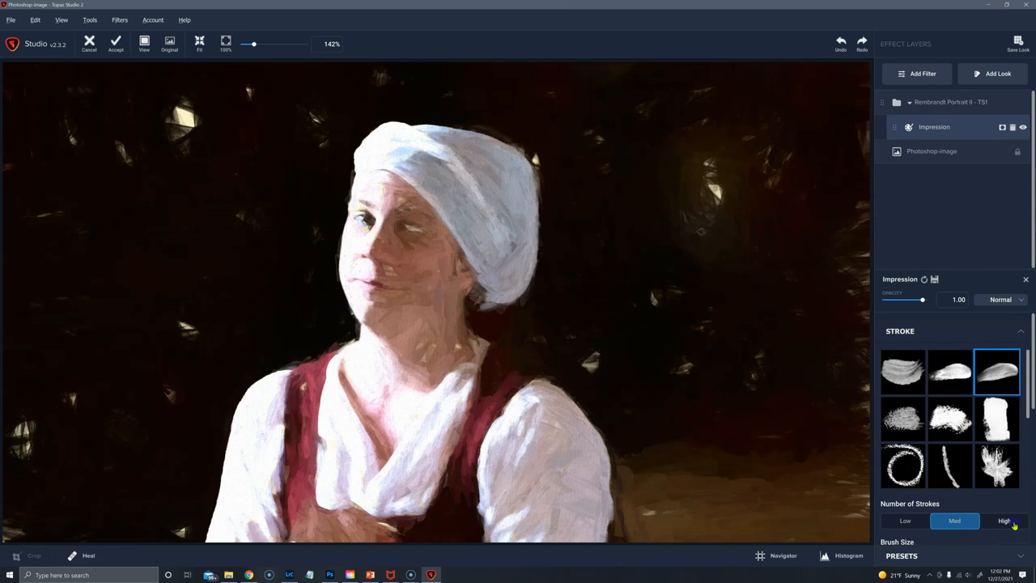
pyautogui.click(1004, 521)
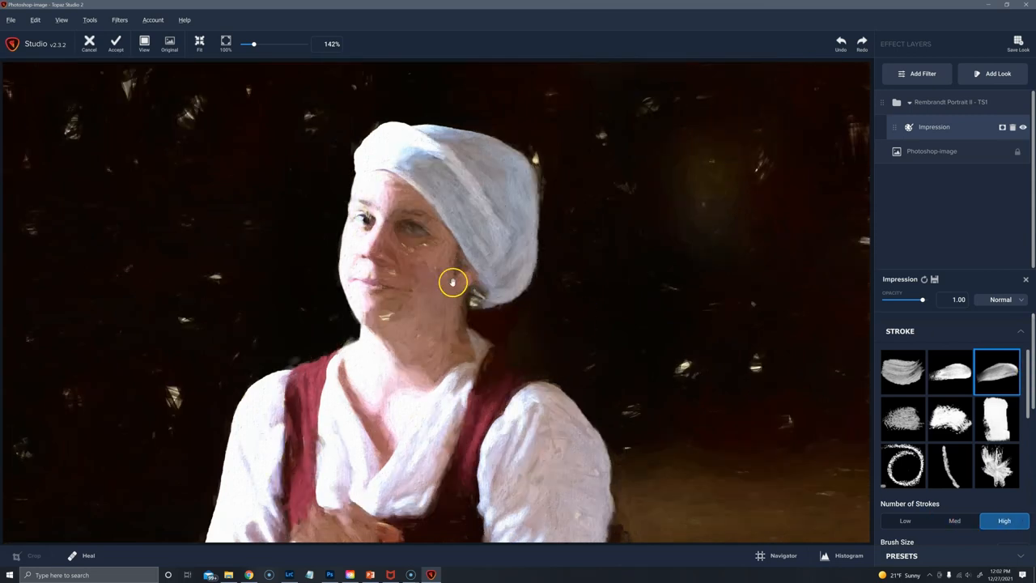
pyautogui.moveTo(974, 281)
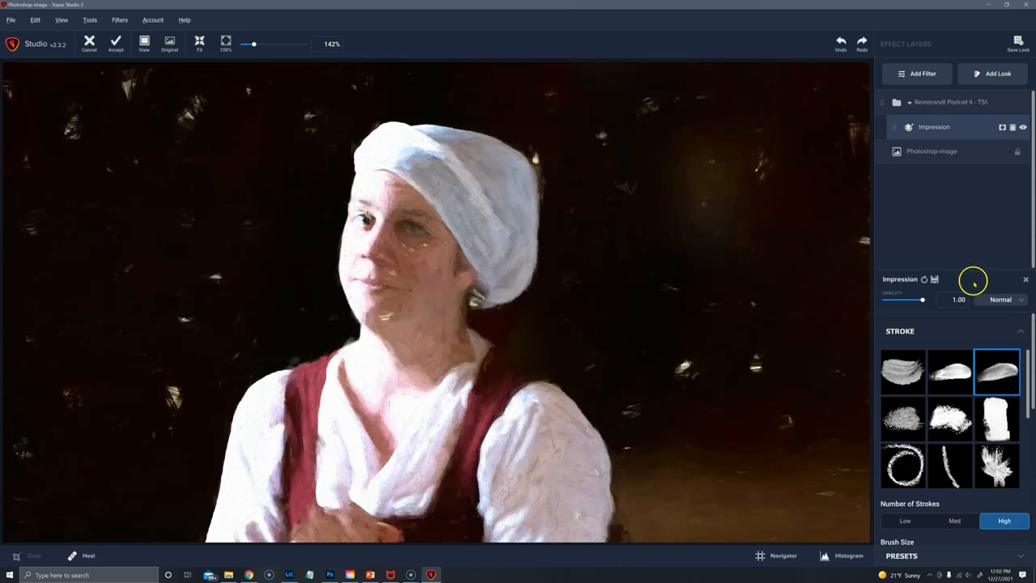
pyautogui.scroll(-3)
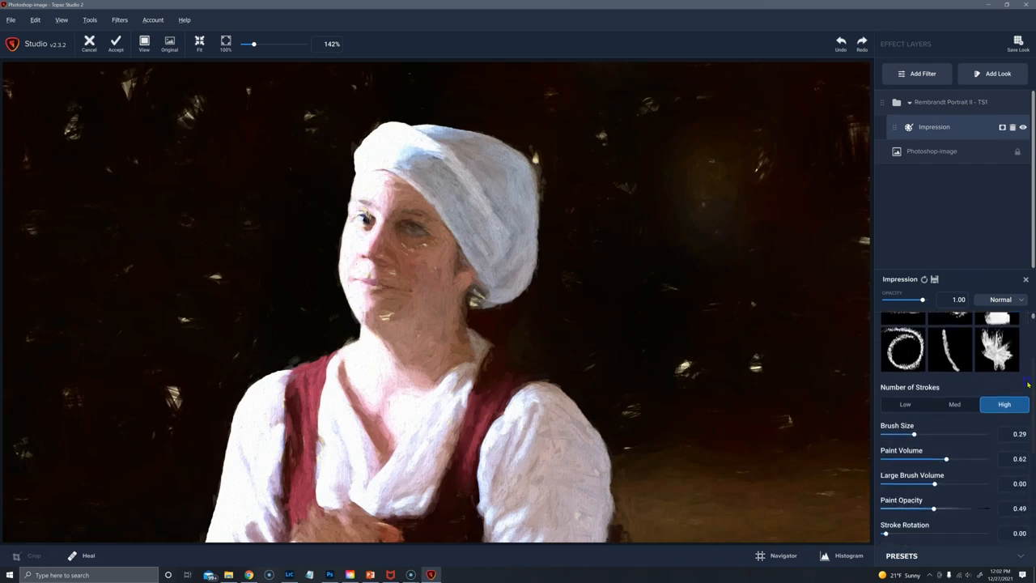
pyautogui.scroll(-3)
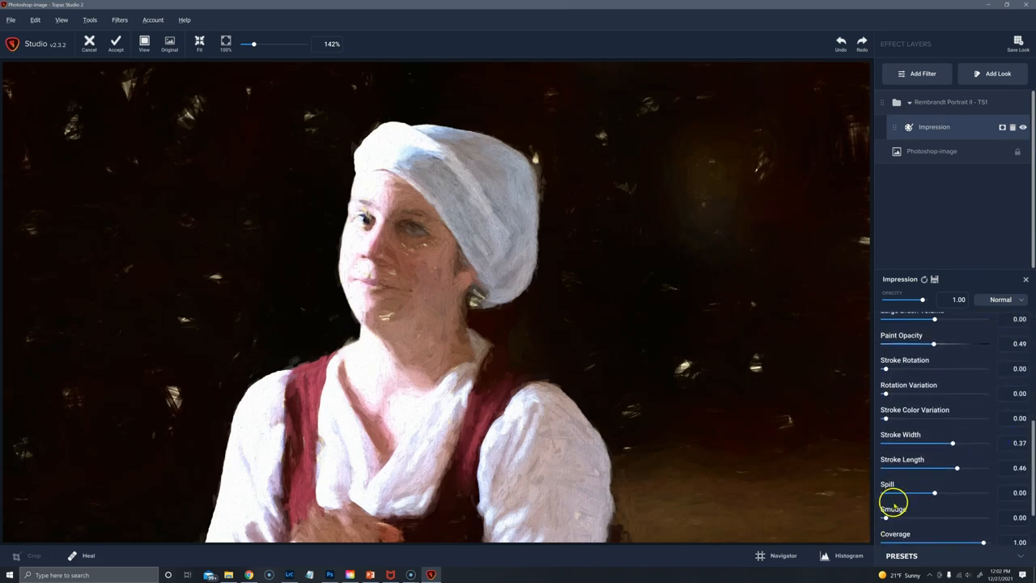
pyautogui.moveTo(935, 492); pyautogui.dragTo(889, 492)
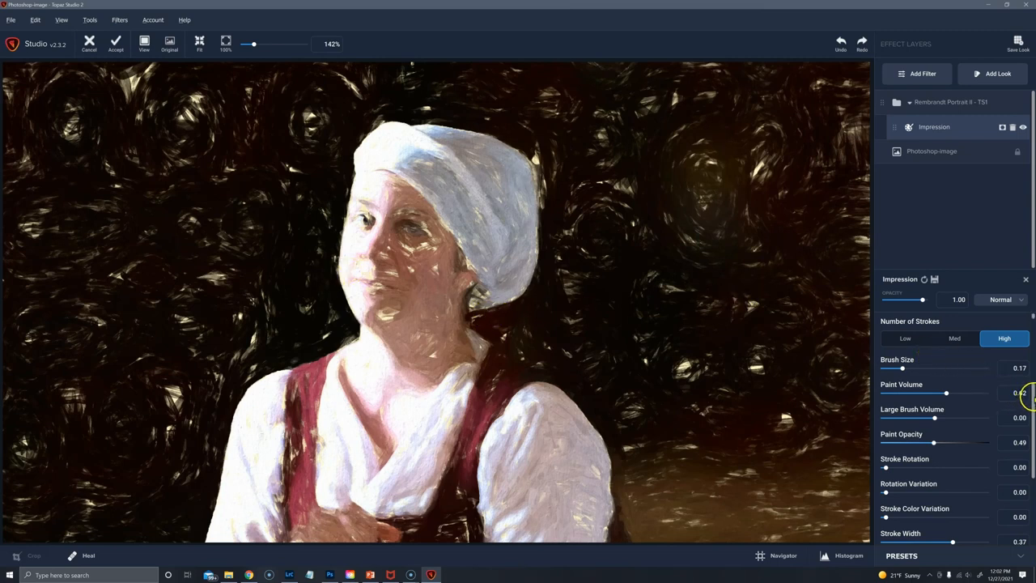
pyautogui.scroll(-3)
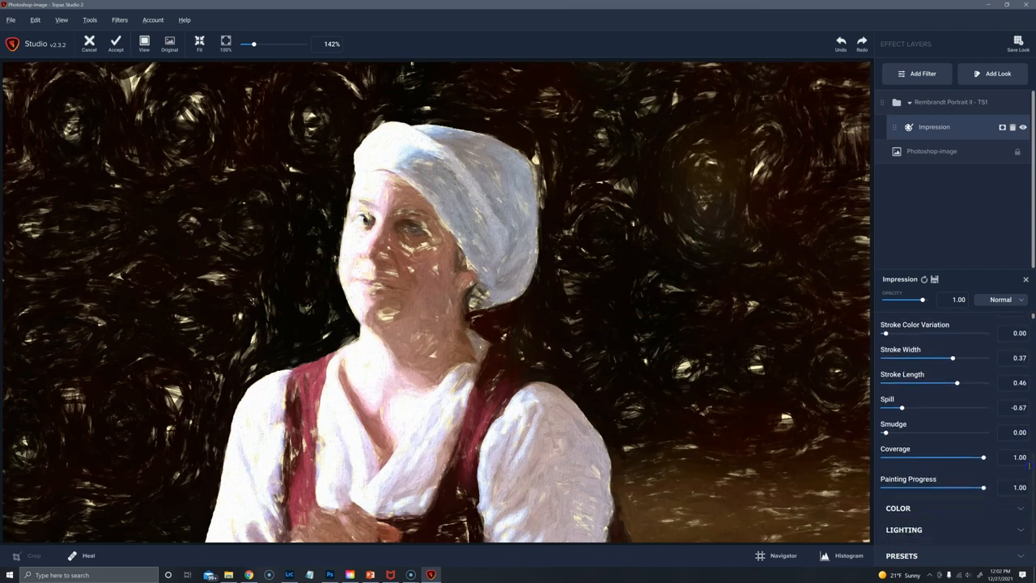
pyautogui.scroll(-3)
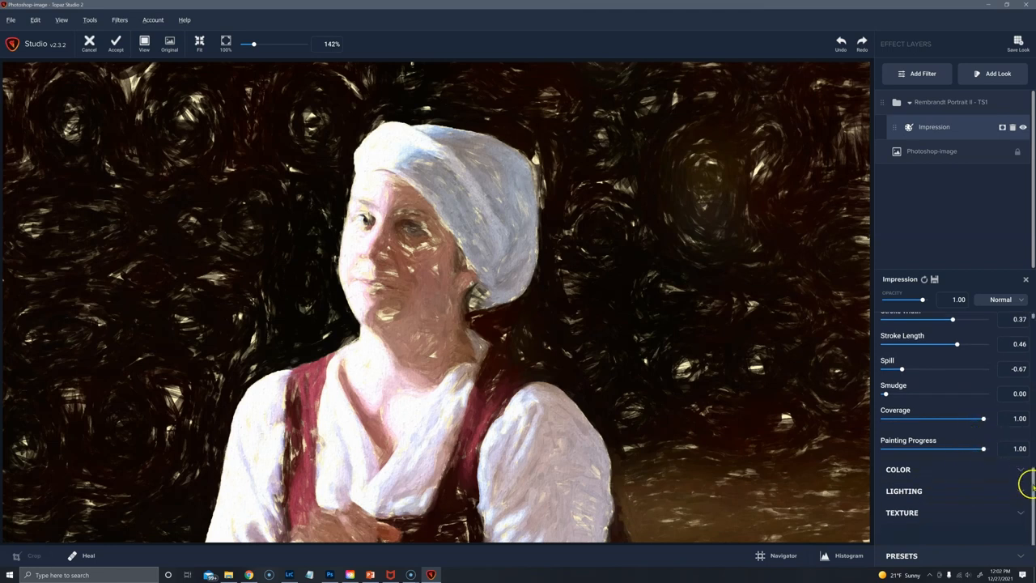
# - Set the Texture section's Background Type to Original instead of Solid
pyautogui.click(901, 512)
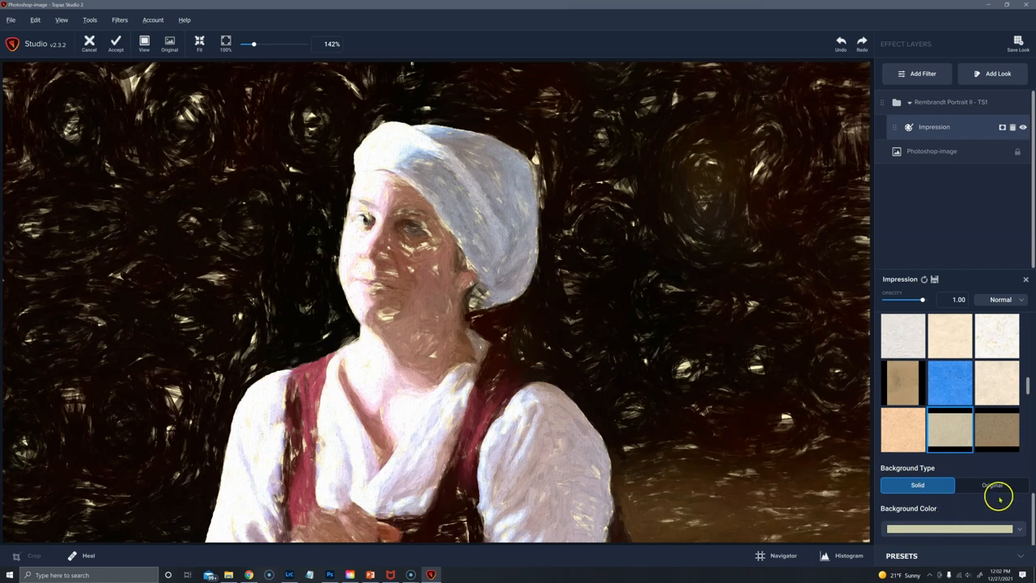
pyautogui.click(991, 485)
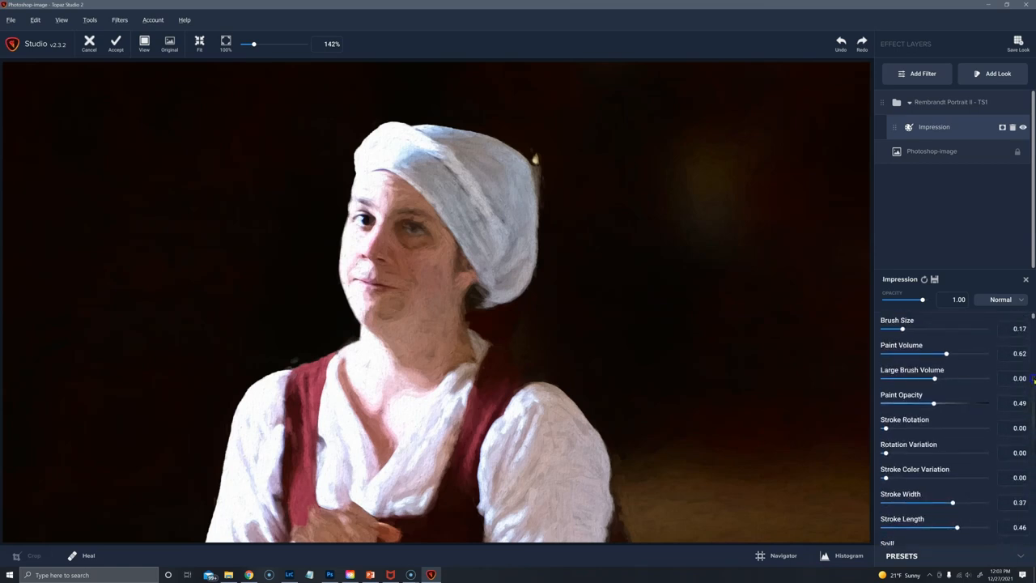
# - Shrink brush size, narrow and shorten strokes, and set colour variation to 0.05
pyautogui.moveTo(901, 330); pyautogui.dragTo(889, 329)
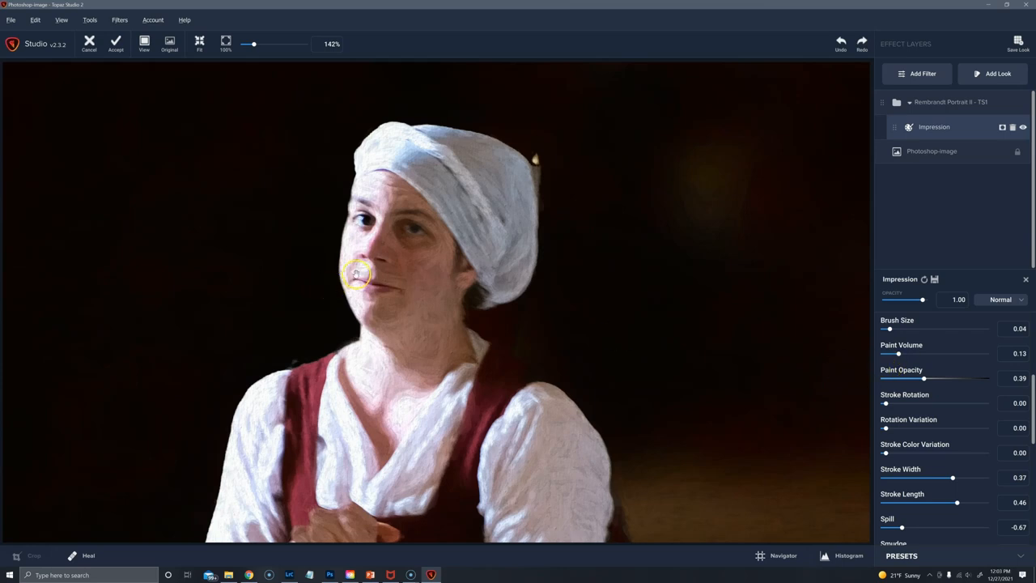
pyautogui.moveTo(397, 279)
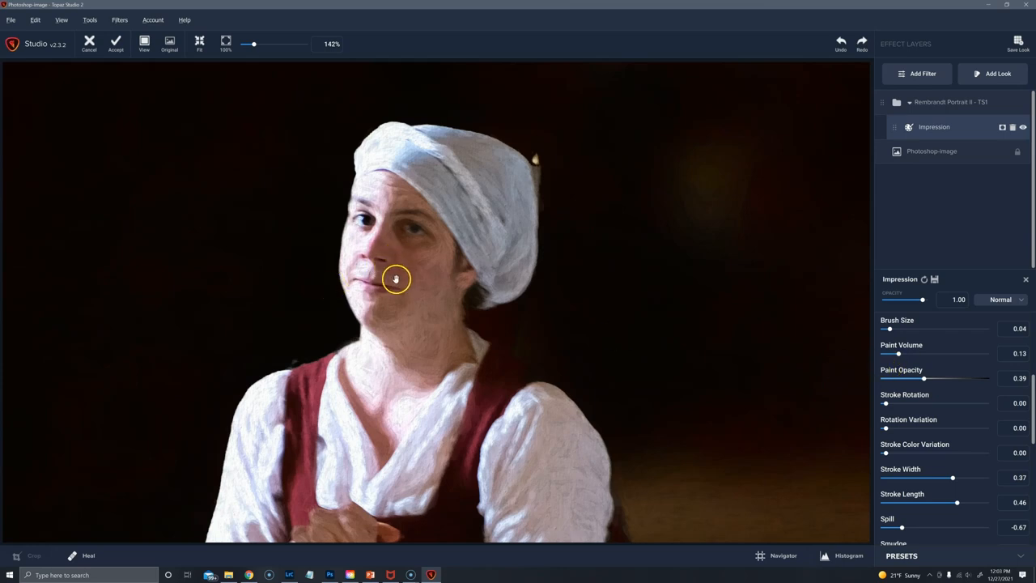
pyautogui.moveTo(884, 454)
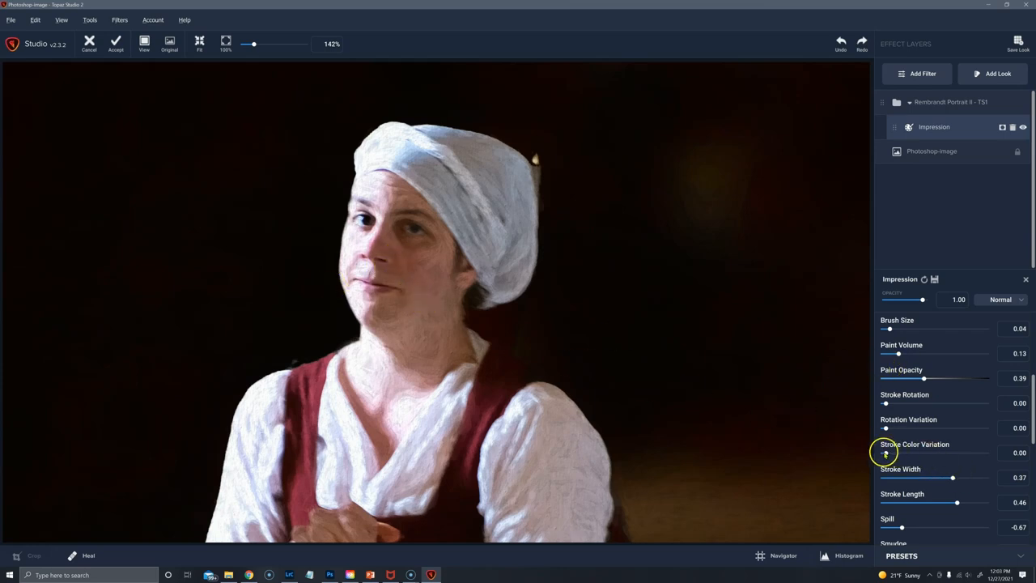
pyautogui.moveTo(886, 454); pyautogui.dragTo(889, 453)
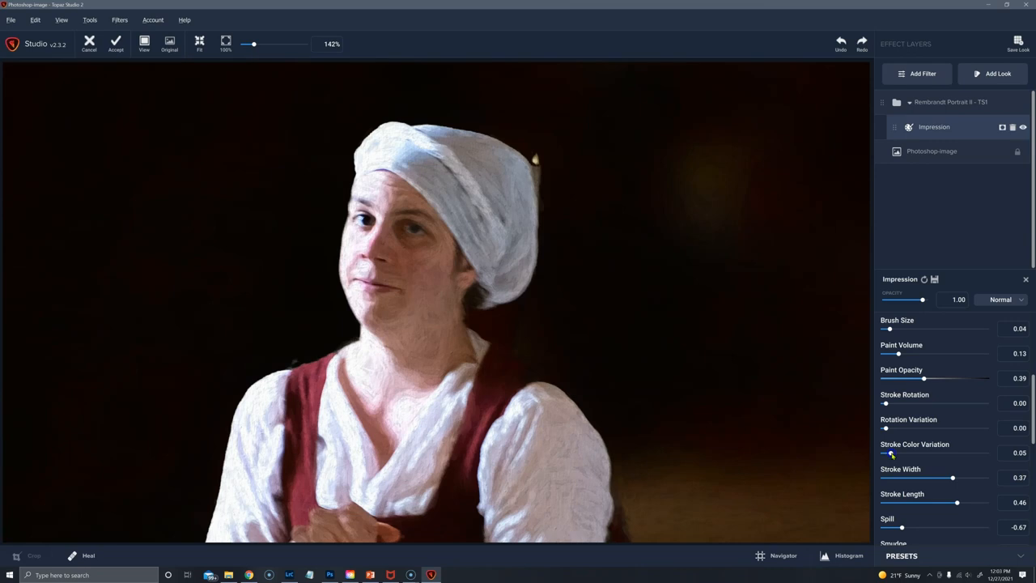
pyautogui.moveTo(955, 502); pyautogui.dragTo(915, 502)
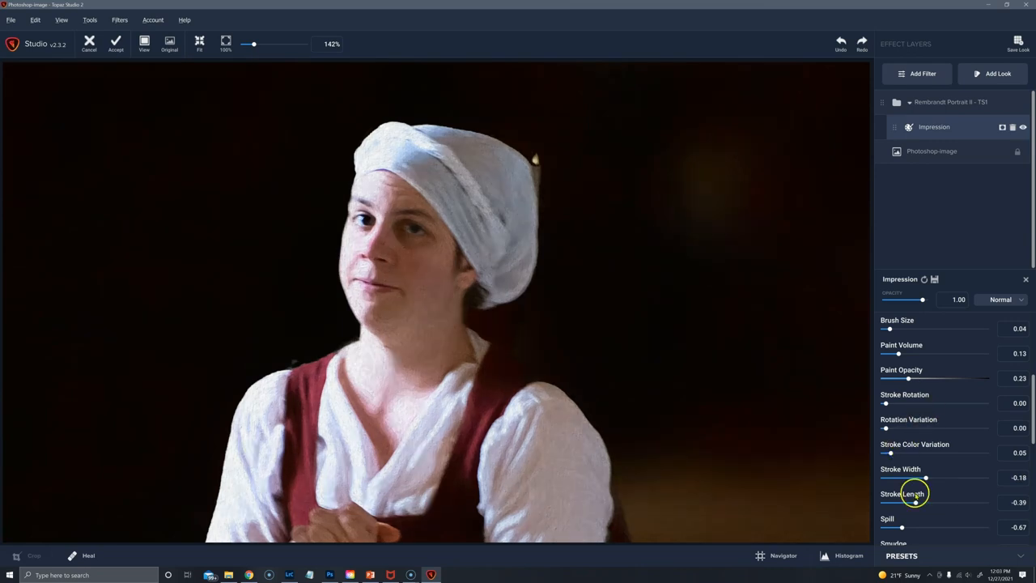
pyautogui.moveTo(404, 269)
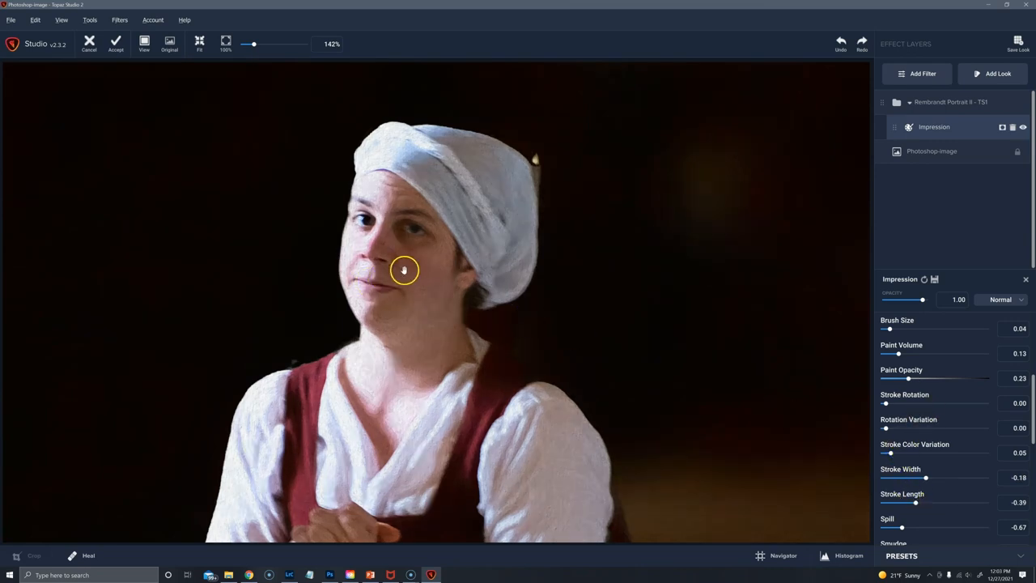
# - Toggle the Original view to compare the painting against the photo
pyautogui.click(170, 44)
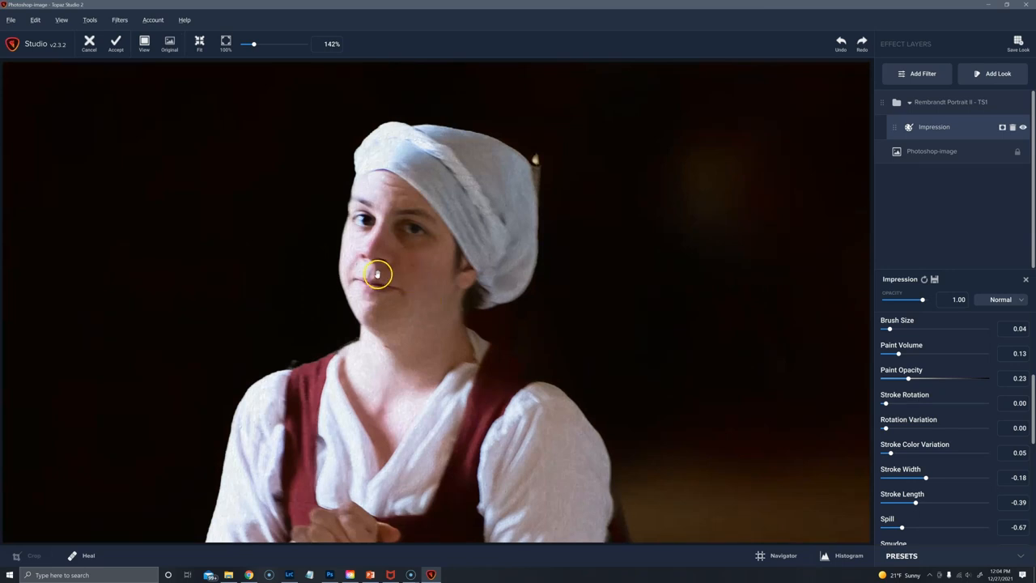
pyautogui.click(169, 42)
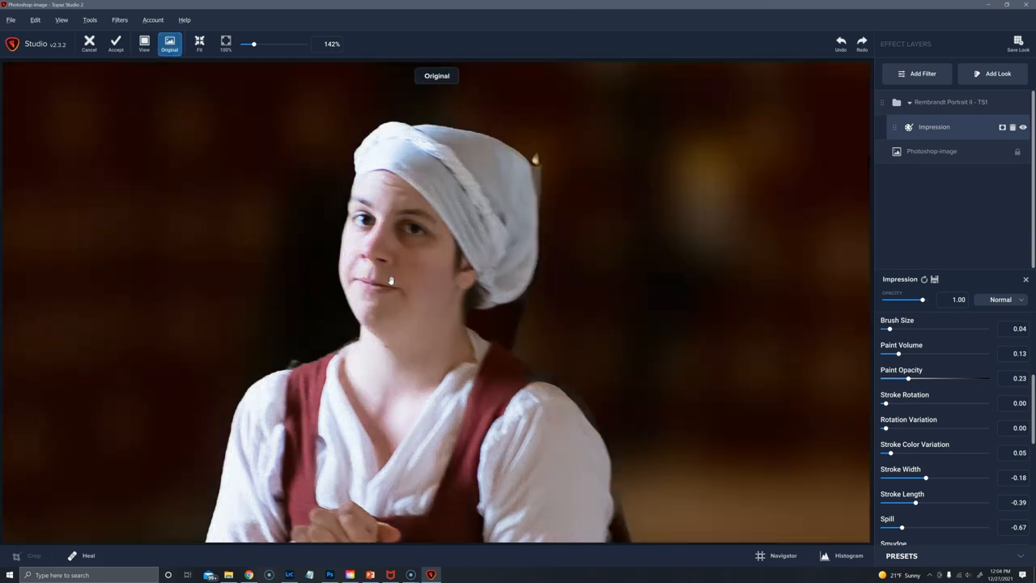
pyautogui.click(169, 44)
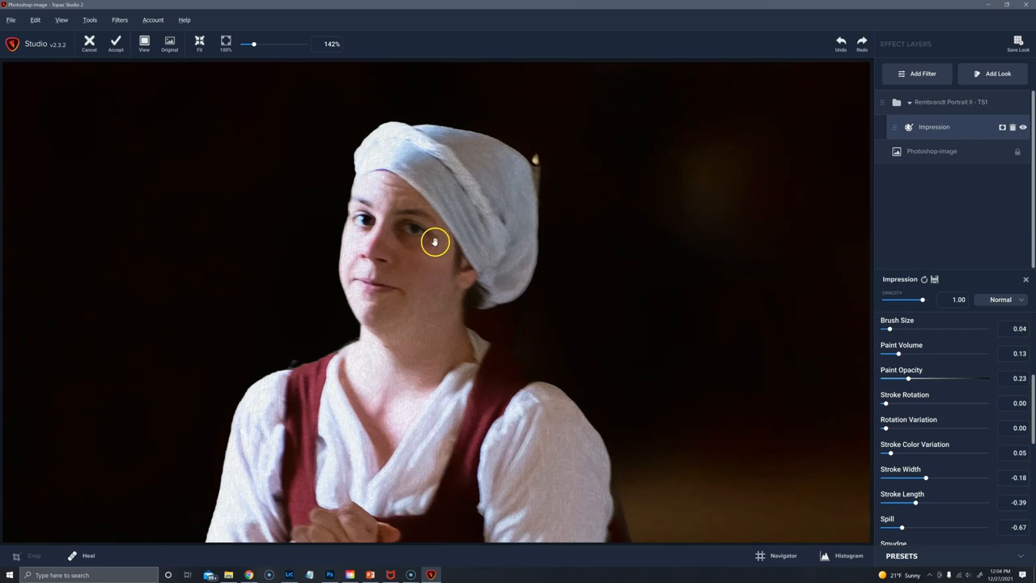
pyautogui.moveTo(823, 315)
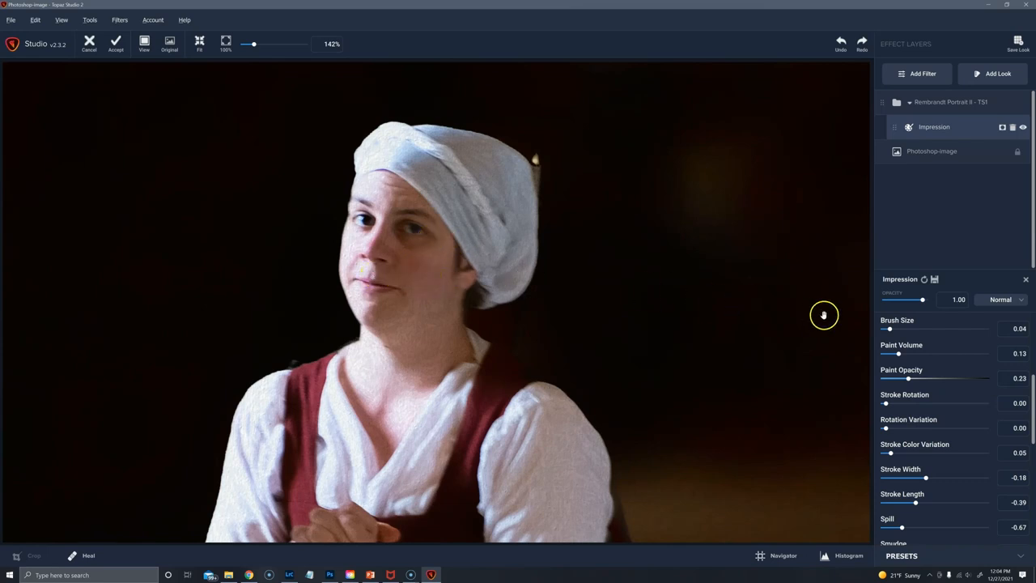
# - Add a mask and brush over the eye at 0.55 transparency, 0.08 radius
pyautogui.moveTo(898, 354); pyautogui.dragTo(901, 354)
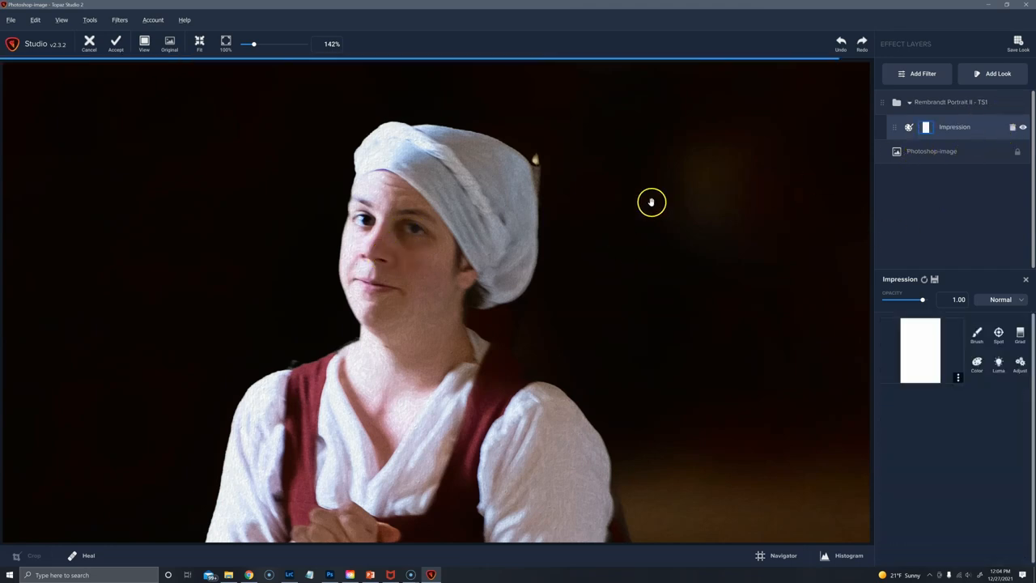
pyautogui.moveTo(502, 251)
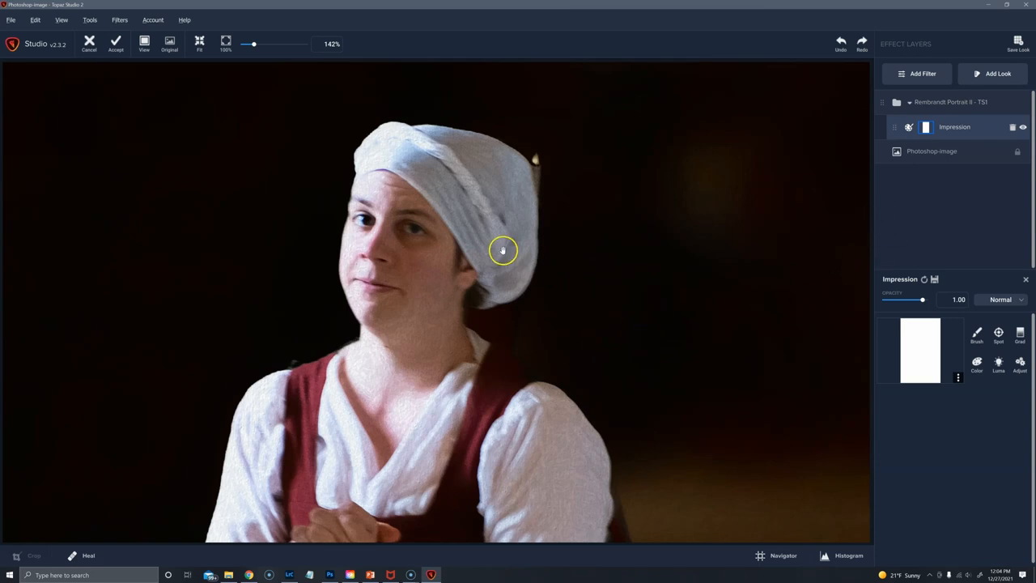
pyautogui.click(978, 332)
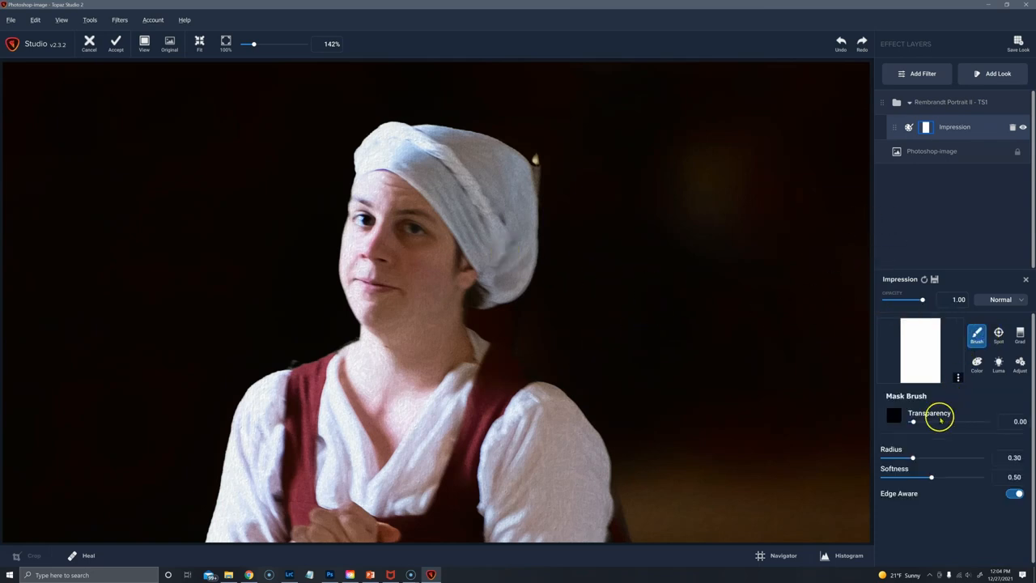
pyautogui.moveTo(914, 422); pyautogui.dragTo(953, 422)
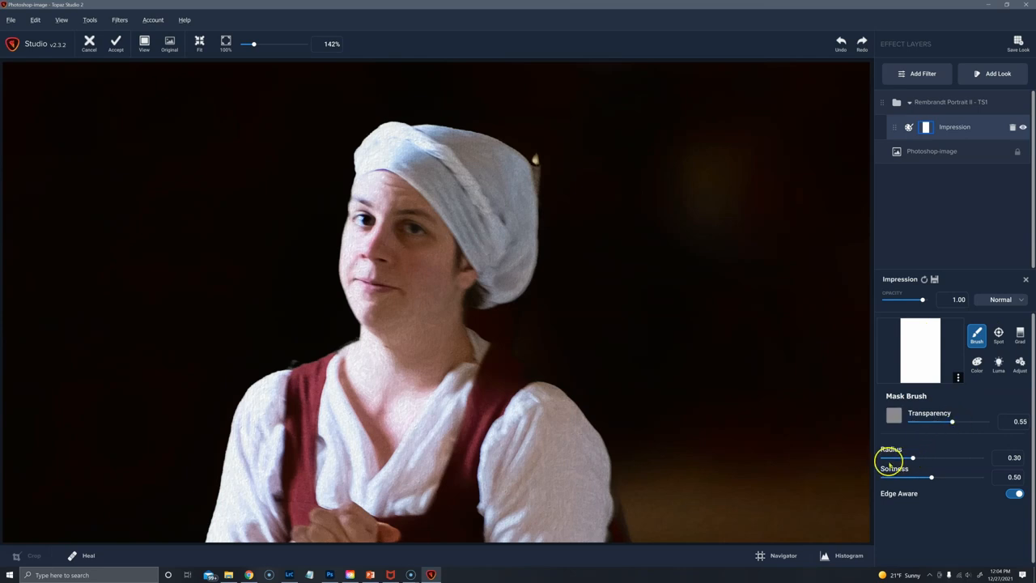
pyautogui.moveTo(913, 458); pyautogui.dragTo(892, 458)
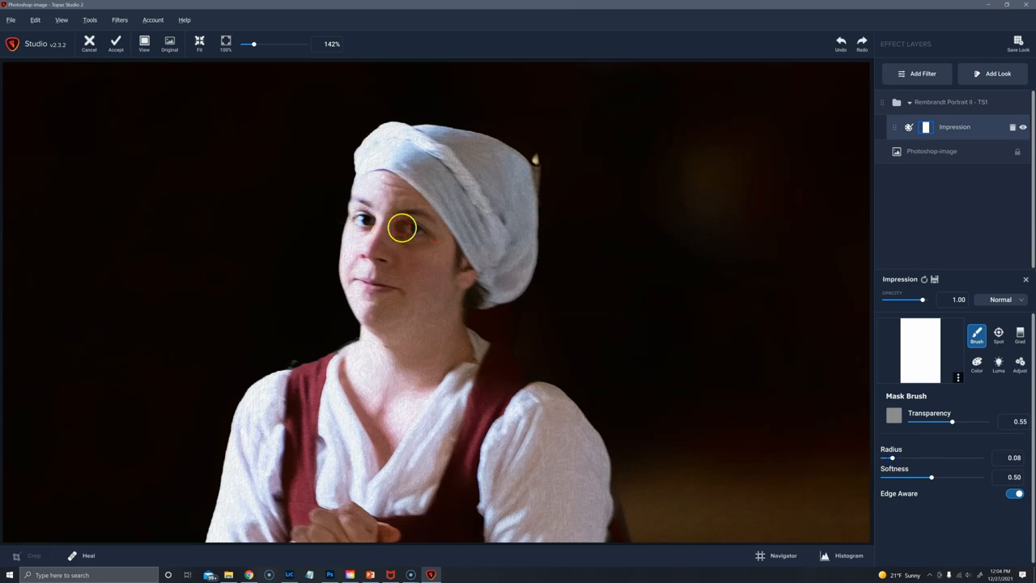
pyautogui.moveTo(403, 227); pyautogui.dragTo(363, 218)
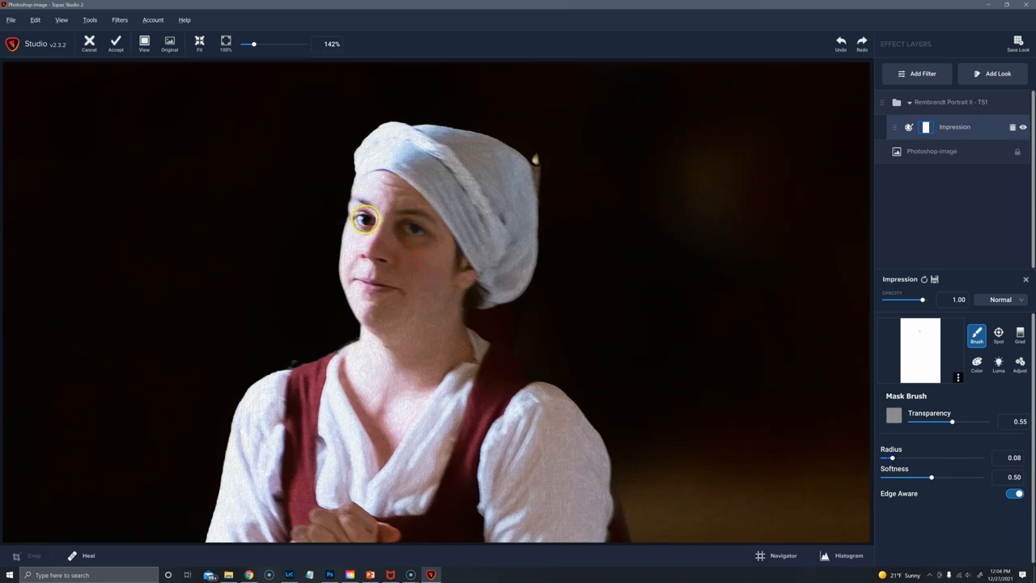
pyautogui.moveTo(375, 286)
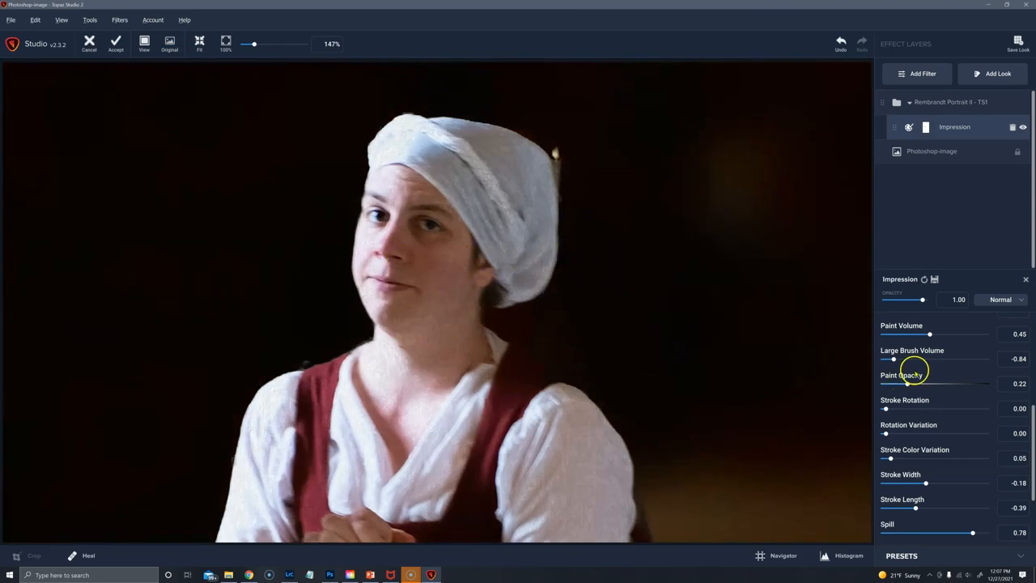
# - Raise paint volume from 0.45 to 0.55, compare with the original, then nudge a lower slider
pyautogui.moveTo(929, 334); pyautogui.dragTo(940, 333)
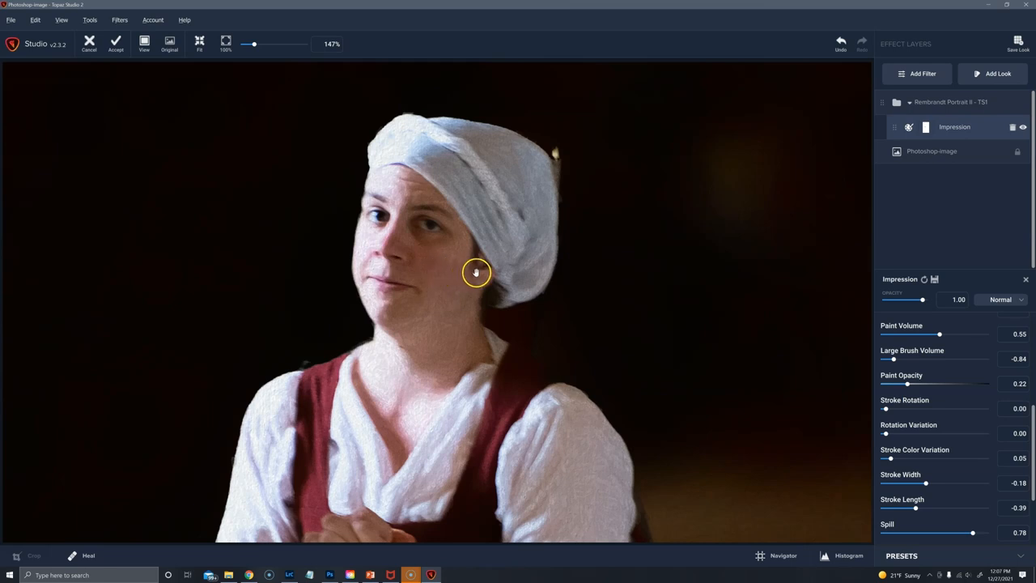
pyautogui.click(169, 42)
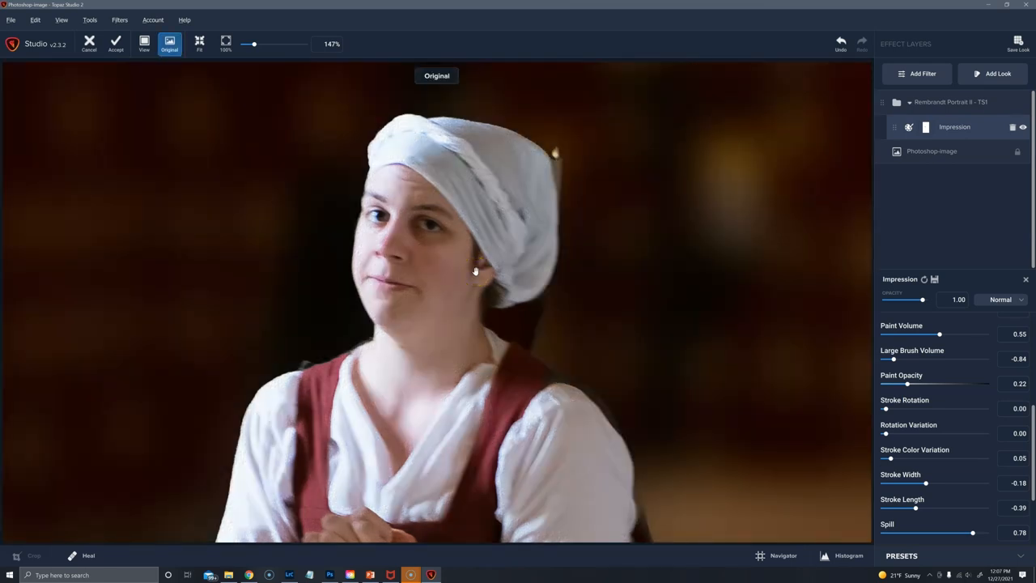
pyautogui.click(169, 43)
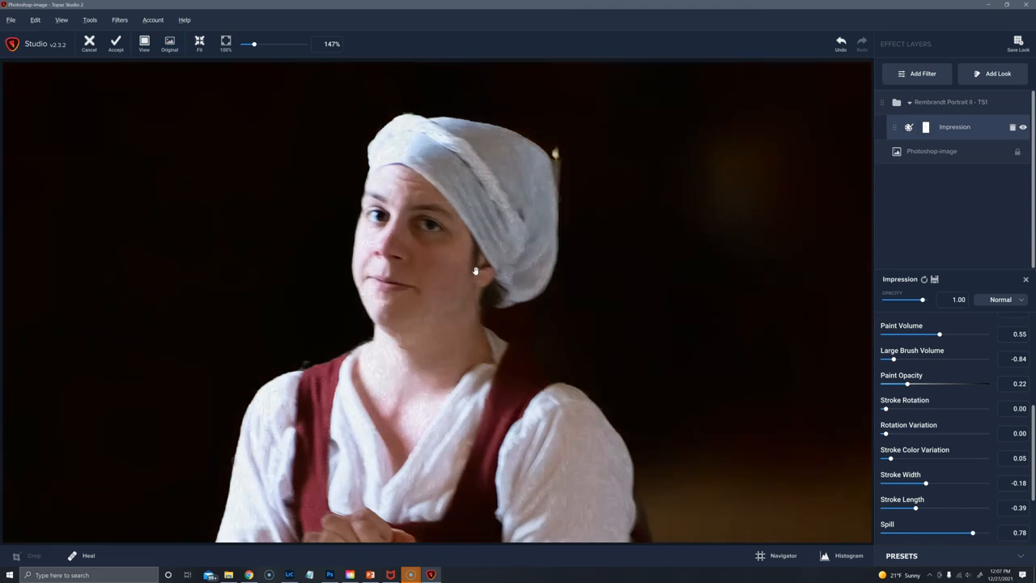
pyautogui.moveTo(887, 411)
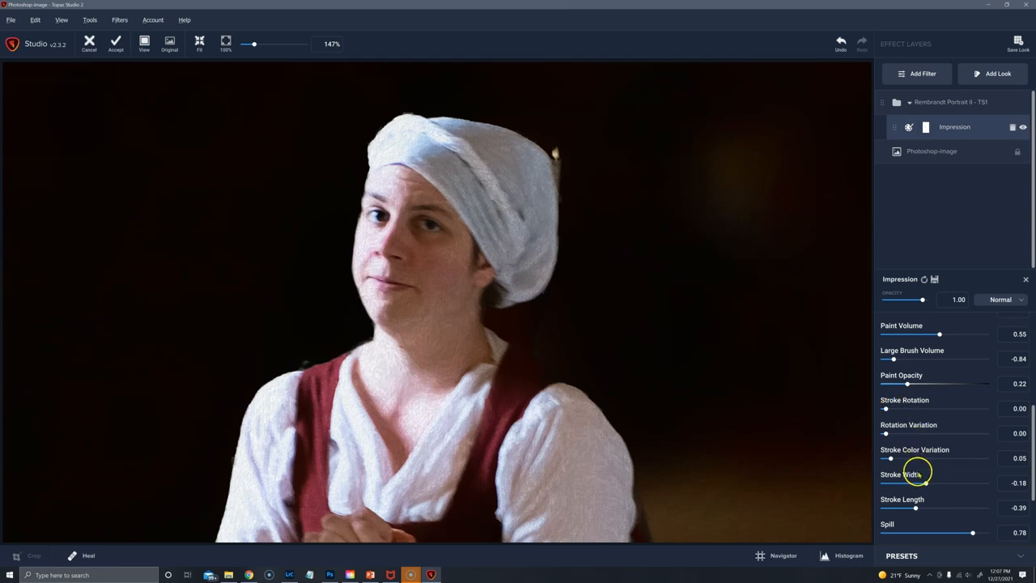
pyautogui.moveTo(958, 336)
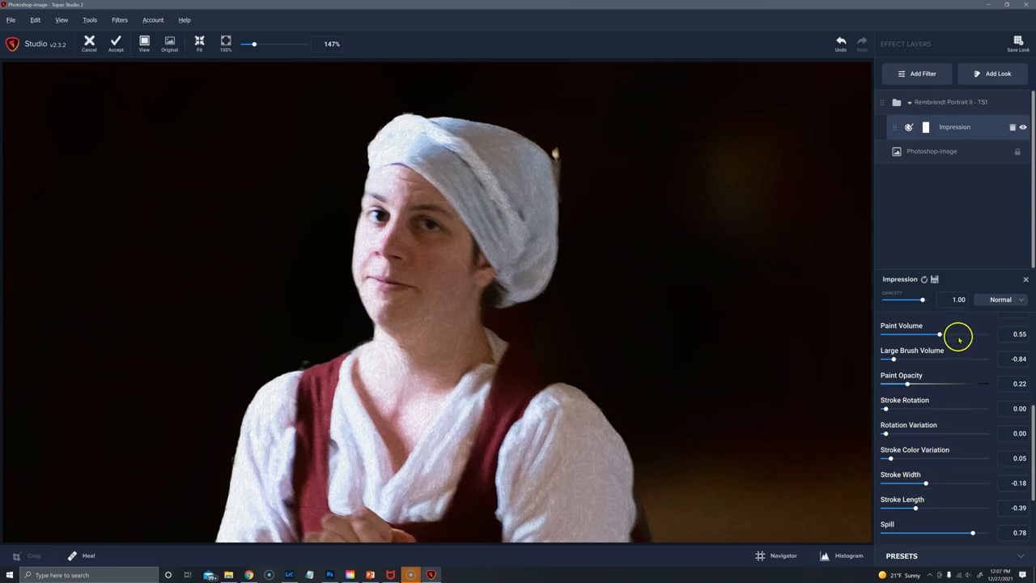
pyautogui.scroll(-3)
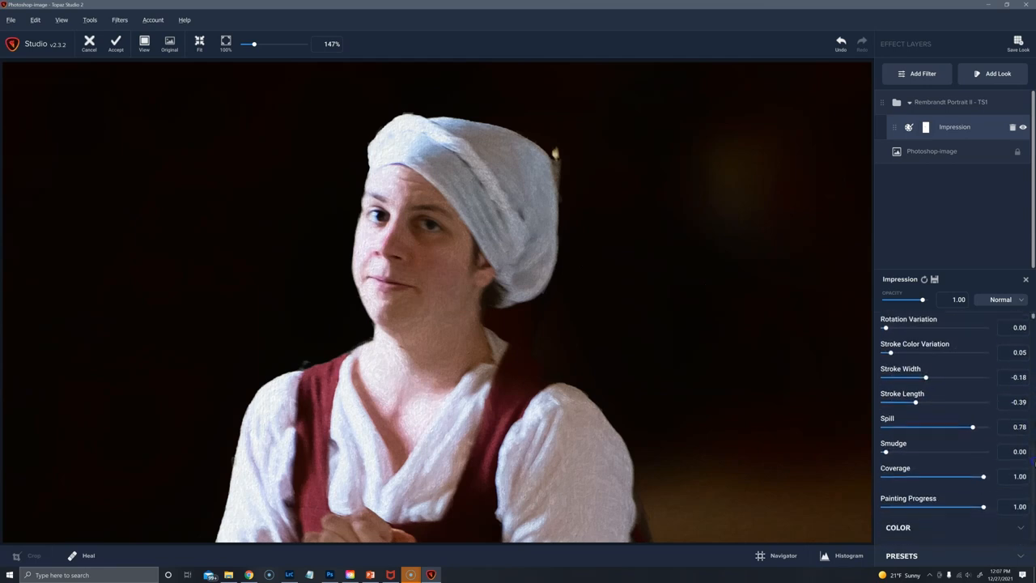
pyautogui.scroll(-3)
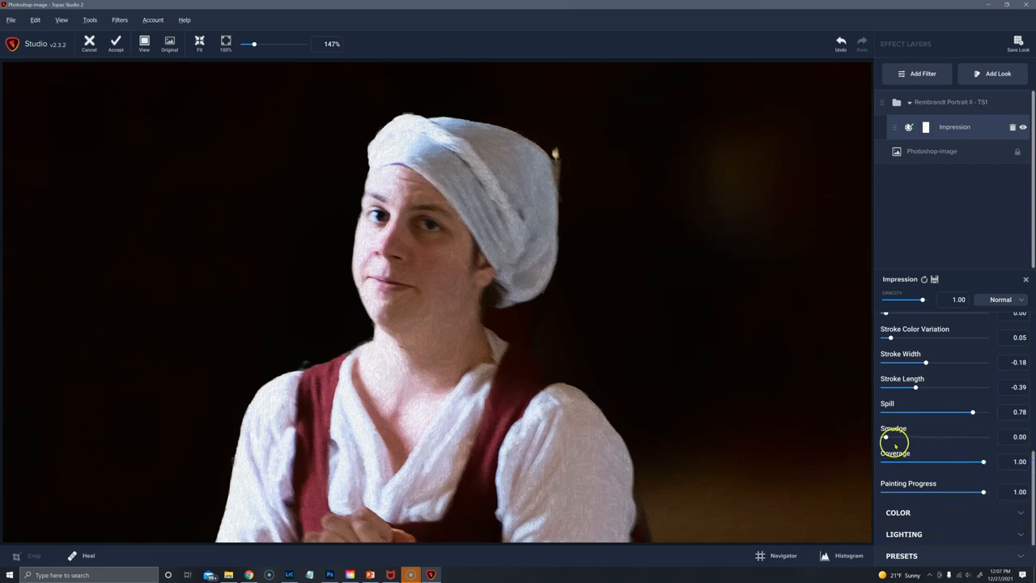
pyautogui.moveTo(886, 437); pyautogui.dragTo(889, 437)
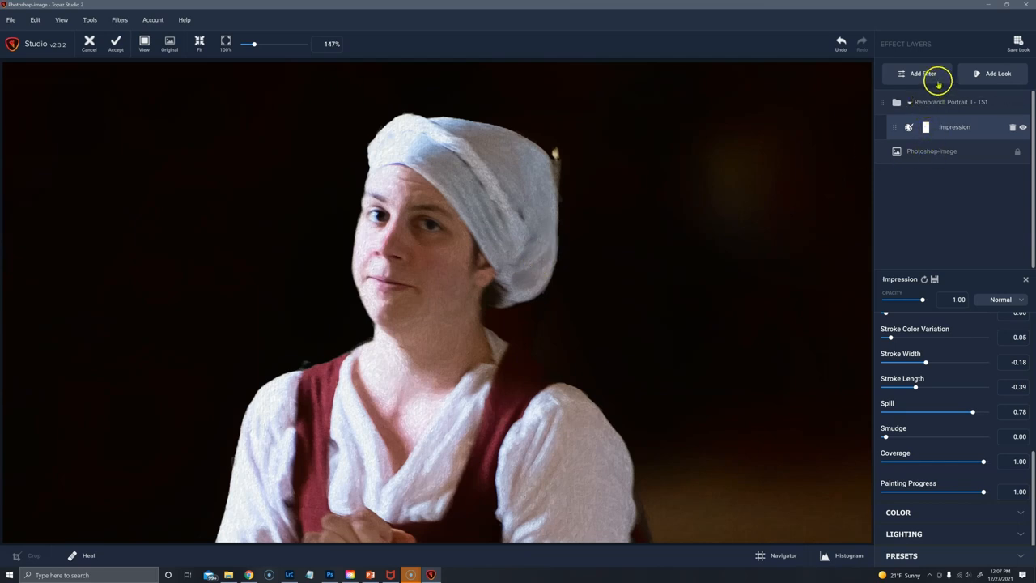
pyautogui.moveTo(923, 74)
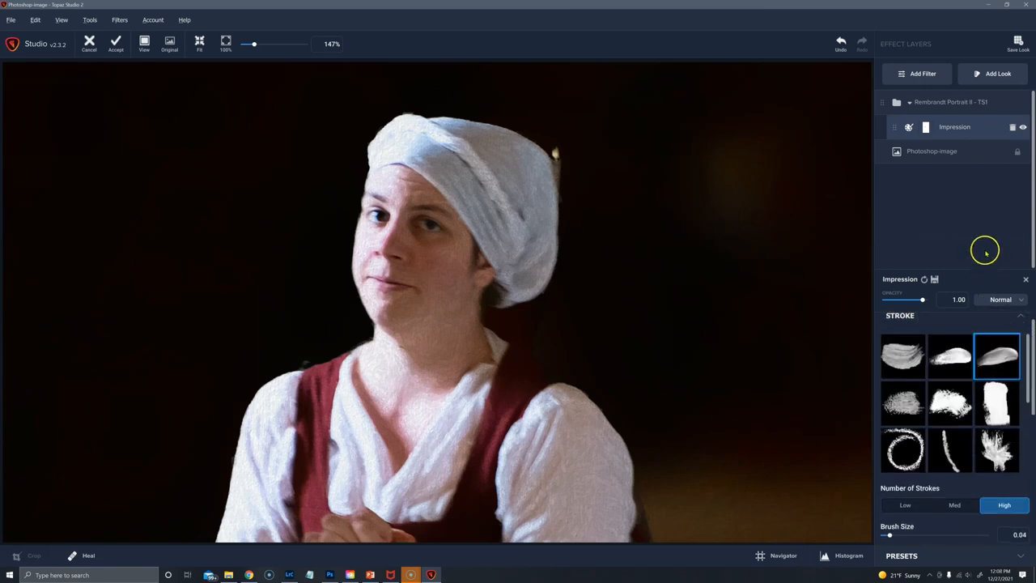
pyautogui.moveTo(1000, 74)
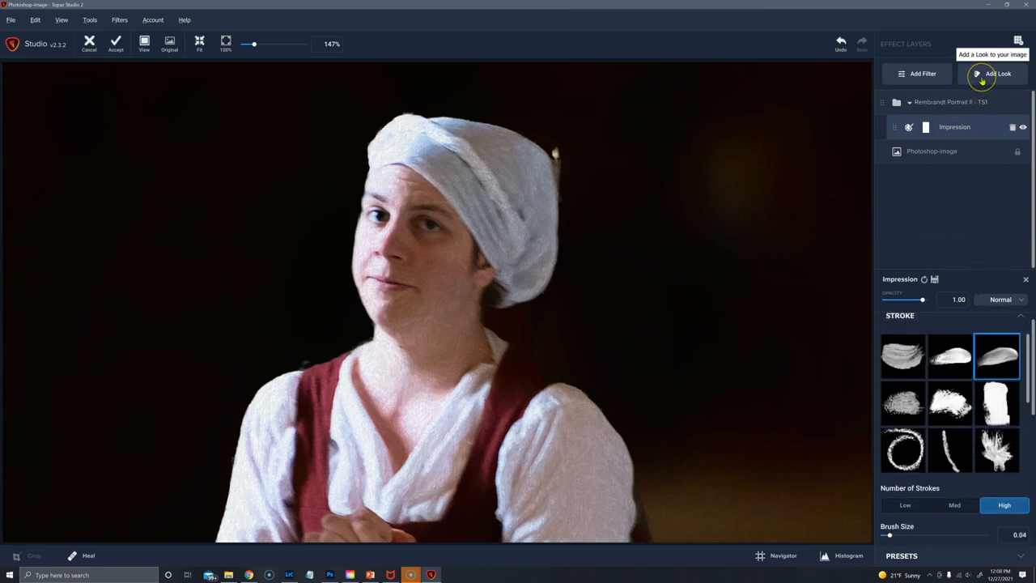
# - Apply Rembrandt Portrait II - TS1 from the looks library as a new layer
pyautogui.click(998, 73)
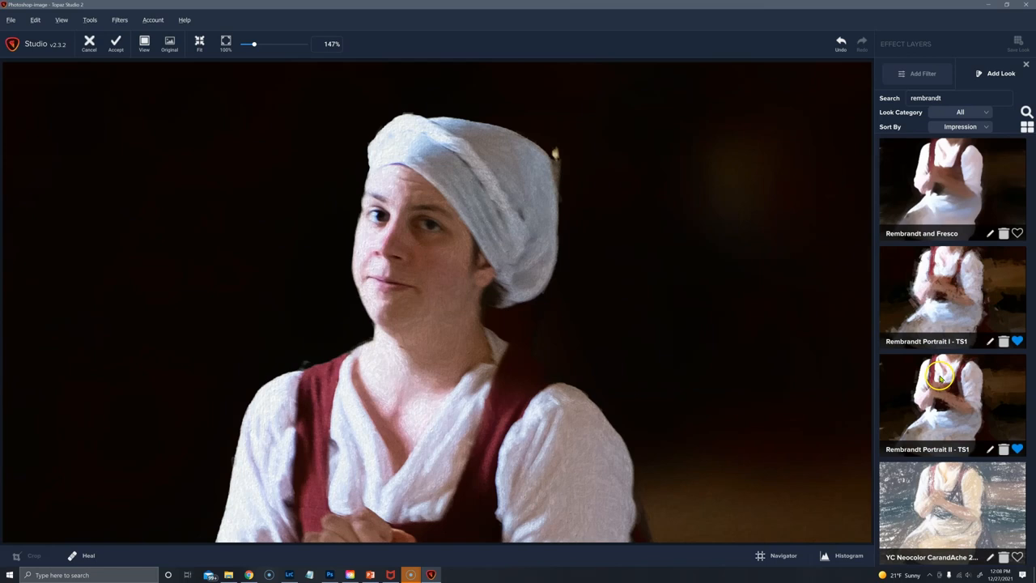
pyautogui.click(952, 401)
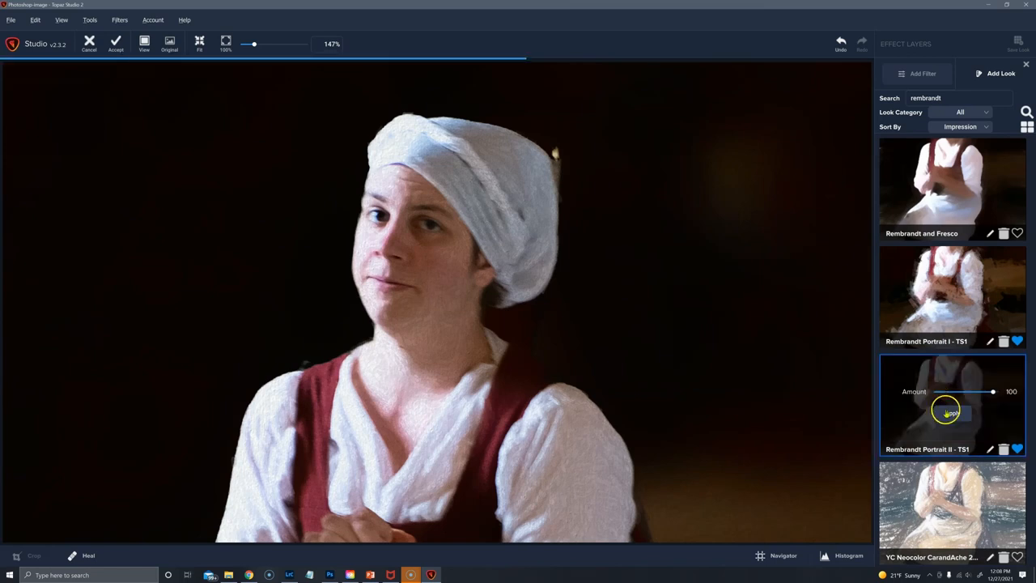
pyautogui.click(952, 414)
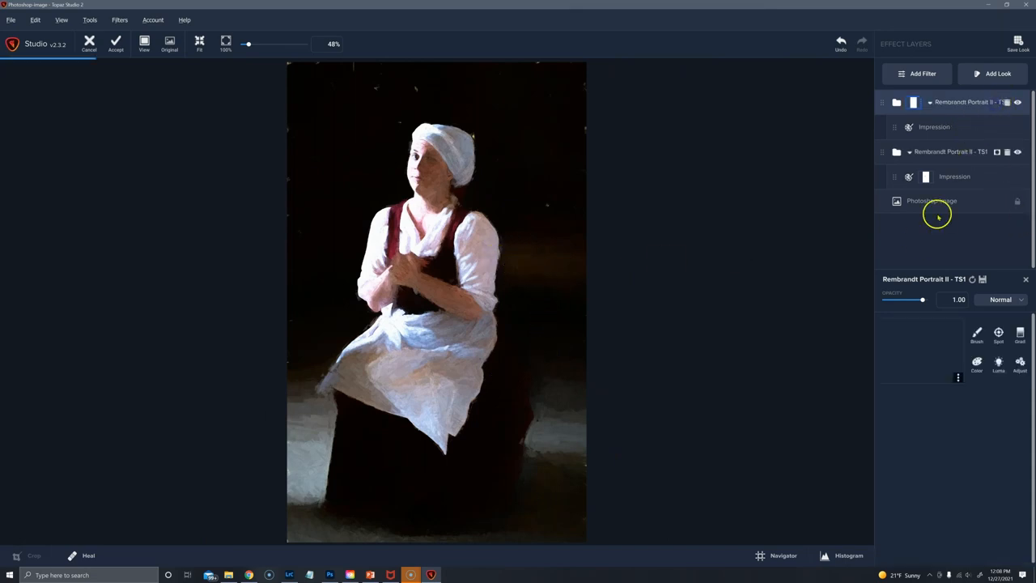
# - Open the new look's mask and brush the effect off the face, headscarf and hands
pyautogui.click(998, 332)
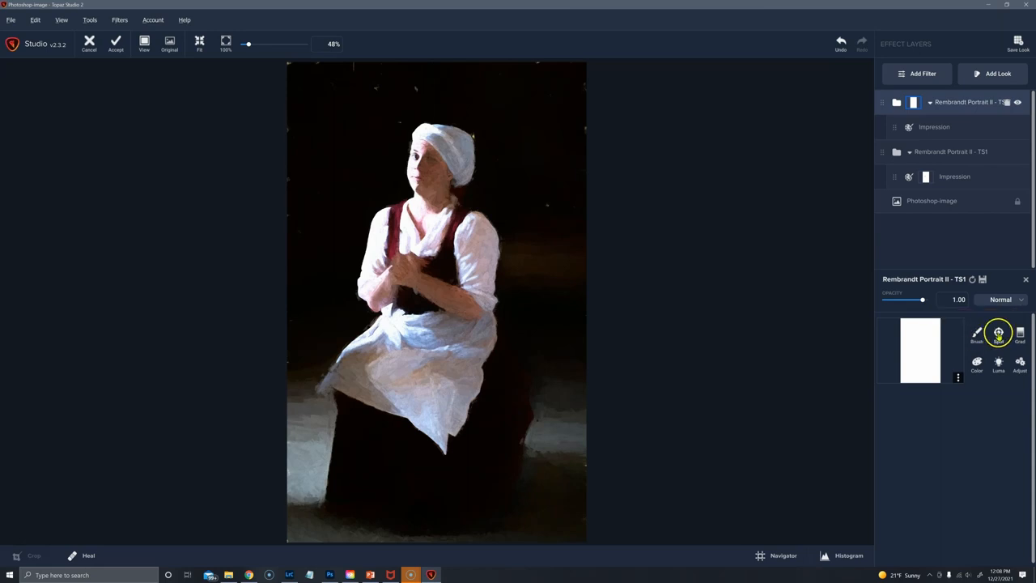
pyautogui.click(977, 332)
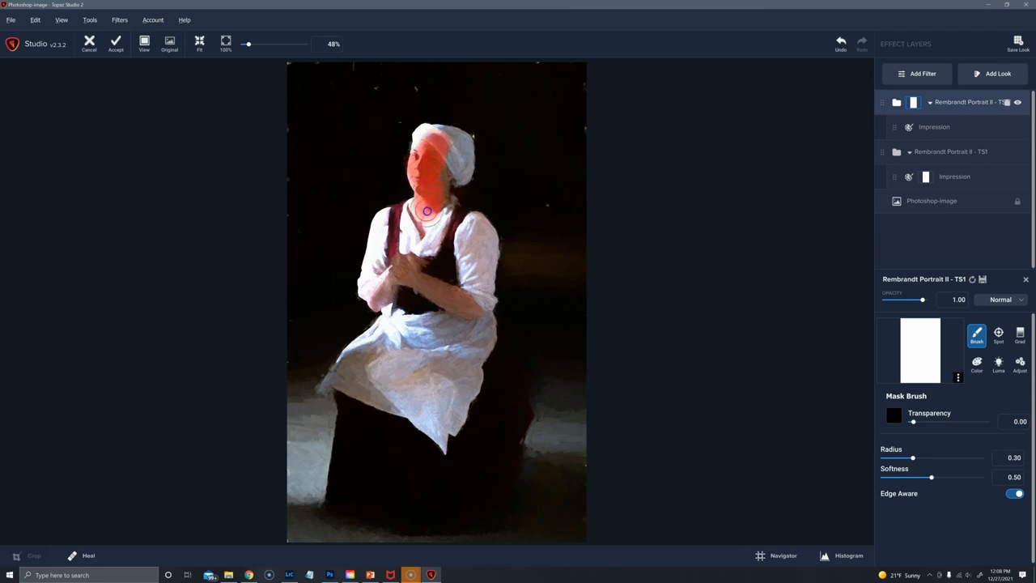
pyautogui.moveTo(425, 212); pyautogui.dragTo(385, 278)
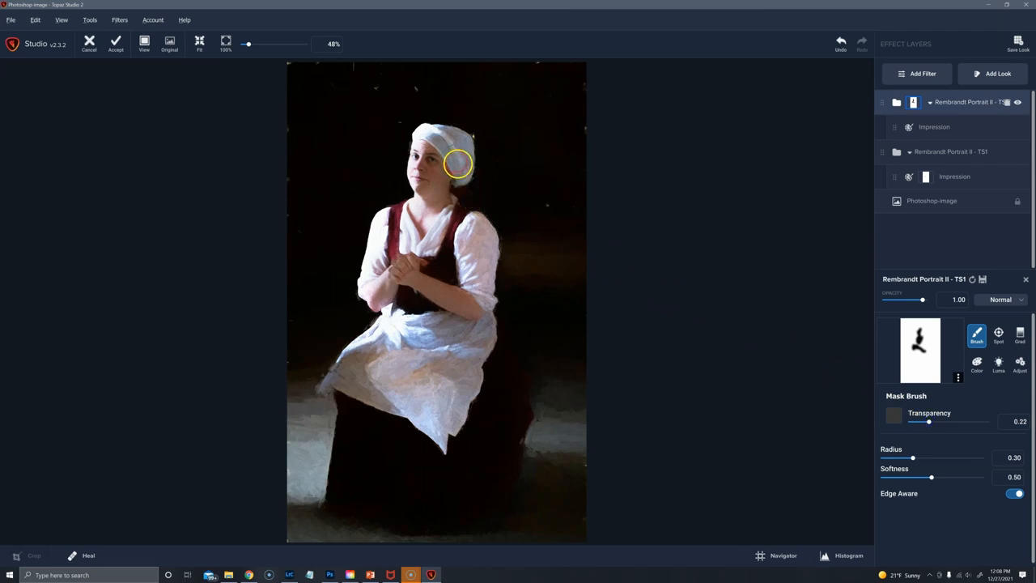
pyautogui.moveTo(460, 162); pyautogui.dragTo(448, 149)
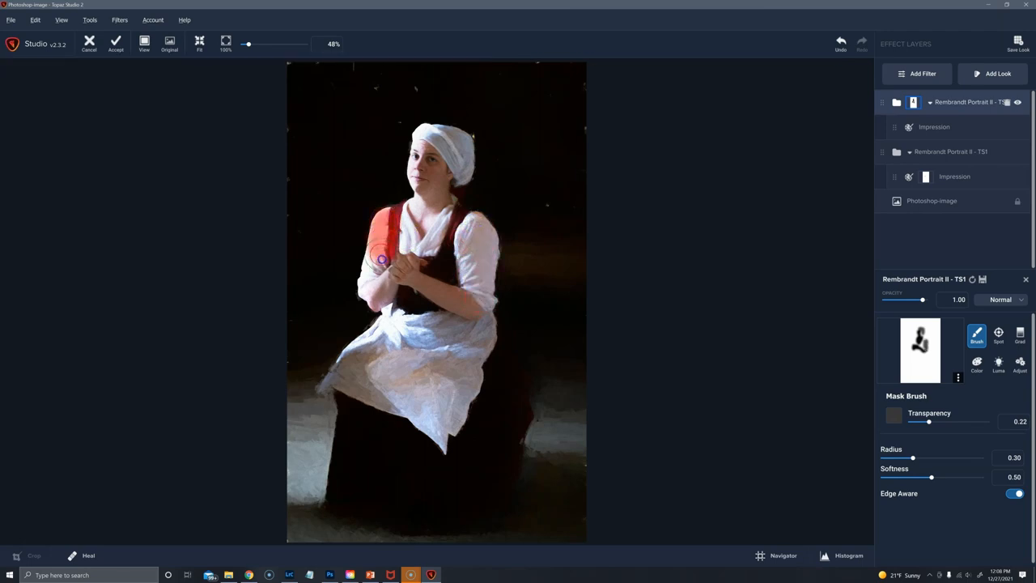
pyautogui.moveTo(382, 259); pyautogui.dragTo(387, 283)
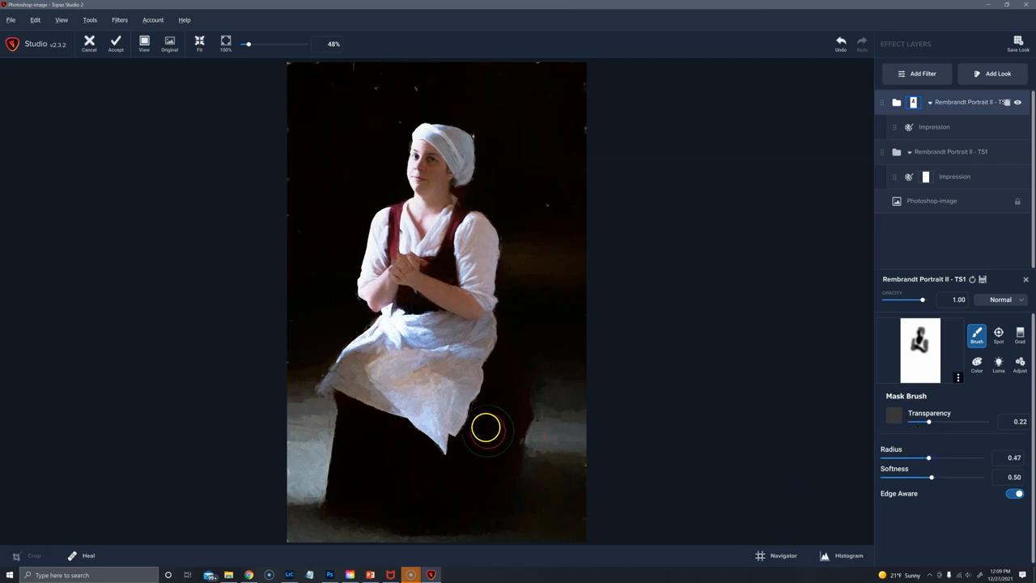
# - Brush the mask over the apron and lower skirt
pyautogui.moveTo(486, 429); pyautogui.dragTo(364, 366)
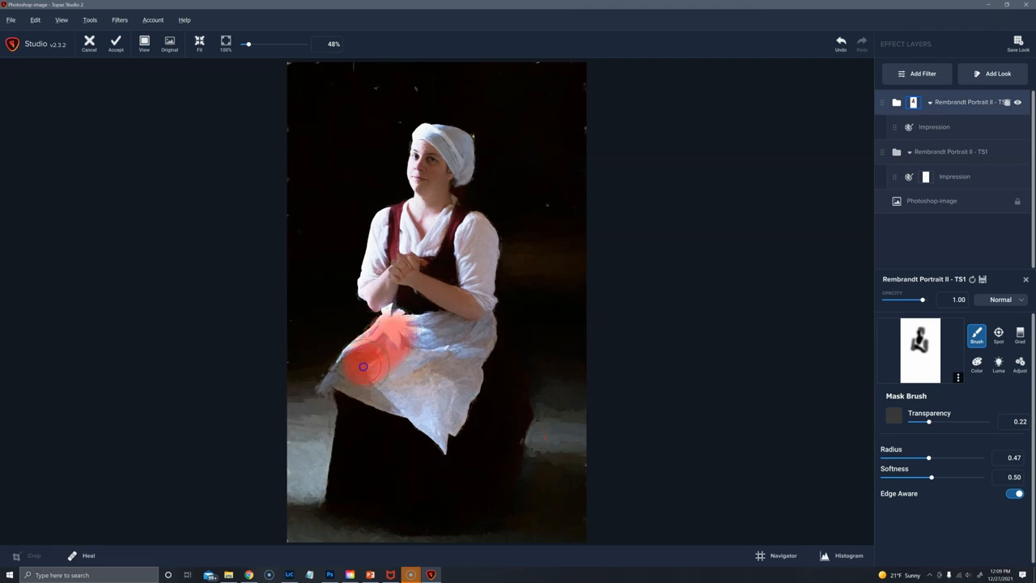
pyautogui.moveTo(363, 367); pyautogui.dragTo(463, 332)
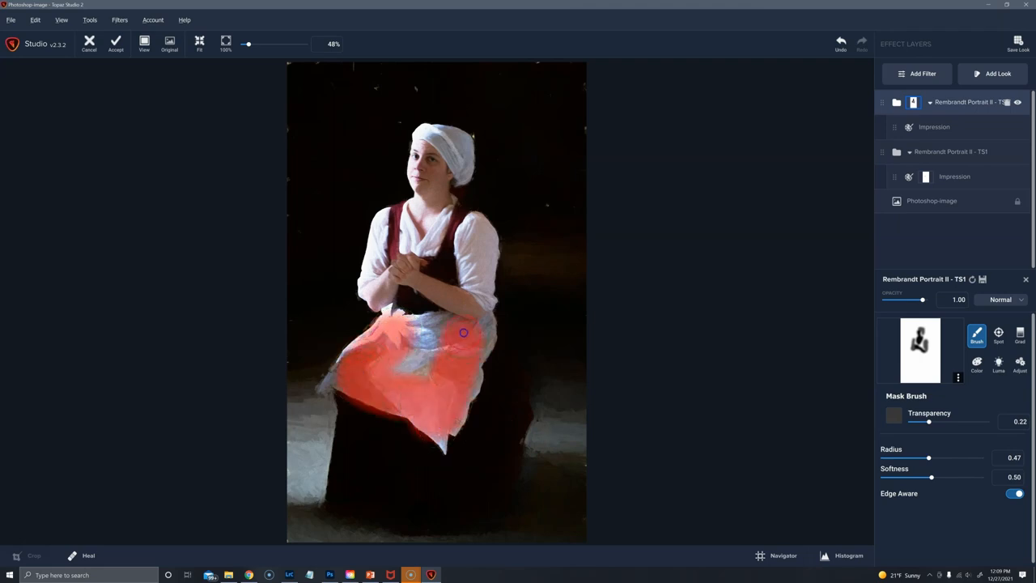
pyautogui.moveTo(464, 333); pyautogui.dragTo(472, 336)
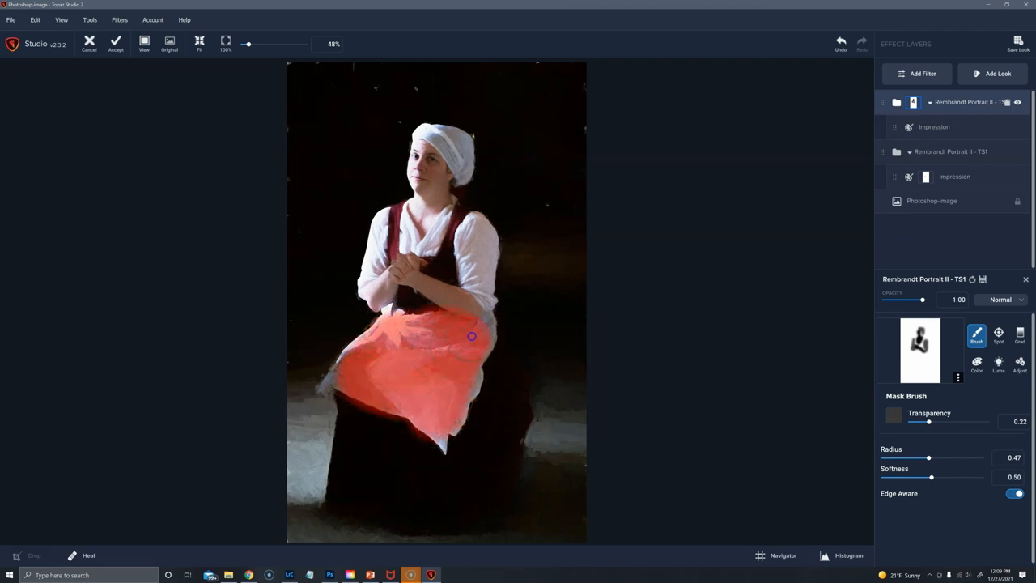
pyautogui.moveTo(473, 337); pyautogui.dragTo(489, 469)
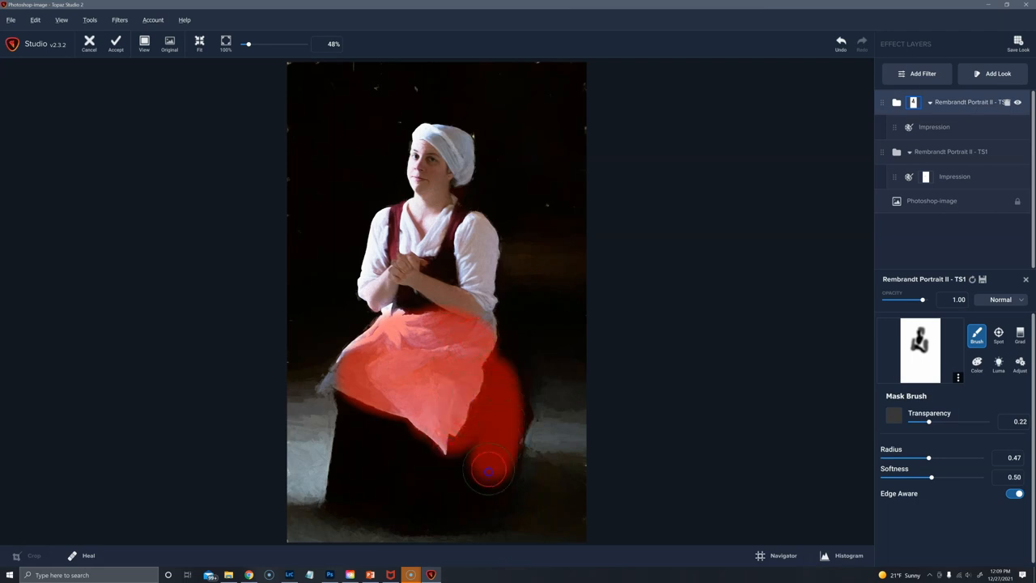
pyautogui.moveTo(490, 472); pyautogui.dragTo(364, 401)
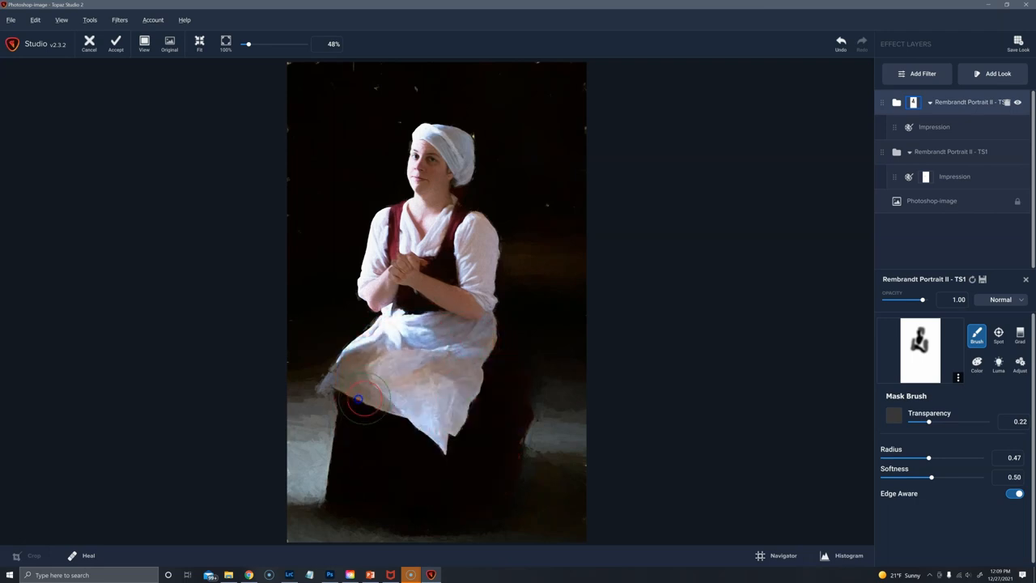
# - Partially mask the skirt, apron, left arm and right forearm at about 0.53 transparency
pyautogui.moveTo(364, 401); pyautogui.dragTo(534, 308)
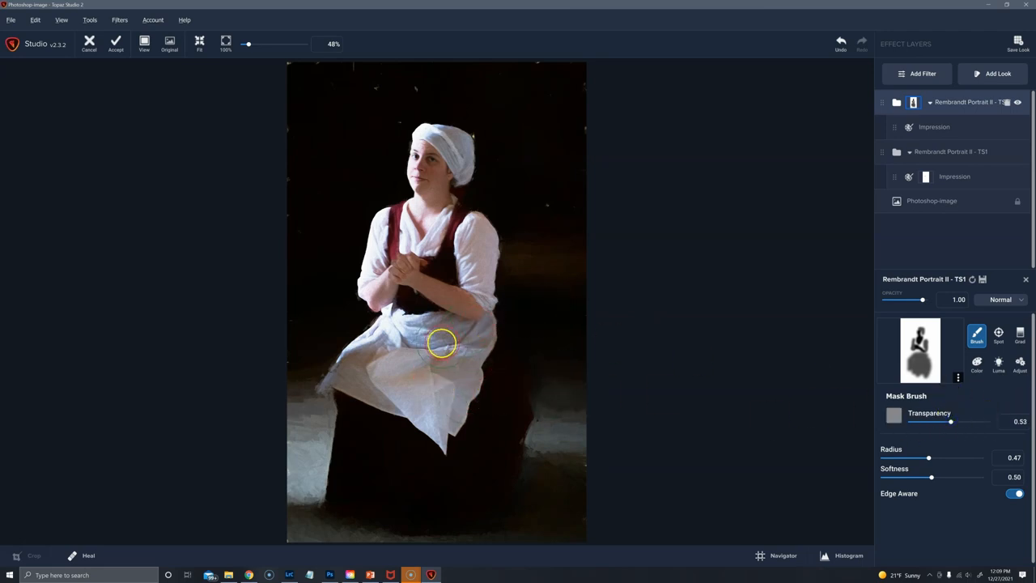
pyautogui.moveTo(441, 344); pyautogui.dragTo(386, 348)
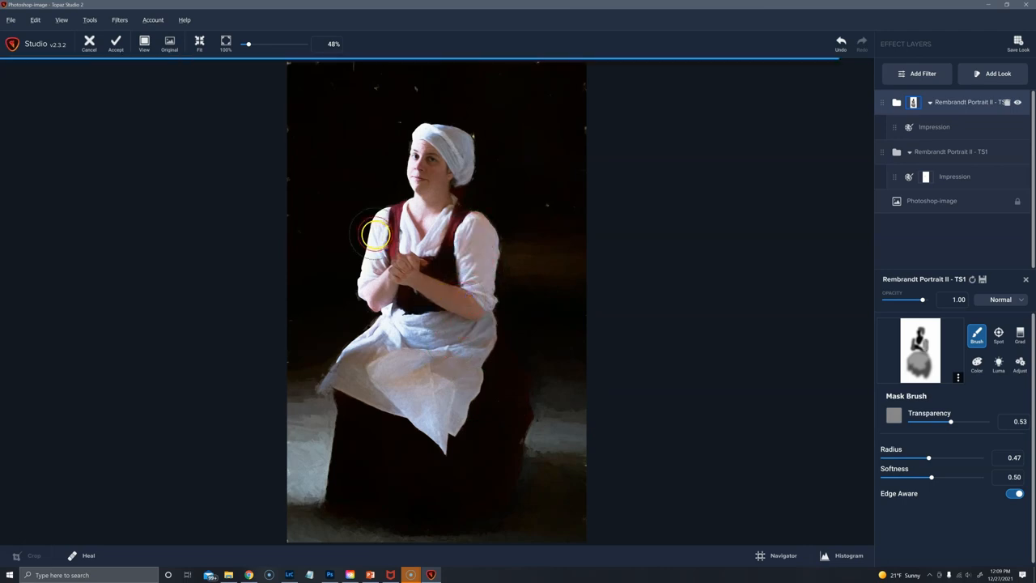
pyautogui.moveTo(375, 234); pyautogui.dragTo(454, 144)
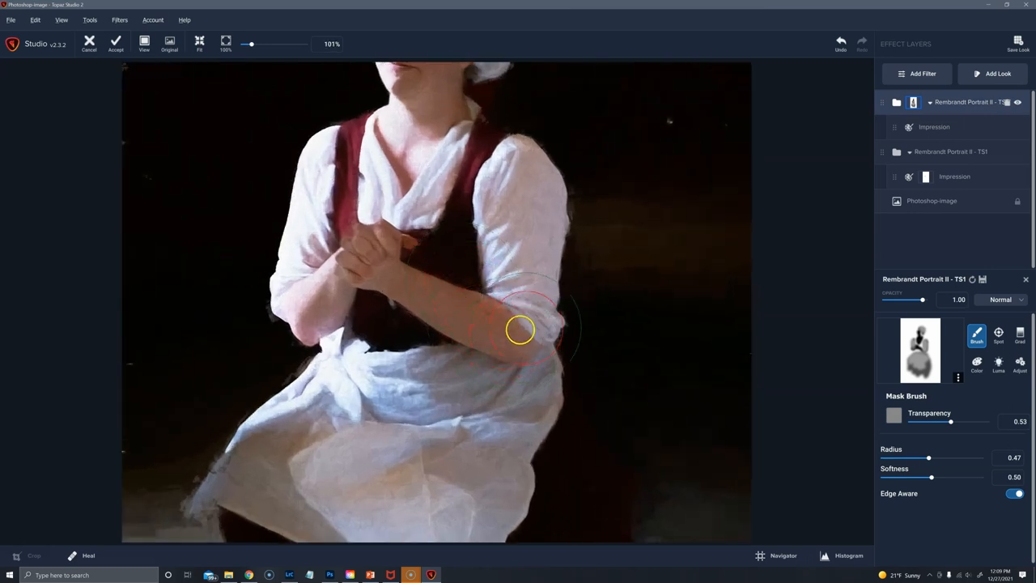
pyautogui.moveTo(929, 457); pyautogui.dragTo(904, 457)
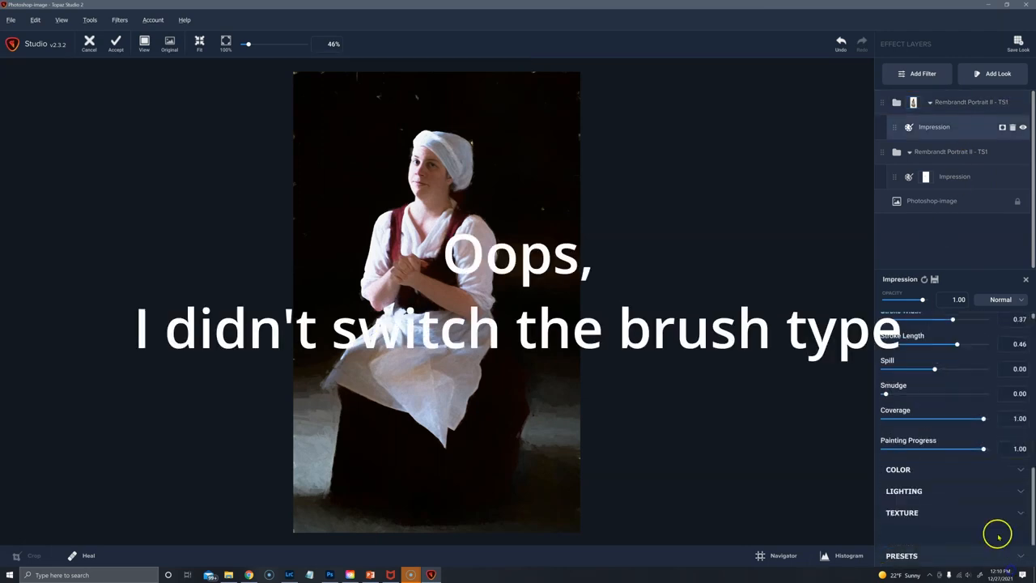
# - Expand the upper Impression layer's Texture and set Background Type to Original
pyautogui.click(1021, 536)
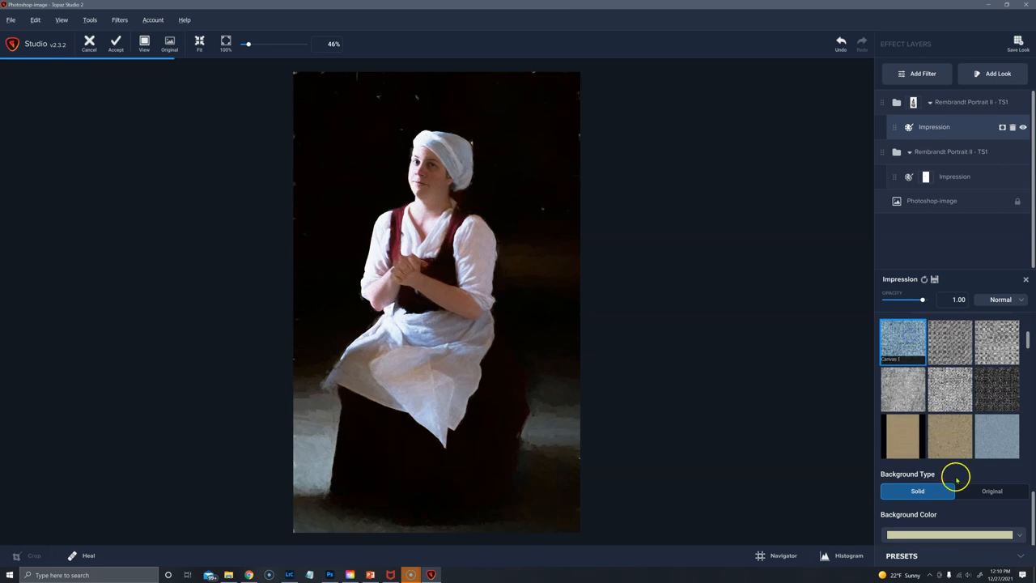
pyautogui.click(991, 491)
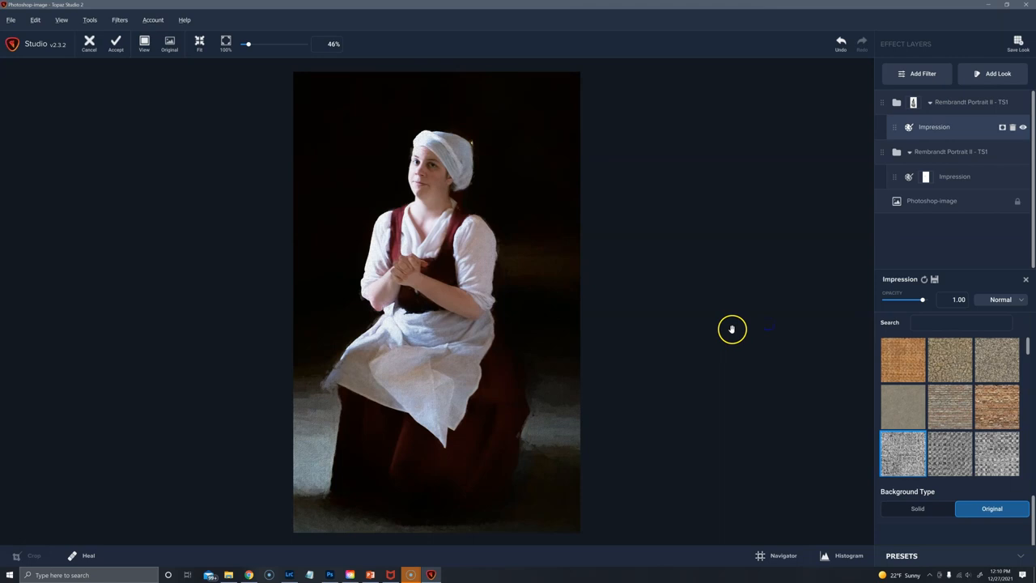
pyautogui.moveTo(745, 326)
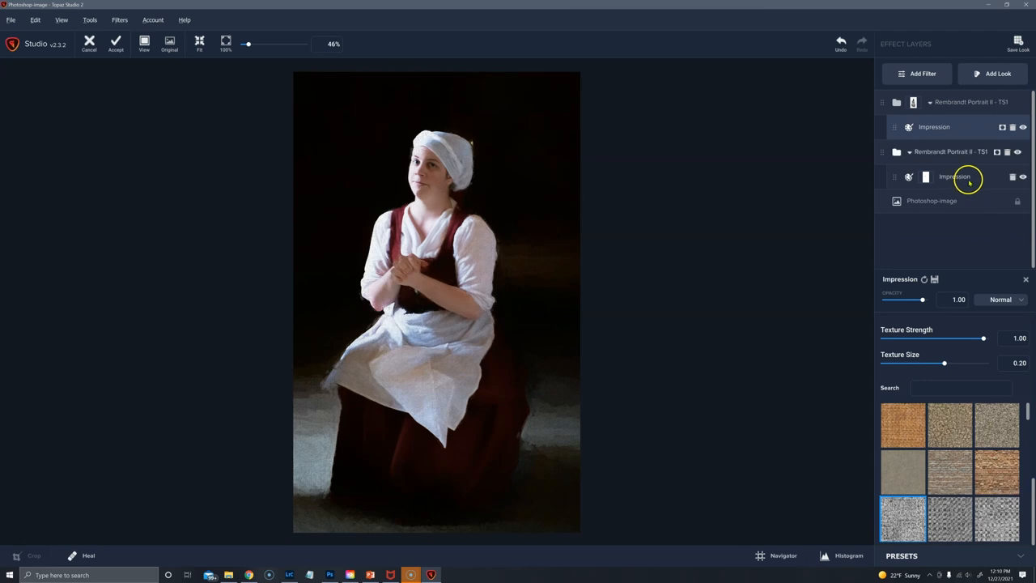
pyautogui.moveTo(966, 196)
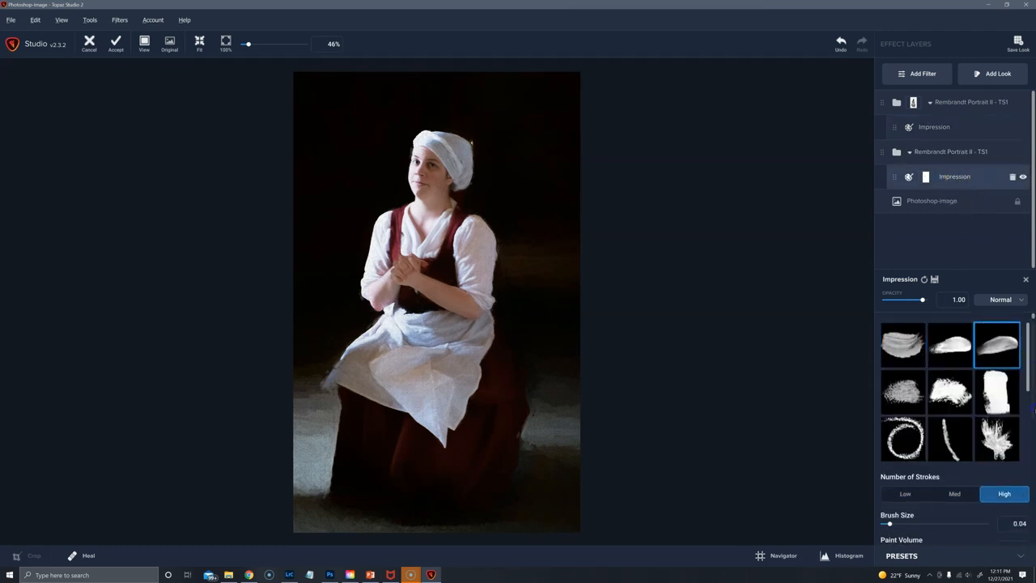
# - Lower the bottom Impression layer's texture strength to about 0.31
pyautogui.scroll(-3)
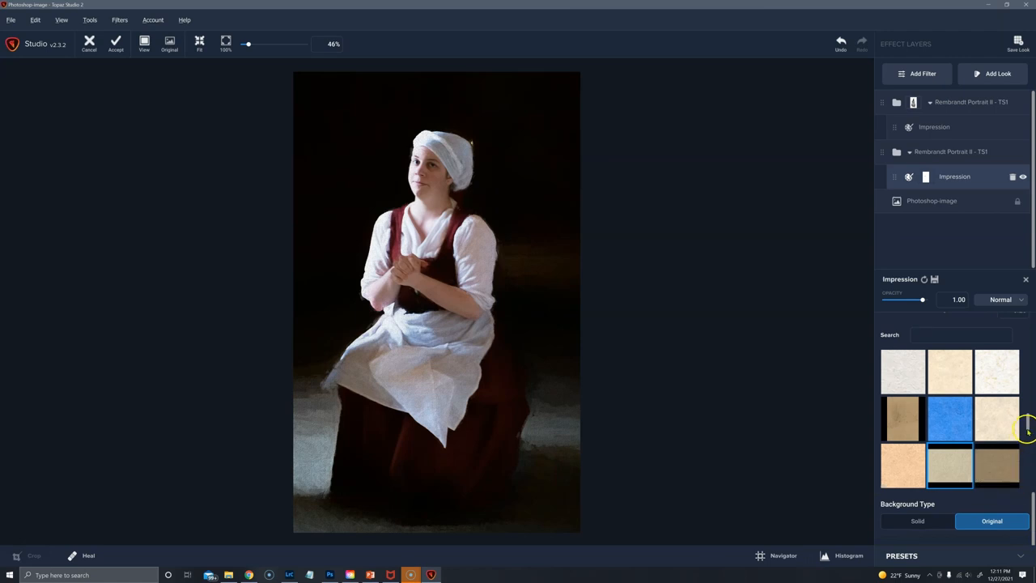
pyautogui.scroll(-3)
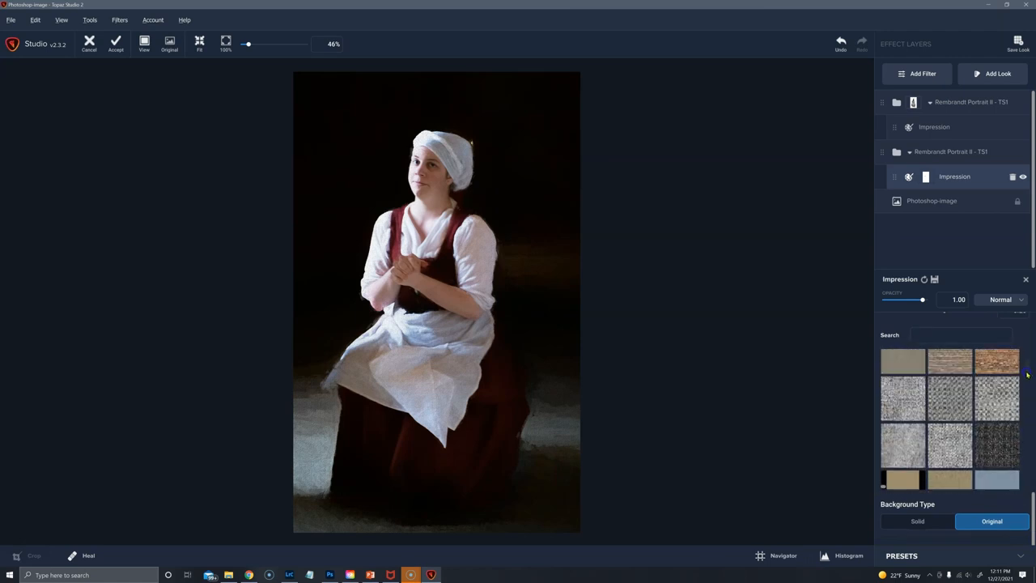
pyautogui.click(902, 398)
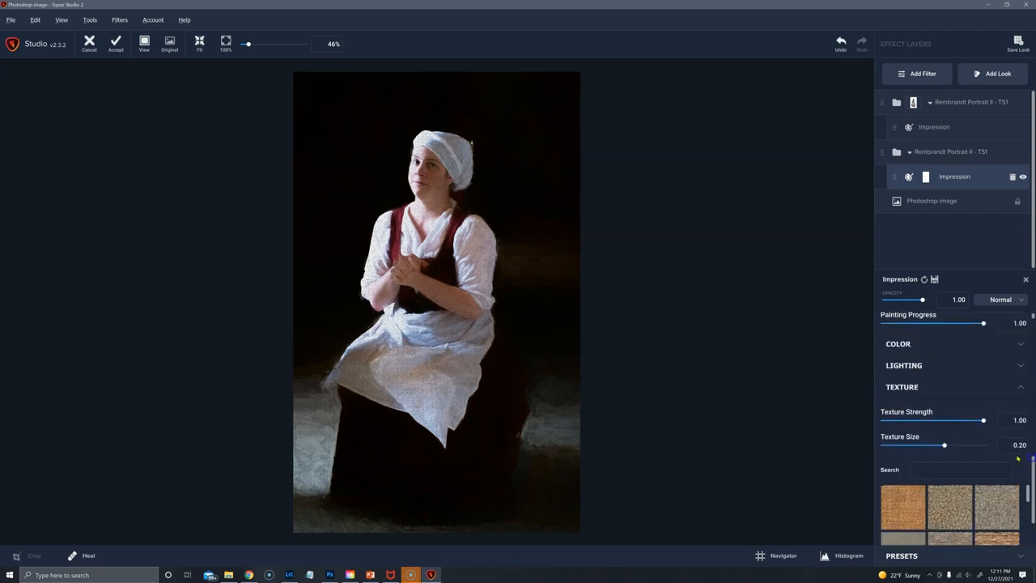
pyautogui.moveTo(984, 420); pyautogui.dragTo(915, 420)
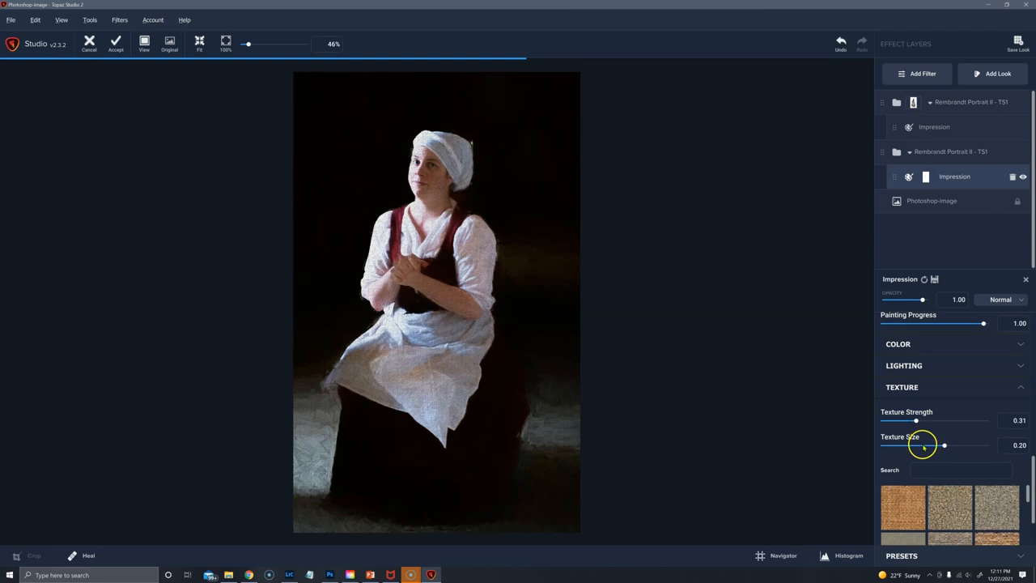
pyautogui.moveTo(945, 445); pyautogui.dragTo(923, 445)
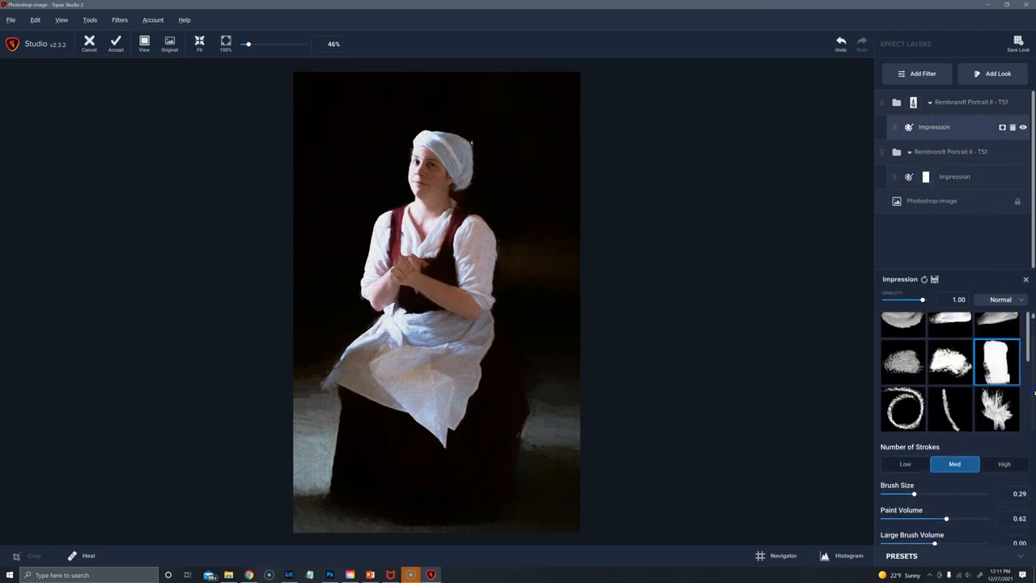
# - Reduce the upper Impression layer's texture strength to about 0.32
pyautogui.scroll(-3)
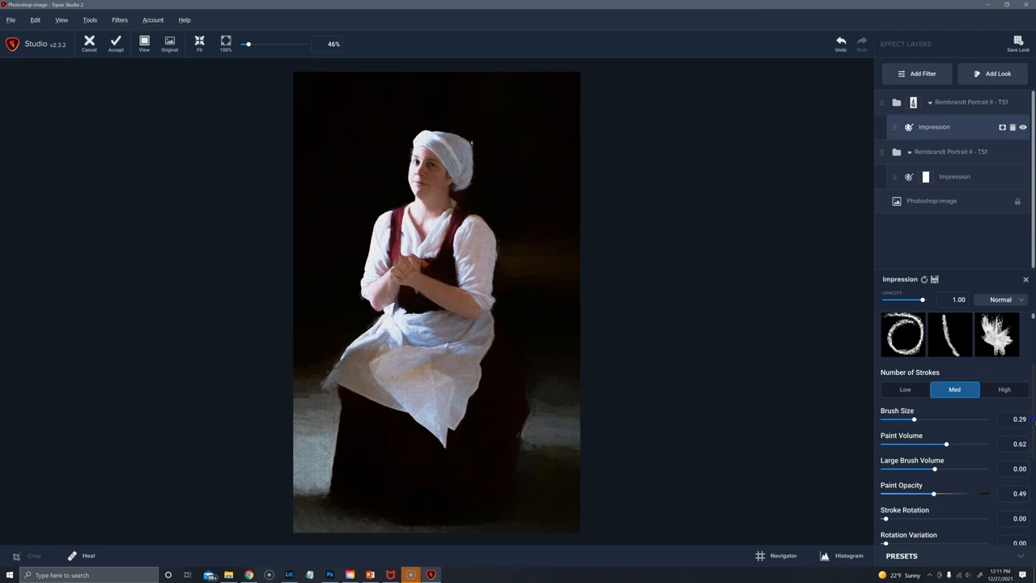
pyautogui.scroll(-3)
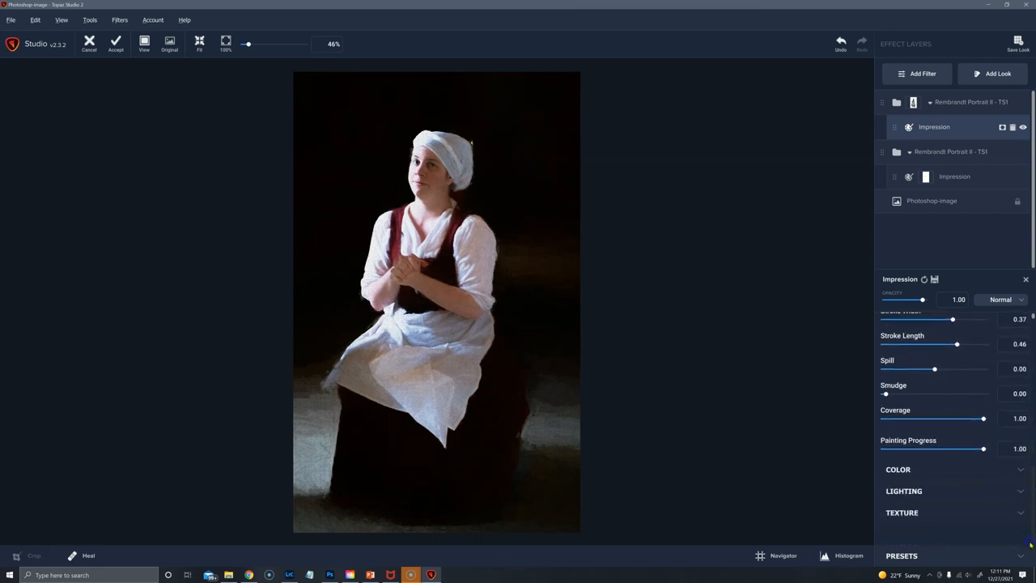
pyautogui.click(902, 512)
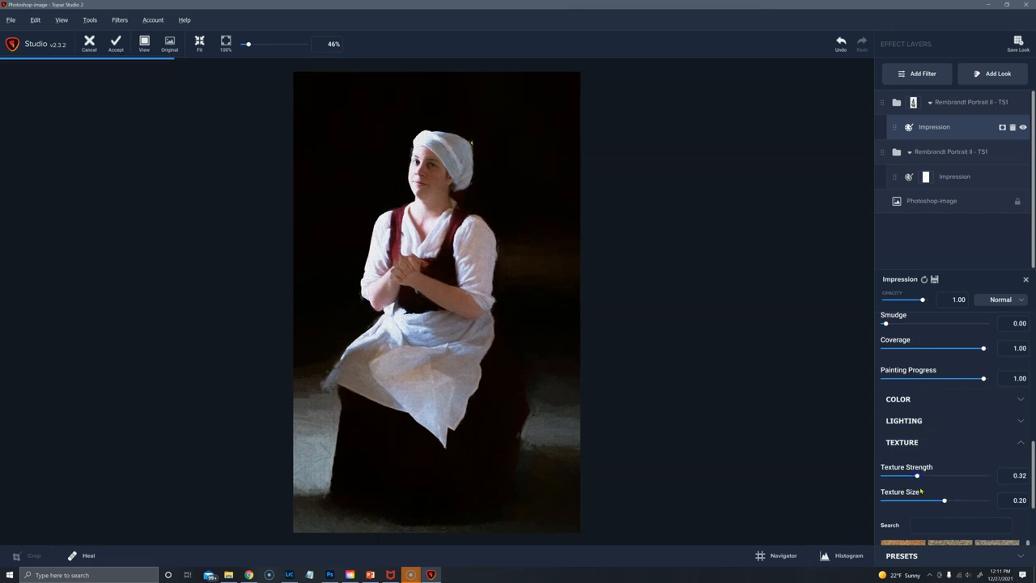
pyautogui.moveTo(944, 500); pyautogui.dragTo(918, 499)
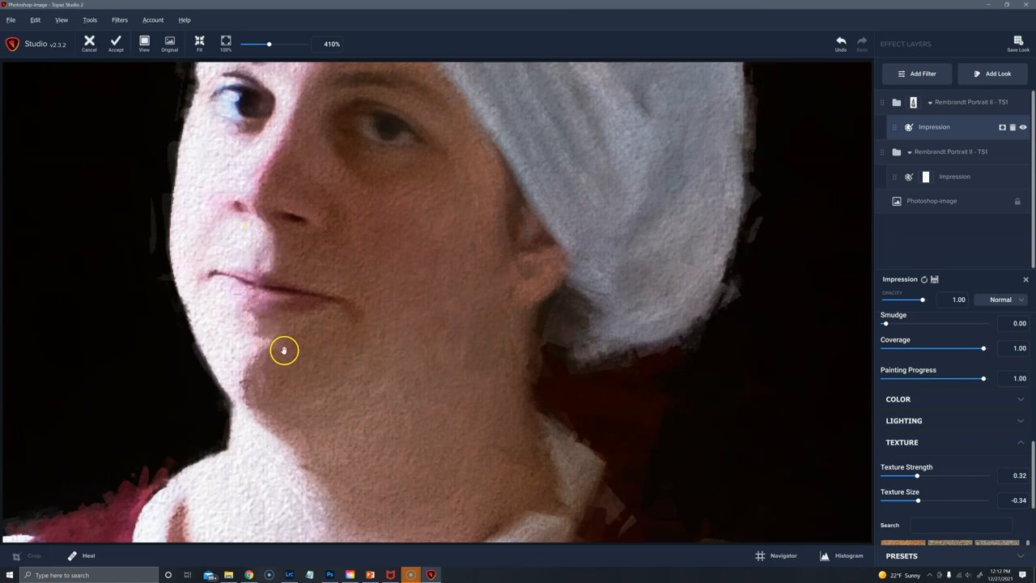
pyautogui.moveTo(306, 164)
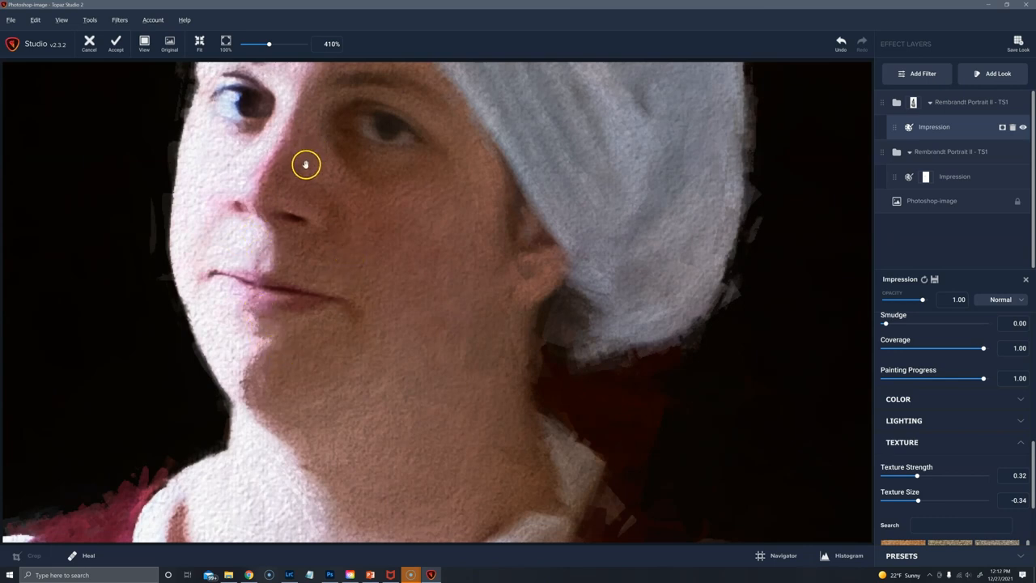
pyautogui.click(169, 42)
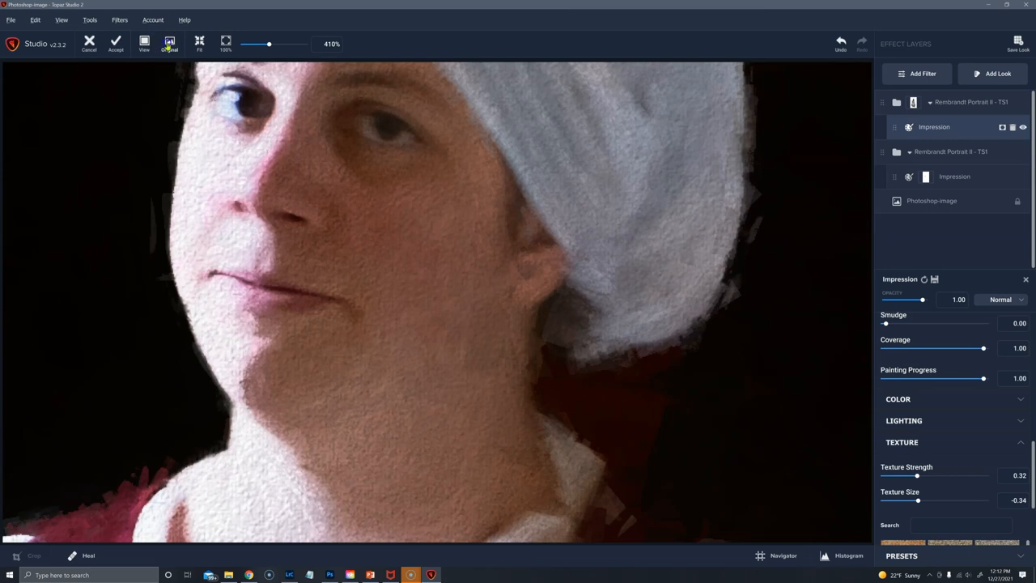
pyautogui.click(170, 43)
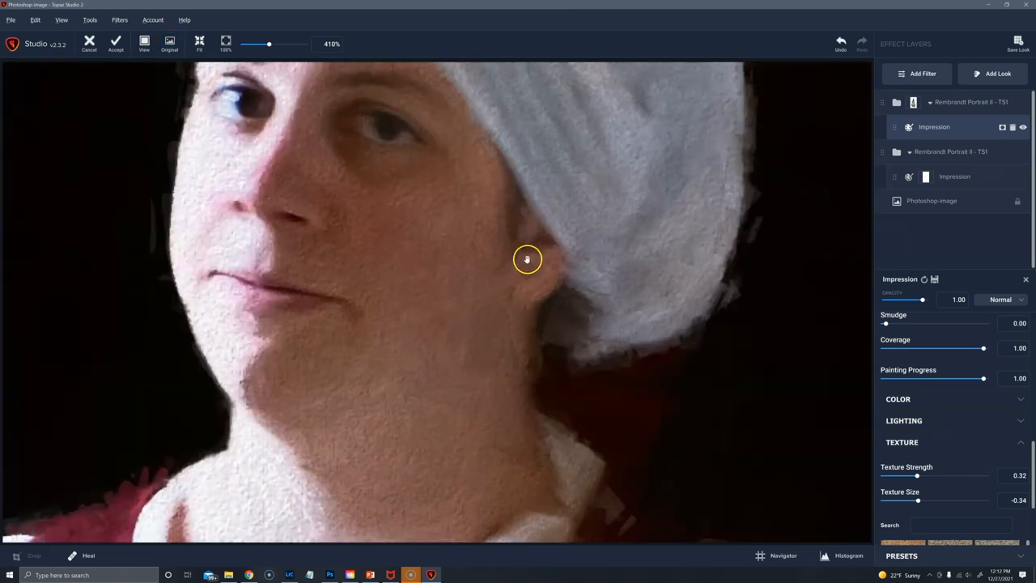
pyautogui.click(169, 43)
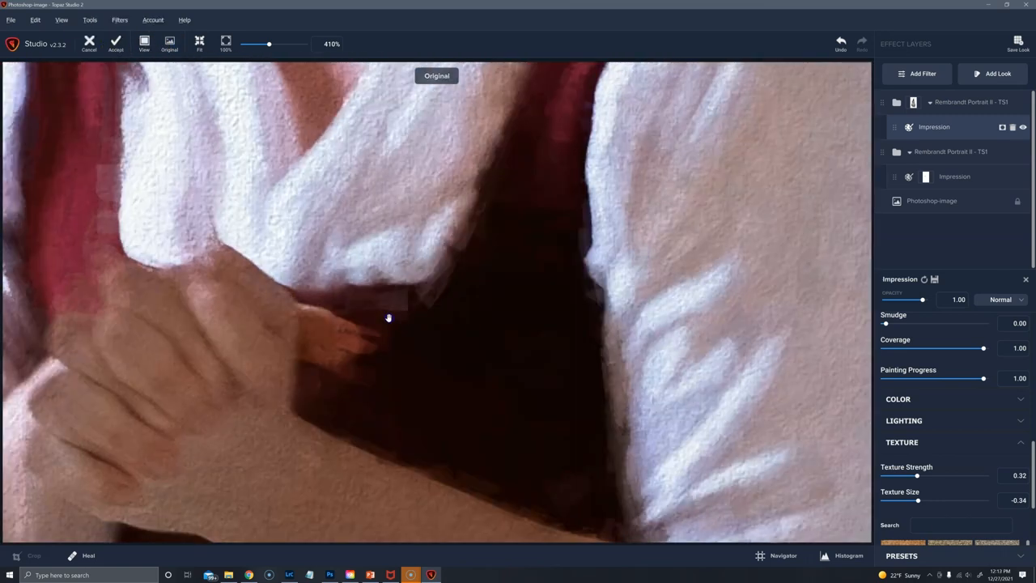
pyautogui.click(170, 44)
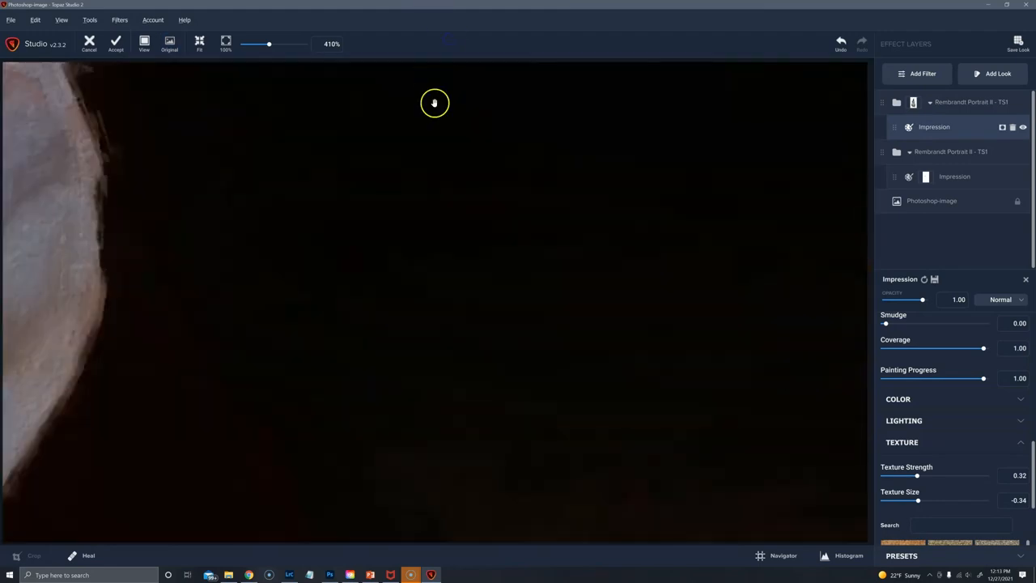
pyautogui.click(169, 44)
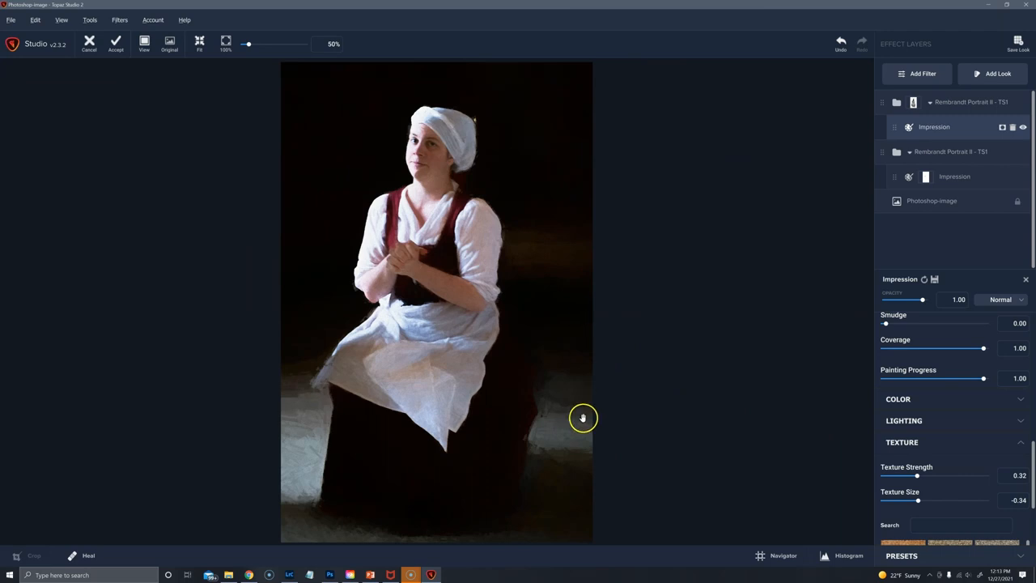
pyautogui.moveTo(397, 160)
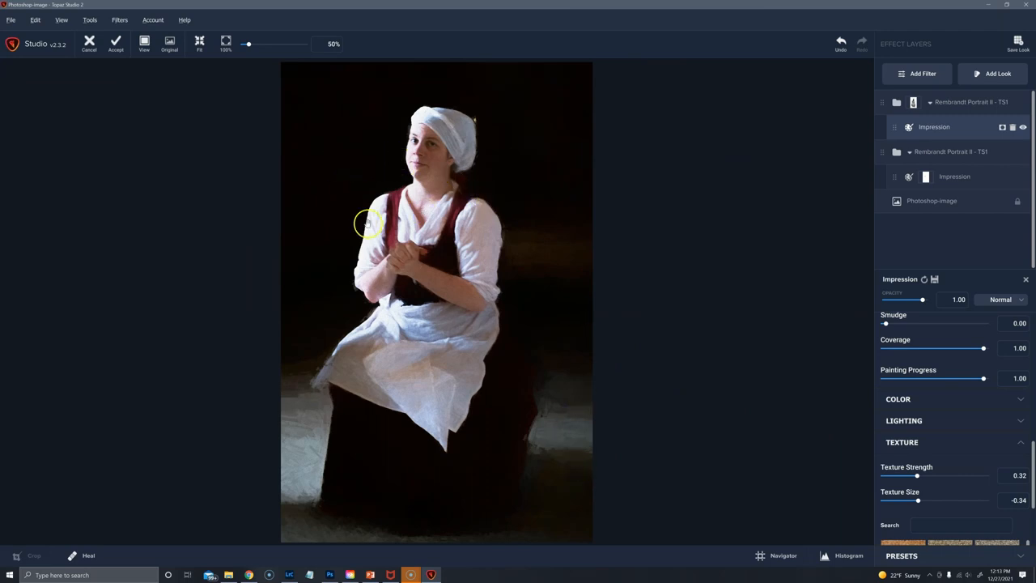
pyautogui.moveTo(532, 309)
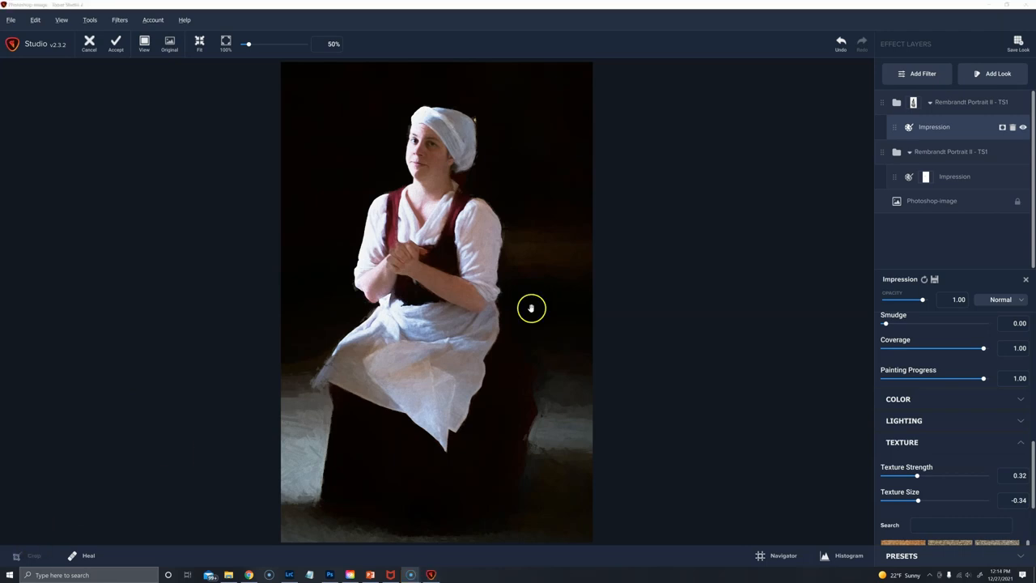
# - Add the Chamoisee Glaze - TS1 look and set its Amount to 78
pyautogui.click(1002, 73)
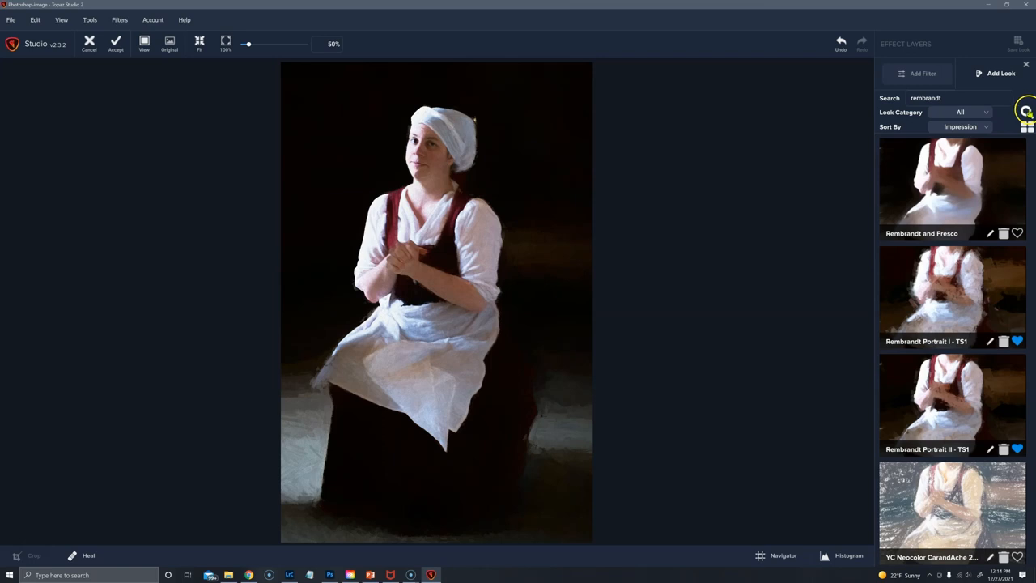
pyautogui.click(1026, 111)
pyautogui.write('chamois')
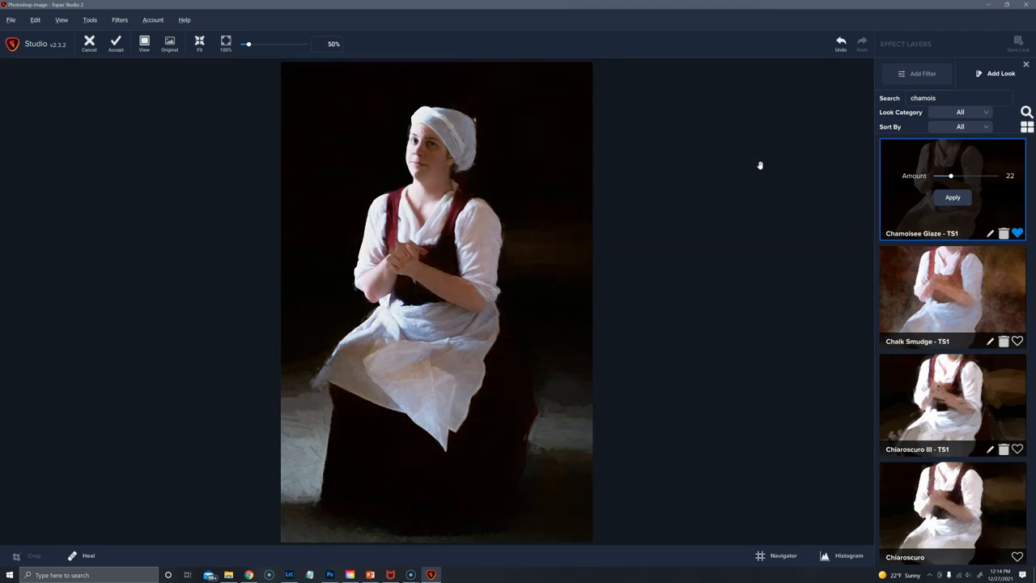
pyautogui.moveTo(949, 175); pyautogui.dragTo(982, 175)
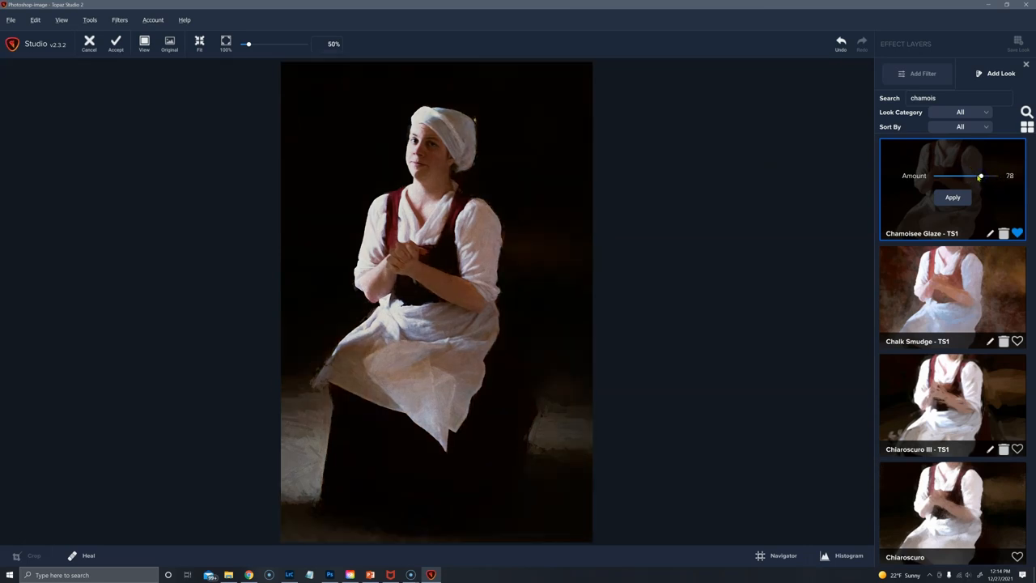
pyautogui.moveTo(981, 176); pyautogui.dragTo(965, 176)
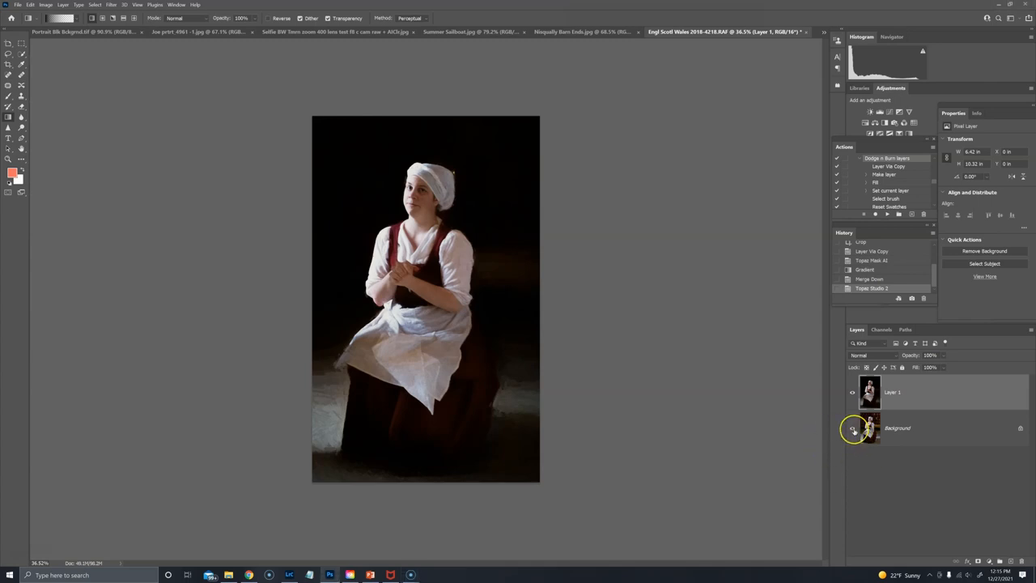
# - Hide the Background layer and open the Filter menu toward Topaz Studio 2
pyautogui.click(853, 428)
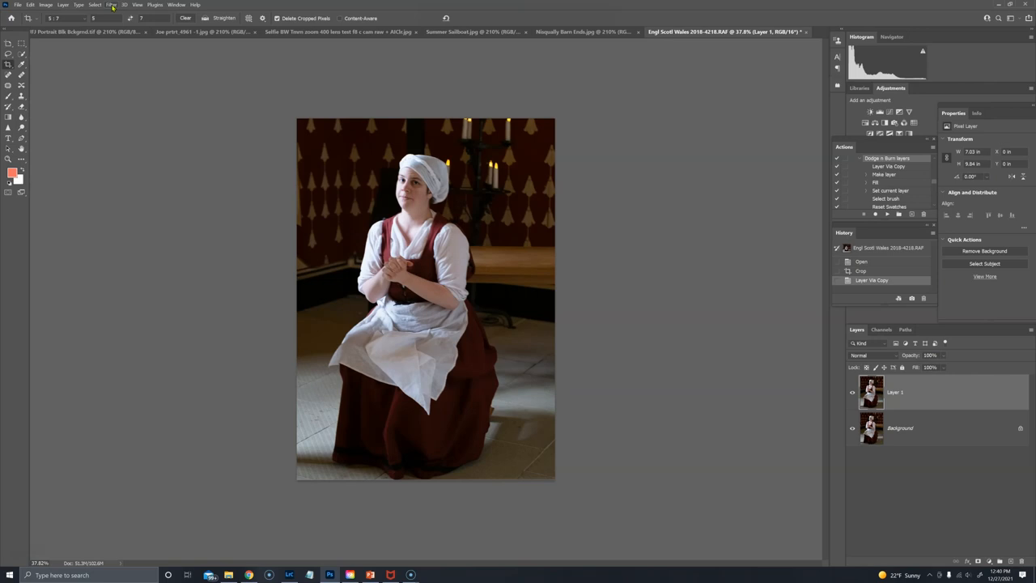
pyautogui.click(112, 5)
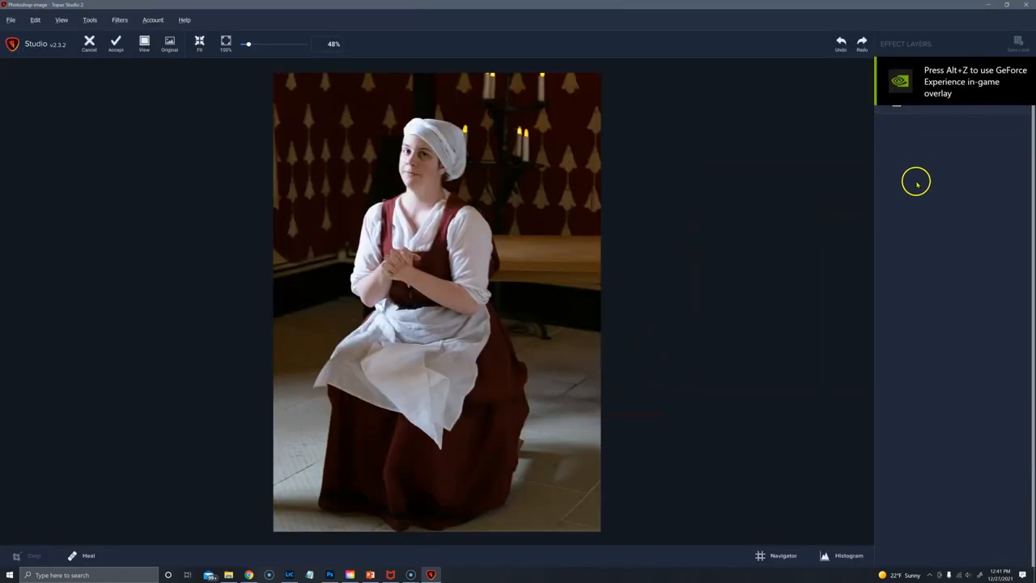
pyautogui.moveTo(921, 115)
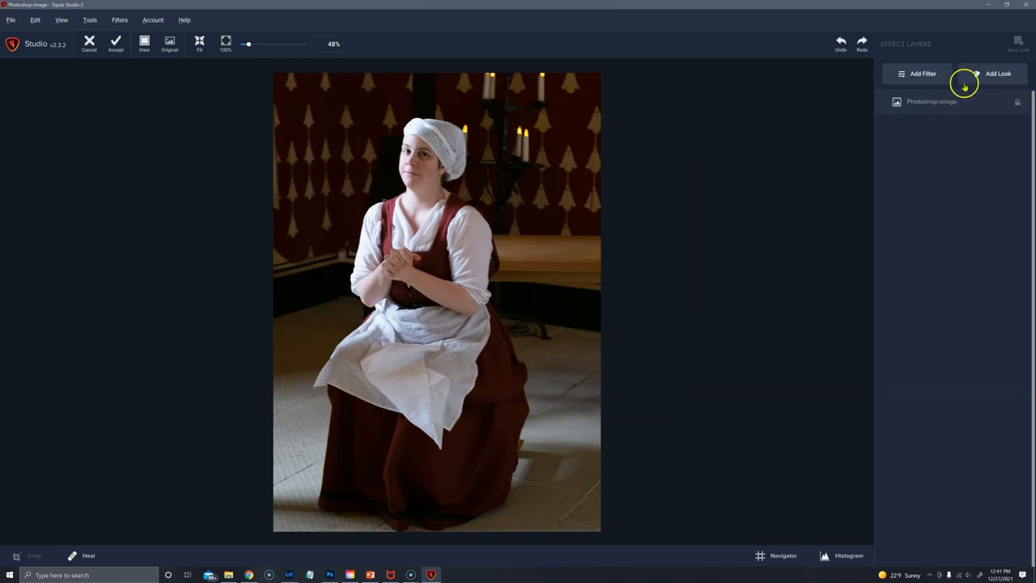
pyautogui.moveTo(999, 74)
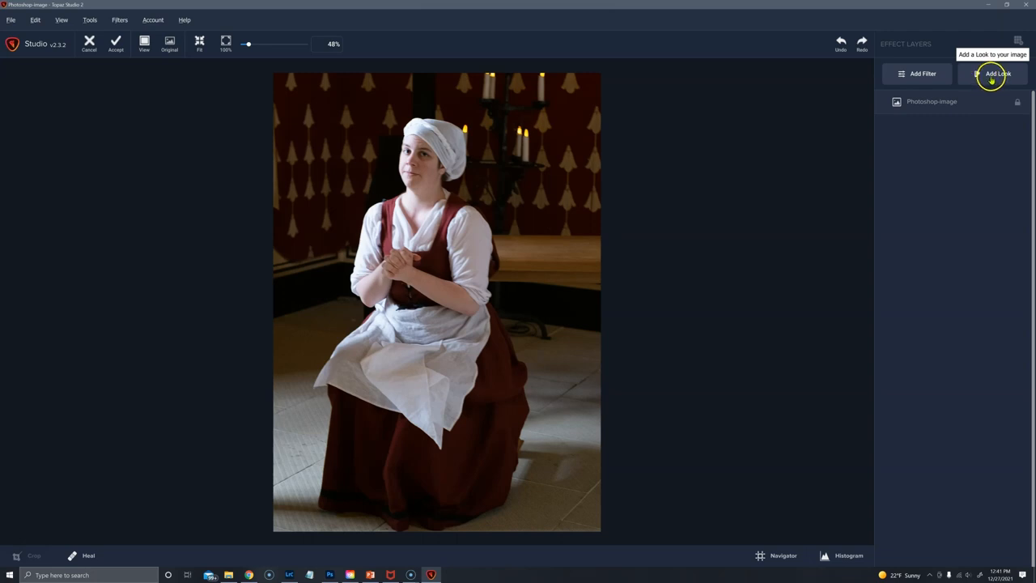
# - Add an Abstraction filter: Simplify Size 0.61, Detail Strength 0.62, Detail Boost -0.23
pyautogui.click(918, 74)
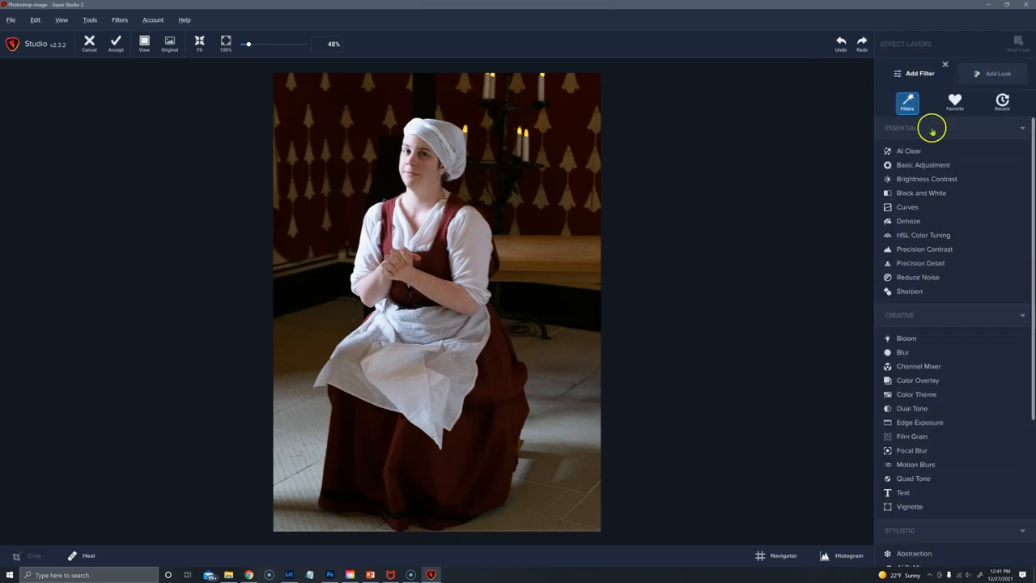
pyautogui.scroll(-3)
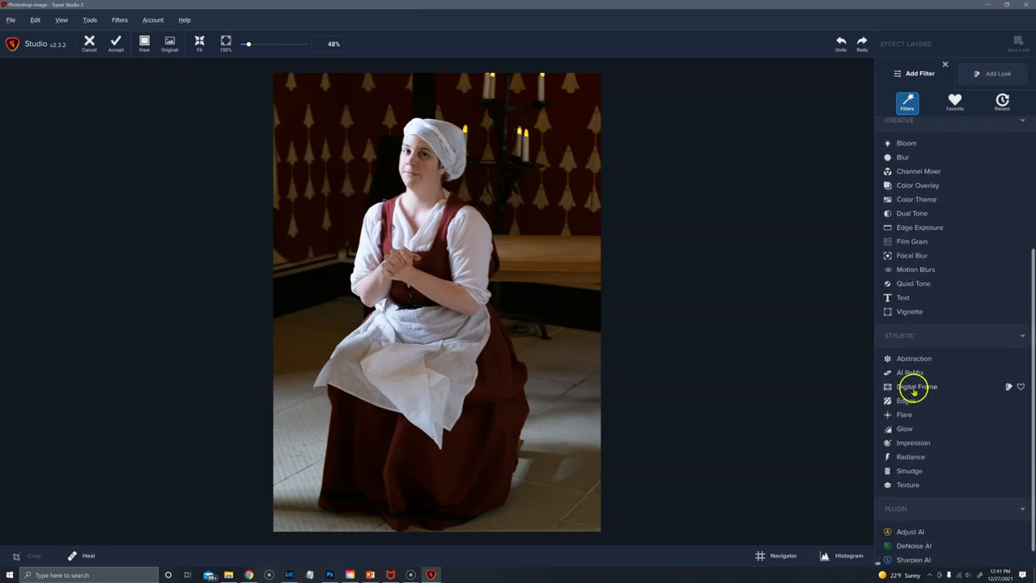
pyautogui.click(914, 358)
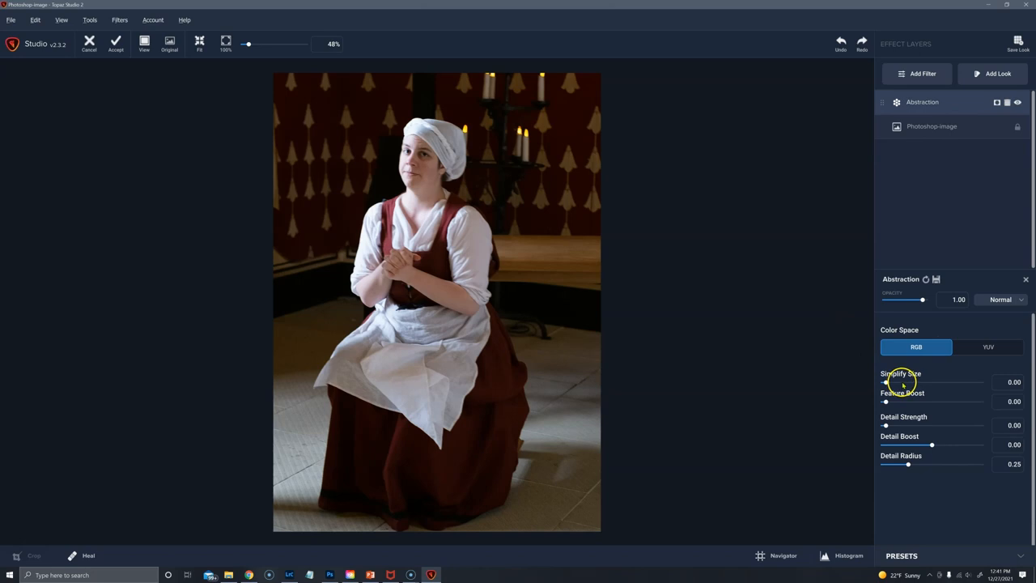
pyautogui.moveTo(886, 382); pyautogui.dragTo(906, 382)
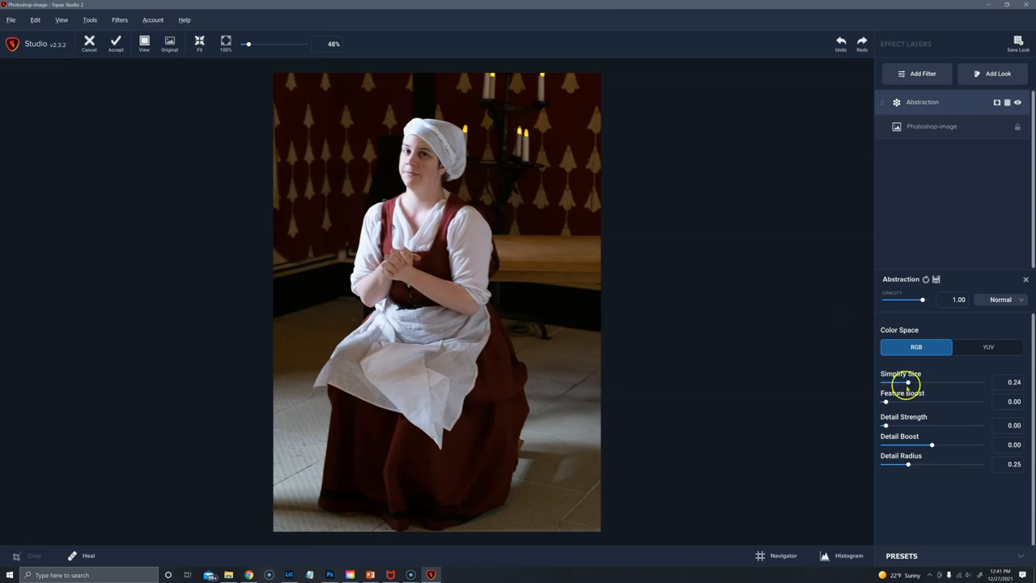
pyautogui.moveTo(907, 382); pyautogui.dragTo(941, 382)
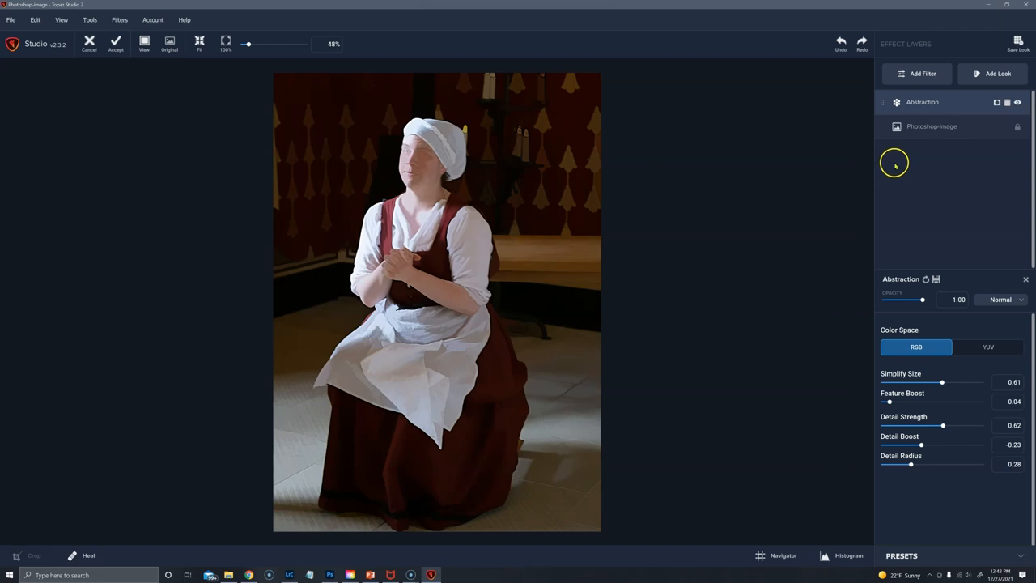
pyautogui.moveTo(934, 142)
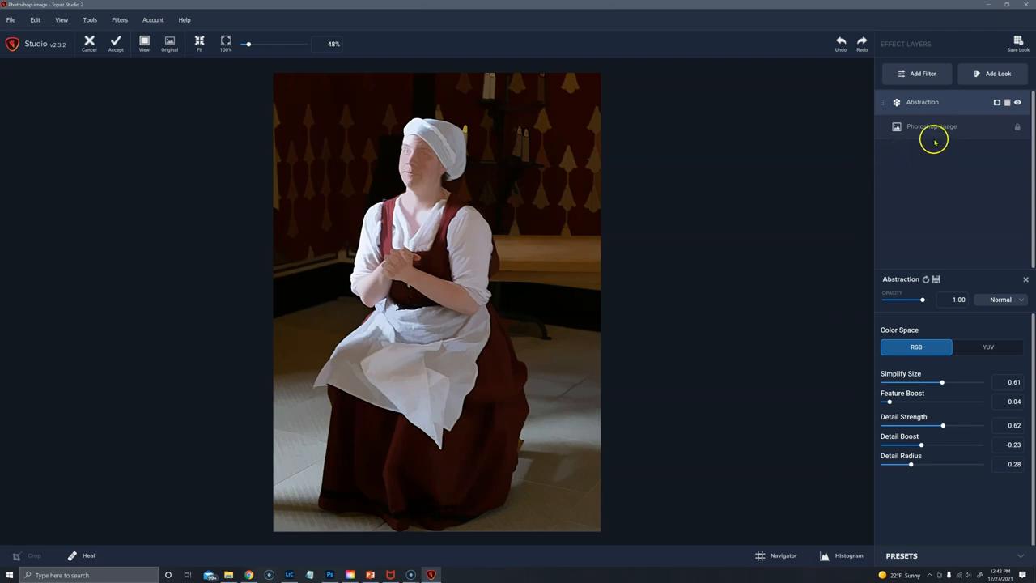
pyautogui.click(917, 73)
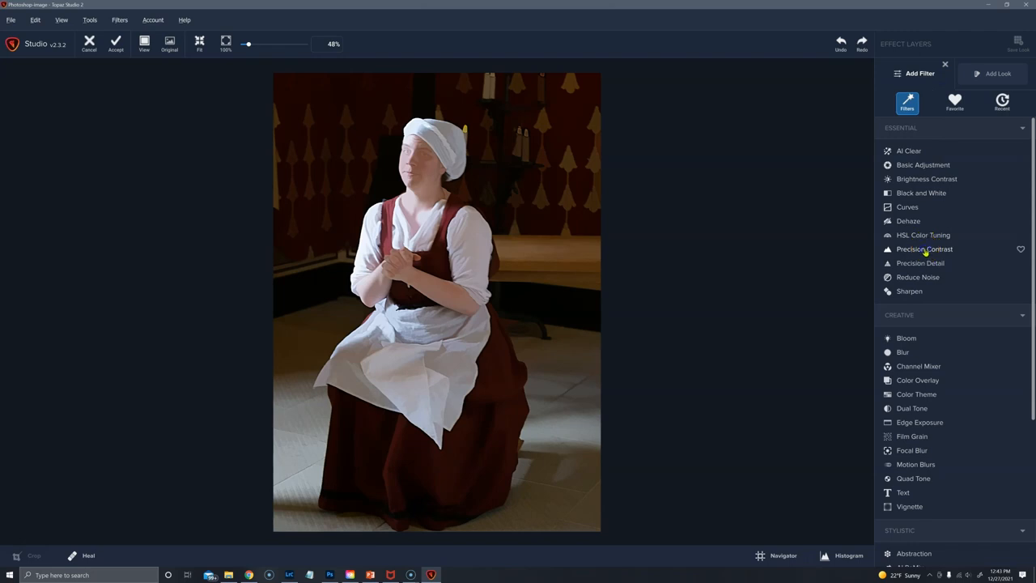
# - Add a Precision Contrast layer and give it an inverted mask
pyautogui.click(924, 248)
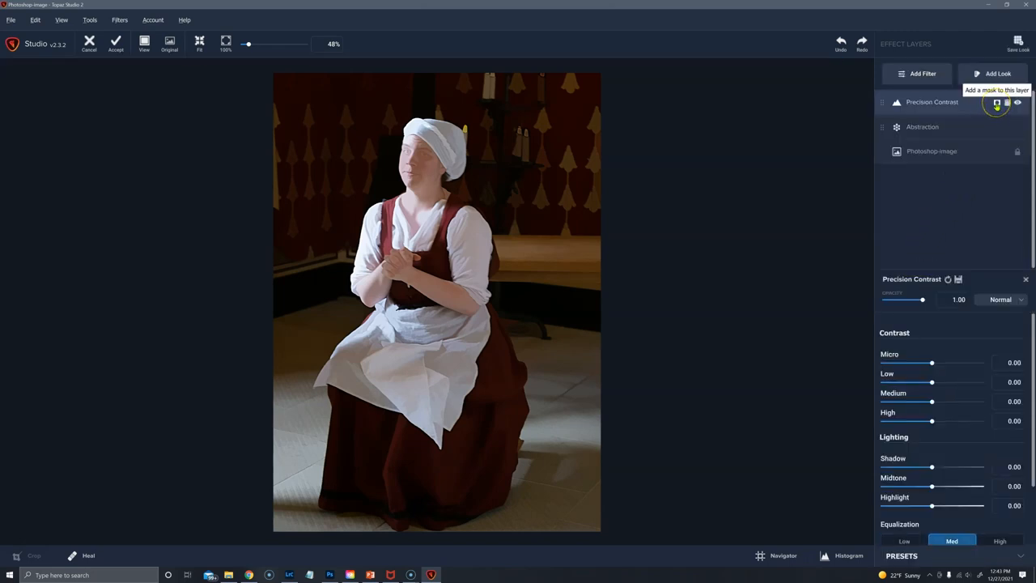
pyautogui.click(997, 103)
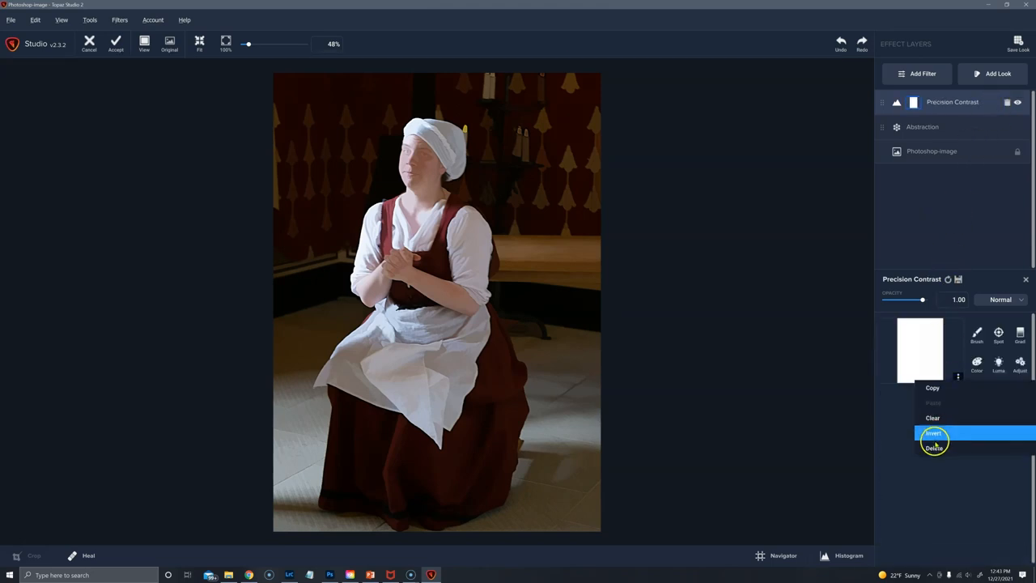
pyautogui.click(934, 433)
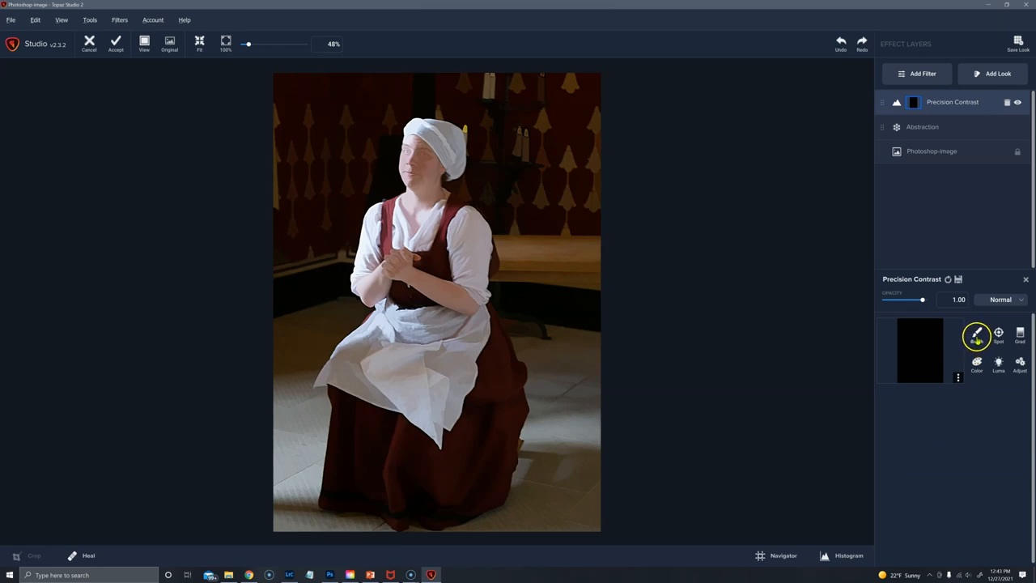
pyautogui.click(977, 332)
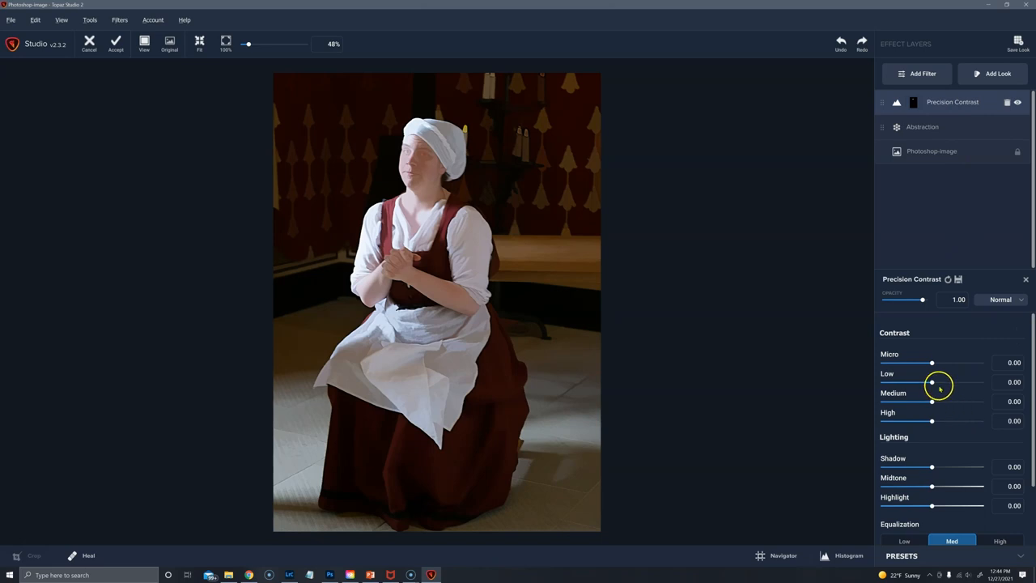
pyautogui.moveTo(948, 397)
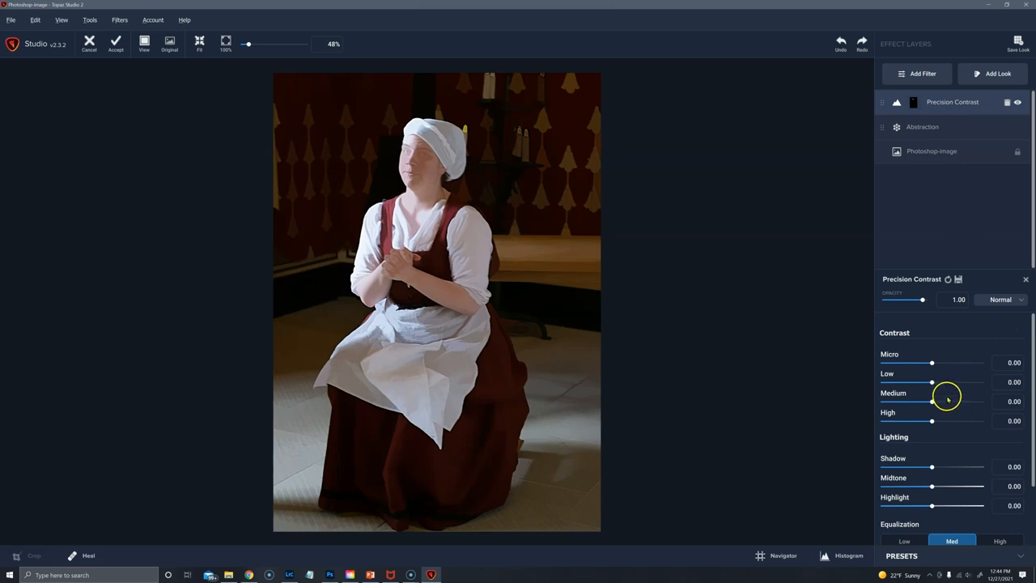
# - Set Precision Contrast Medium to 0.40, Low to 0.40 and Micro to 0.72
pyautogui.moveTo(931, 401); pyautogui.dragTo(951, 402)
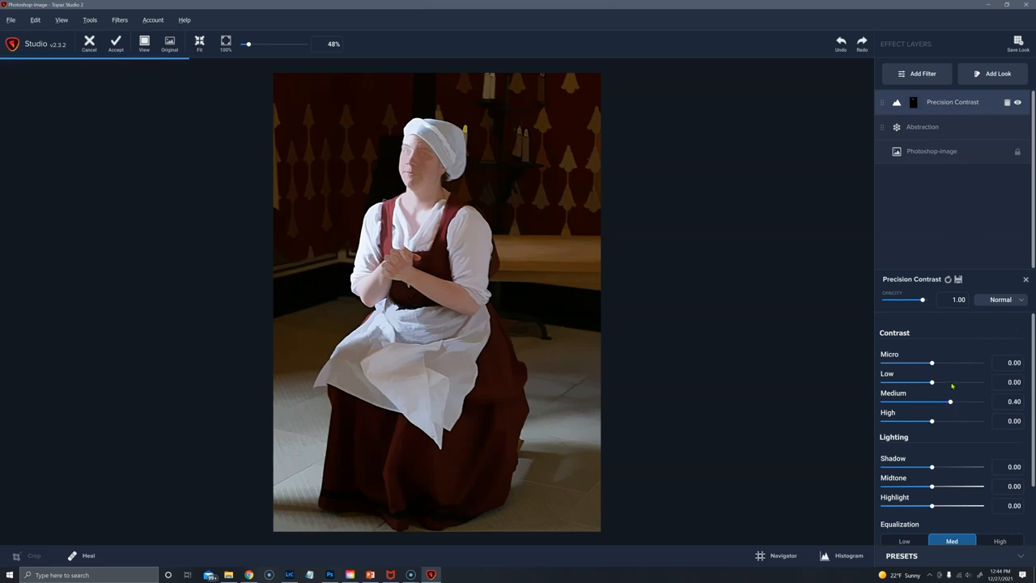
pyautogui.moveTo(931, 381); pyautogui.dragTo(950, 382)
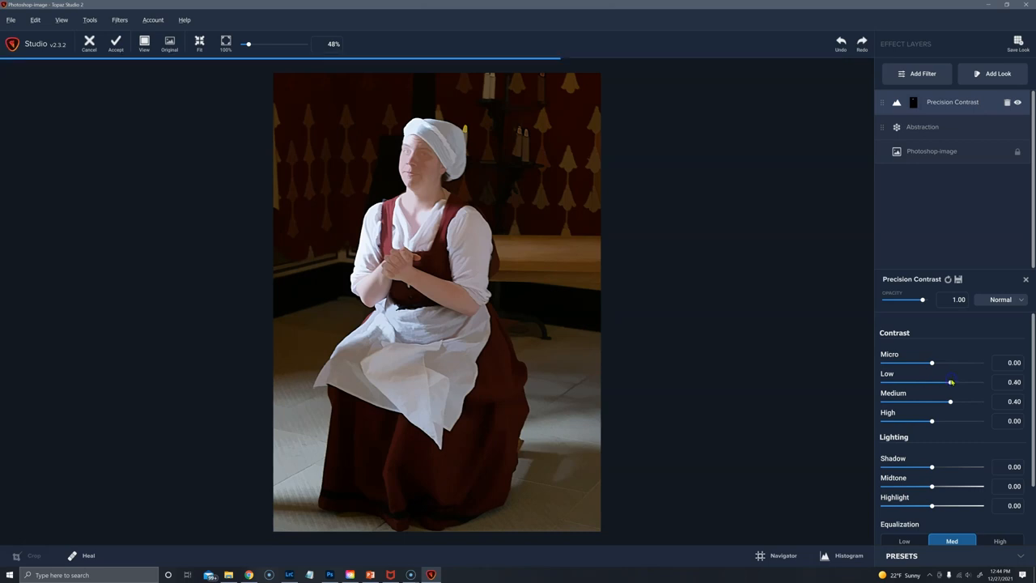
pyautogui.moveTo(932, 363); pyautogui.dragTo(956, 363)
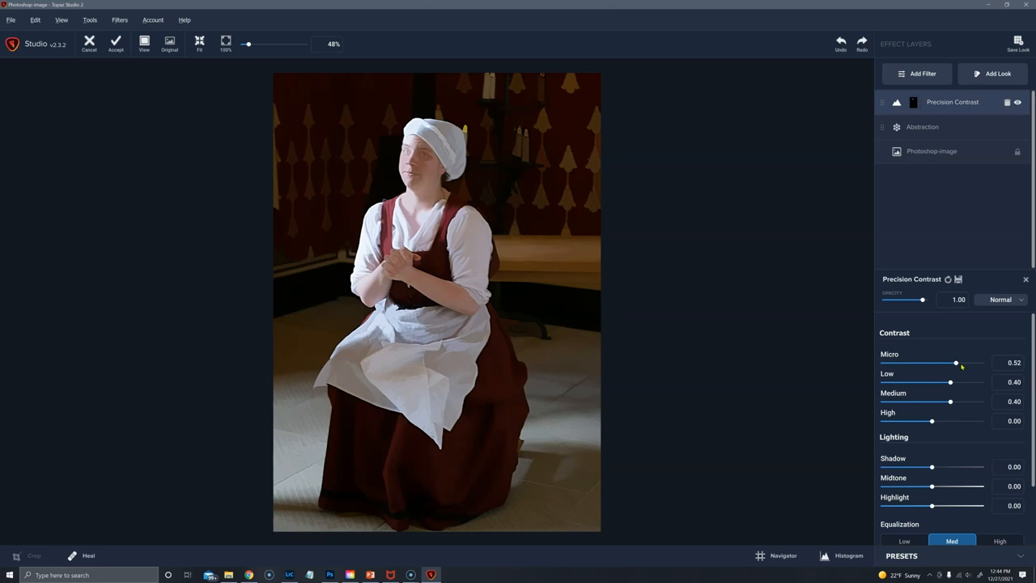
pyautogui.moveTo(957, 363); pyautogui.dragTo(964, 363)
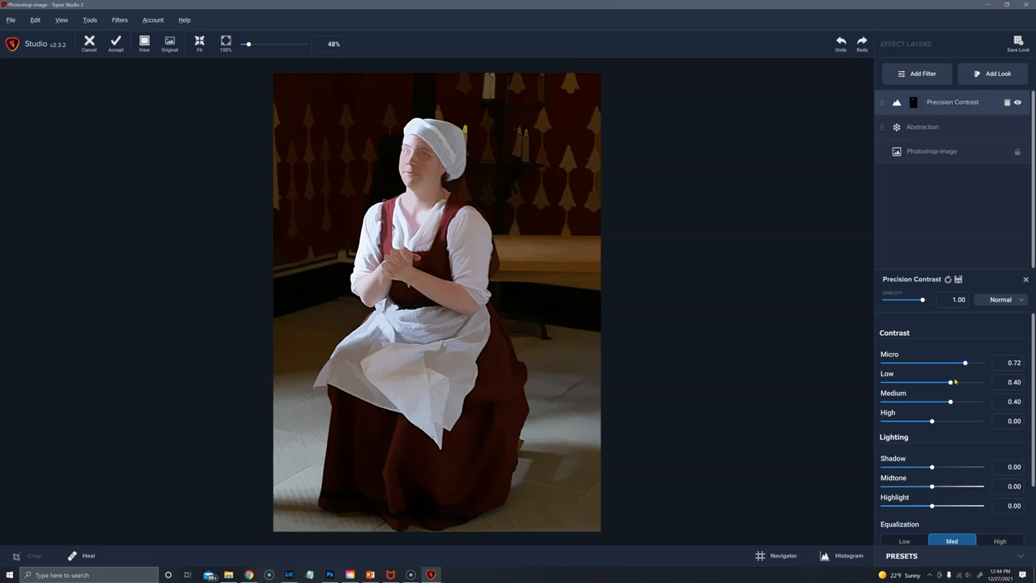
pyautogui.click(226, 40)
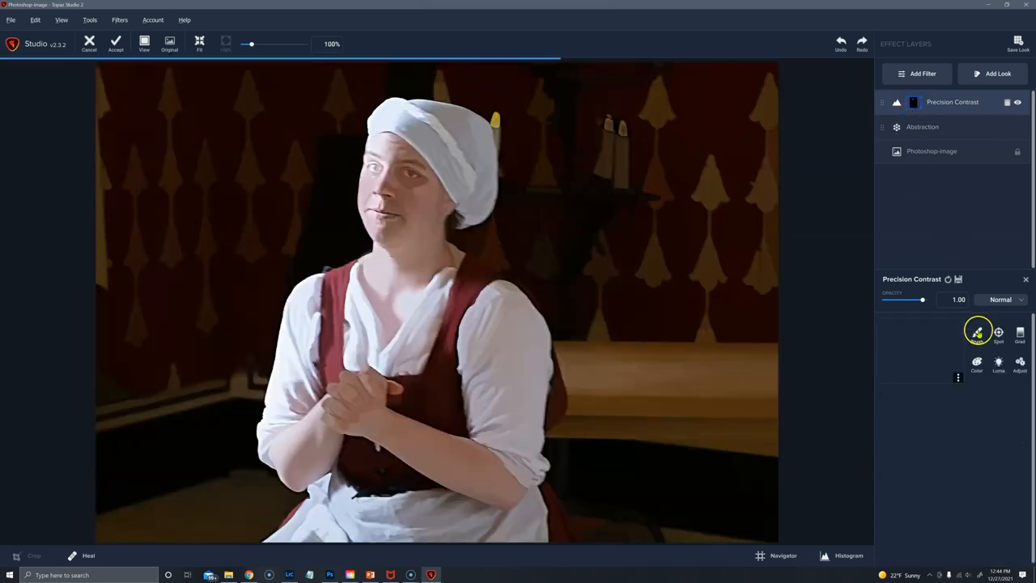
# - Brush the Precision Contrast mask over the woman's eyes and face
pyautogui.click(978, 332)
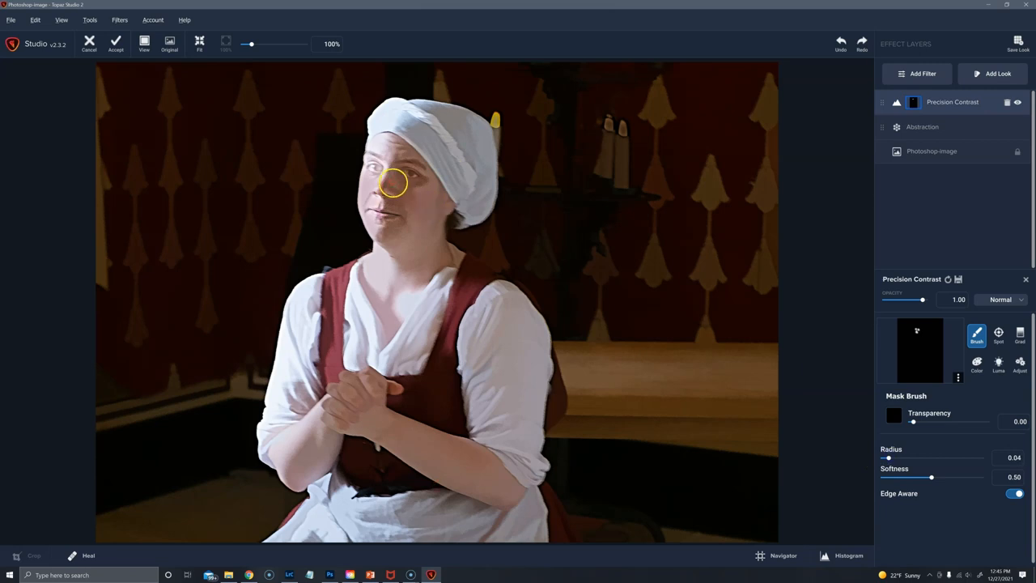
pyautogui.moveTo(392, 182); pyautogui.dragTo(421, 182)
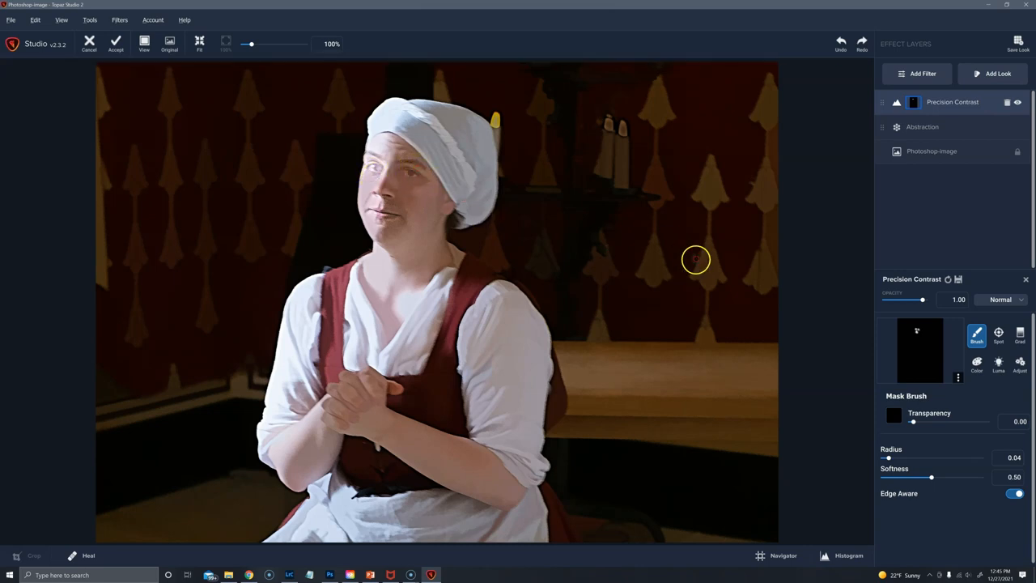
pyautogui.moveTo(947, 242)
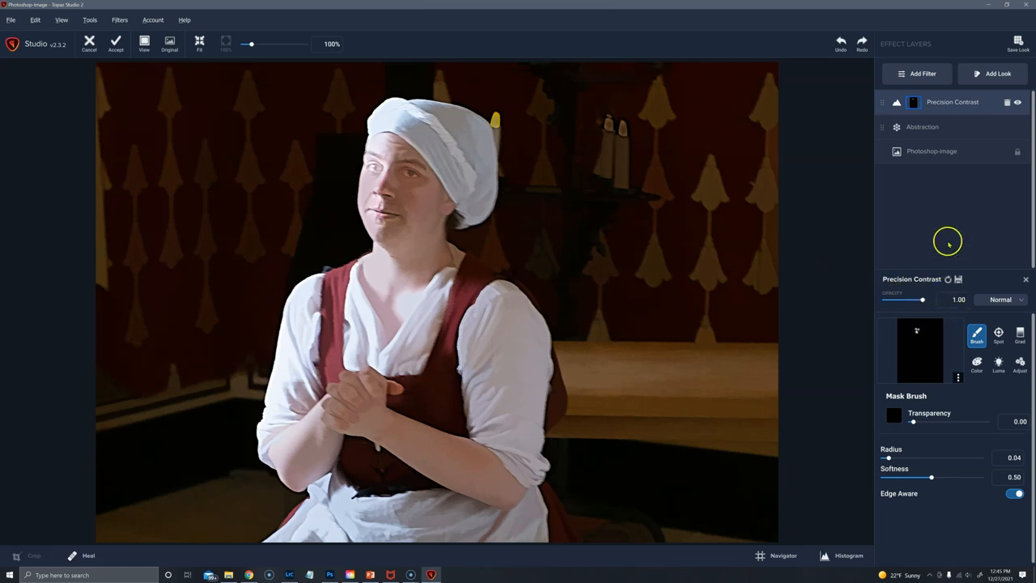
pyautogui.moveTo(923, 74)
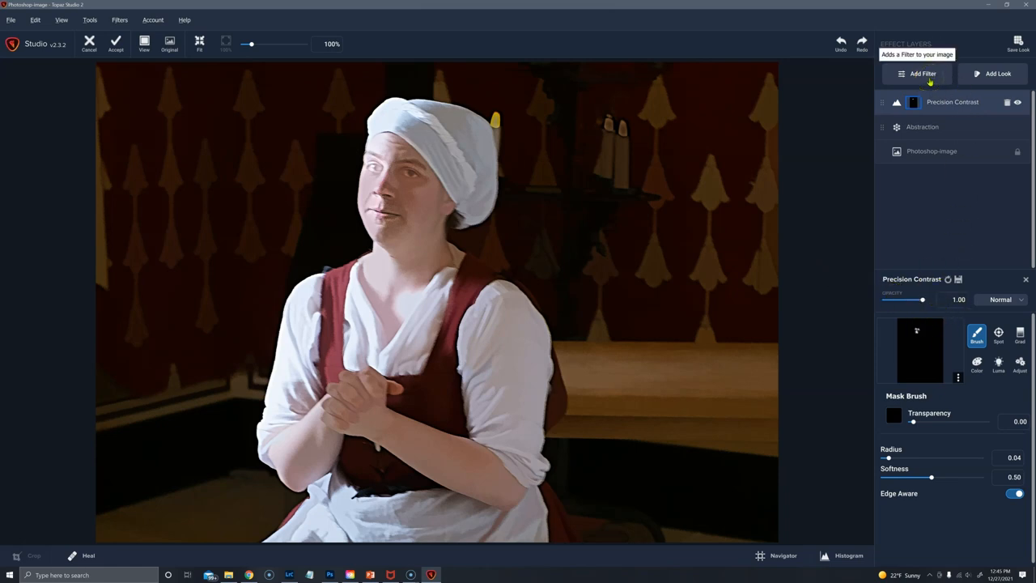
# - Add an inverted-mask Curves layer with black/white points pulled in and midtones lifted
pyautogui.click(917, 74)
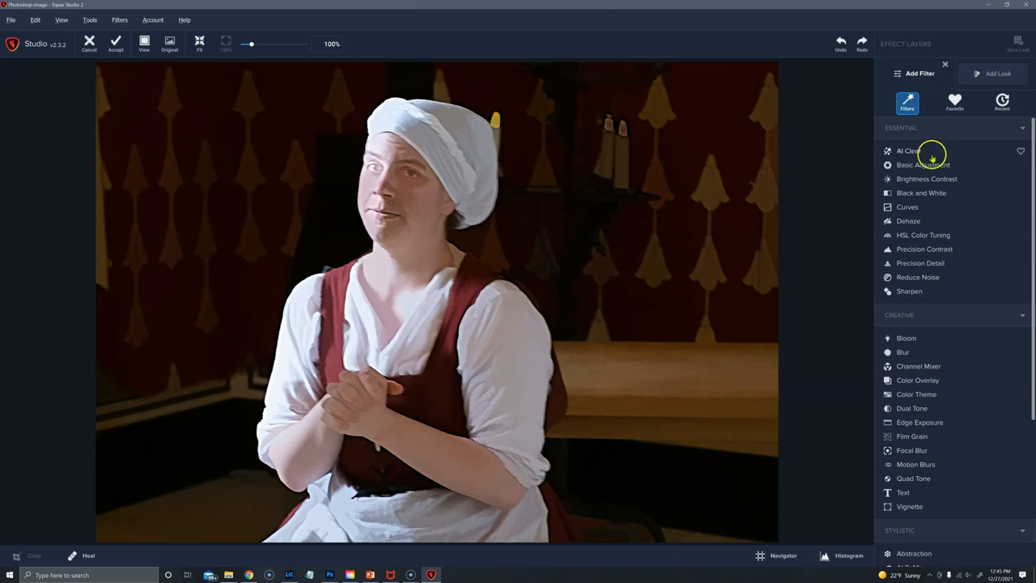
pyautogui.click(908, 206)
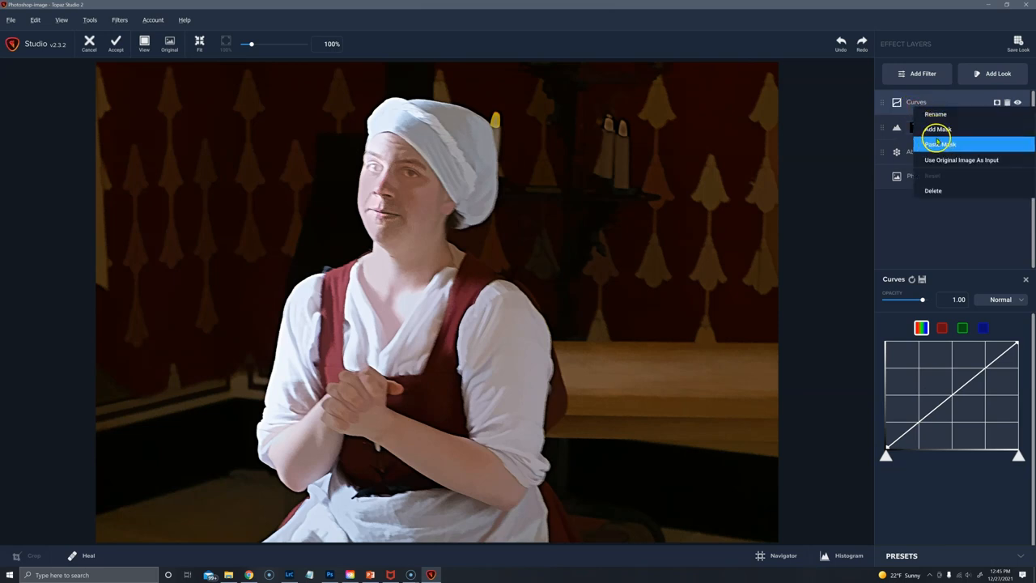
pyautogui.click(939, 130)
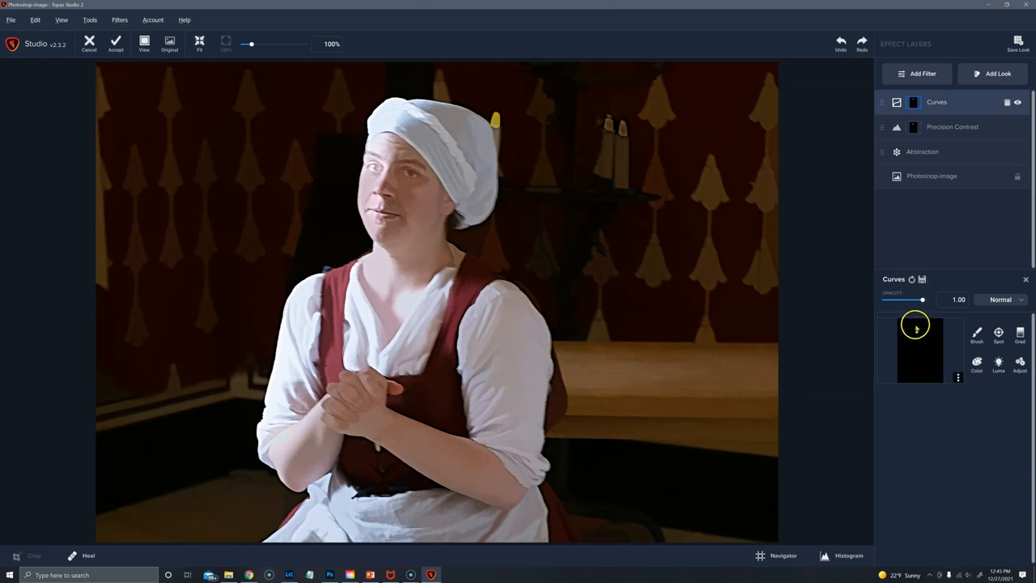
pyautogui.moveTo(945, 325)
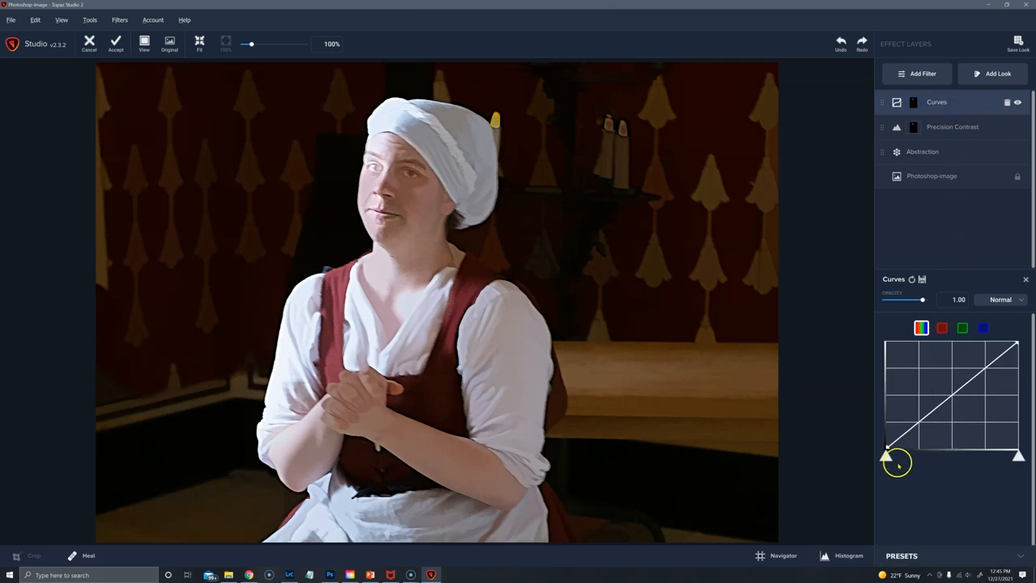
pyautogui.moveTo(889, 447); pyautogui.dragTo(895, 455)
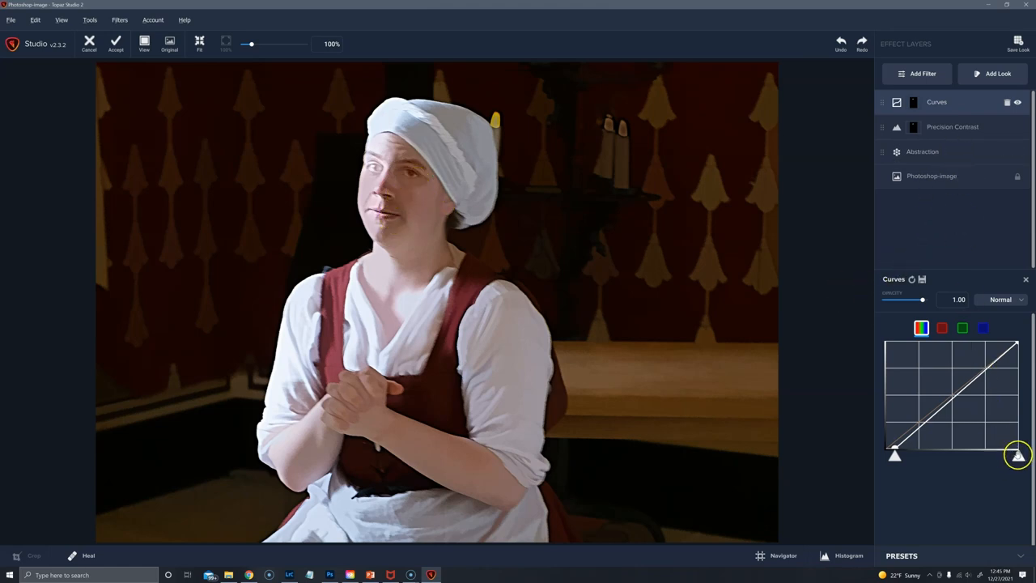
pyautogui.moveTo(1019, 455); pyautogui.dragTo(1009, 456)
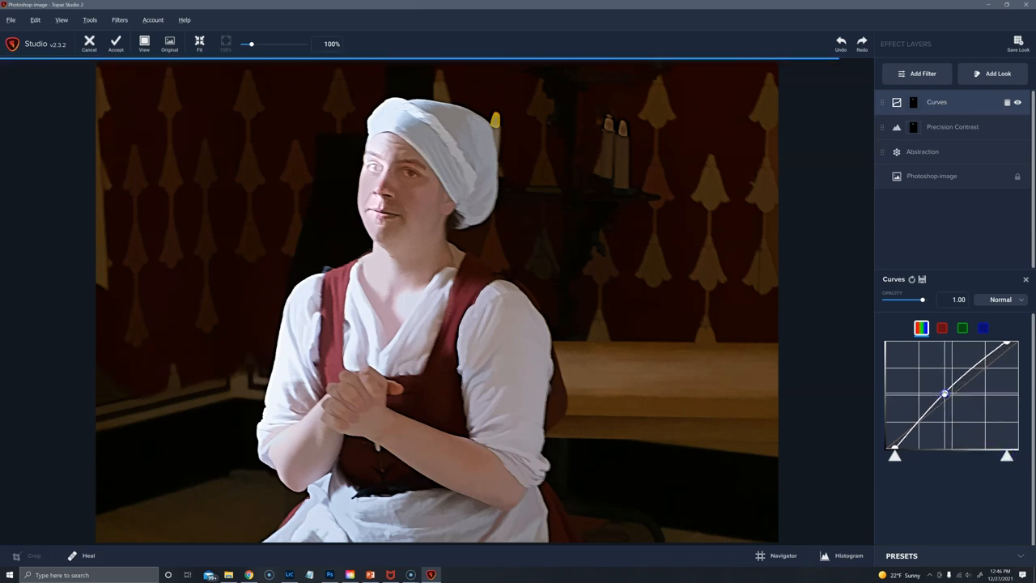
pyautogui.moveTo(945, 395); pyautogui.dragTo(945, 389)
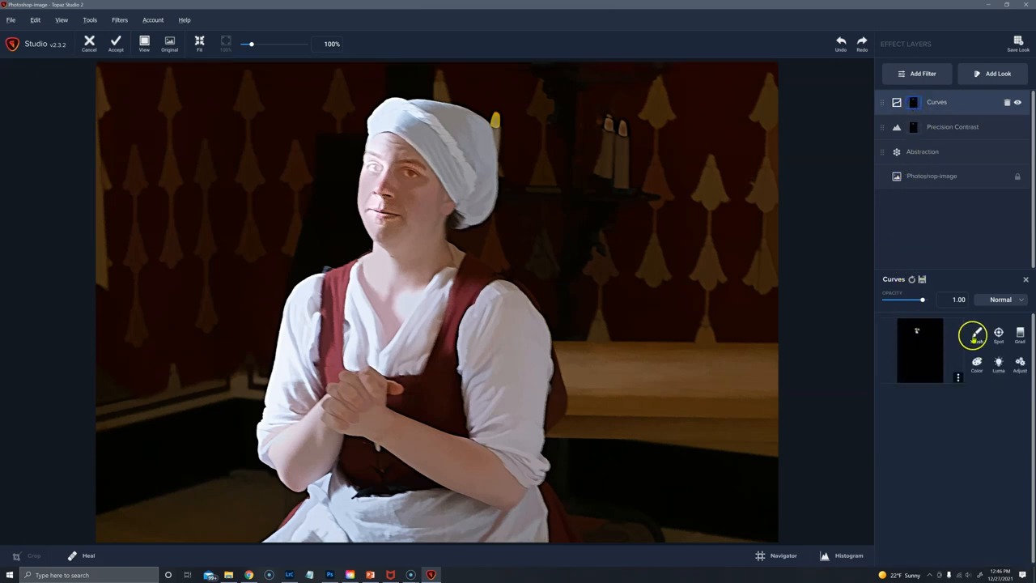
# - Paint the Curves mask over the woman's face
pyautogui.click(977, 332)
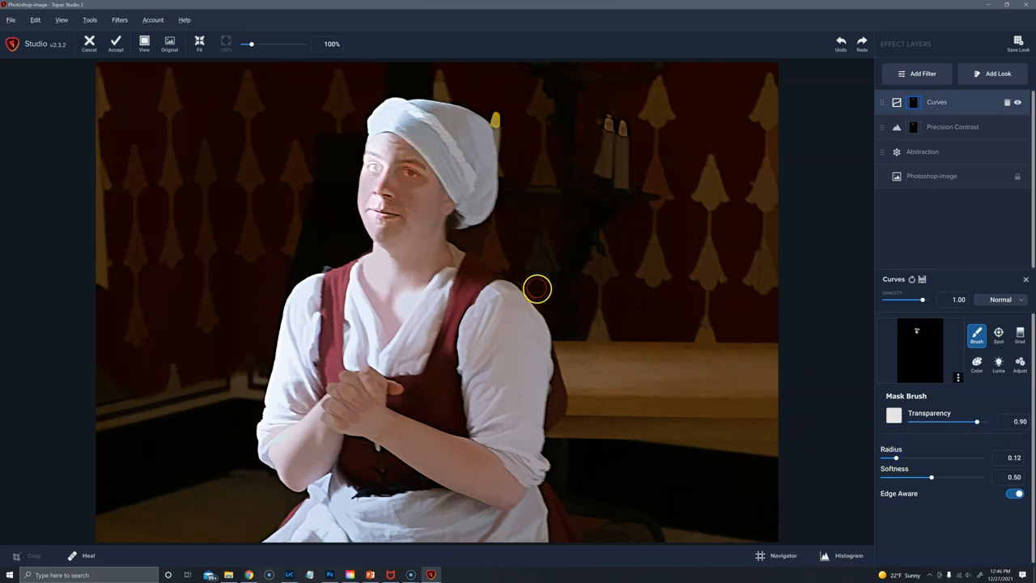
pyautogui.click(372, 176)
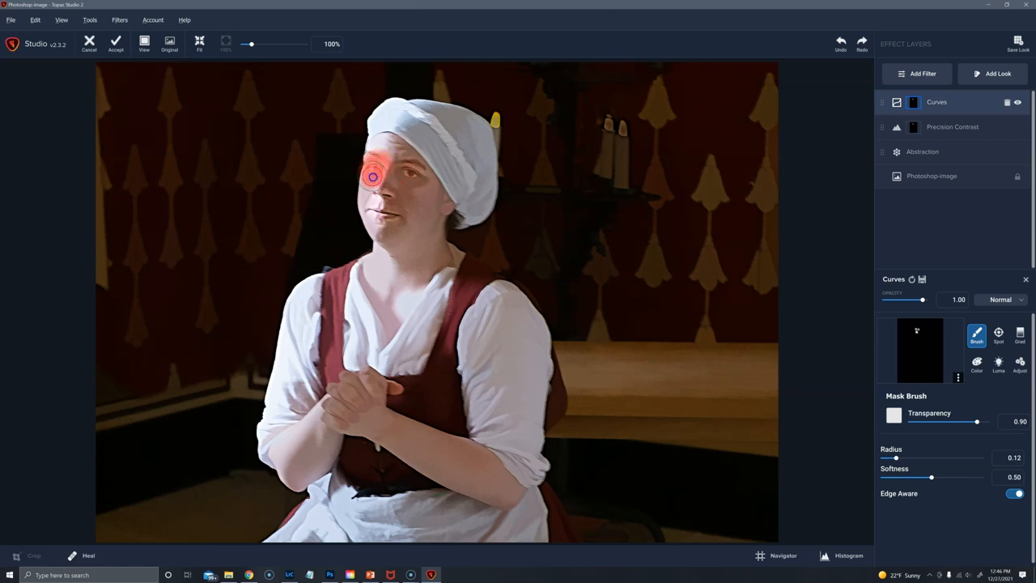
pyautogui.moveTo(373, 176); pyautogui.dragTo(409, 201)
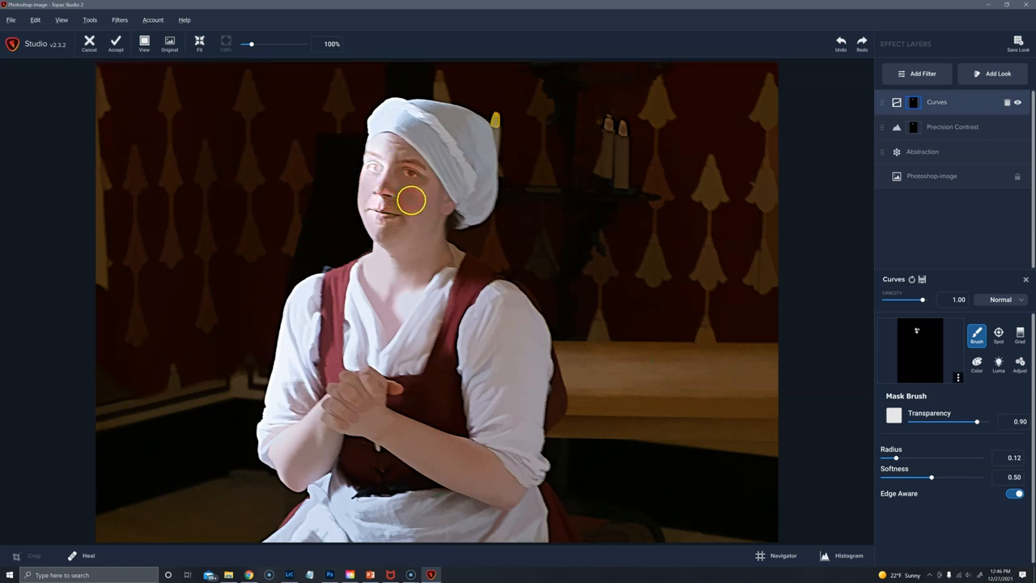
pyautogui.moveTo(978, 211)
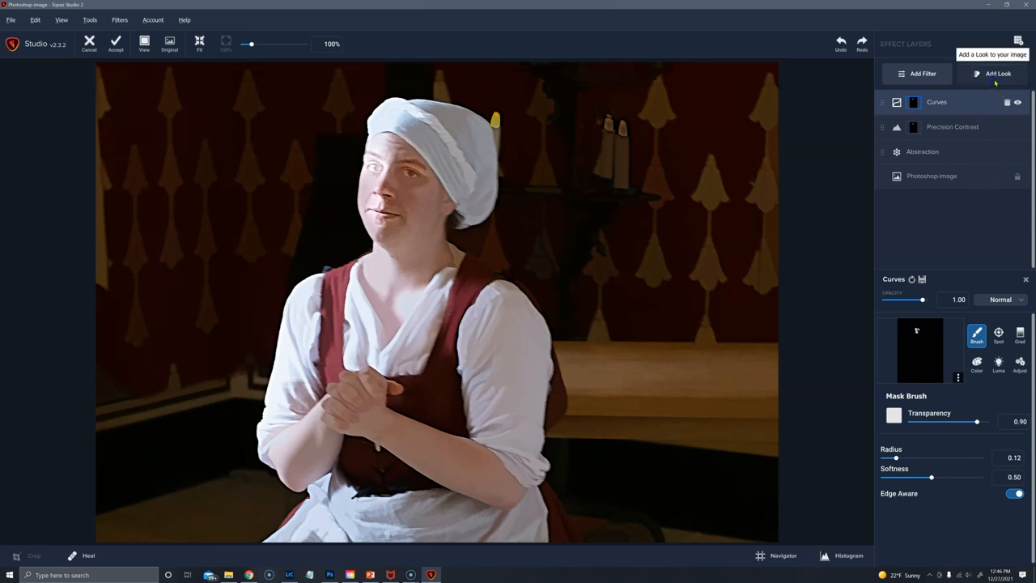
# - Search looks for 'ren' and apply Renoir II - TS1 as a new layer
pyautogui.click(998, 73)
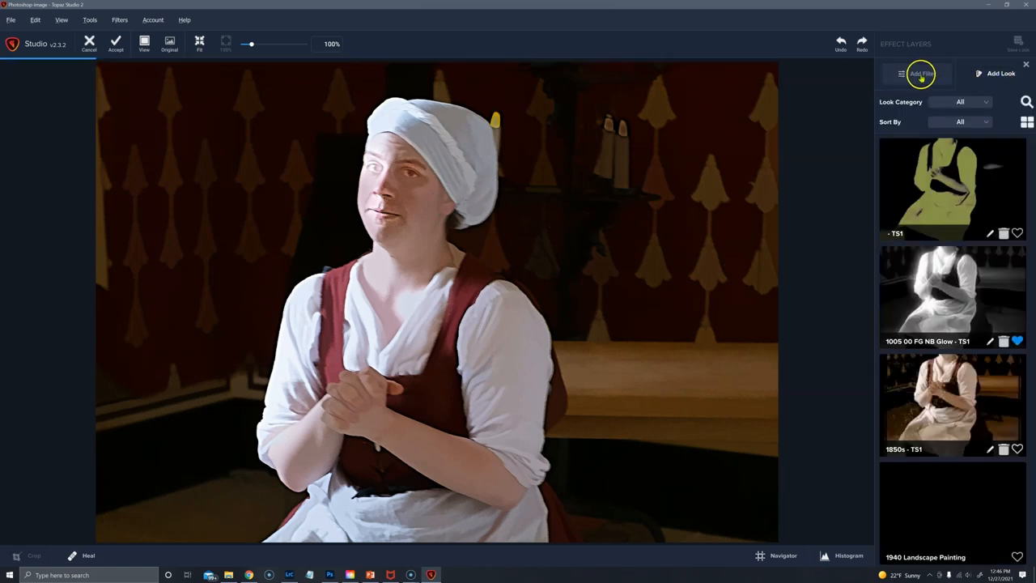
pyautogui.click(921, 74)
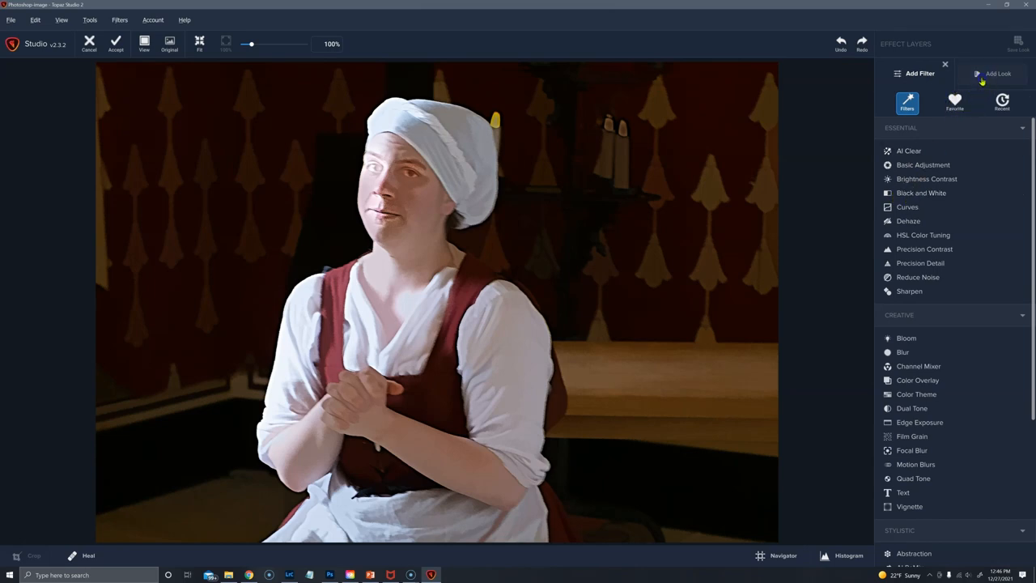
pyautogui.click(998, 73)
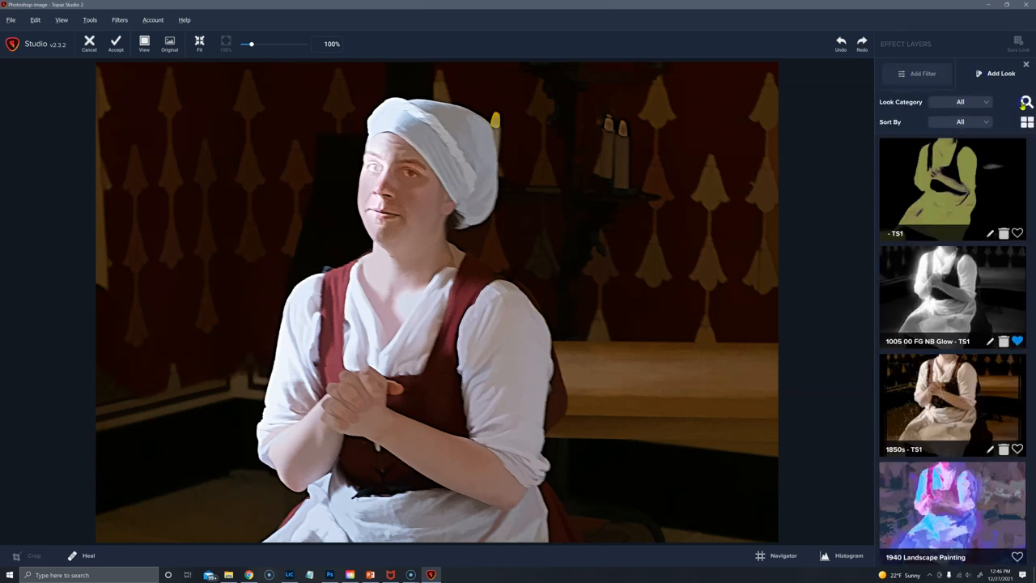
pyautogui.click(1025, 102)
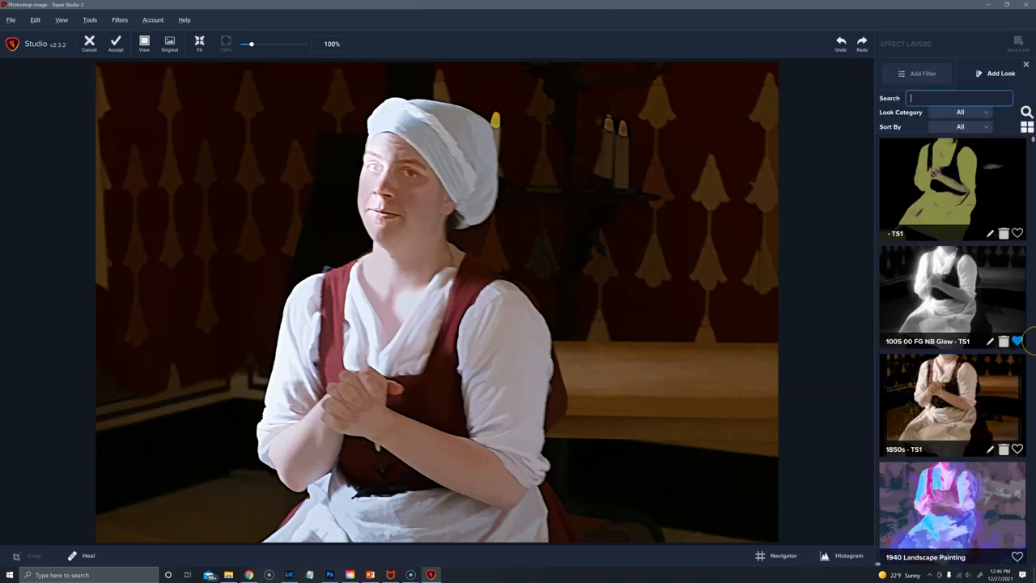
pyautogui.write('renoir')
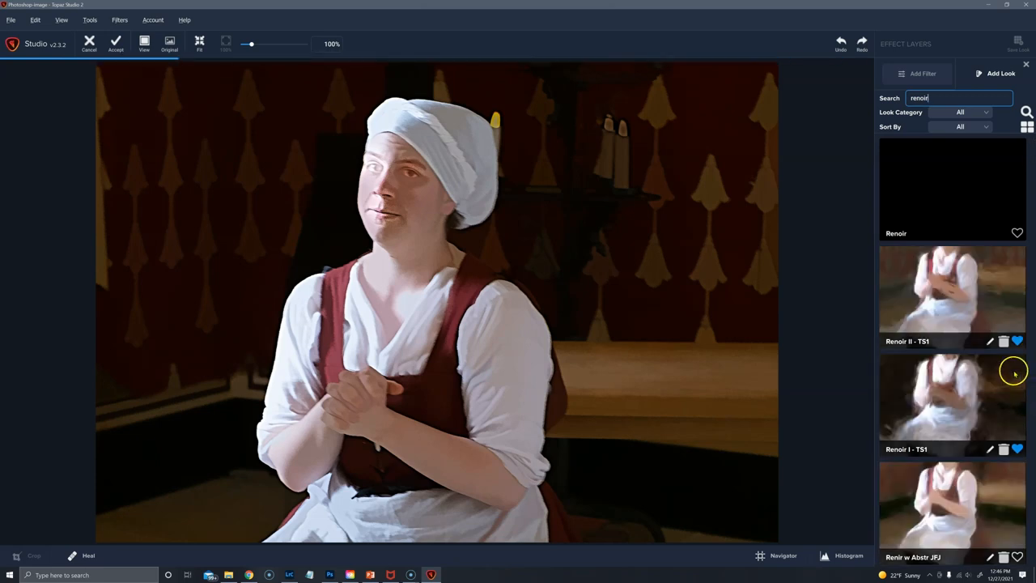
pyautogui.click(953, 291)
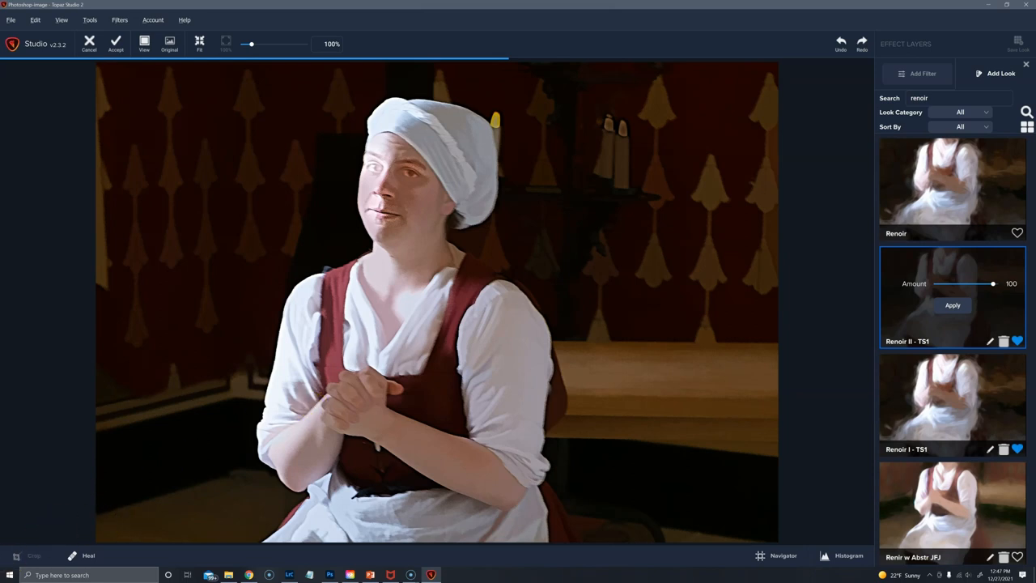
pyautogui.click(953, 305)
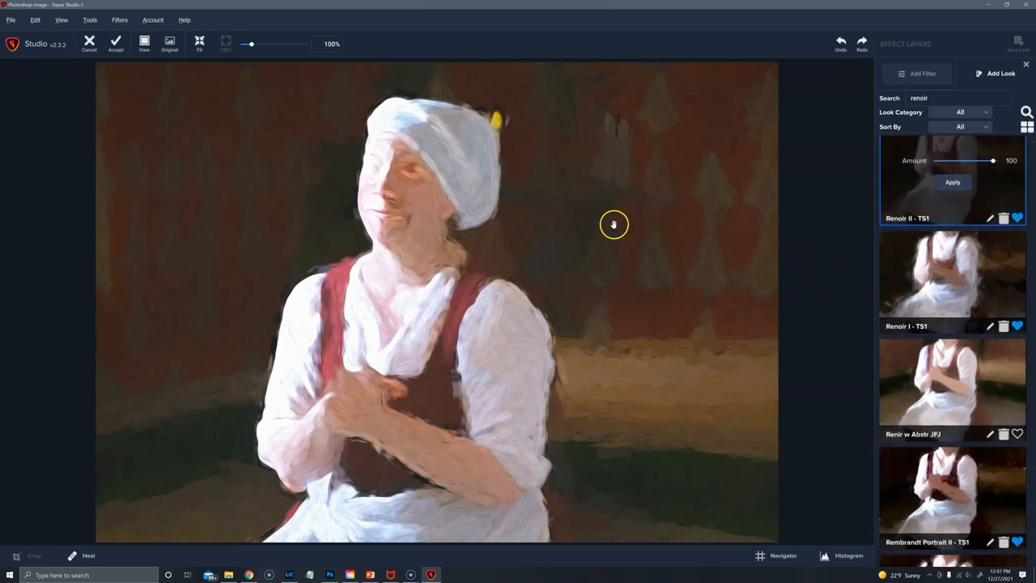
pyautogui.moveTo(344, 203)
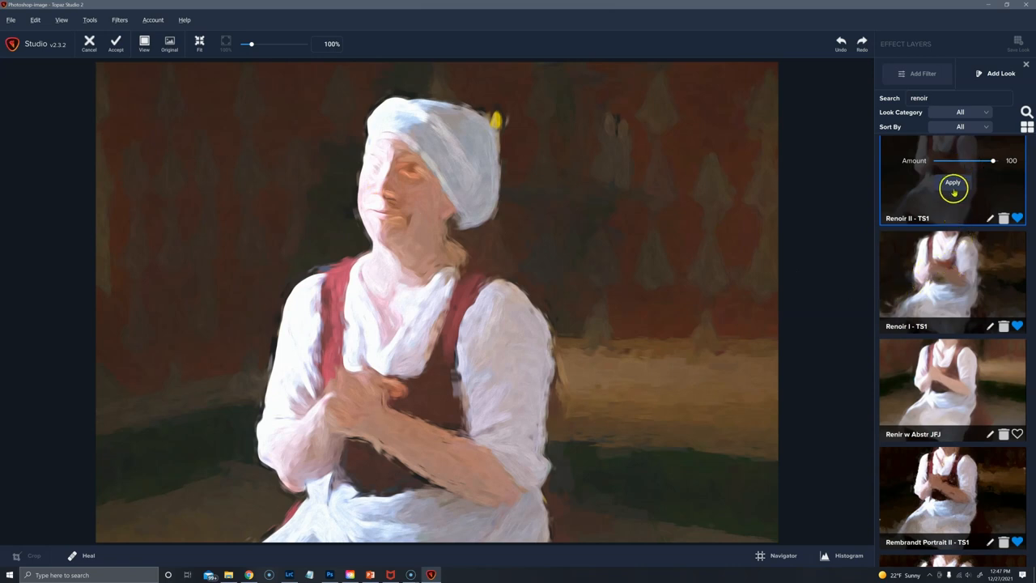
pyautogui.moveTo(953, 182)
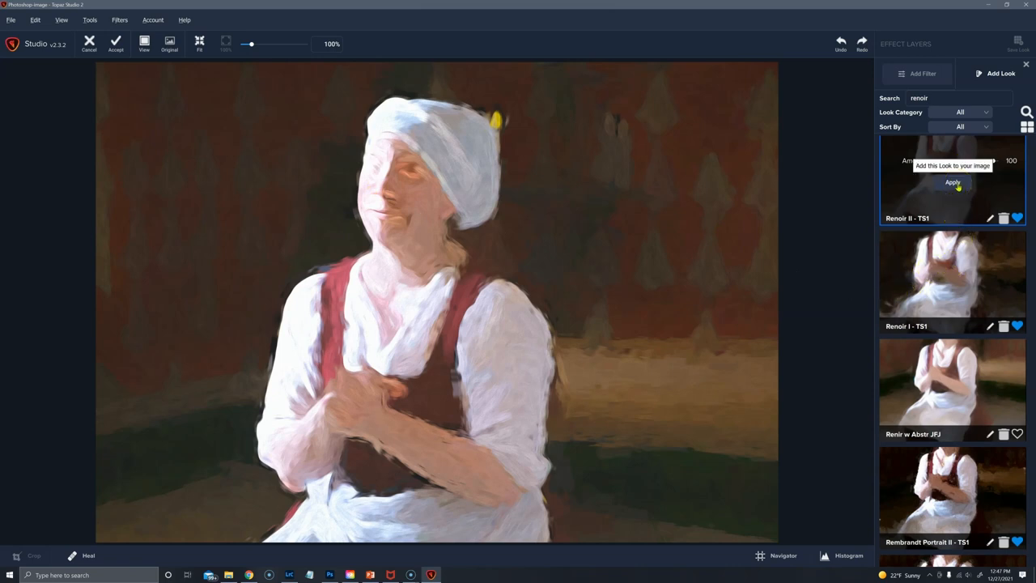
pyautogui.click(953, 183)
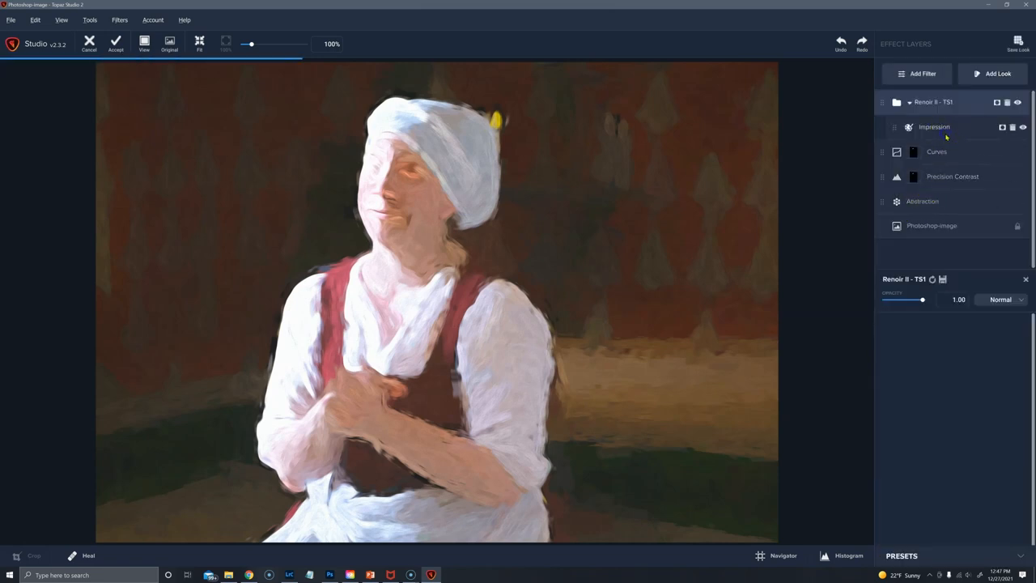
# - Switch the Impression layer to a different stroke shape and add a mask to it
pyautogui.click(935, 126)
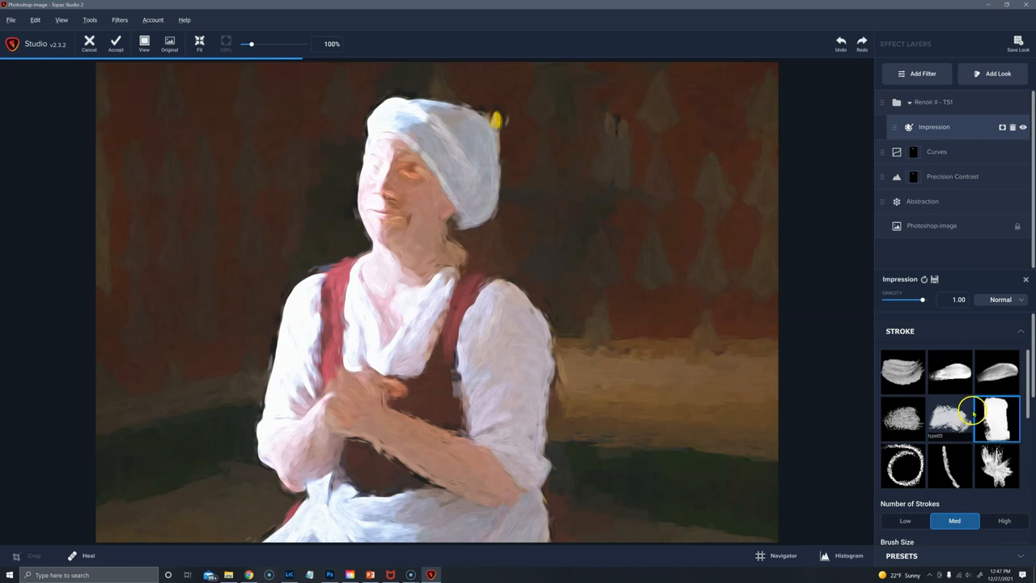
pyautogui.moveTo(902, 420)
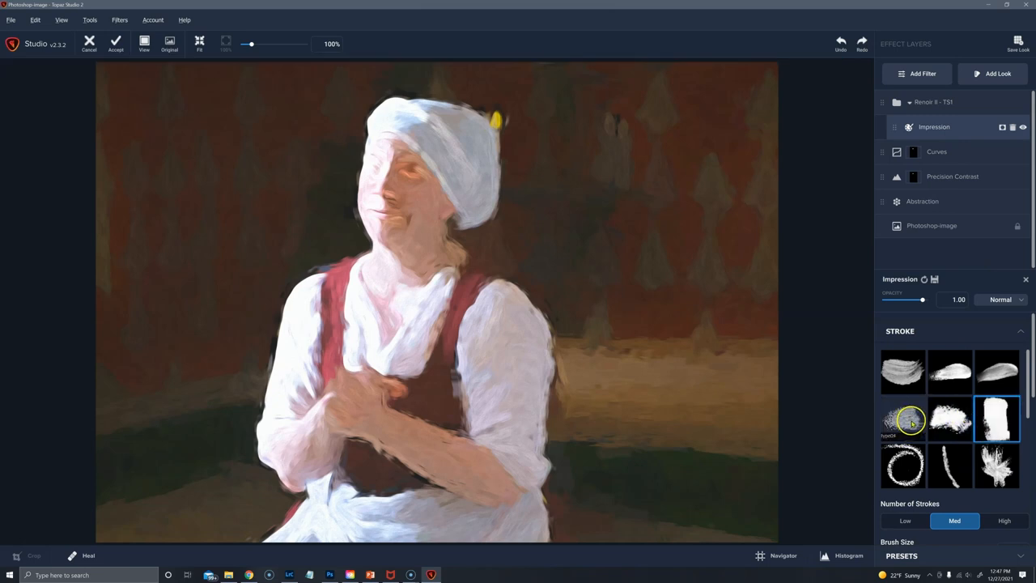
pyautogui.click(903, 419)
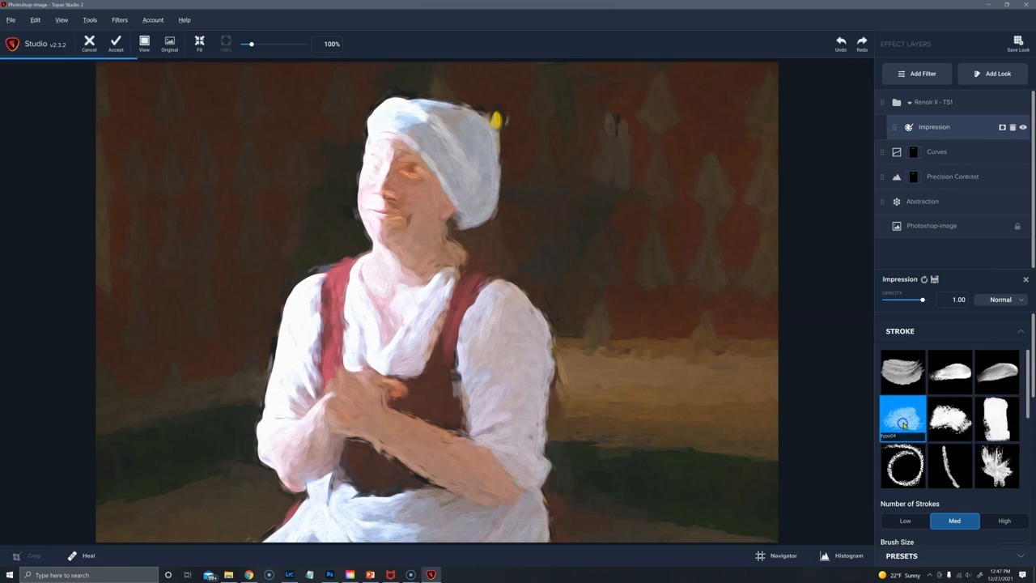
pyautogui.click(903, 419)
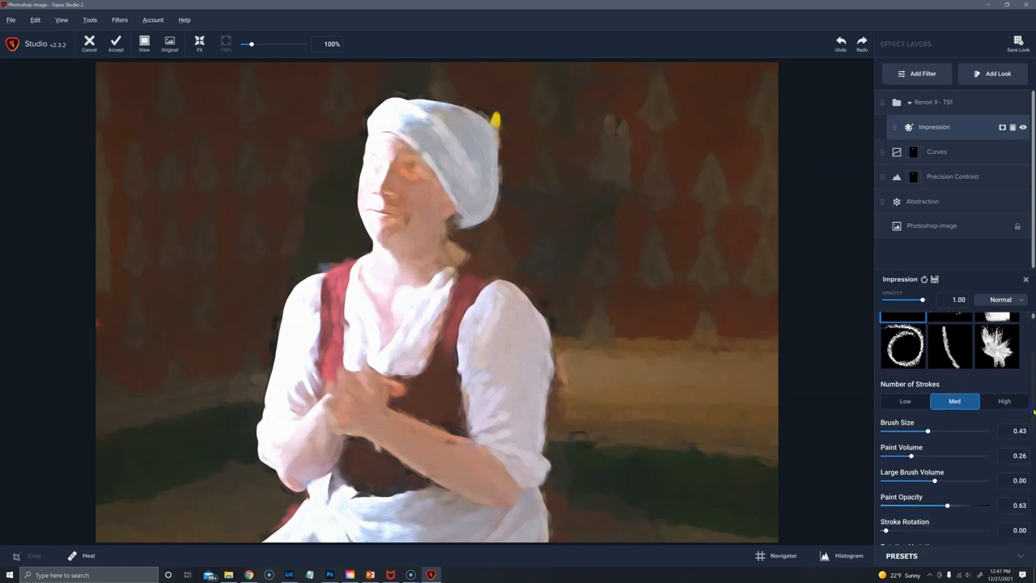
pyautogui.click(1005, 400)
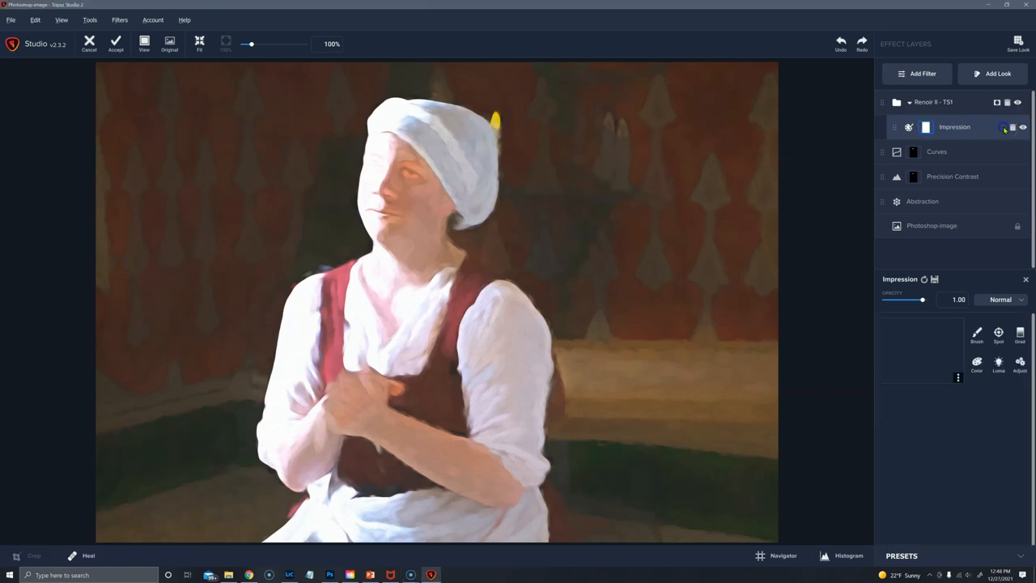
# - Brush the Impression mask (transparency 0.44, radius 0.59, softness 0.75) over face and hands
pyautogui.click(977, 332)
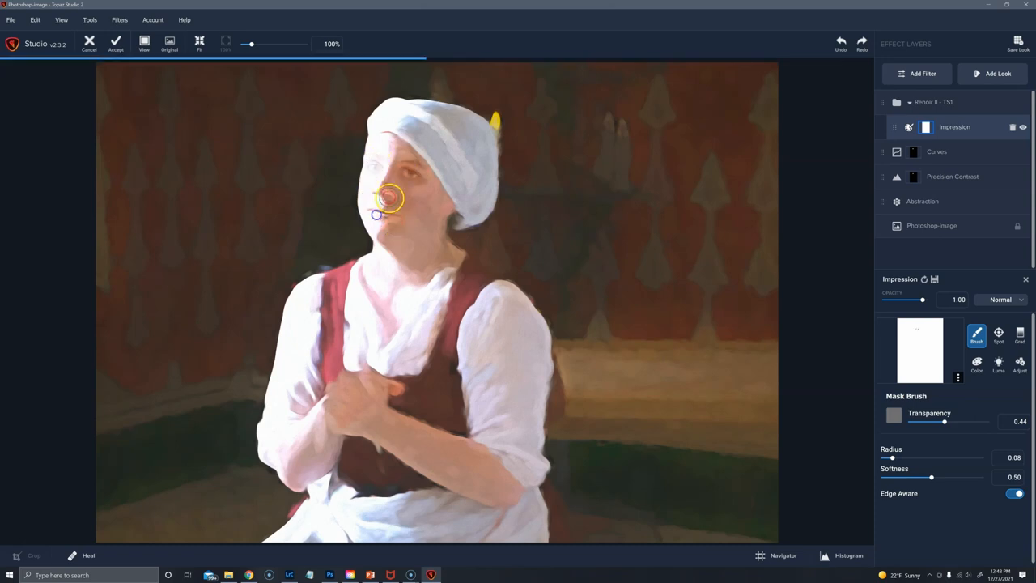
pyautogui.moveTo(356, 397)
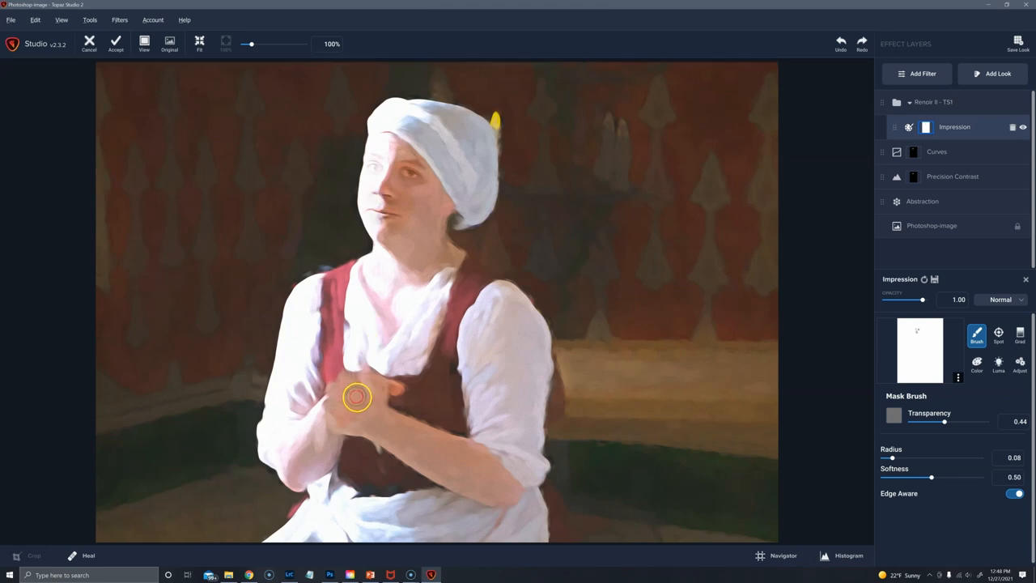
pyautogui.moveTo(356, 401); pyautogui.dragTo(363, 388)
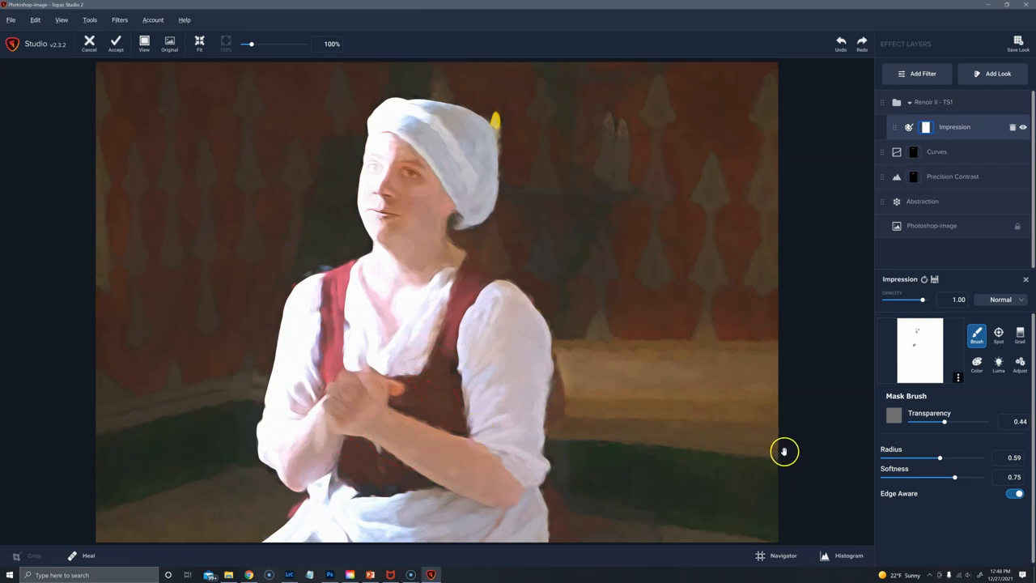
pyautogui.moveTo(708, 427)
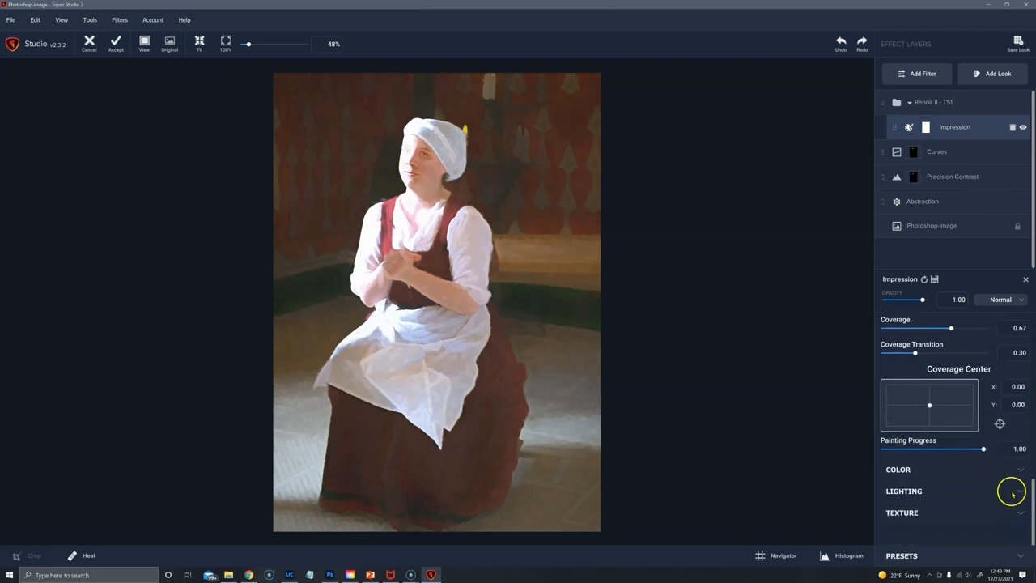
# - Raise Impression lighting Contrast to 0.33 and Shadow to 0.35, then inspect at 100%
pyautogui.click(905, 490)
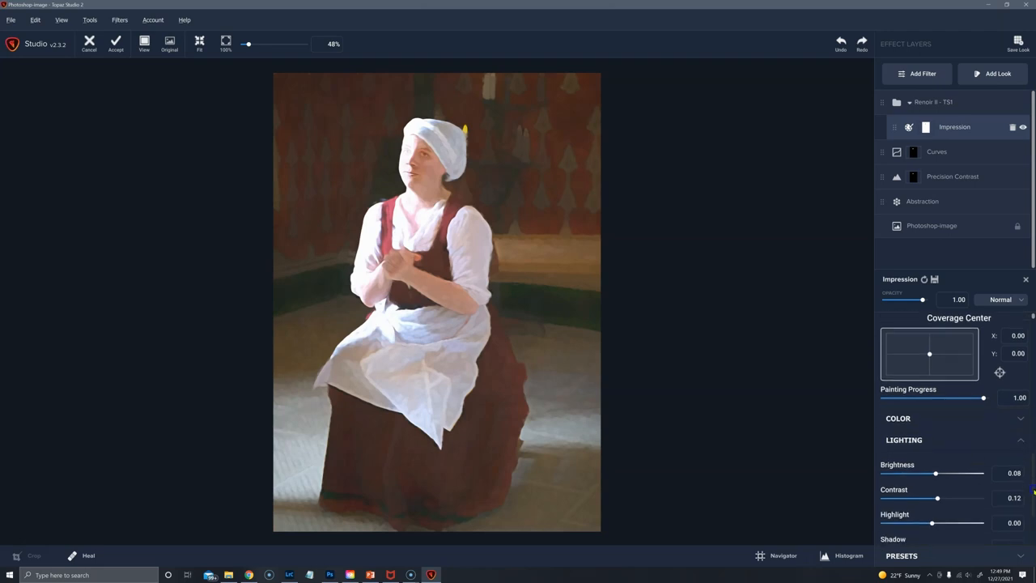
pyautogui.moveTo(938, 497); pyautogui.dragTo(948, 484)
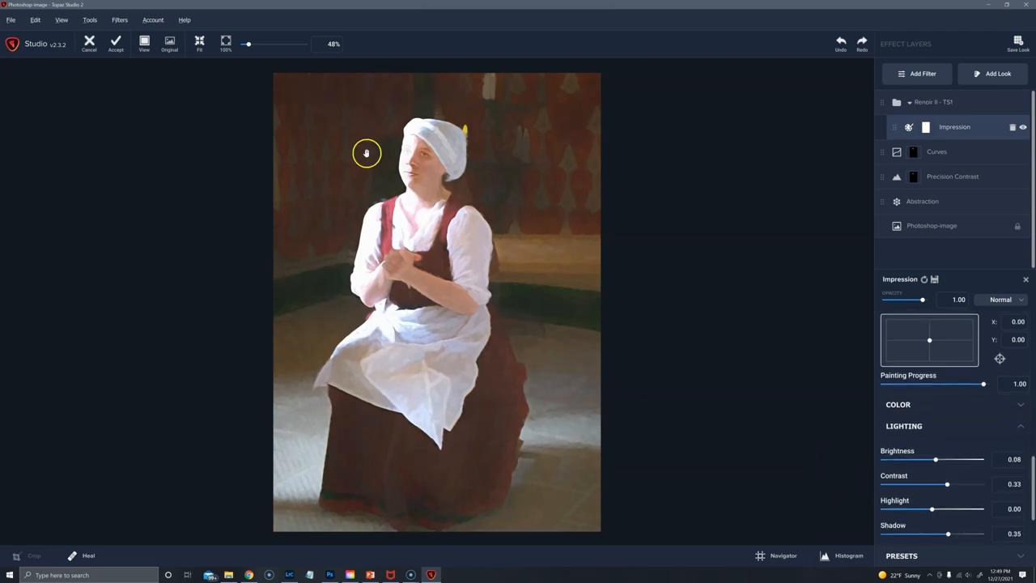
pyautogui.moveTo(196, 71)
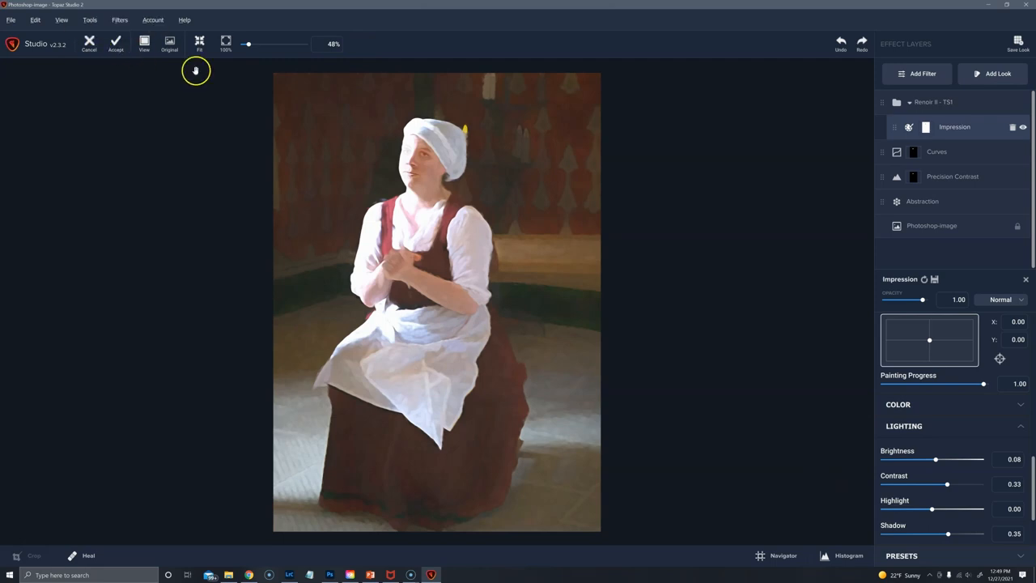
pyautogui.click(226, 44)
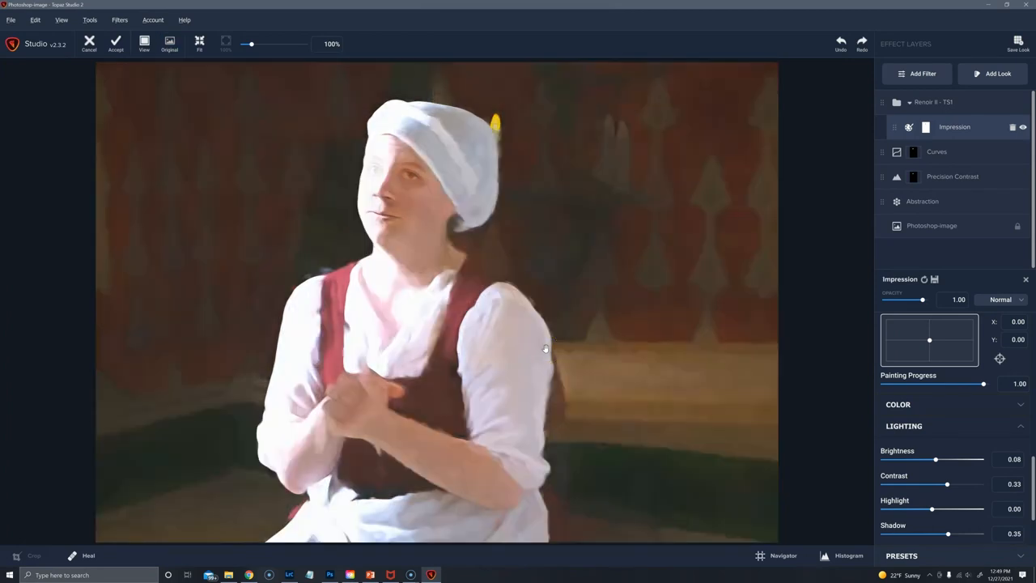
pyautogui.click(200, 44)
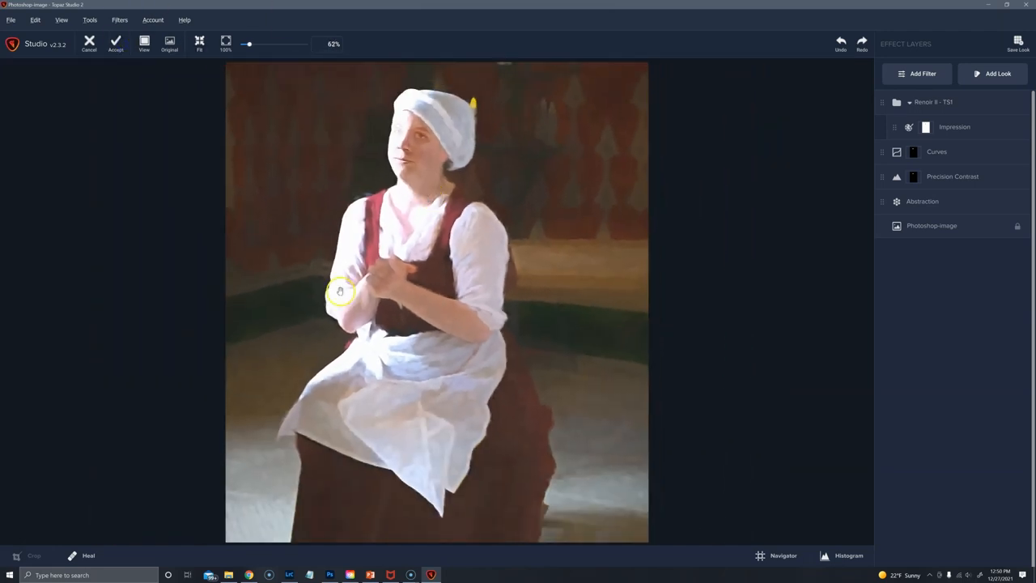
pyautogui.click(115, 41)
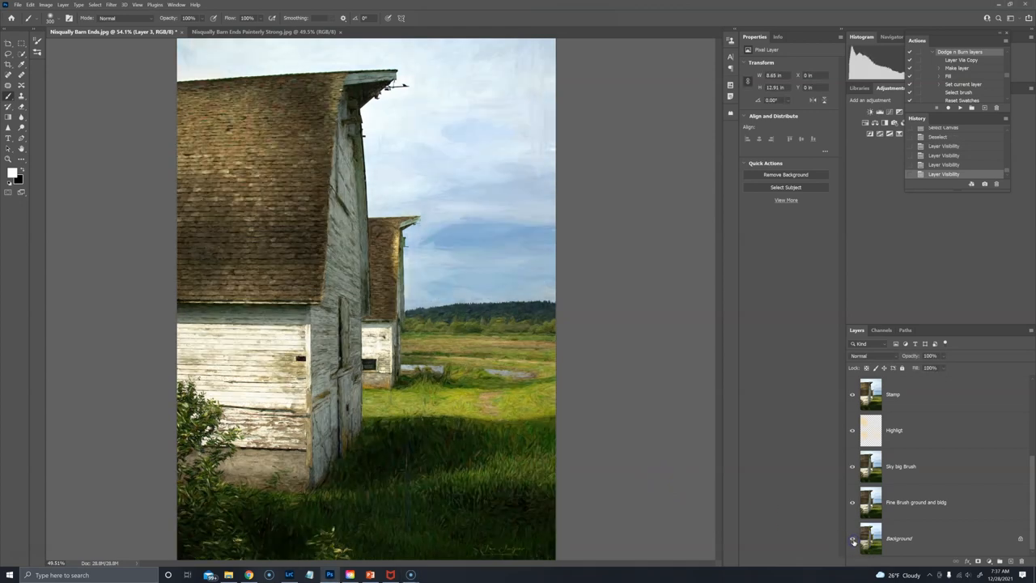
pyautogui.moveTo(852, 539)
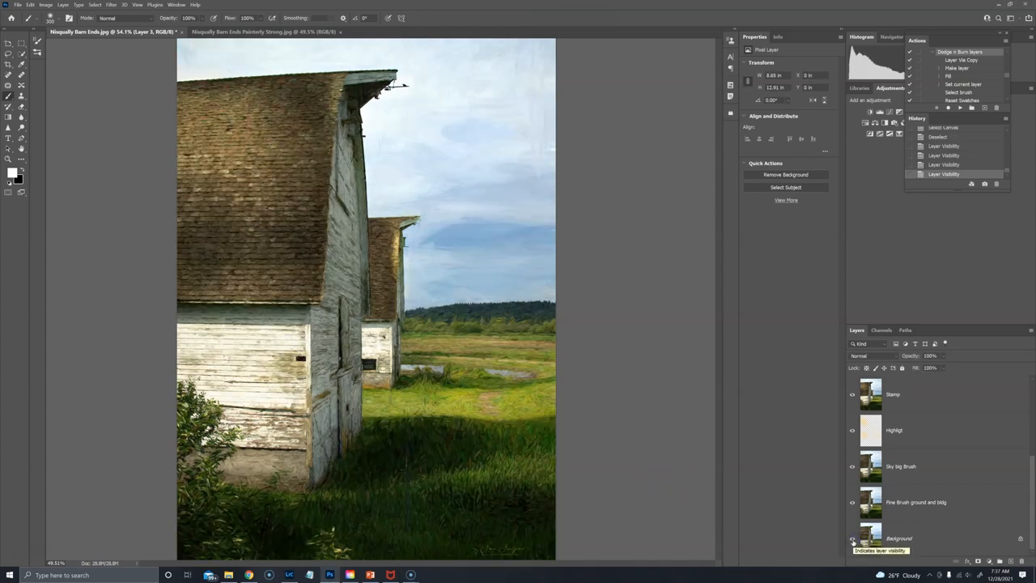
# - Alt-click the Background eye so only the original barn photo is visible
pyautogui.click(852, 539)
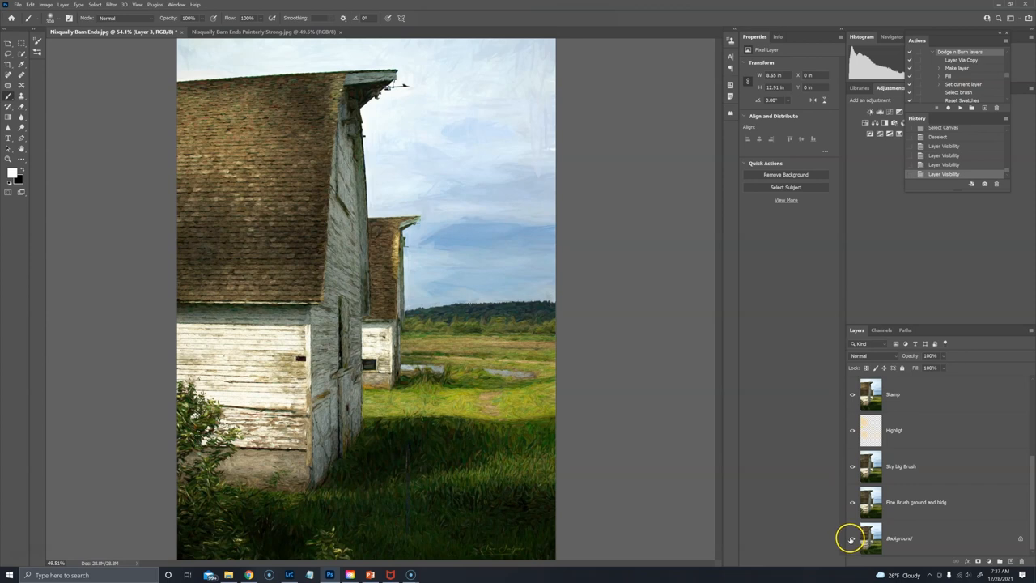
pyautogui.moveTo(851, 538)
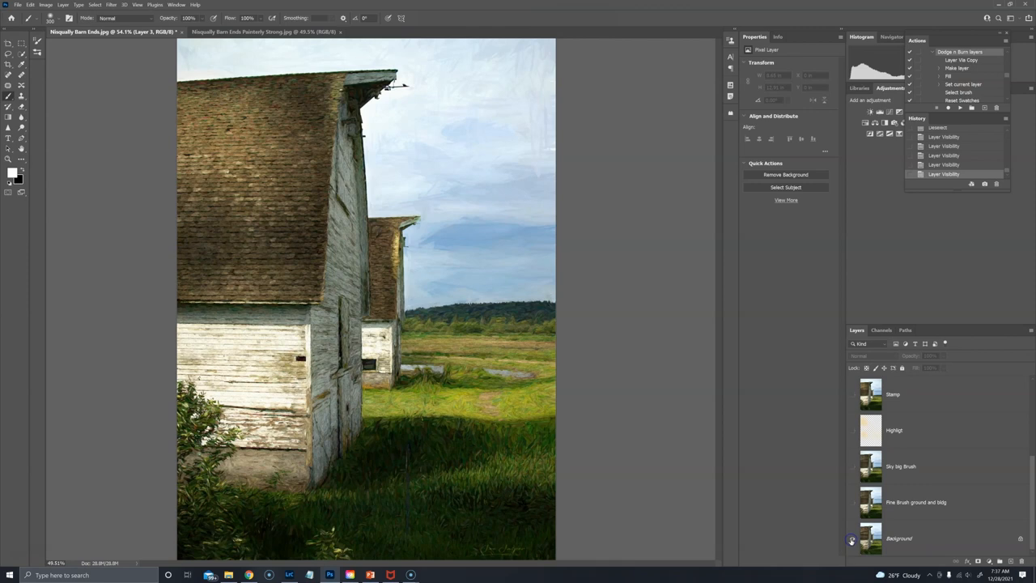
pyautogui.click(852, 539)
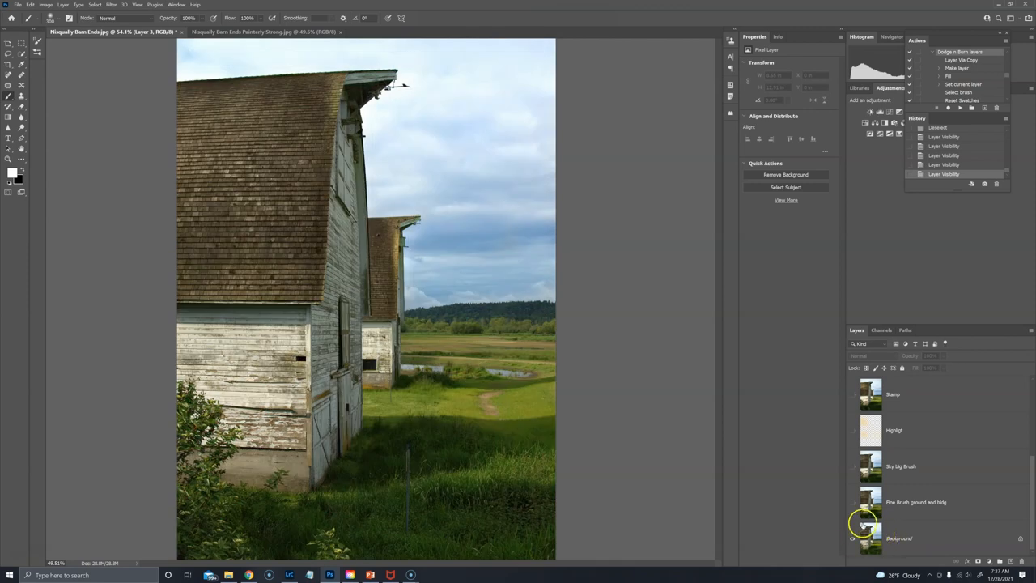
pyautogui.click(852, 539)
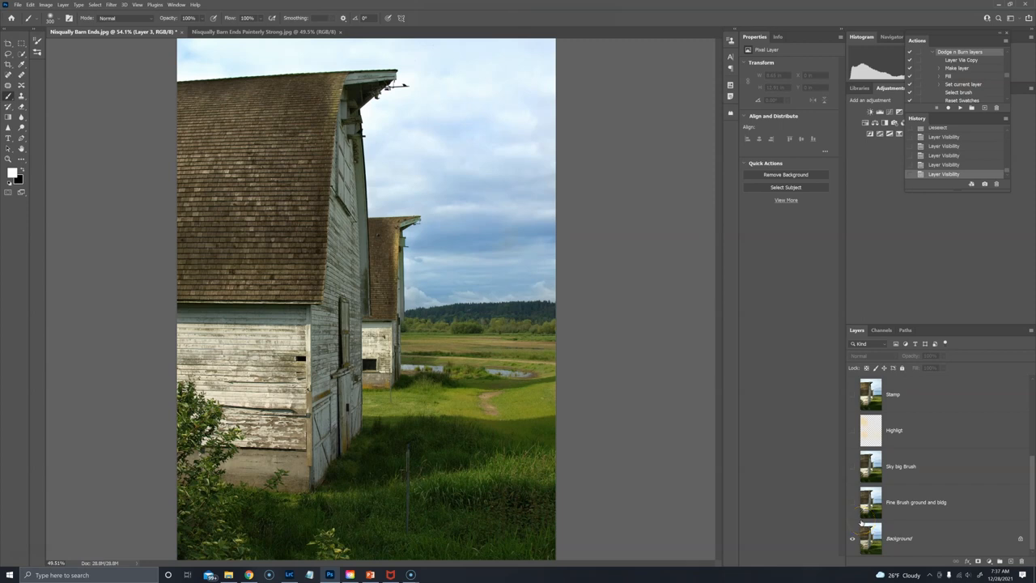
pyautogui.moveTo(429, 477)
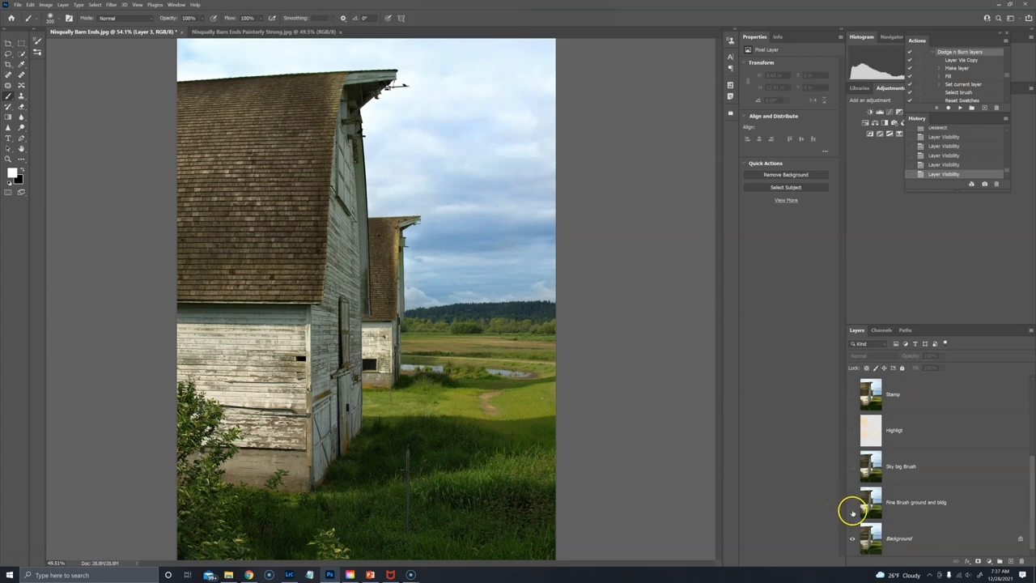
pyautogui.moveTo(853, 508)
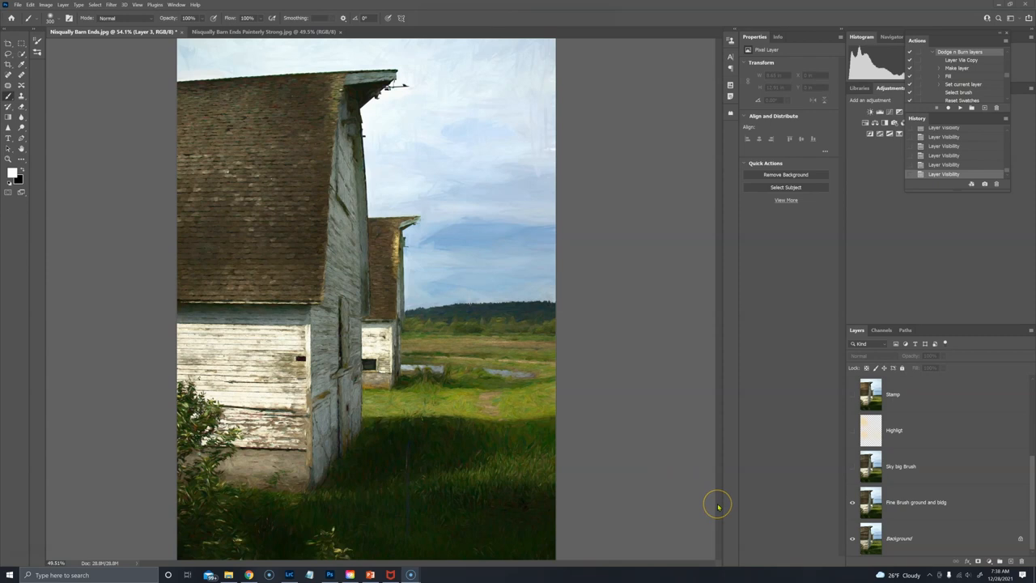
pyautogui.moveTo(717, 503)
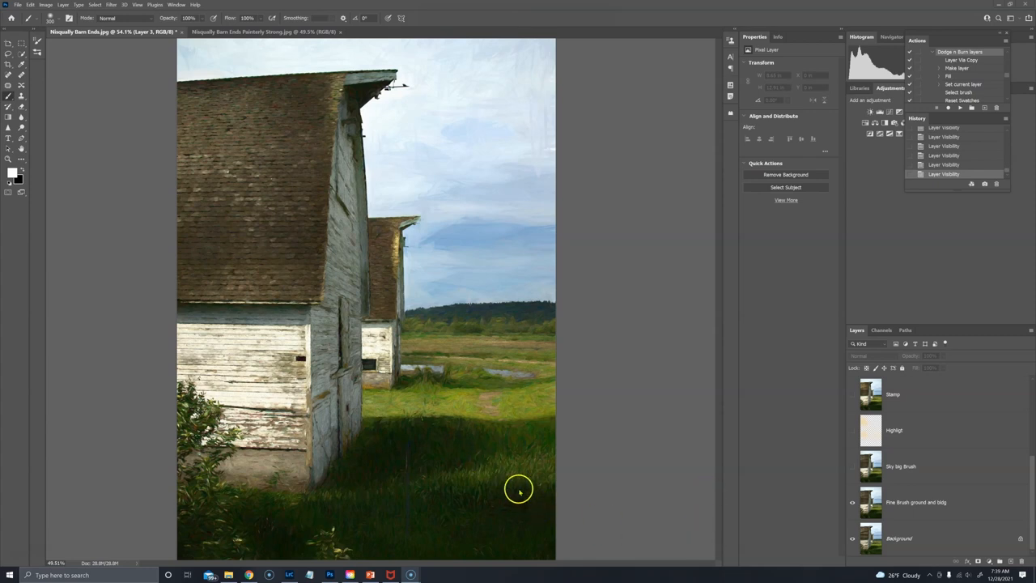
pyautogui.moveTo(269, 65)
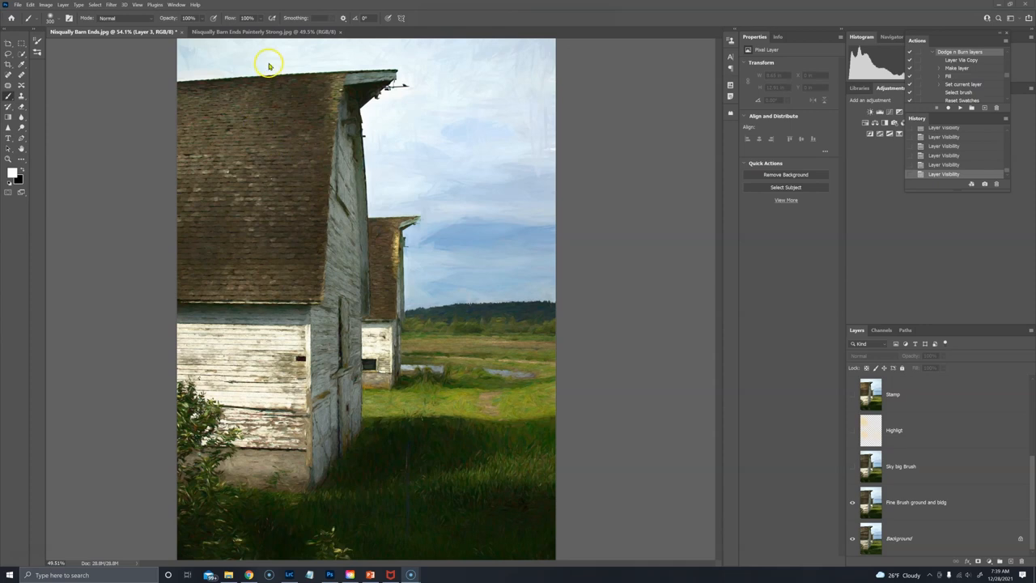
pyautogui.moveTo(250, 50)
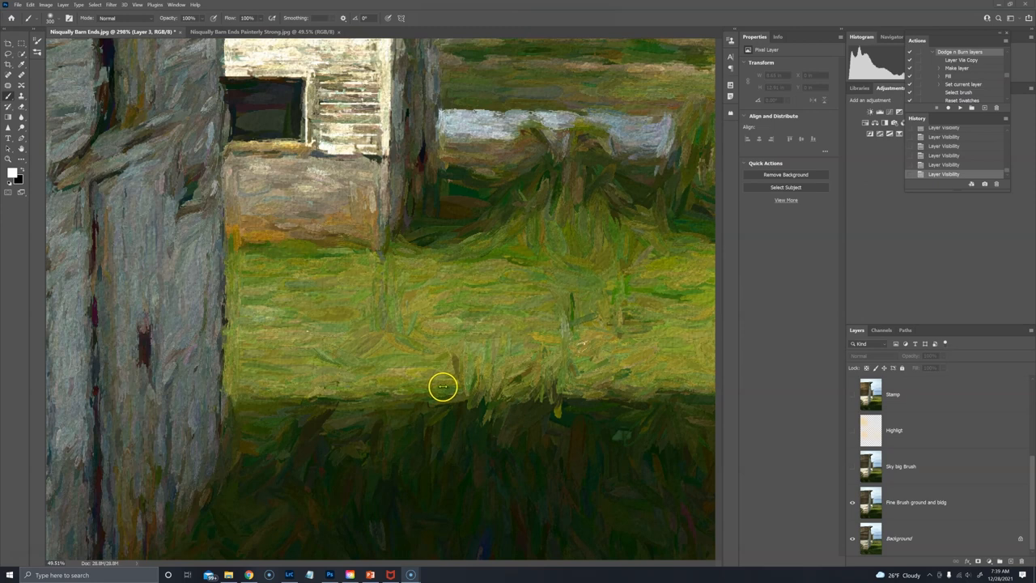
pyautogui.moveTo(449, 381)
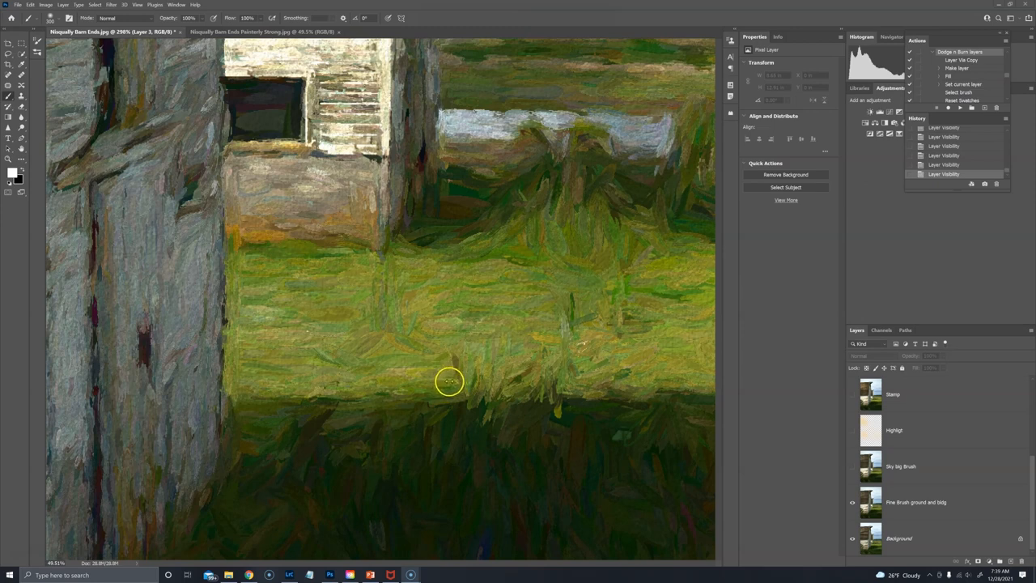
pyautogui.moveTo(500, 371)
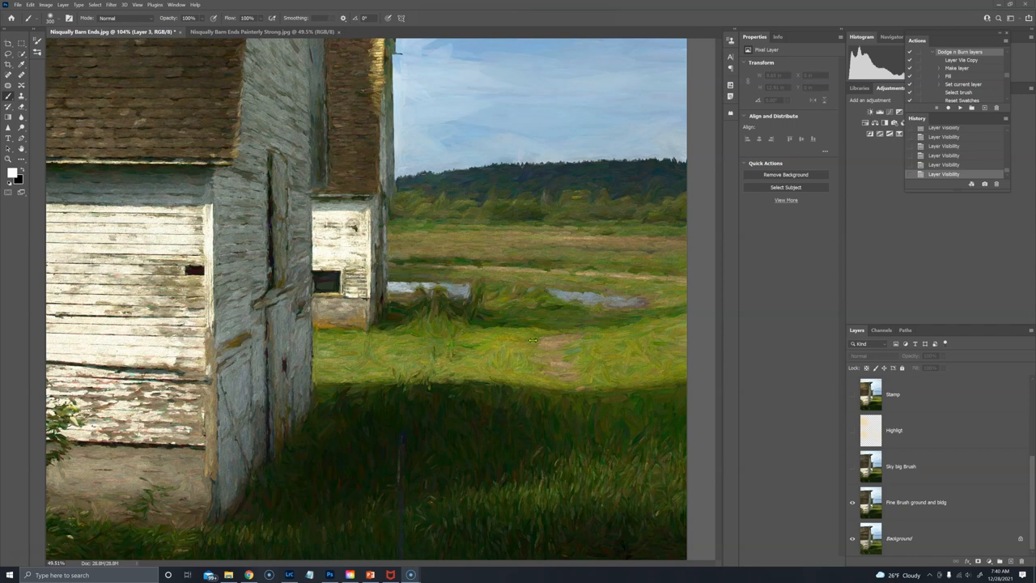
pyautogui.moveTo(529, 343)
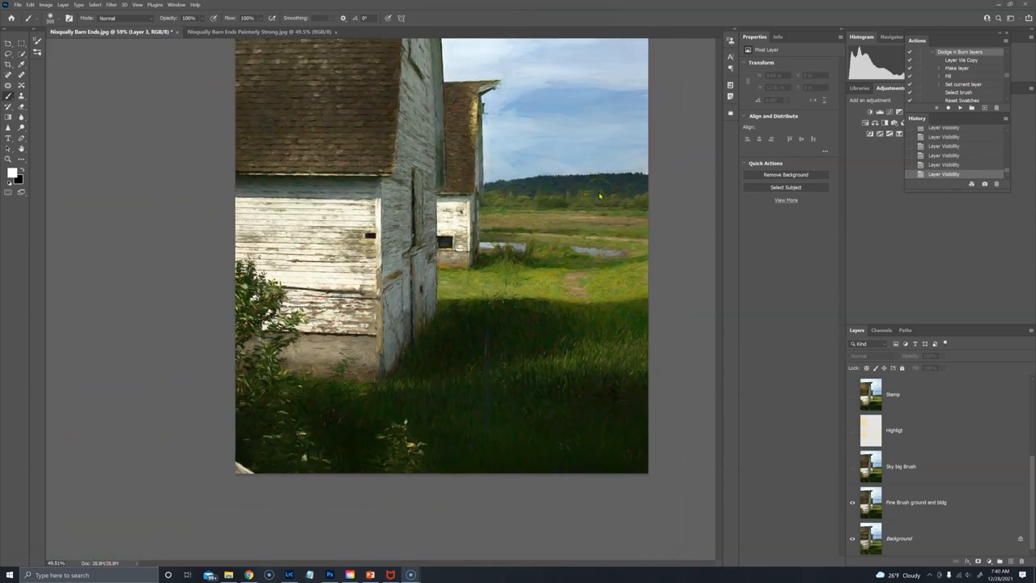
pyautogui.moveTo(579, 120)
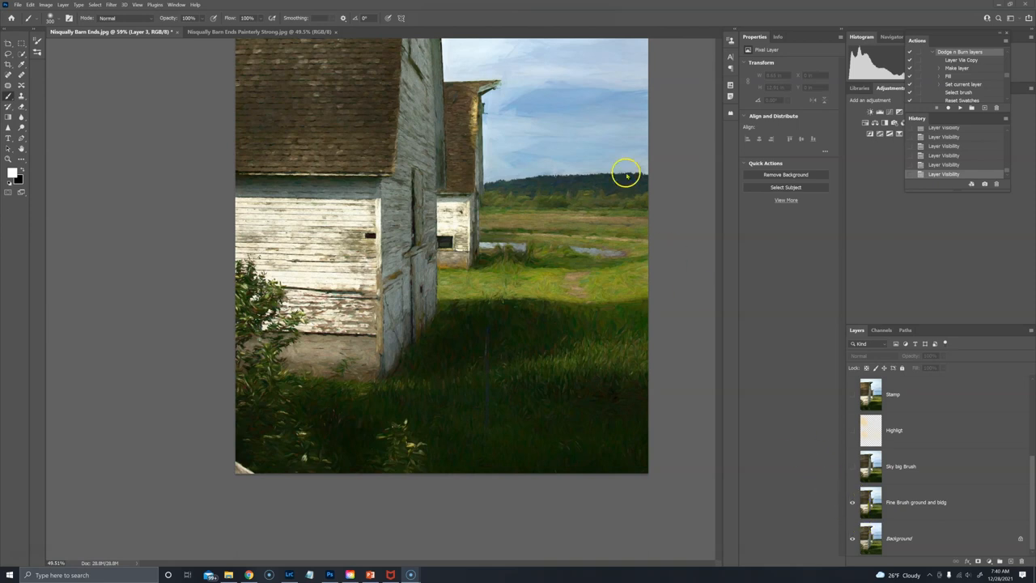
pyautogui.moveTo(567, 127)
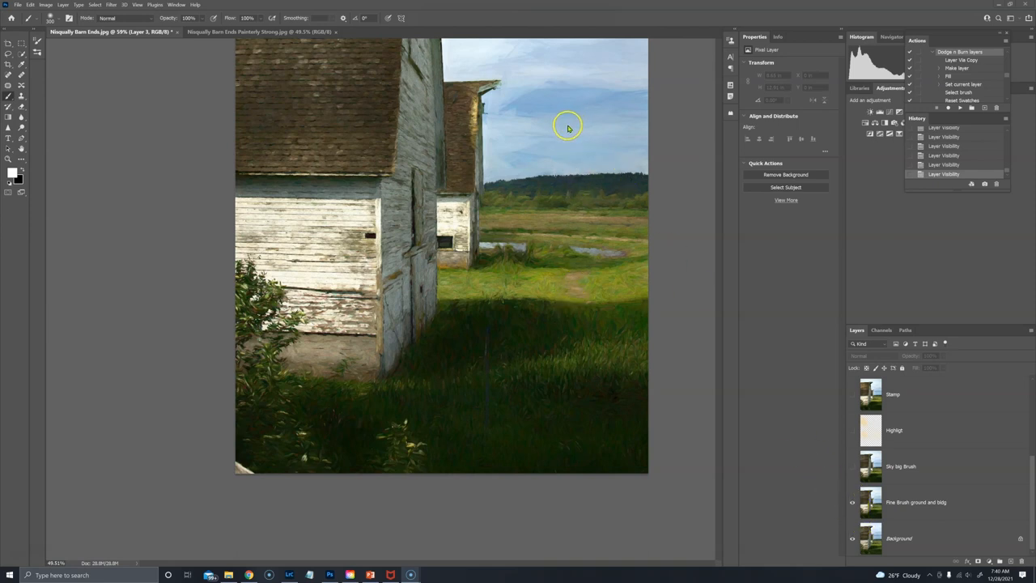
pyautogui.moveTo(773, 415)
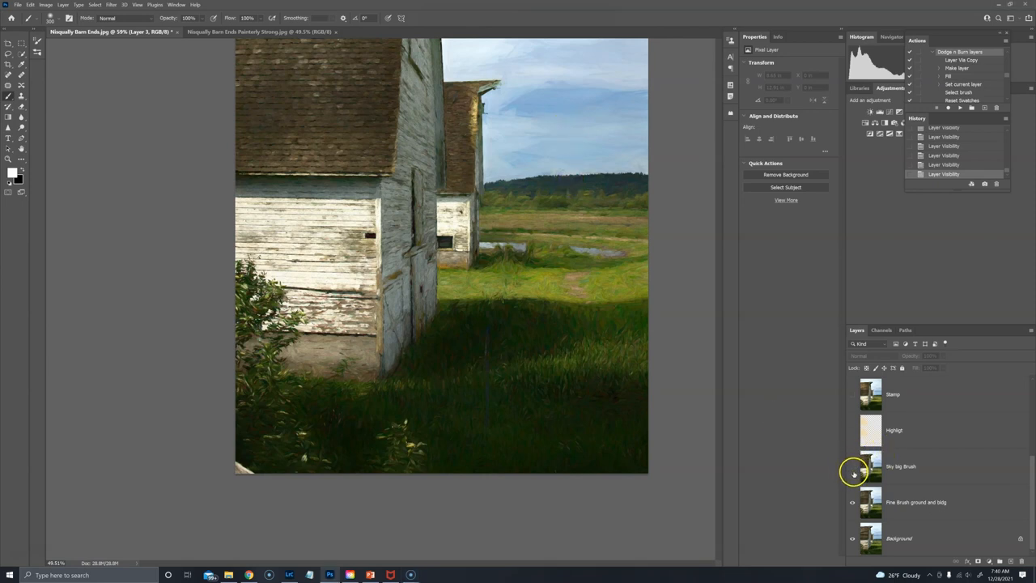
# - Make the Sky big Brush layer visible
pyautogui.click(852, 470)
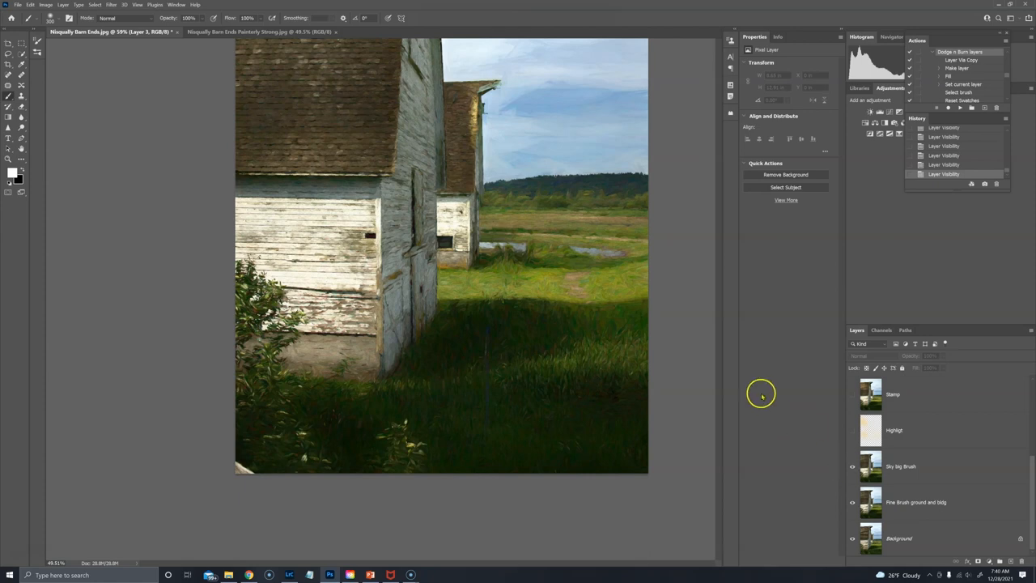
pyautogui.moveTo(529, 178)
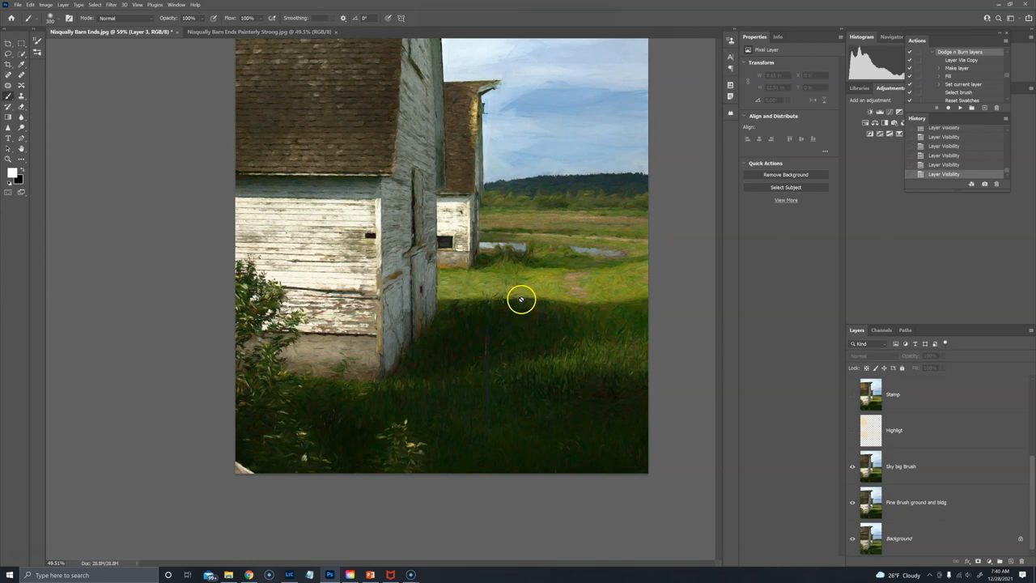
pyautogui.moveTo(607, 147)
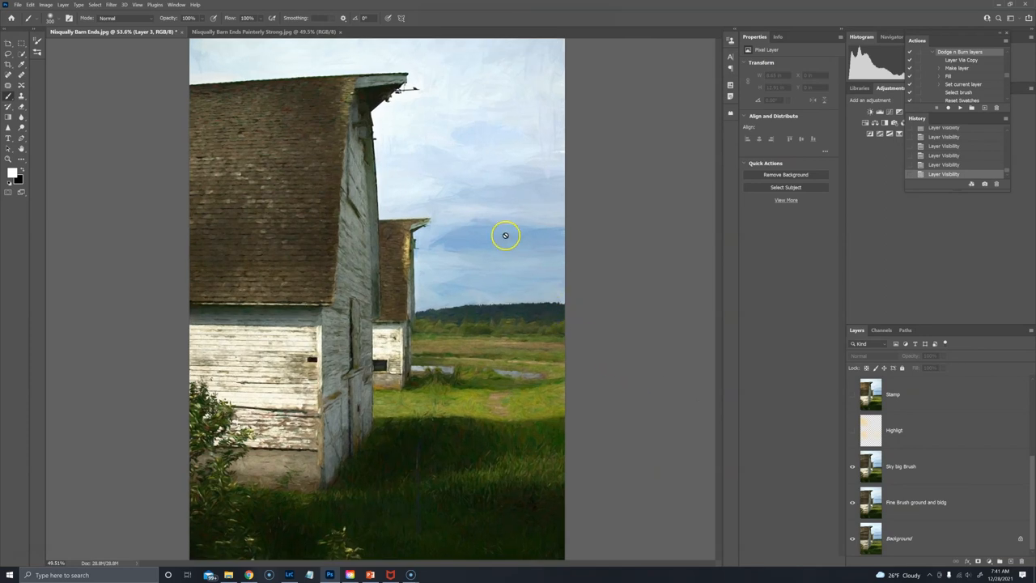
pyautogui.moveTo(485, 203)
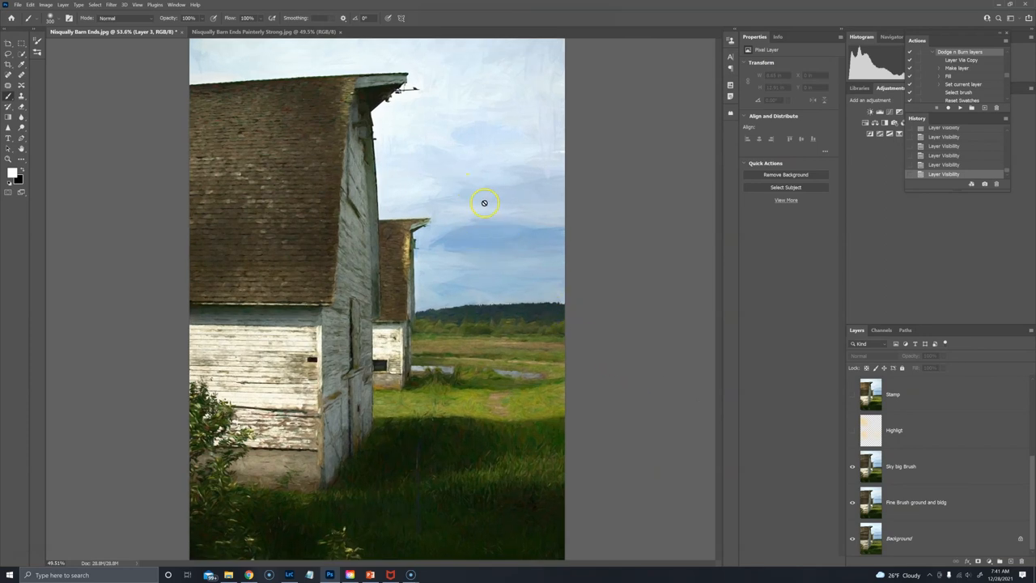
pyautogui.moveTo(444, 172)
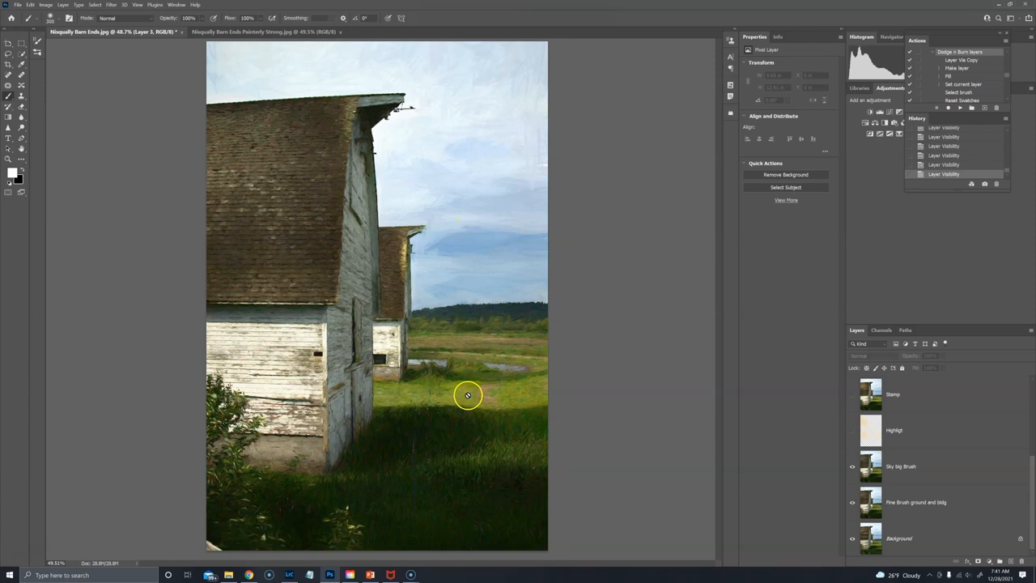
pyautogui.moveTo(380, 356)
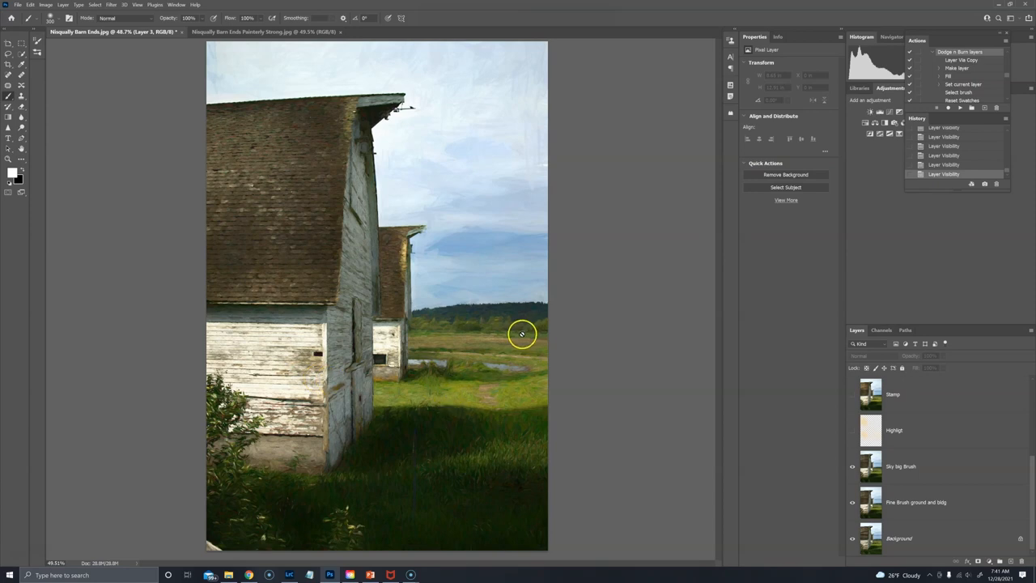
pyautogui.moveTo(489, 379)
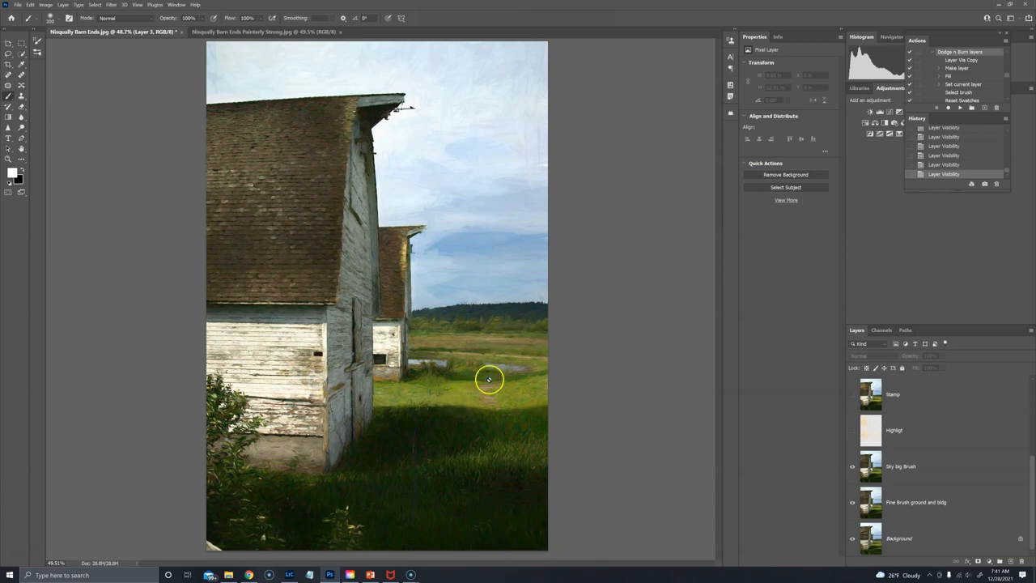
pyautogui.moveTo(499, 241)
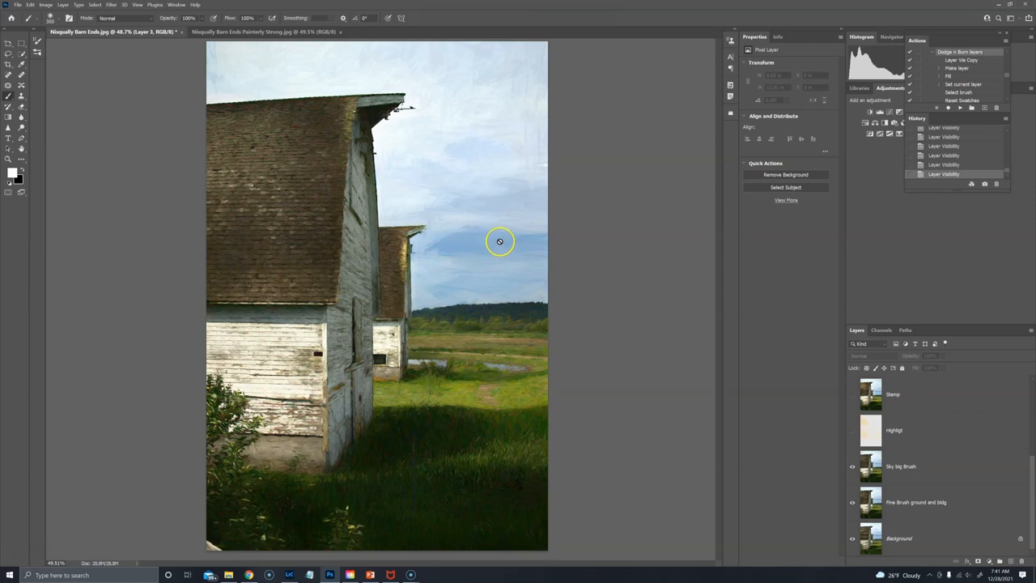
pyautogui.moveTo(498, 182)
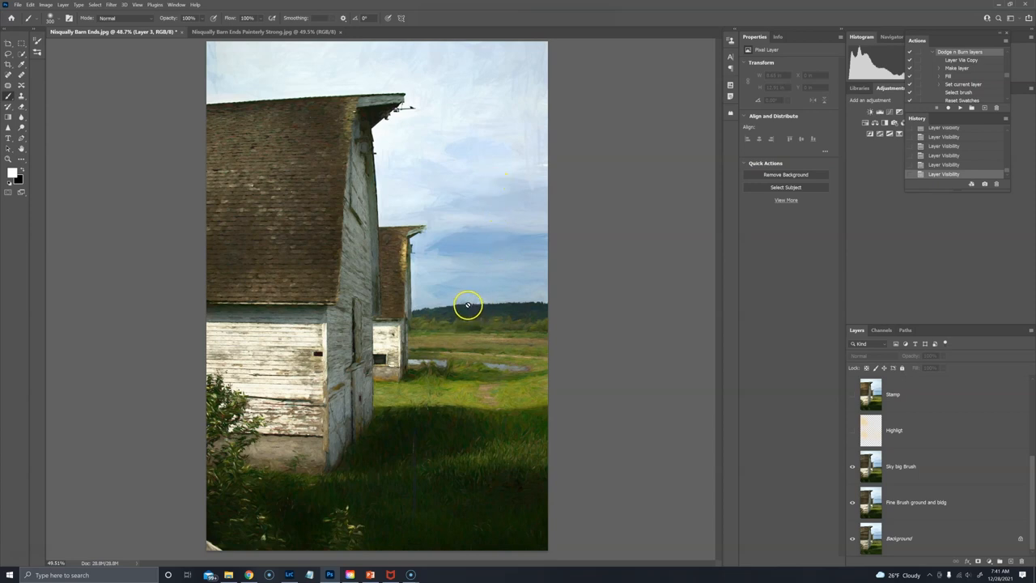
pyautogui.moveTo(528, 305)
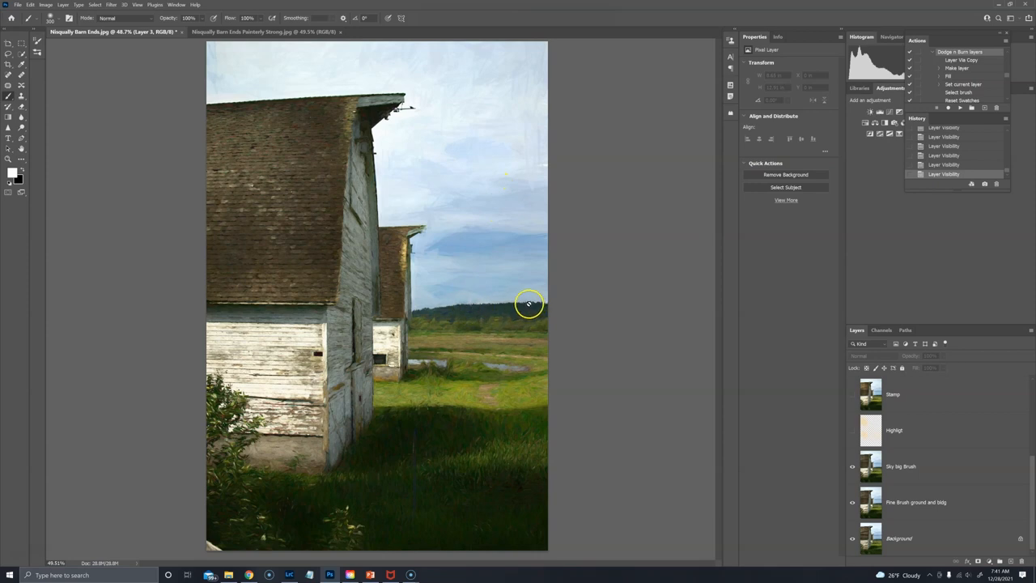
pyautogui.moveTo(514, 220)
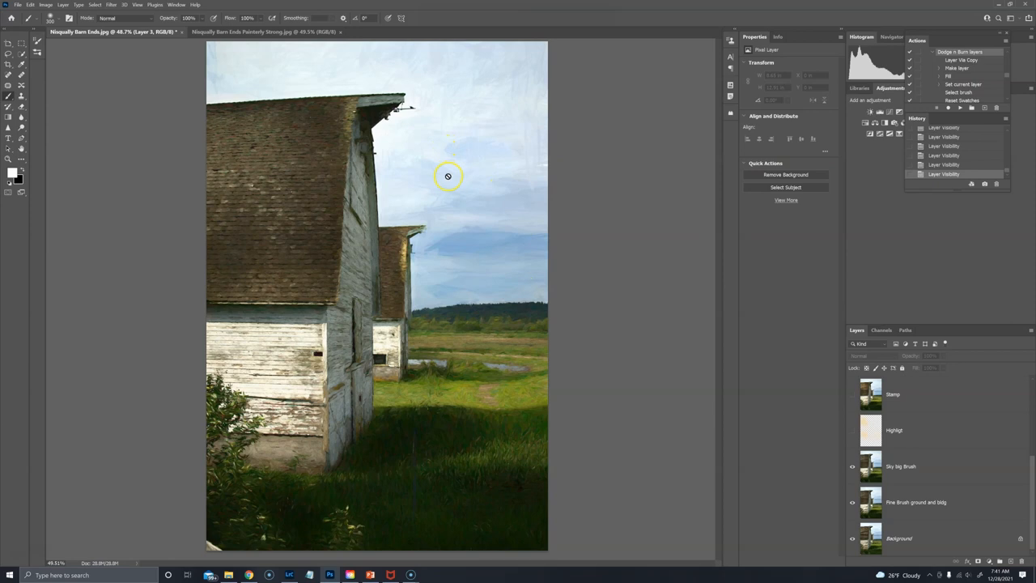
pyautogui.moveTo(547, 322)
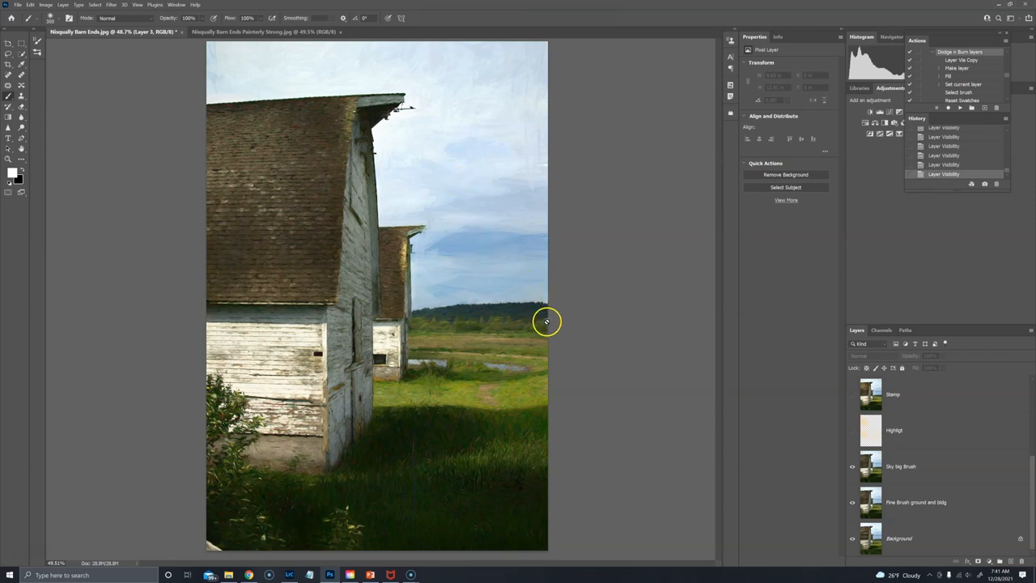
pyautogui.moveTo(849, 433)
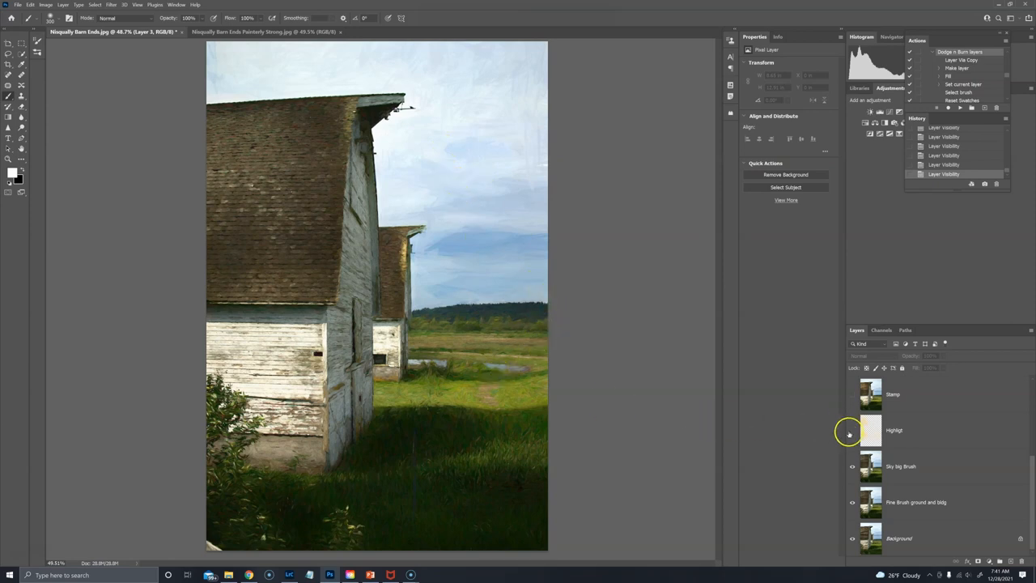
# - Show the Highligt and Stamp layers and select Highligt for Overlay blending at 50% opacity
pyautogui.click(851, 431)
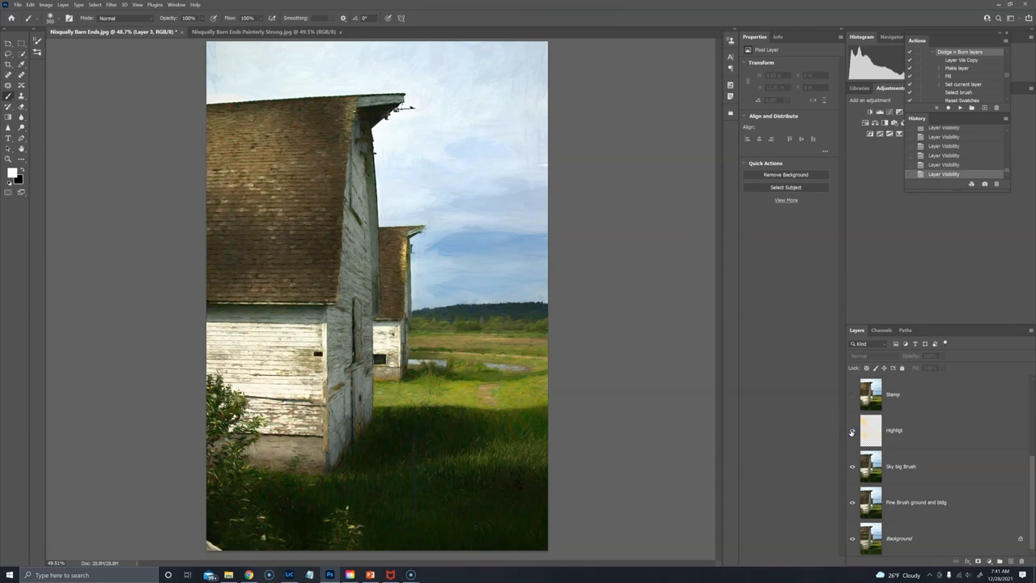
pyautogui.click(852, 430)
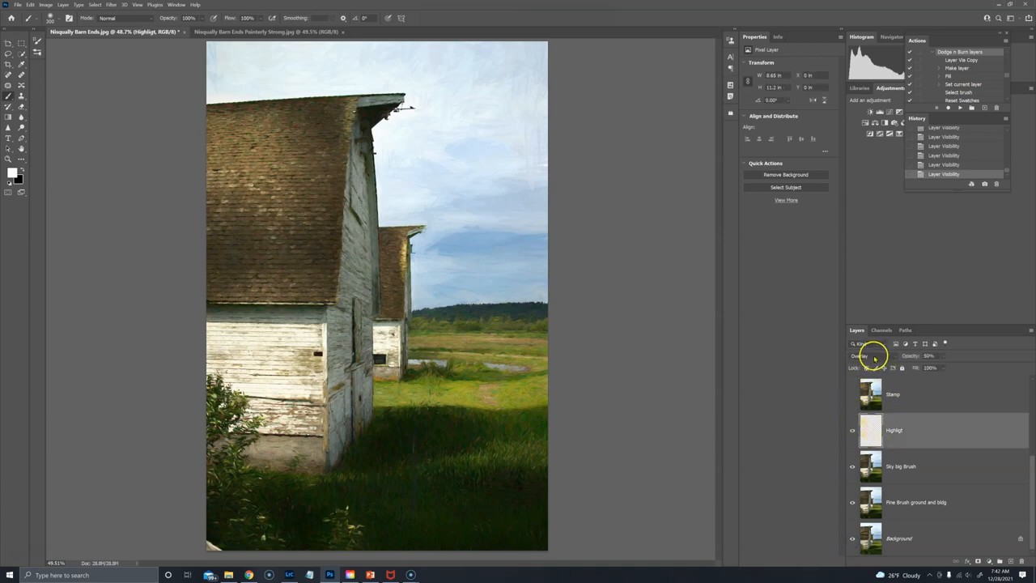
pyautogui.moveTo(765, 375)
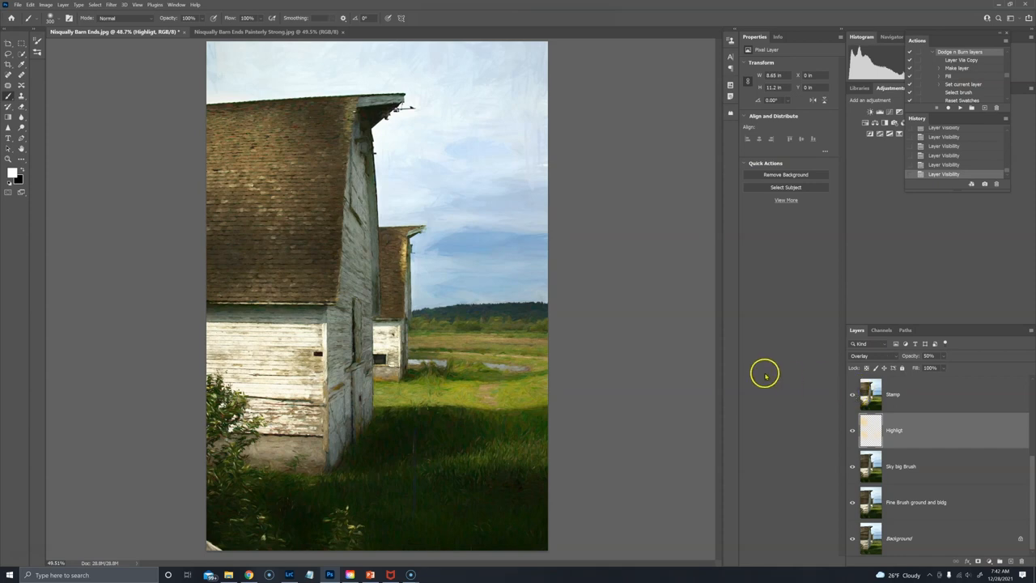
pyautogui.moveTo(654, 318)
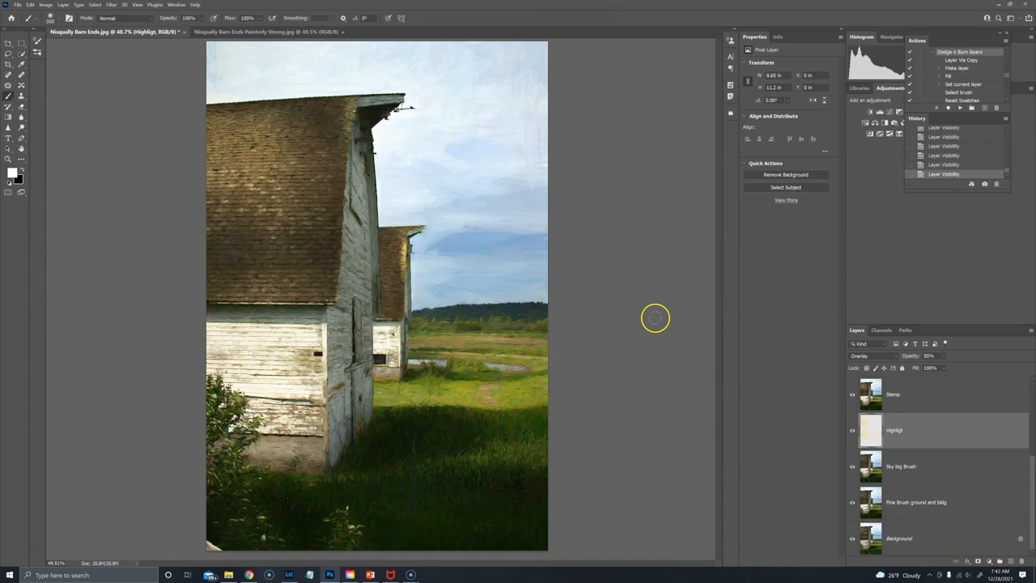
pyautogui.moveTo(654, 317)
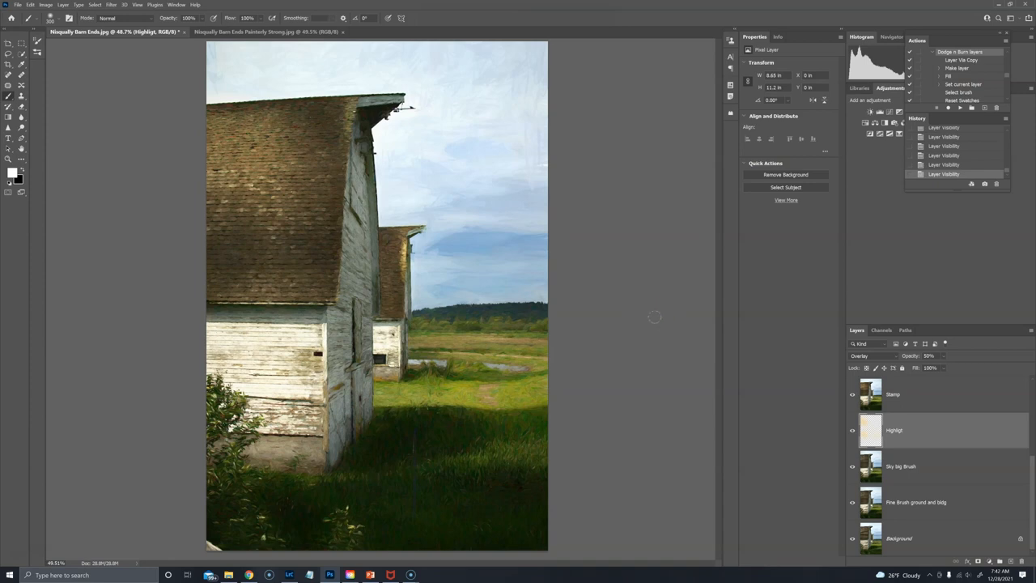
pyautogui.click(852, 394)
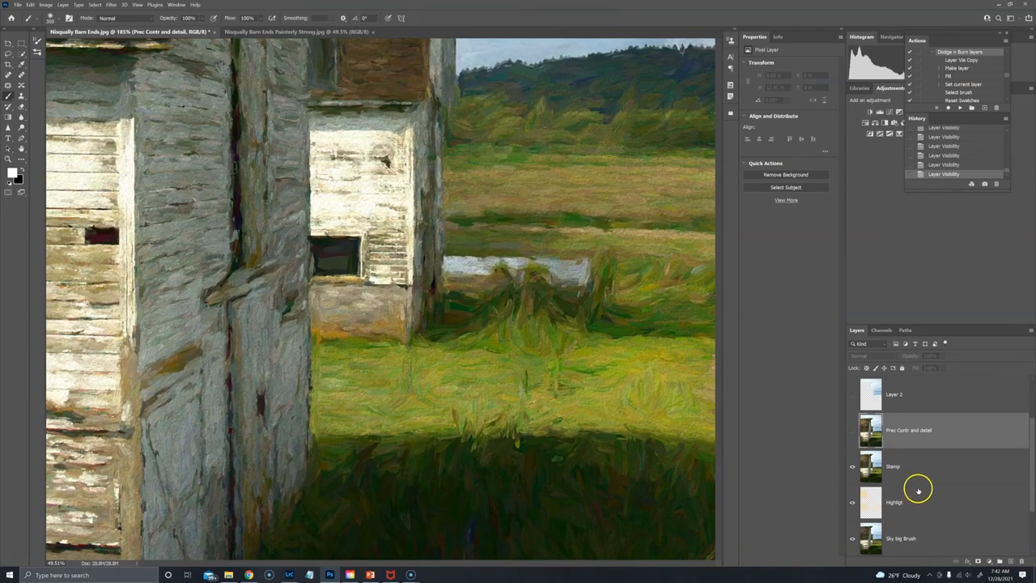
pyautogui.moveTo(532, 398)
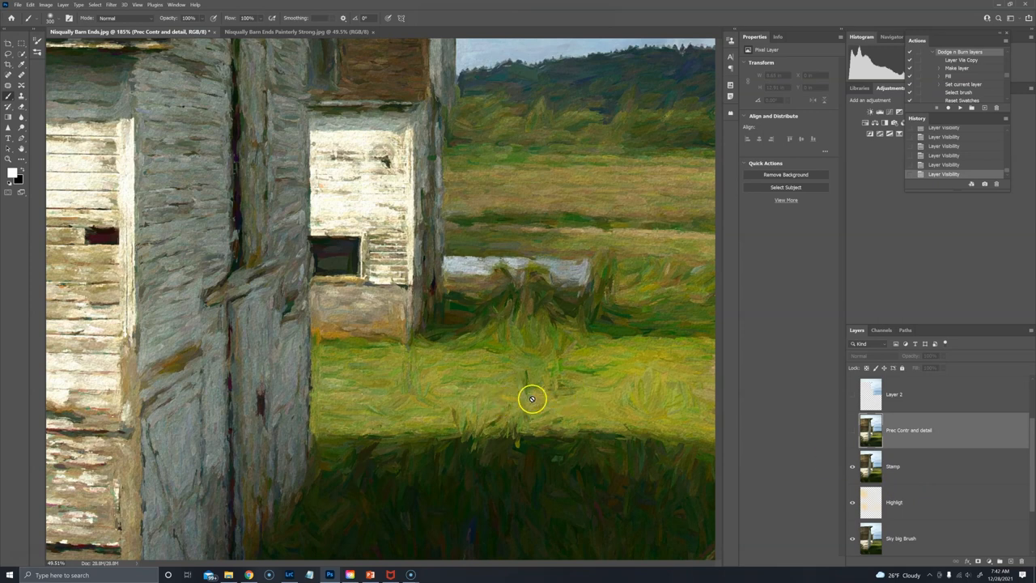
pyautogui.moveTo(850, 431)
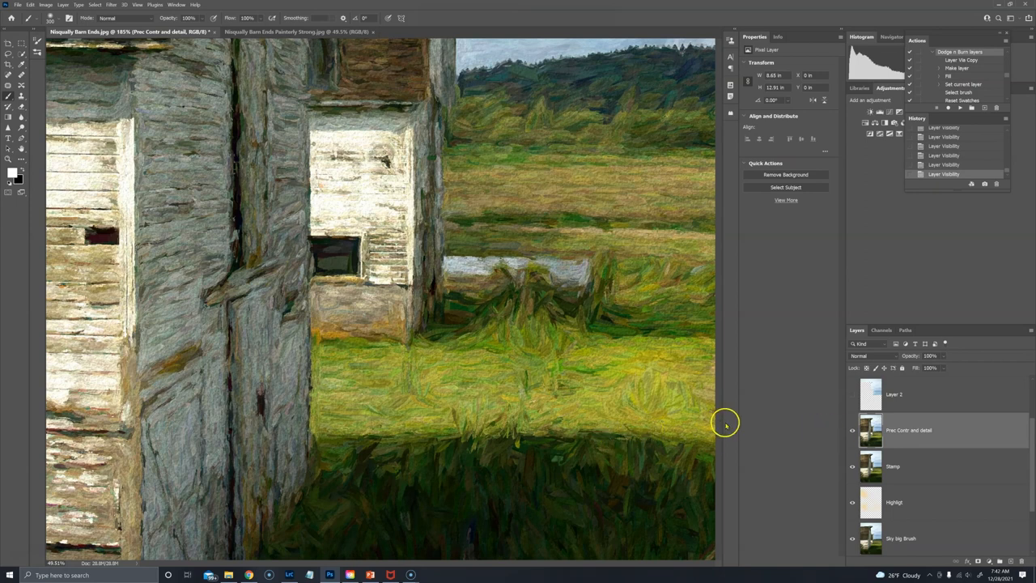
pyautogui.moveTo(720, 425)
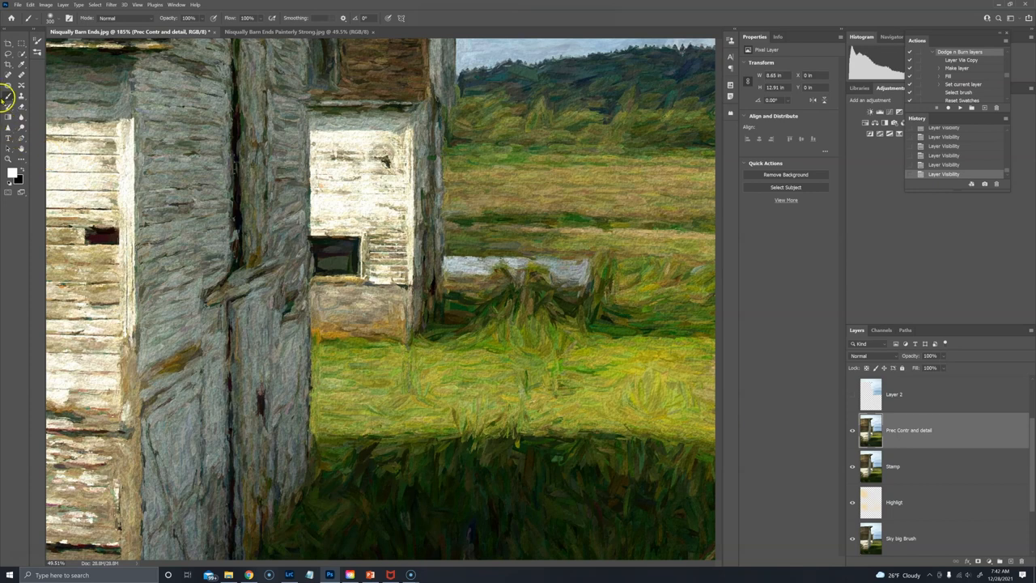
pyautogui.moveTo(33, 20)
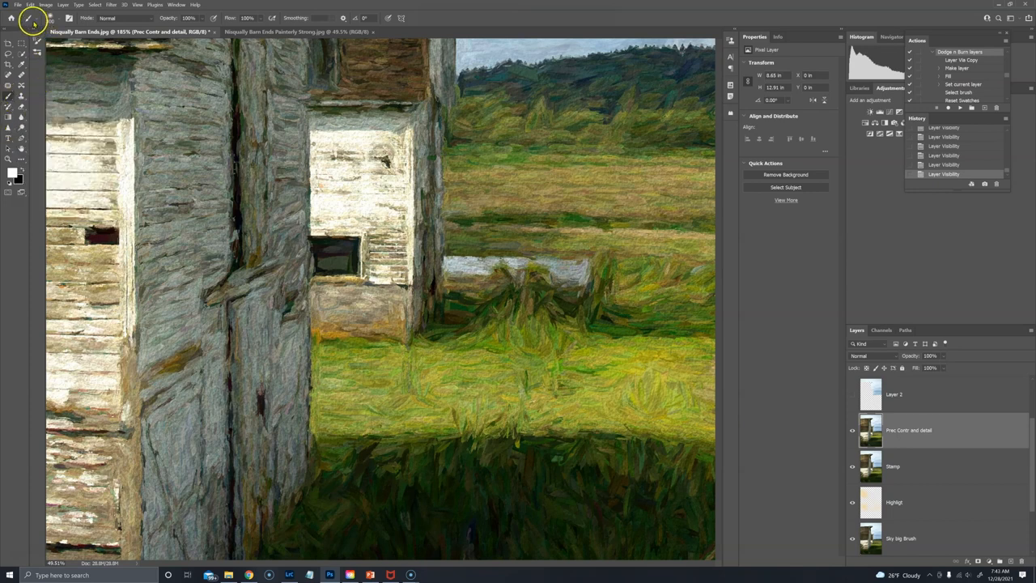
# - Set the brush preset to 12 px size with 0% hardness
pyautogui.click(33, 18)
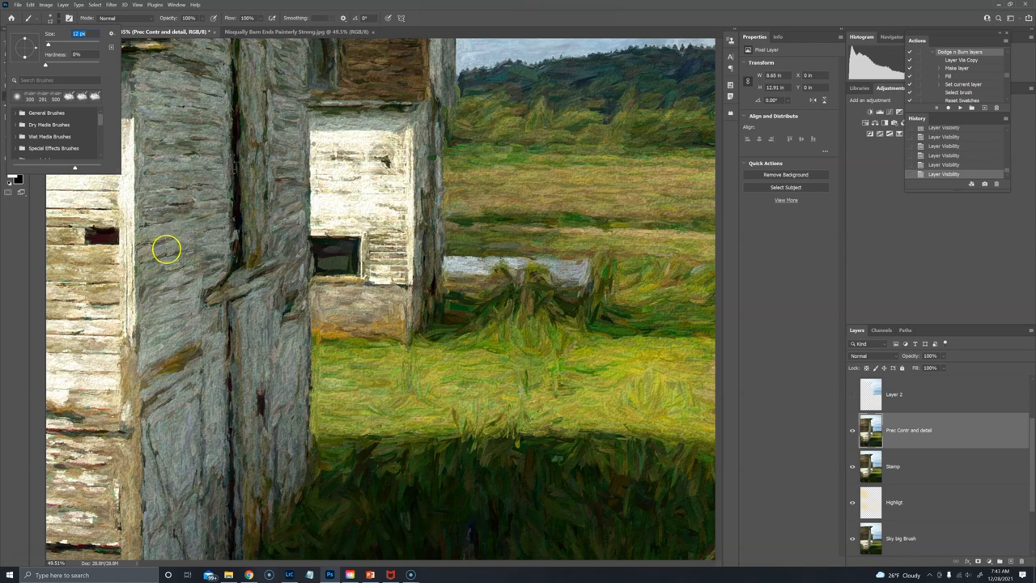
pyautogui.moveTo(171, 255)
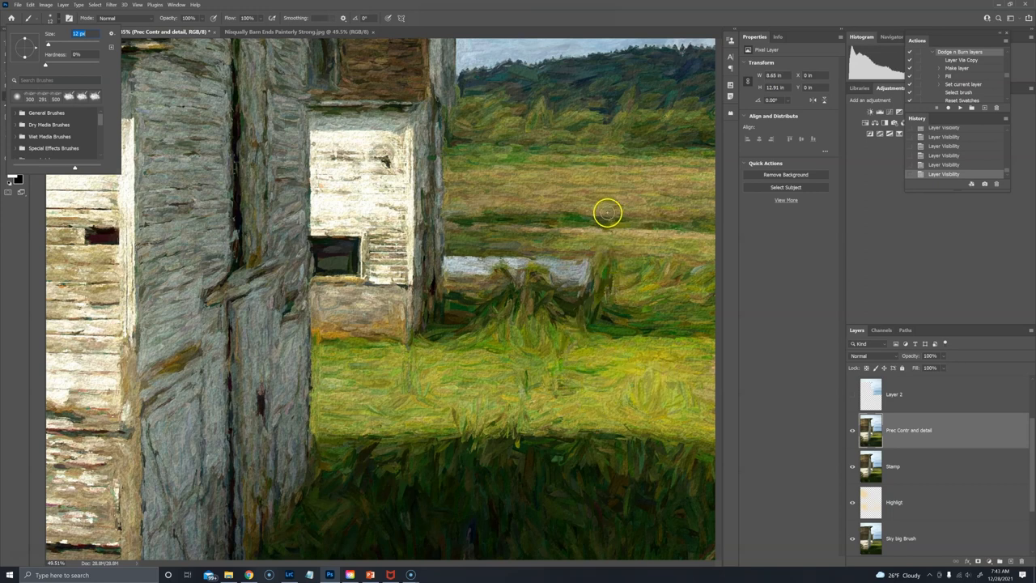
pyautogui.moveTo(435, 219)
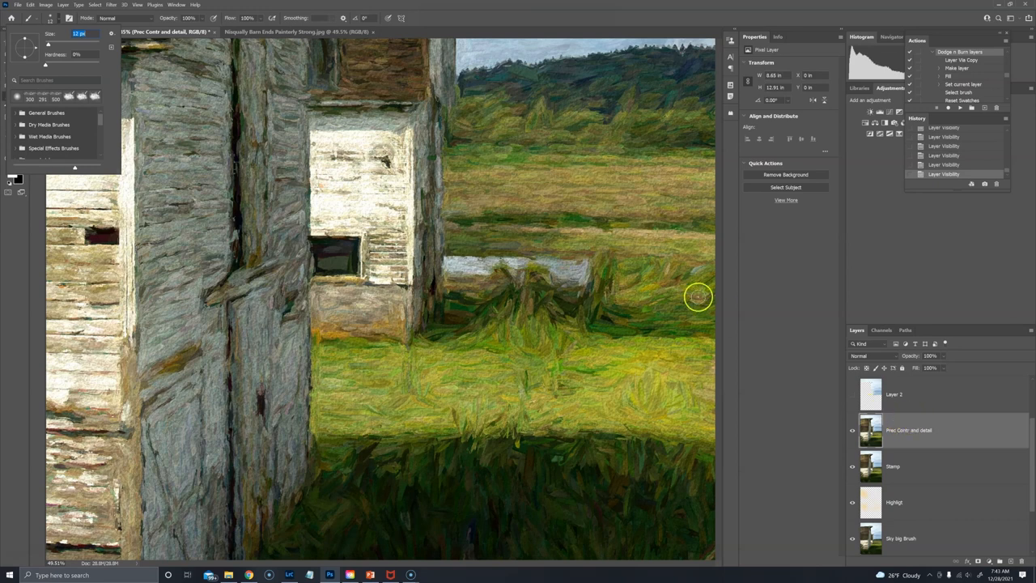
pyautogui.moveTo(622, 235)
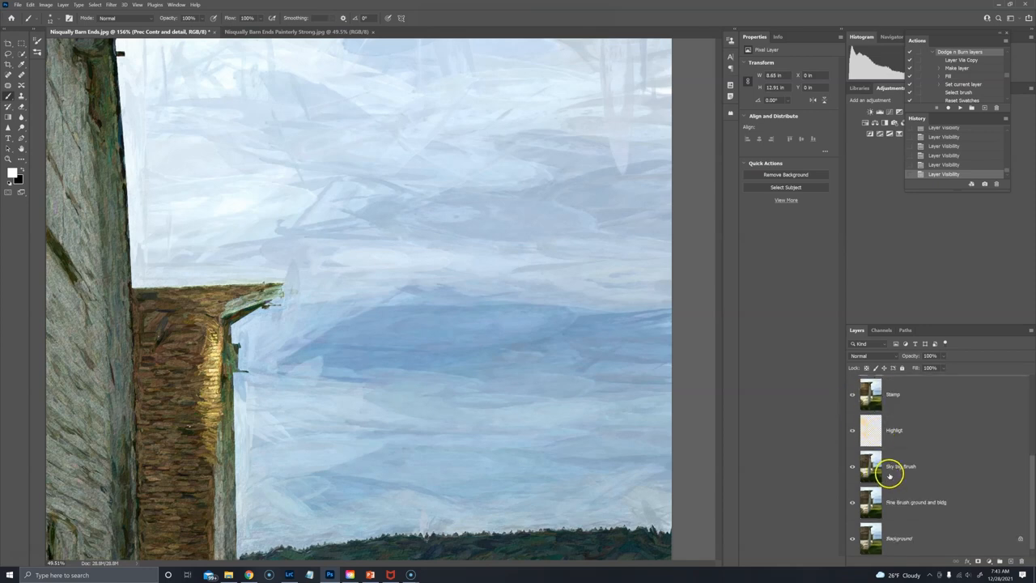
pyautogui.moveTo(887, 468)
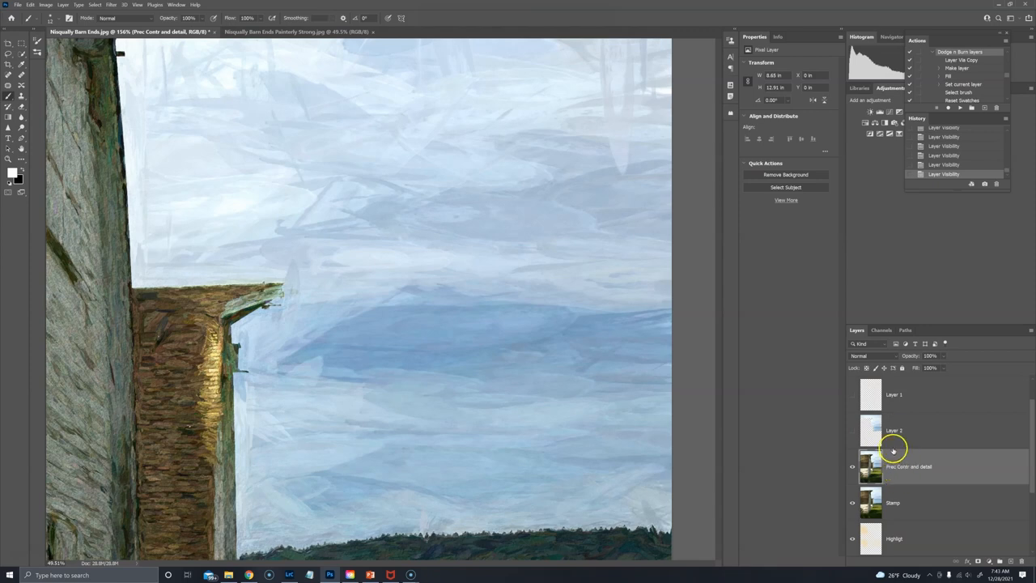
pyautogui.moveTo(853, 437)
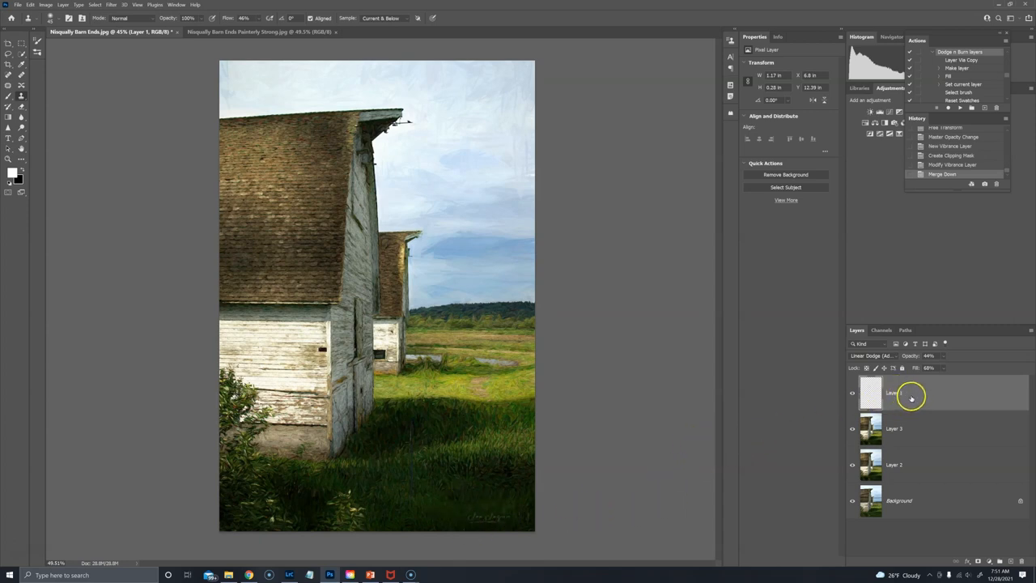
# - Flatten all painting layers into a single Background layer via Flatten Image
pyautogui.rightClick(894, 392)
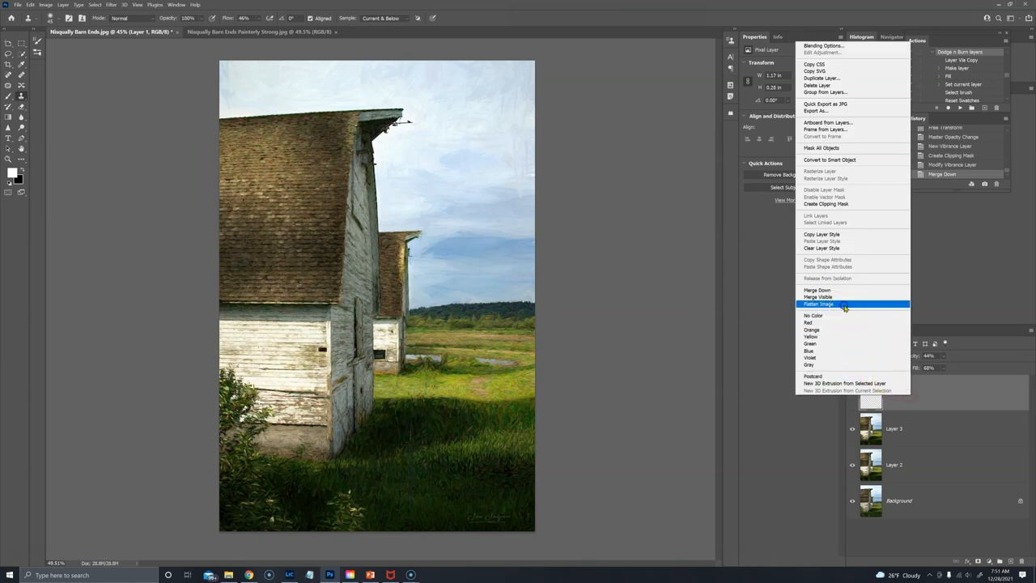
pyautogui.click(818, 303)
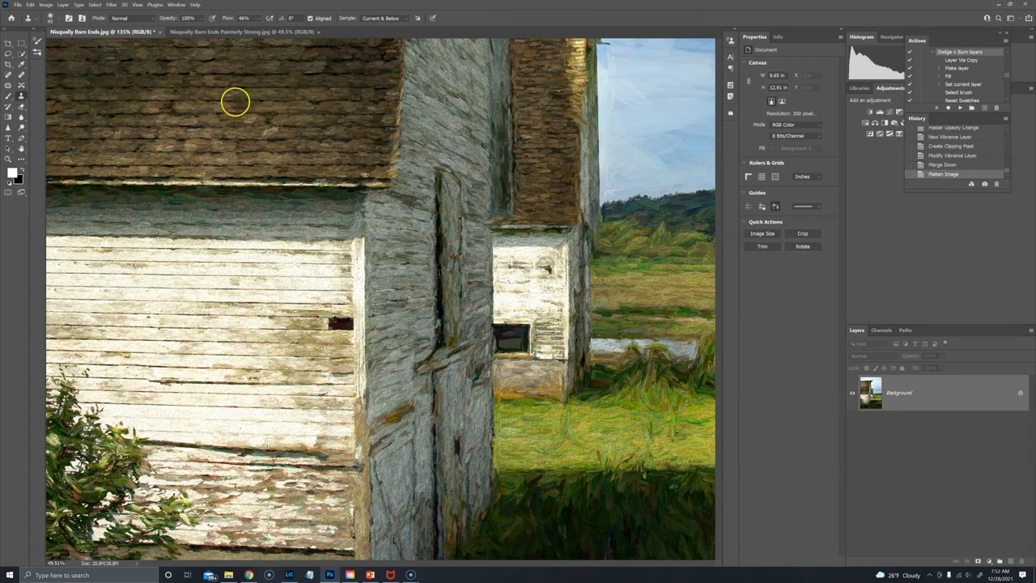
pyautogui.moveTo(397, 222)
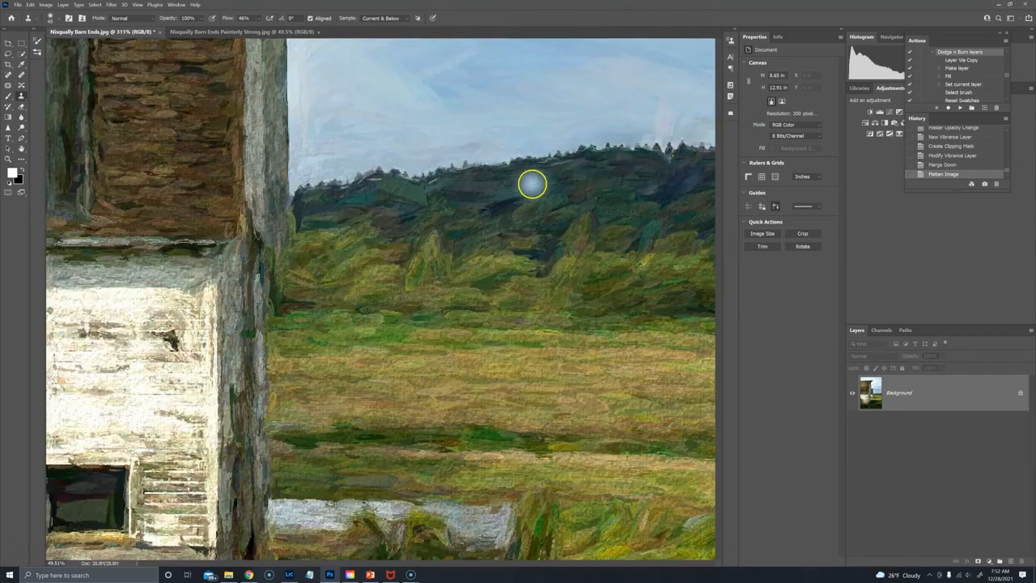
pyautogui.moveTo(498, 173)
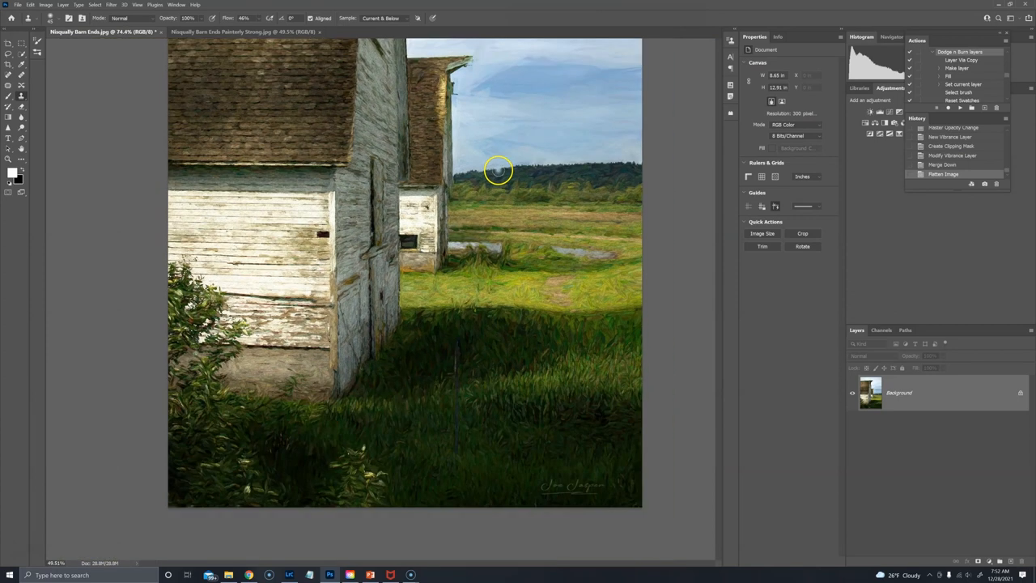
pyautogui.moveTo(502, 97)
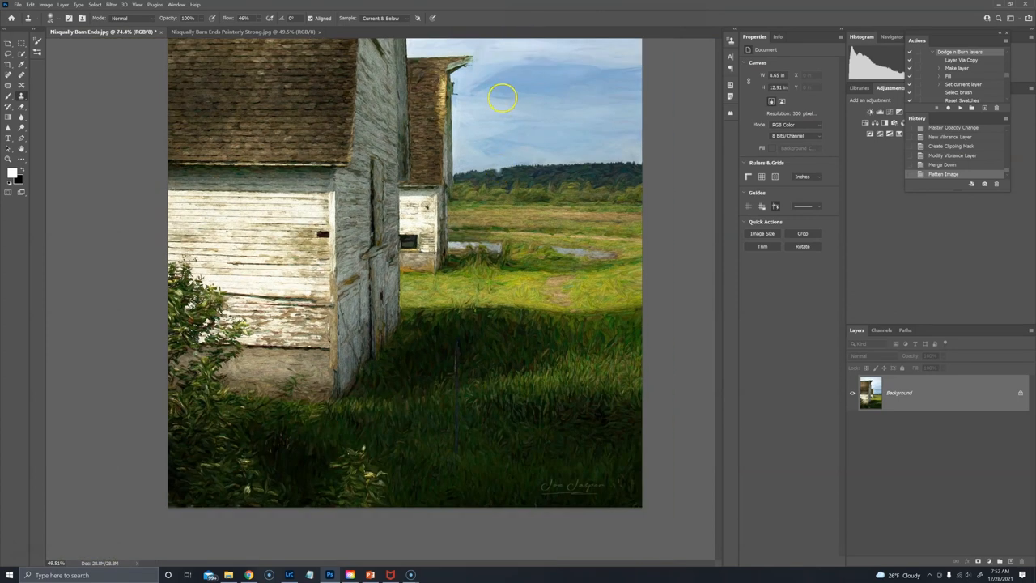
pyautogui.moveTo(556, 122)
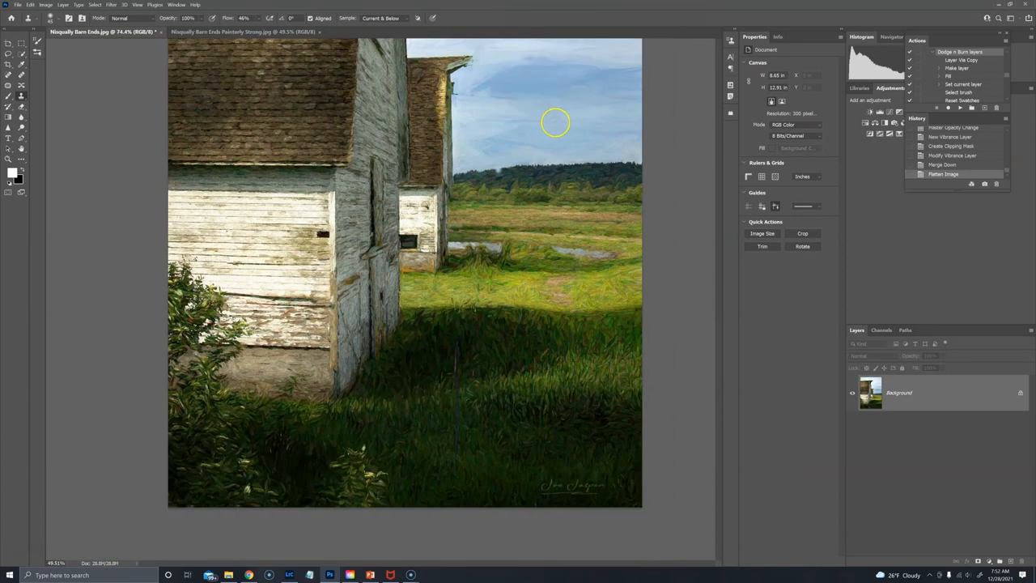